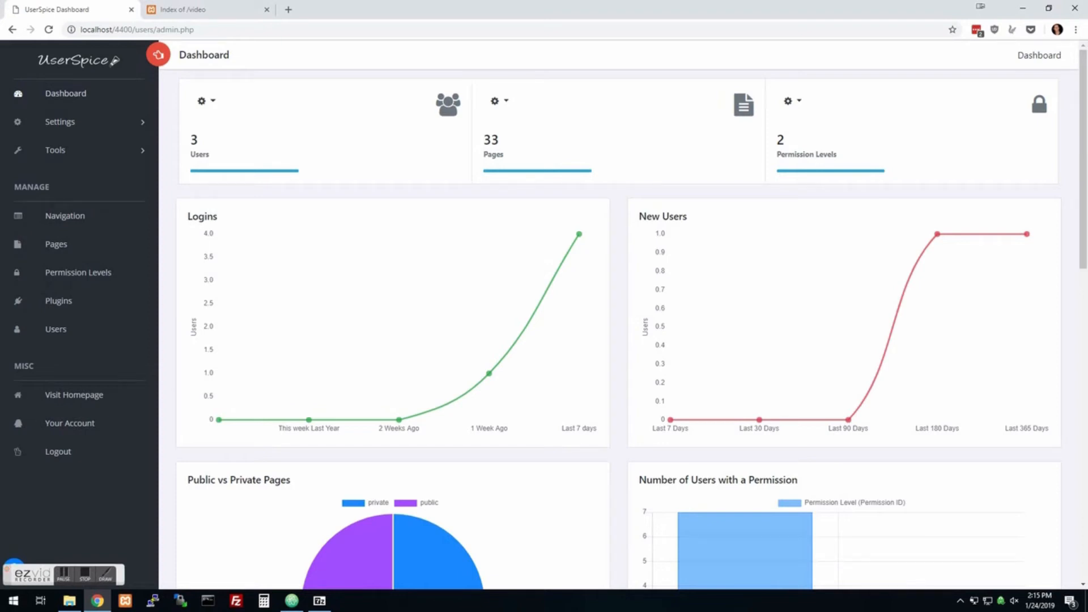
mouse_move(488, 294)
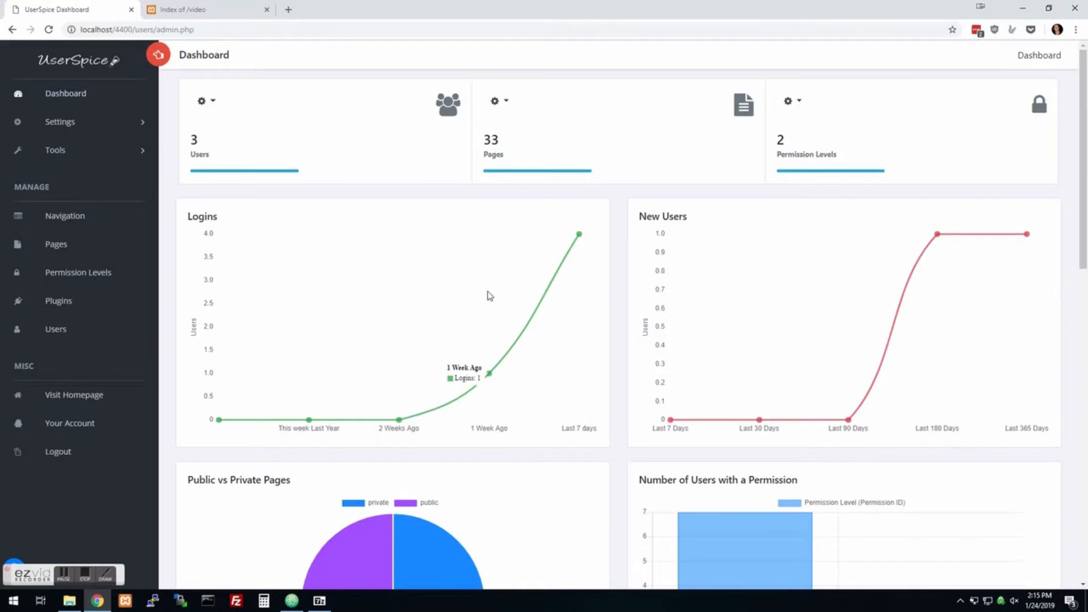
Step: Open the C:\xampp\htdocs\video install folder in File Explorer, then return to the browser
scroll("down", 3)
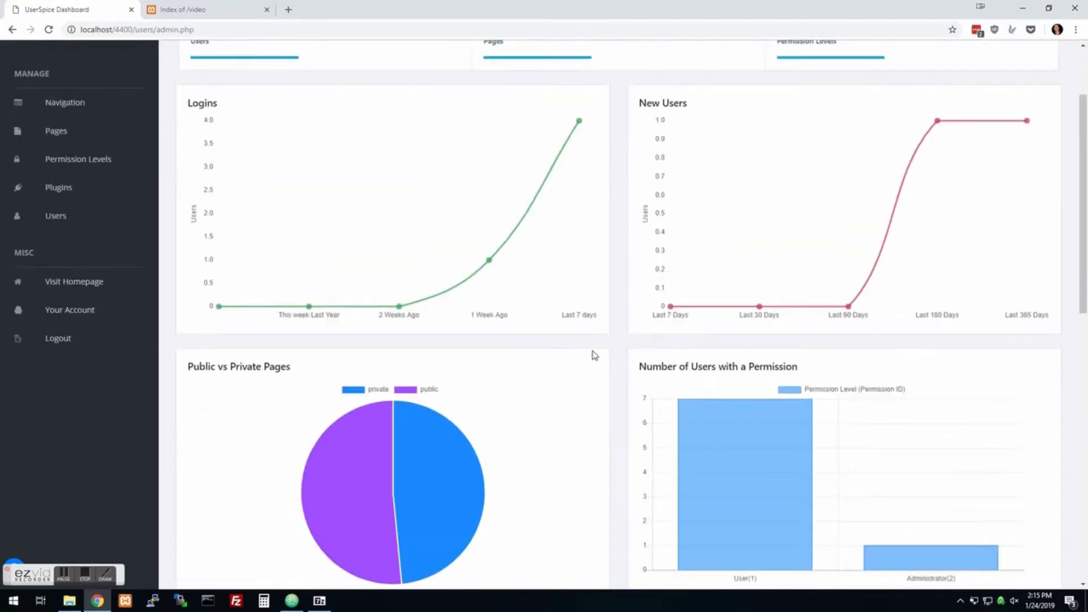
scroll("up", 3)
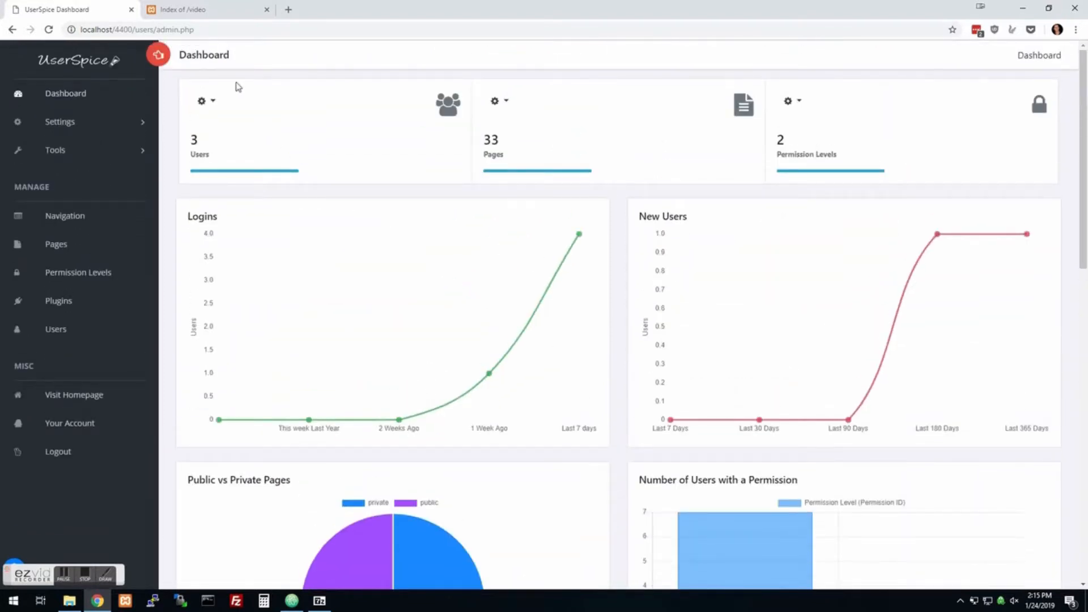
mouse_move(90, 554)
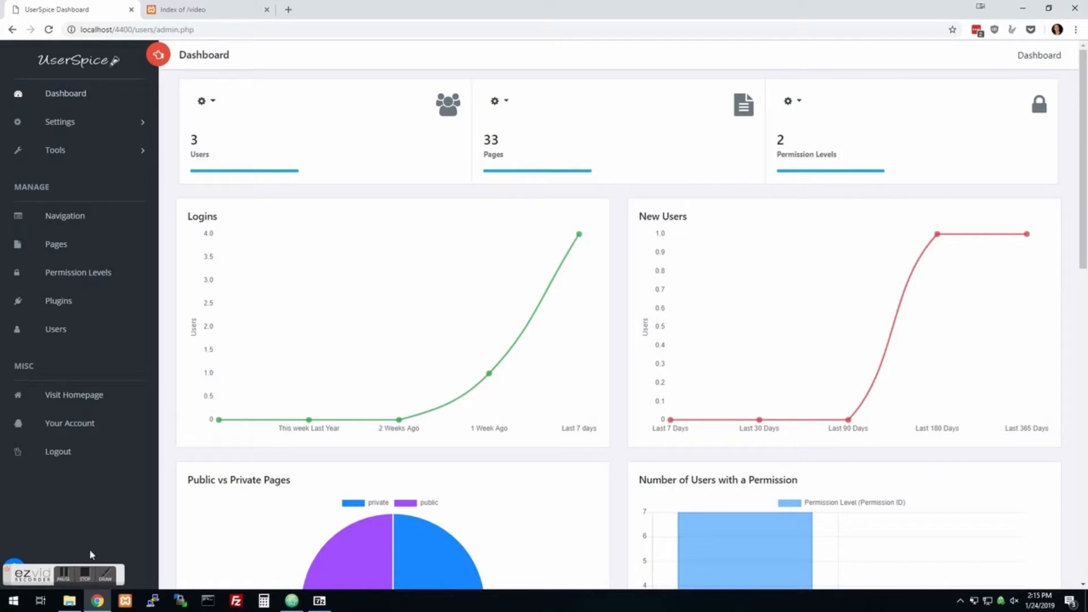
left_click(68, 600)
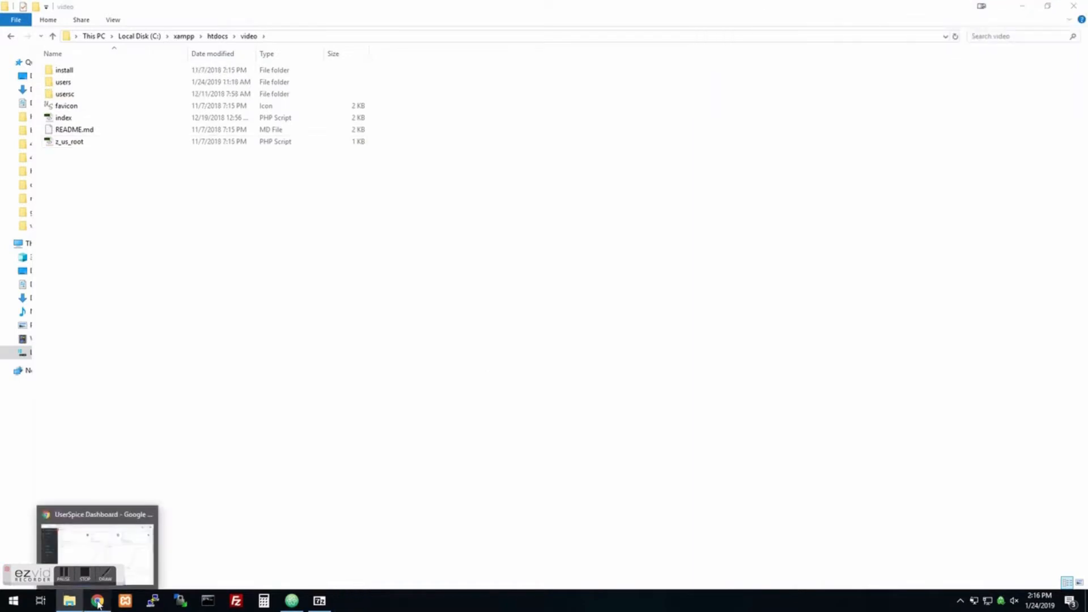
left_click(96, 541)
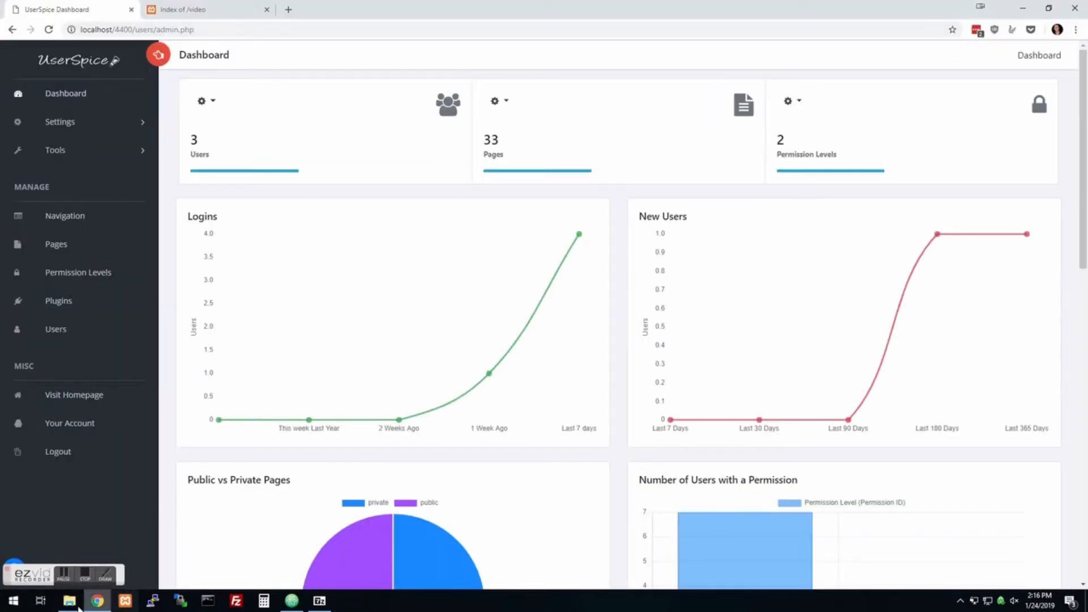
left_click(68, 600)
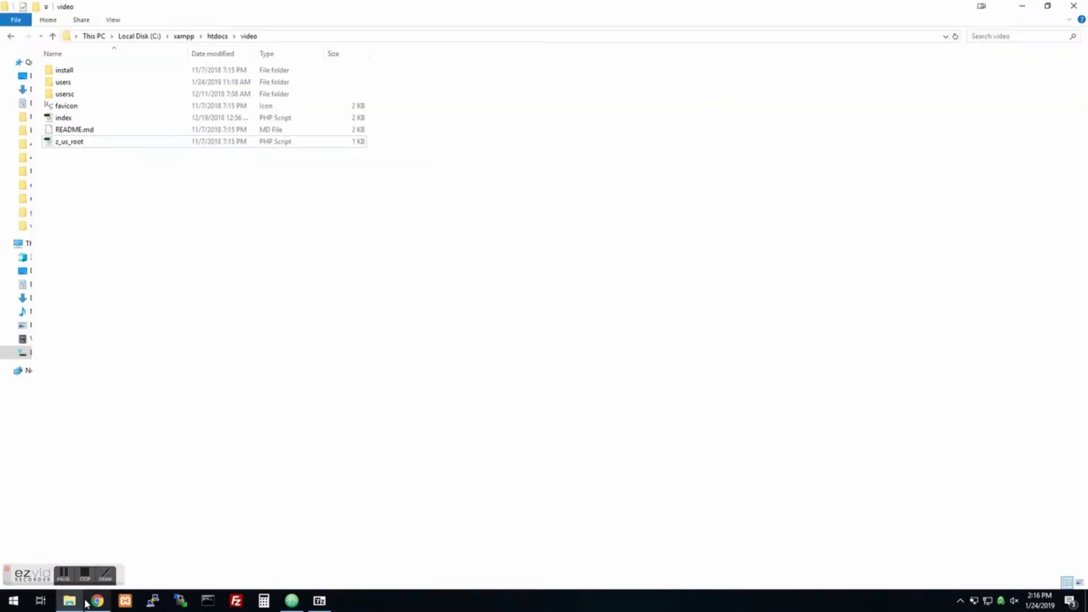
left_click(97, 600)
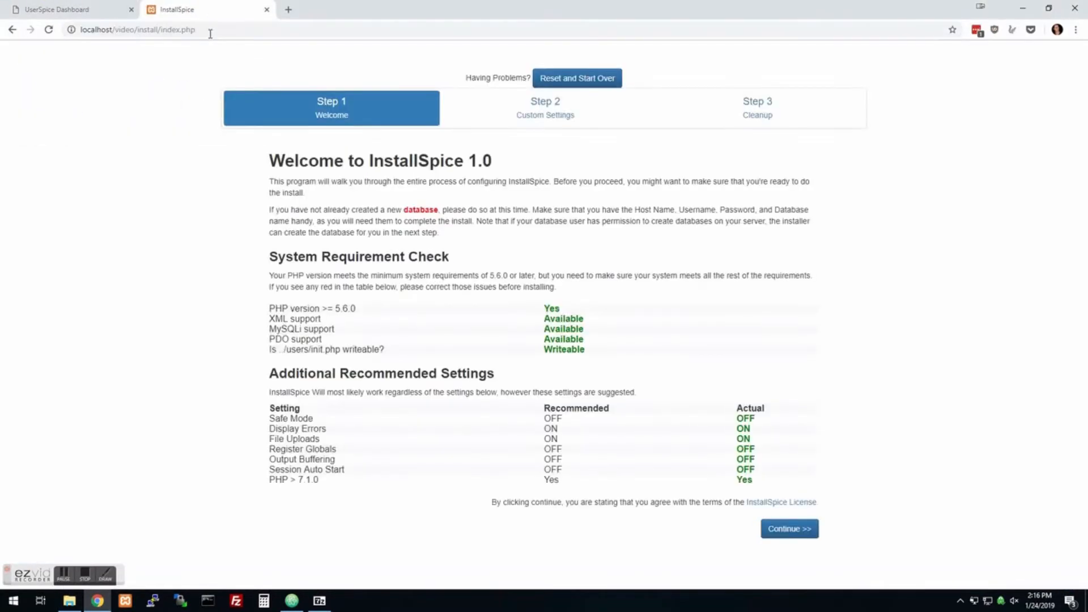
mouse_move(798, 482)
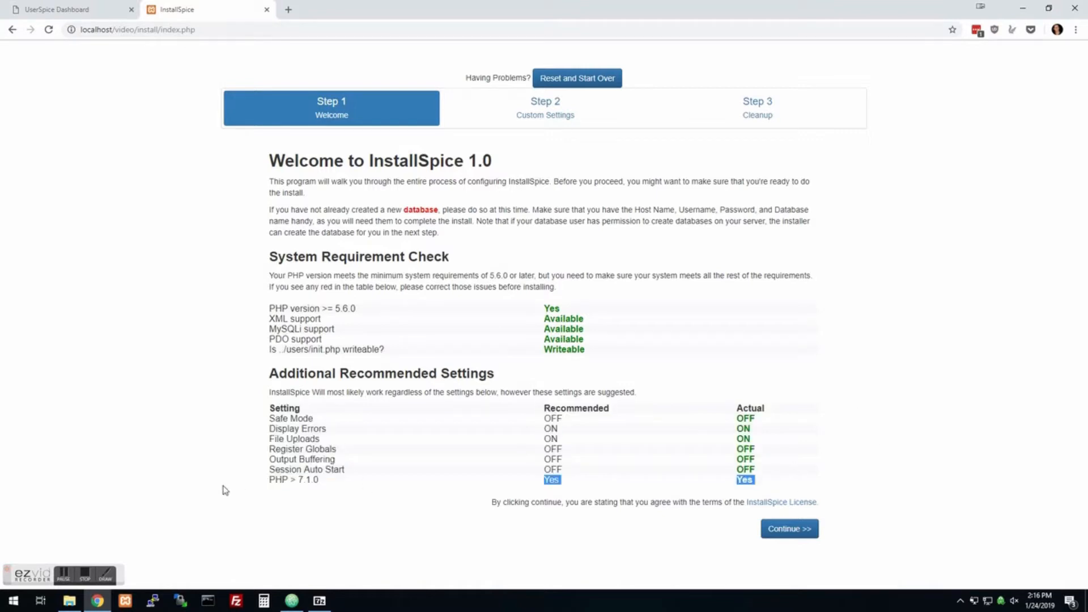
mouse_move(840, 479)
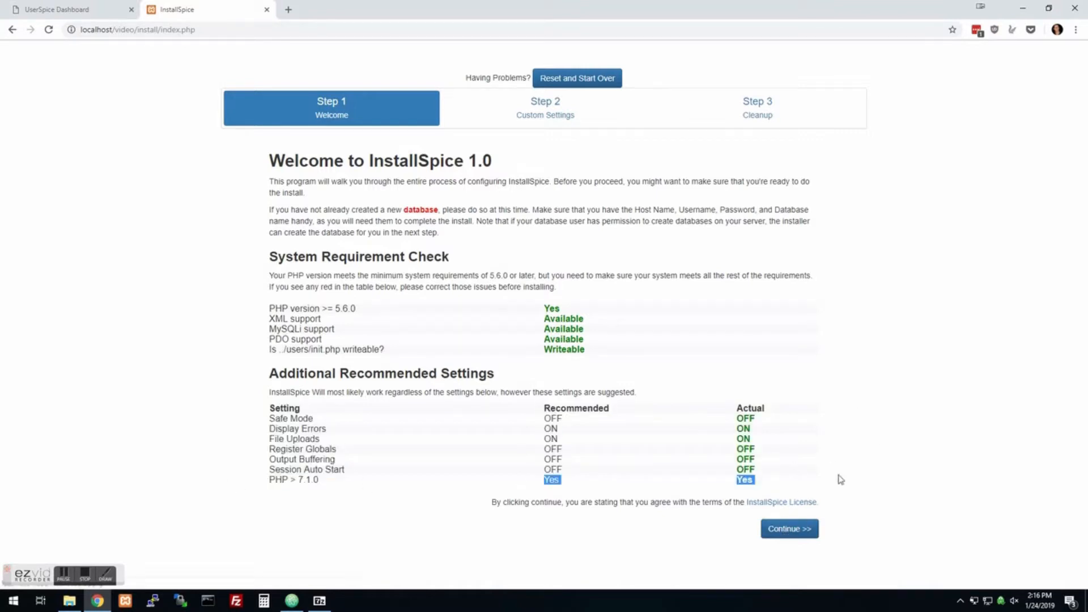
Step: Continue past the InstallSpice Step 1 system requirement checks
left_click(788, 528)
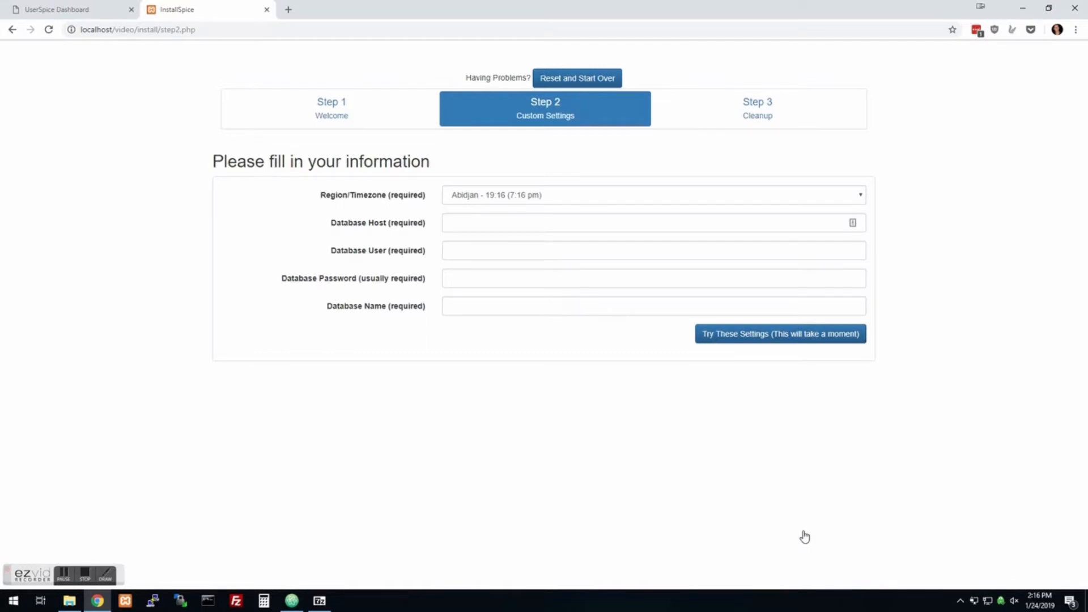
mouse_move(534, 192)
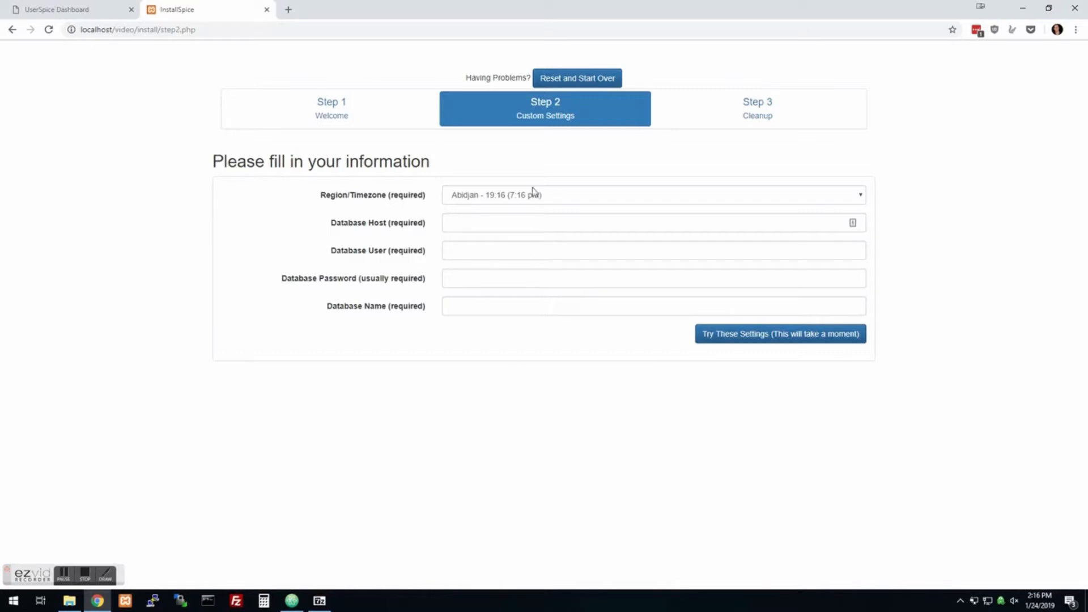
mouse_move(534, 198)
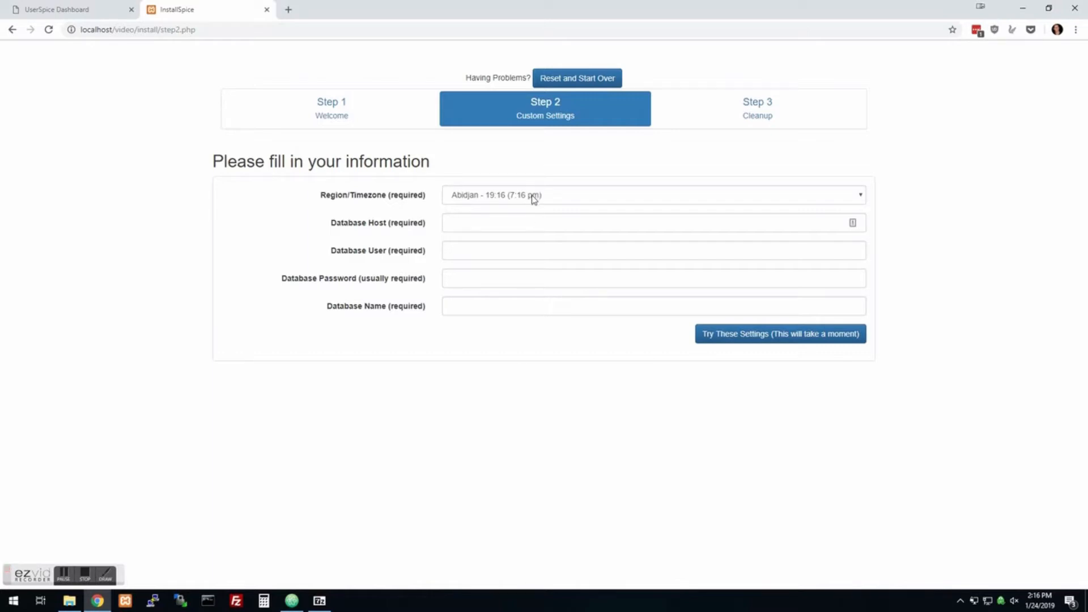
Step: Set the installer's Region/Timezone to Mexico_City
left_click(652, 195)
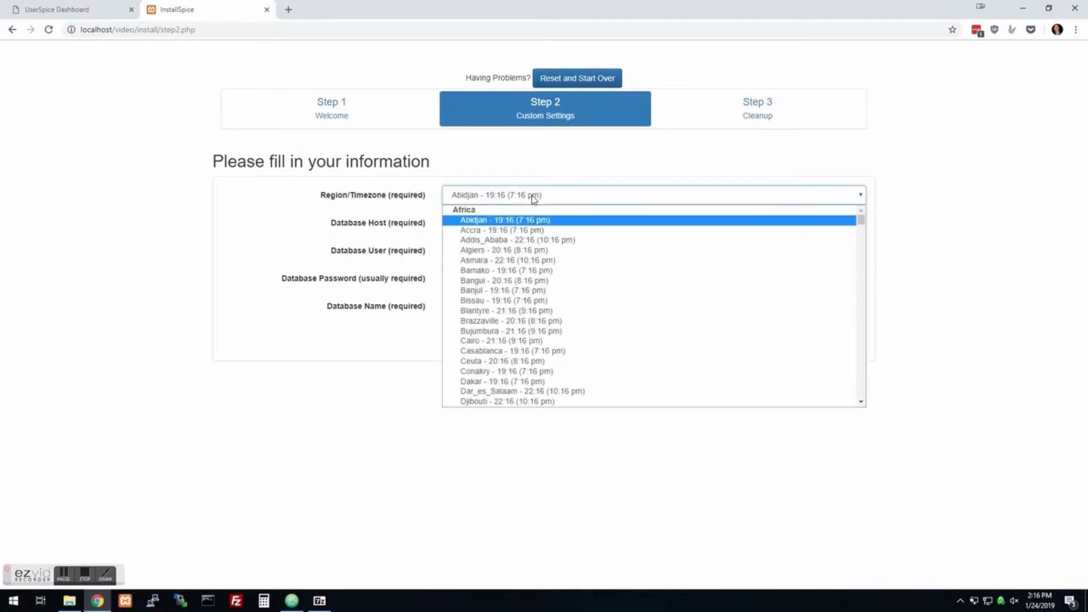
scroll("down", 3)
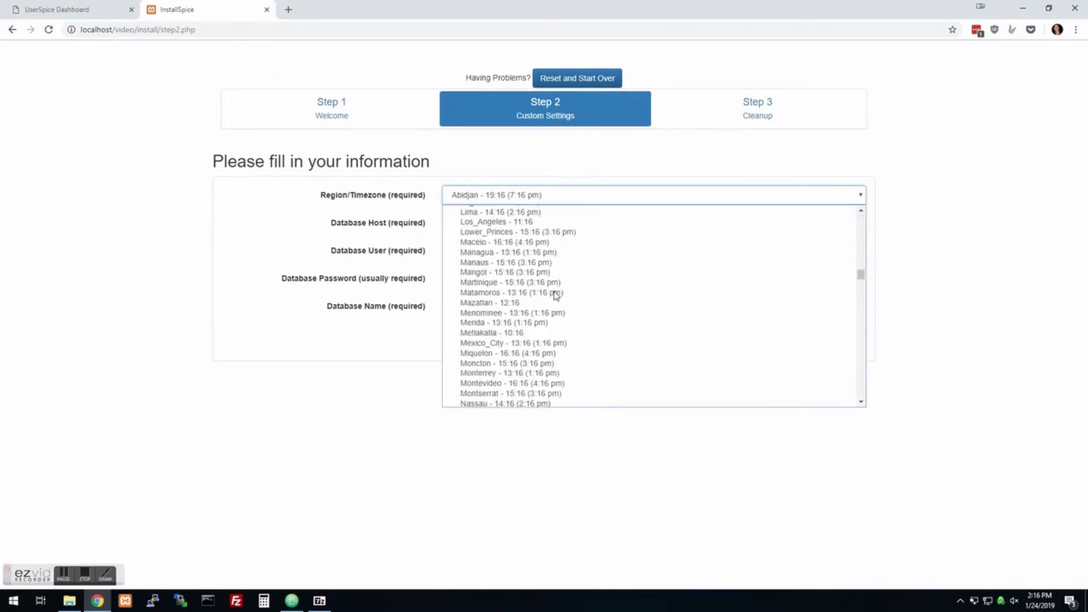
scroll("down", 3)
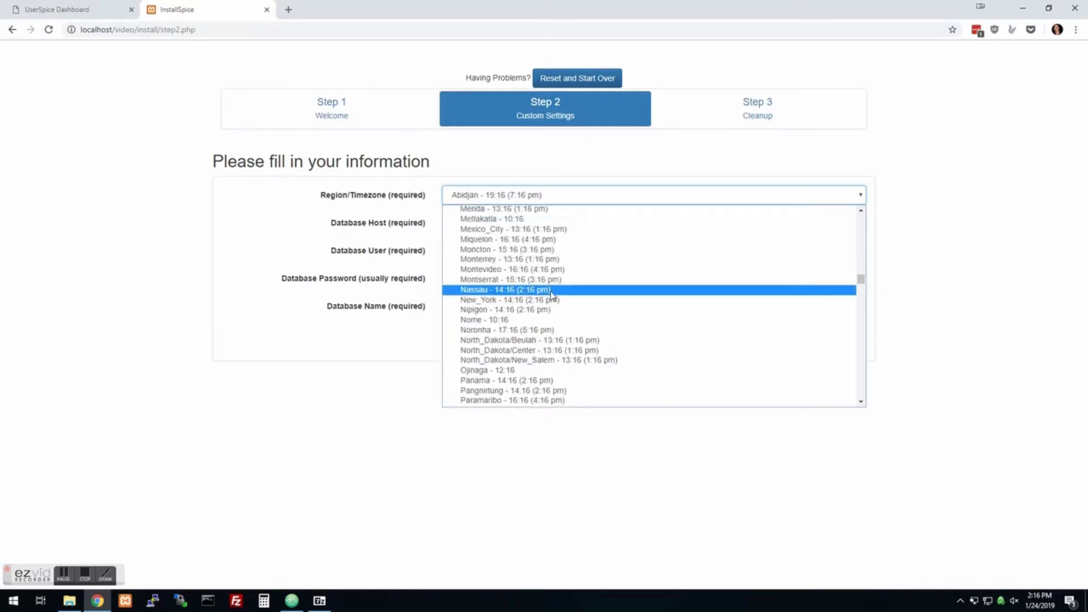
left_click(513, 229)
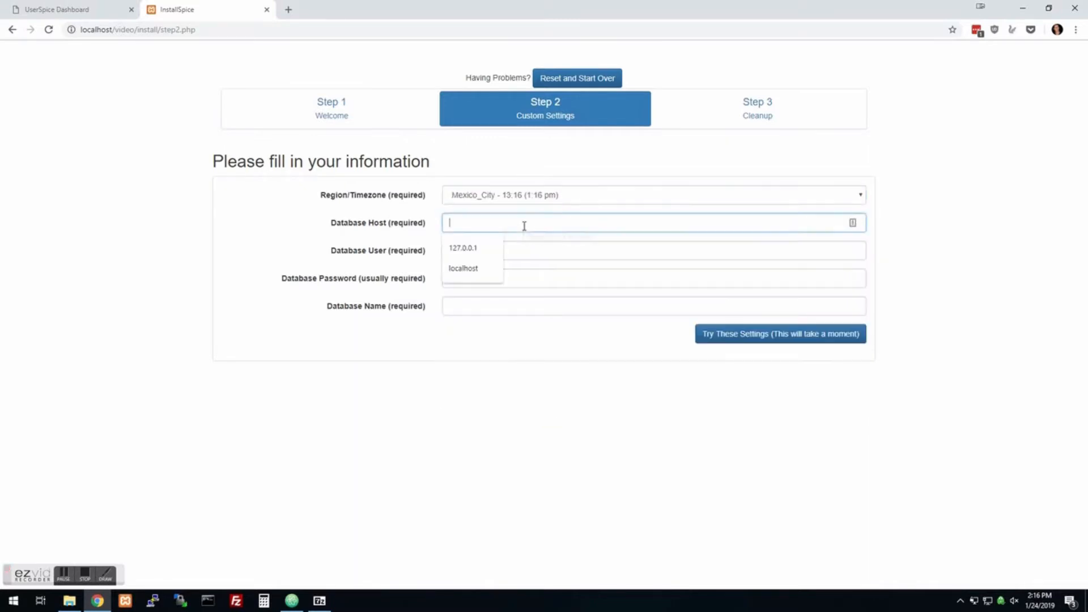
Step: Enter host 127.0.0.1, user root and database video, test, and create the database
left_click(463, 248)
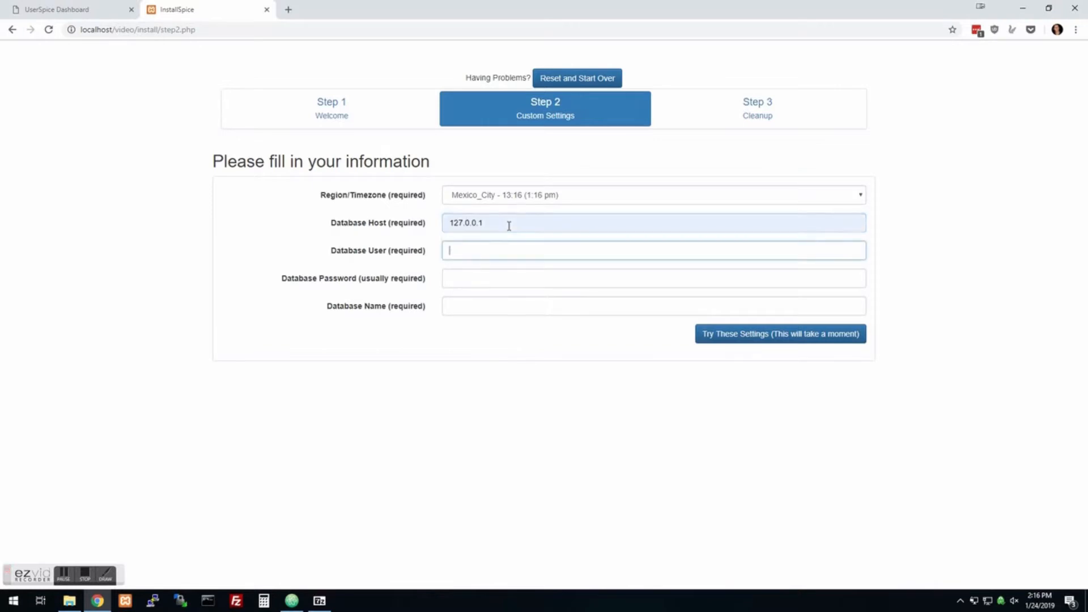
type("root")
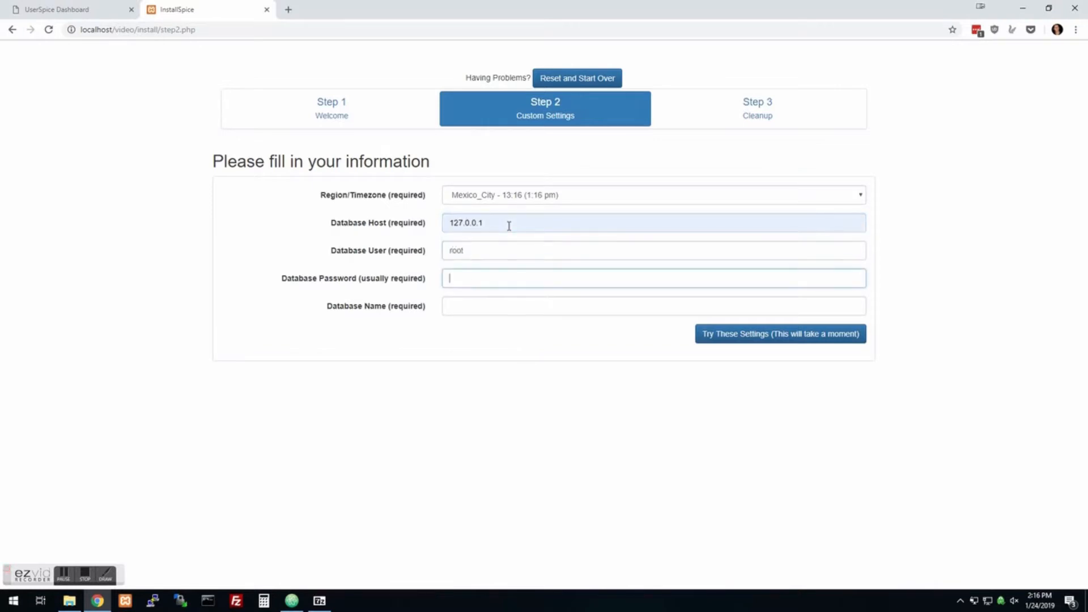
type("v")
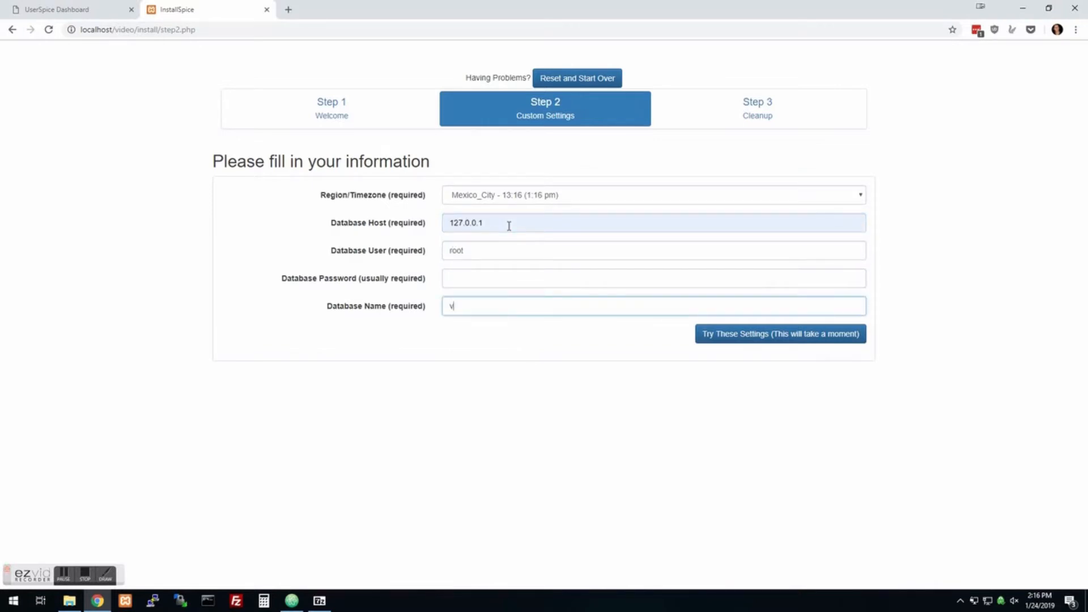
type("ideo")
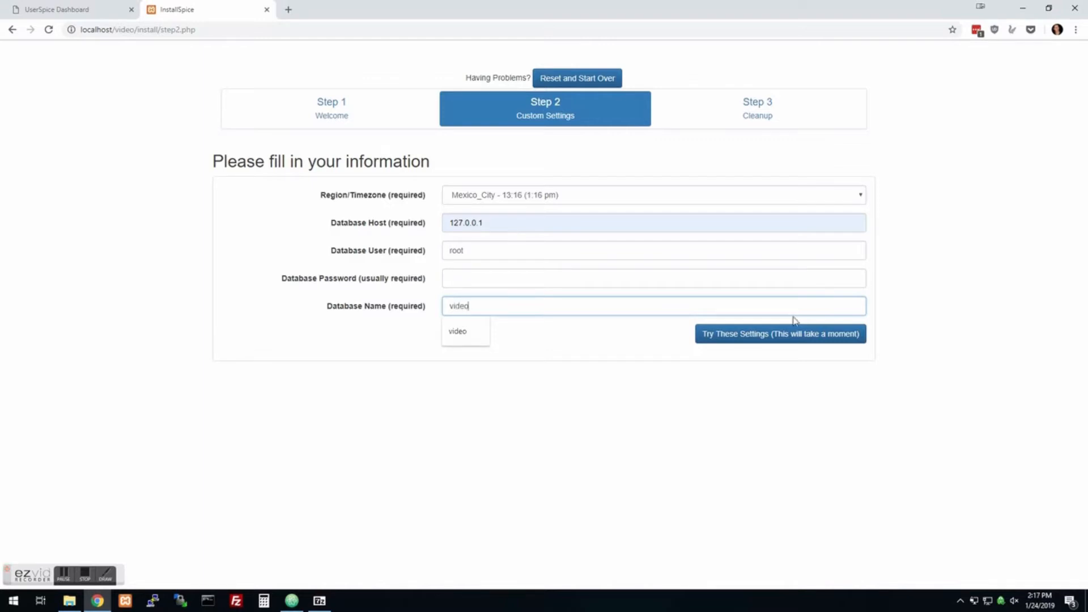
left_click(779, 333)
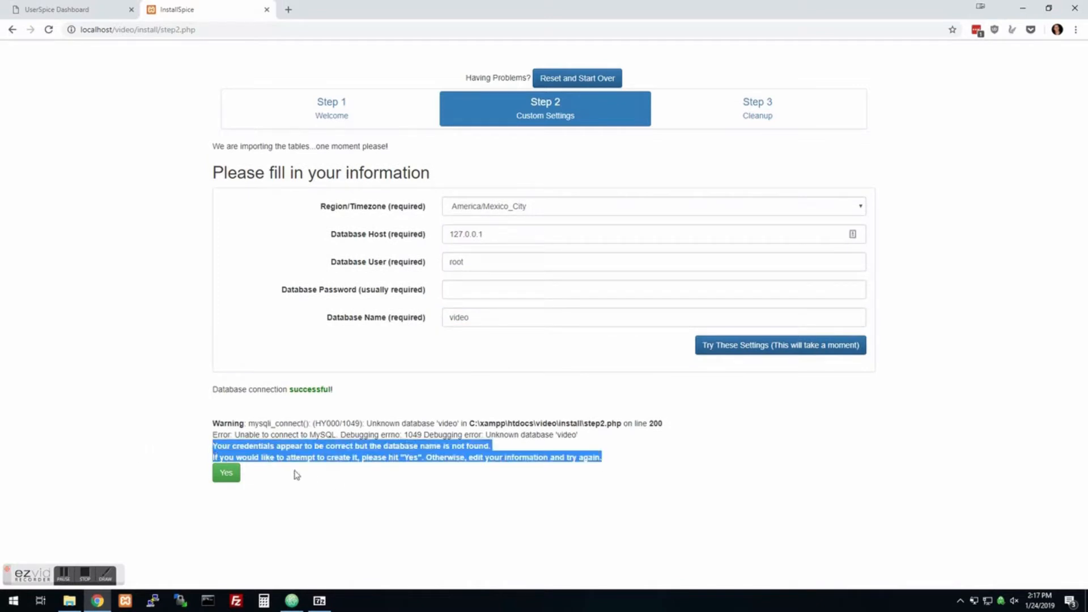
left_click(226, 473)
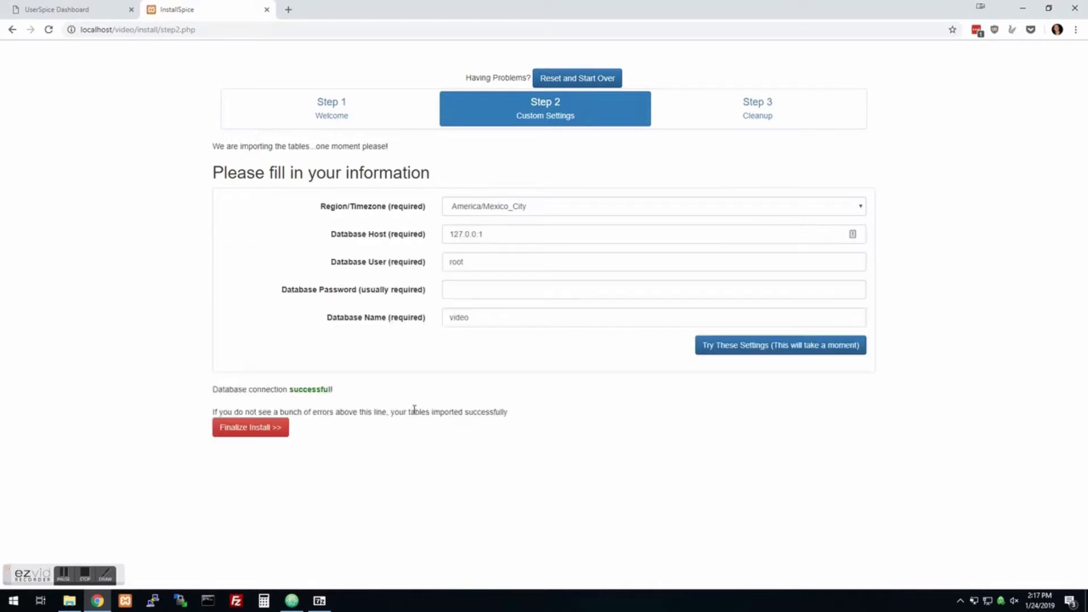
mouse_move(250, 427)
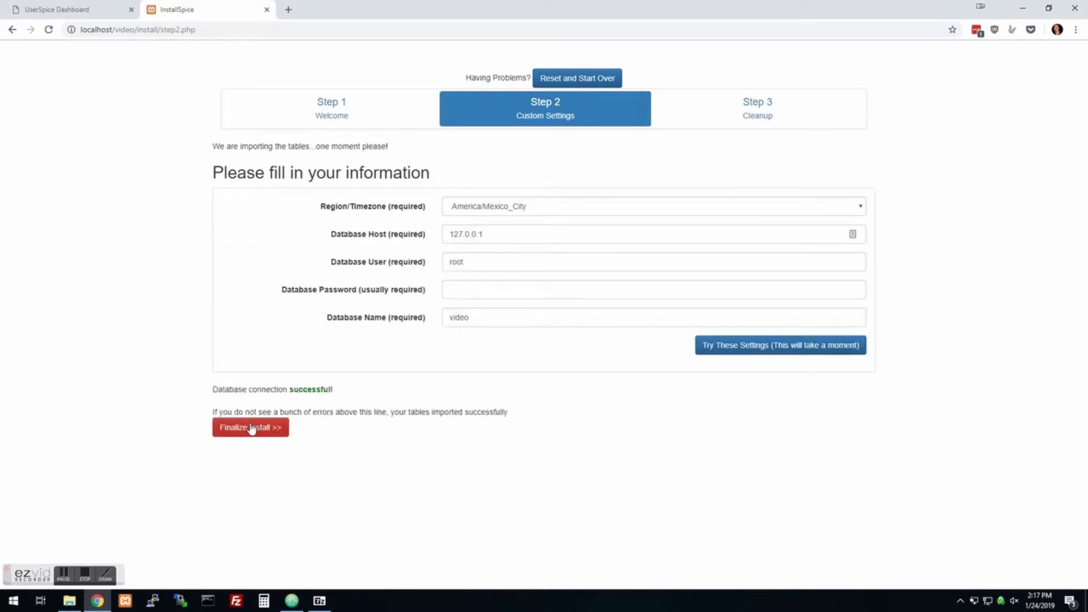
Step: Finalize the install and clean up the installer files
left_click(249, 427)
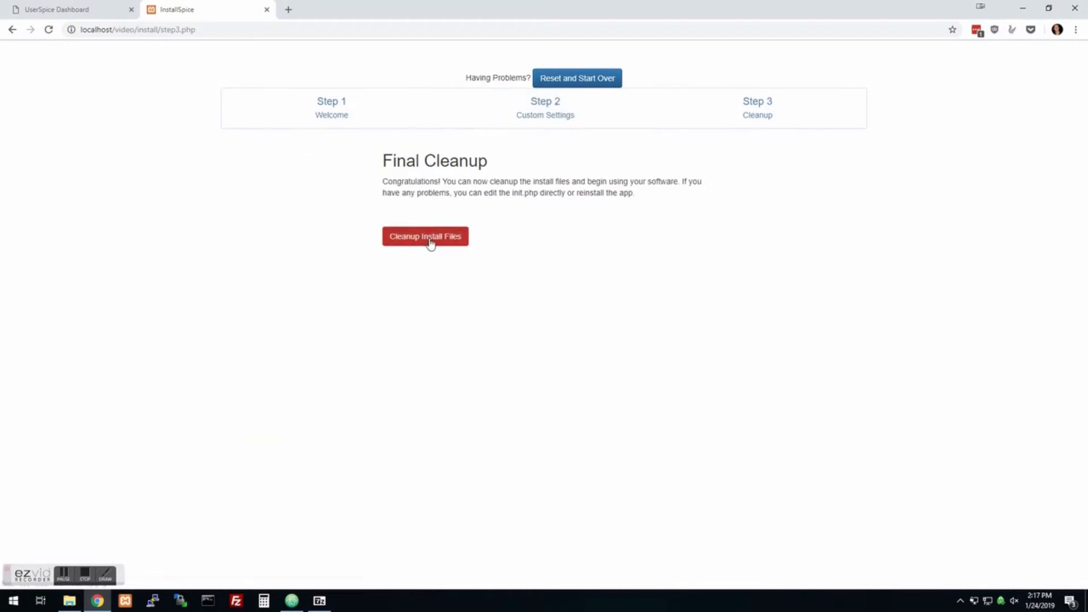
left_click(425, 235)
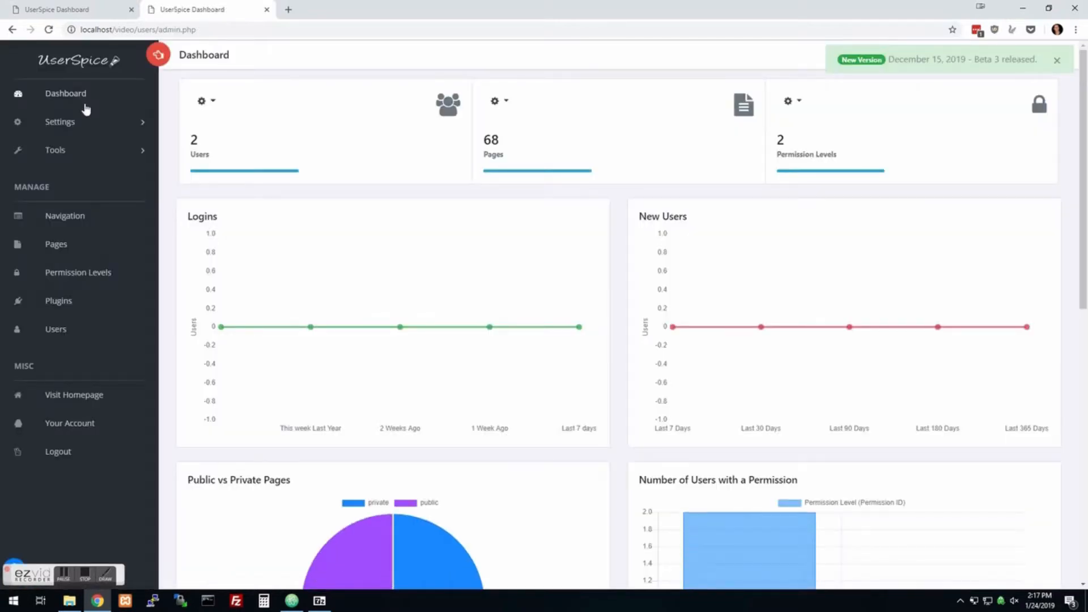
mouse_move(836, 105)
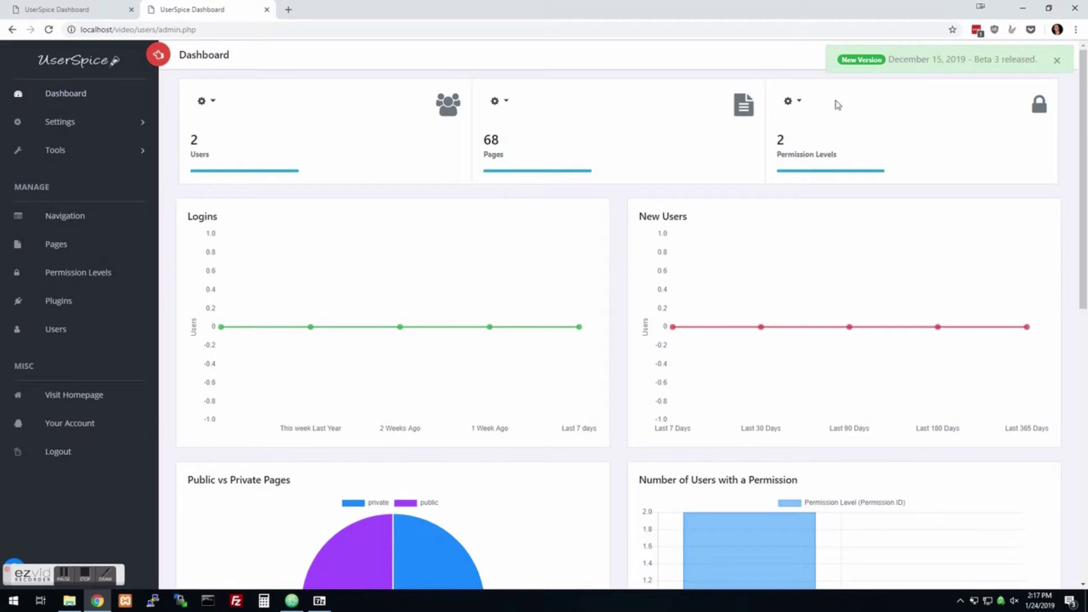
mouse_move(487, 326)
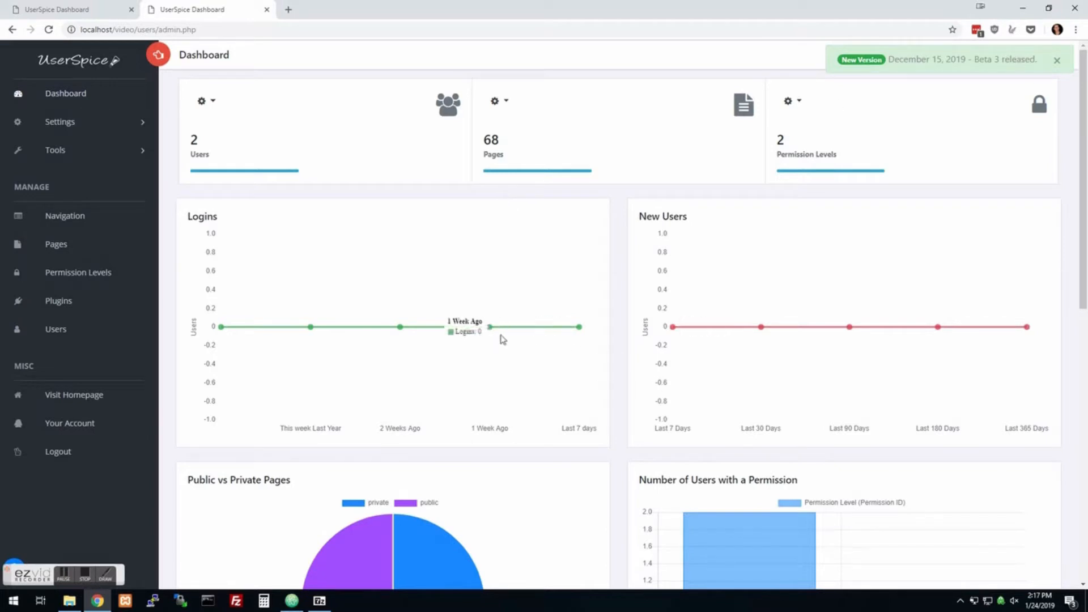
mouse_move(125, 173)
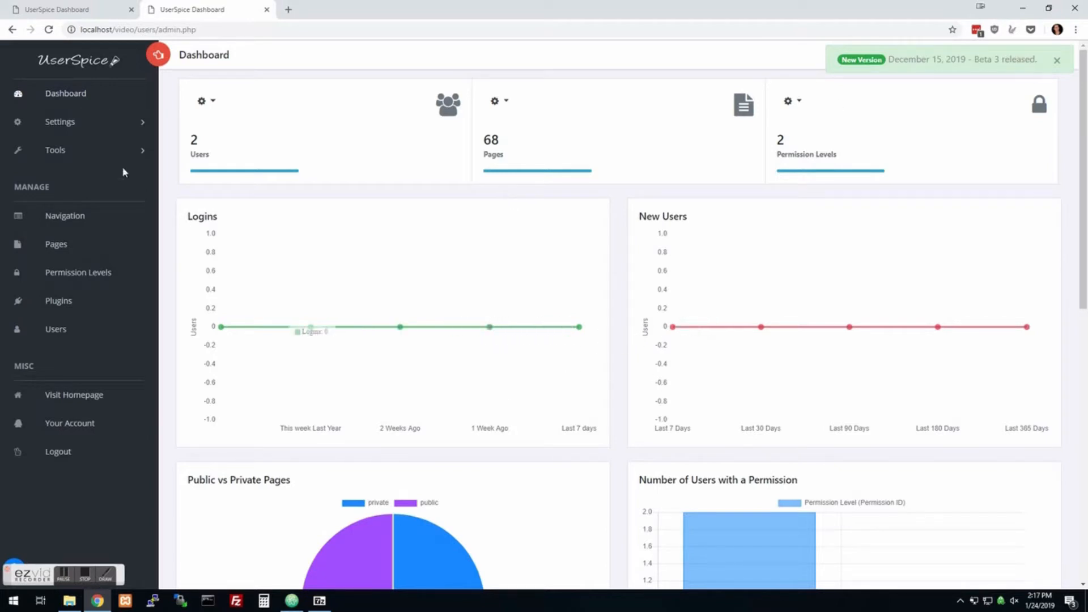
mouse_move(281, 118)
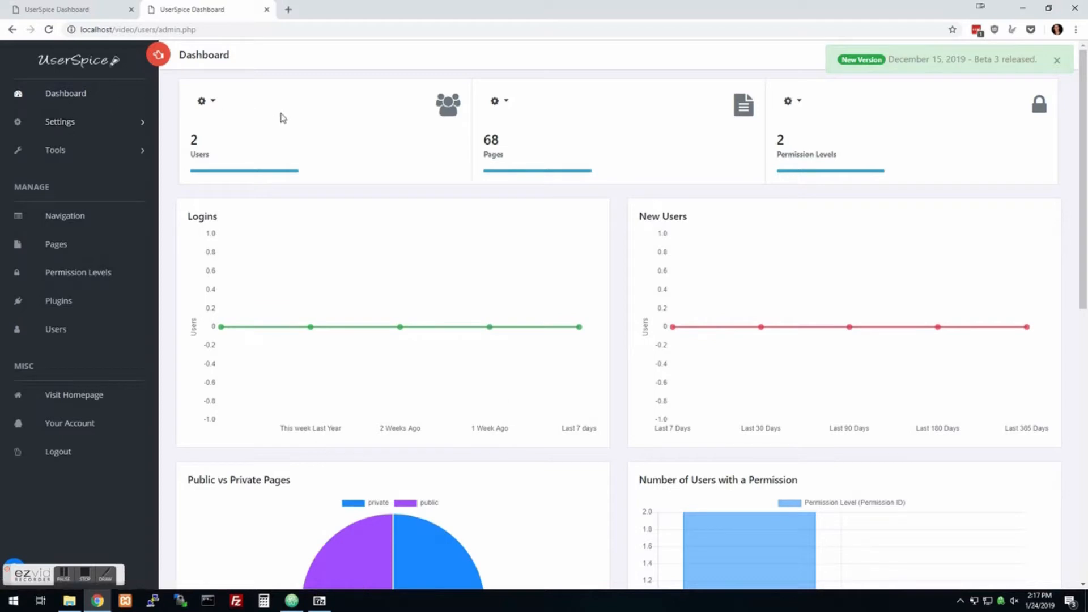
mouse_move(92, 109)
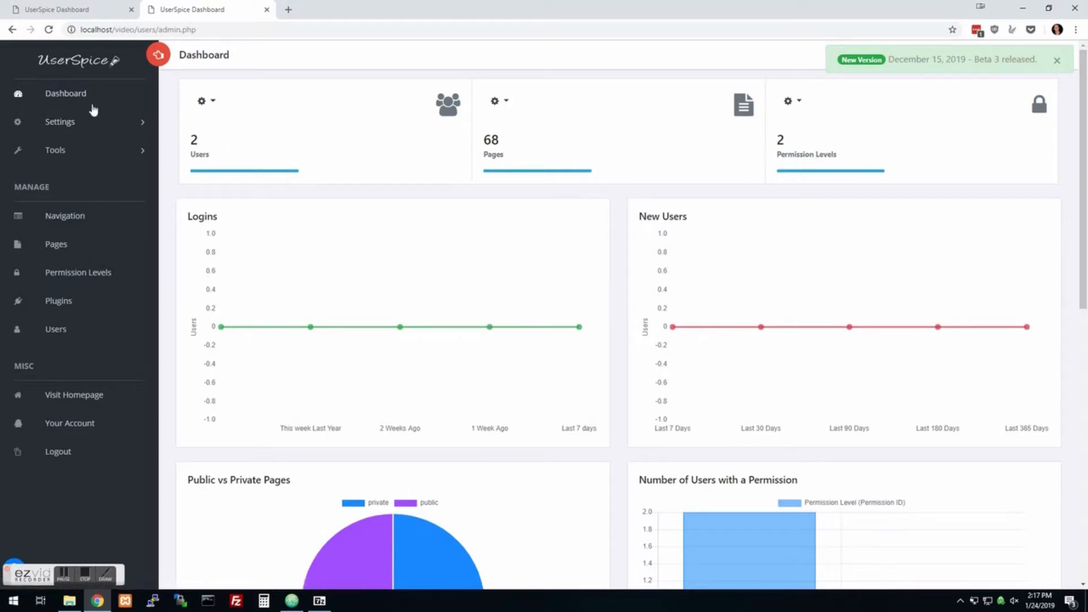
mouse_move(223, 108)
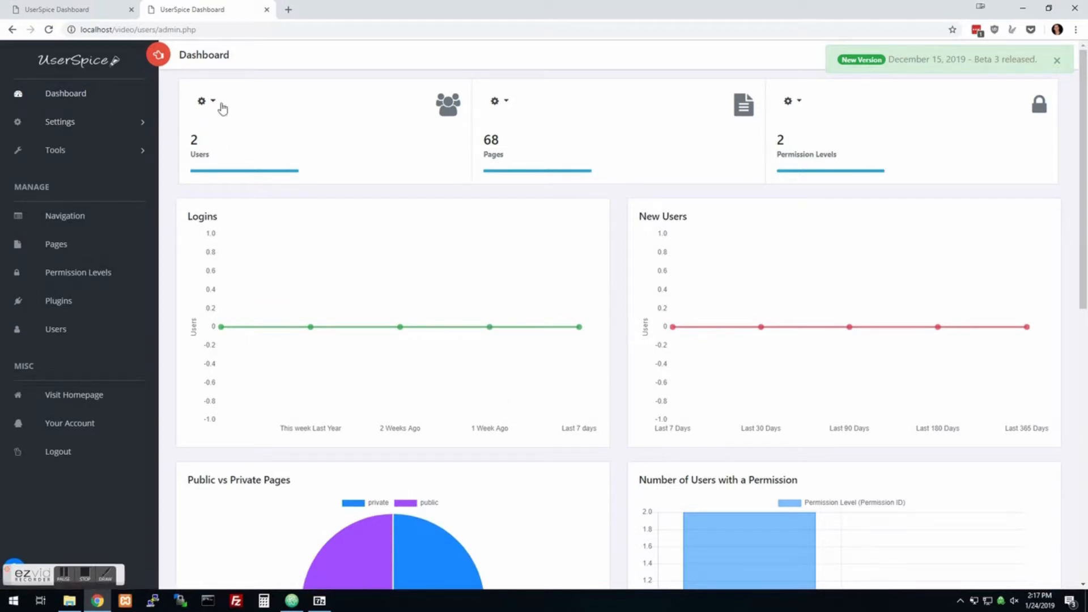
mouse_move(743, 151)
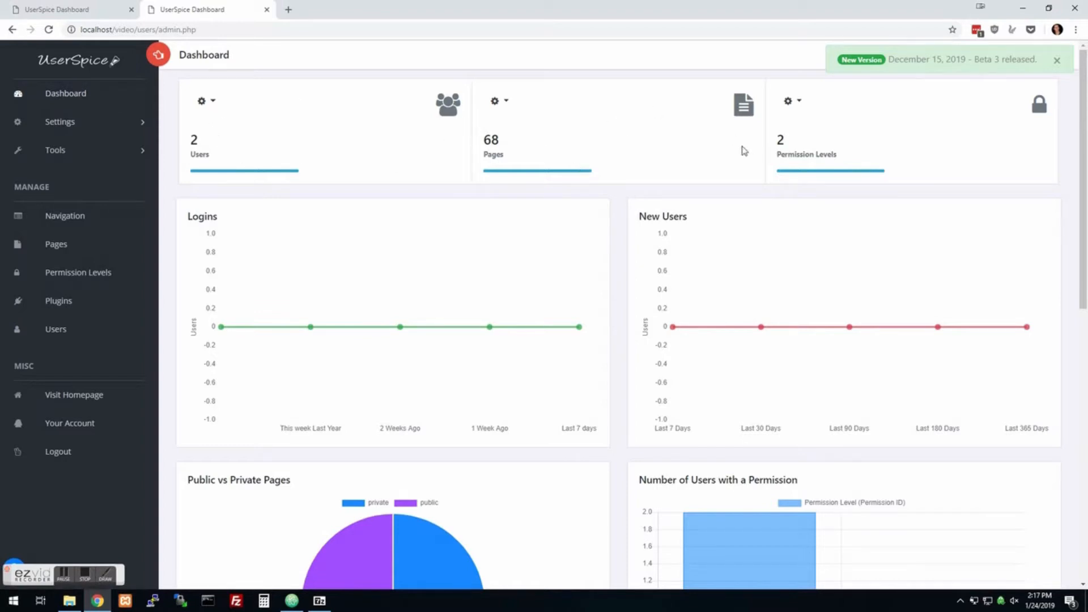
mouse_move(535, 217)
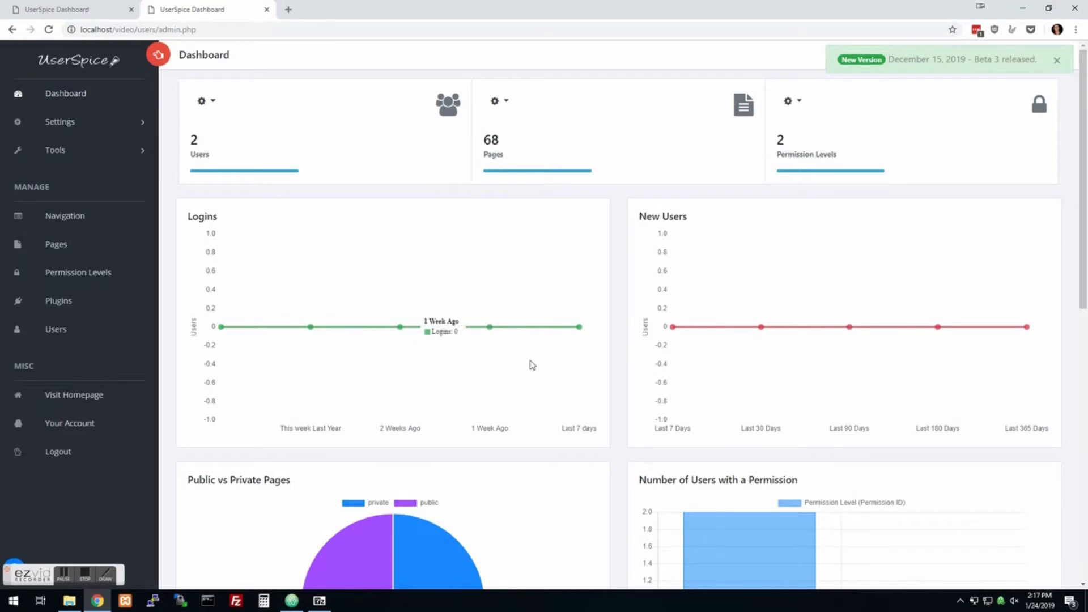
scroll("down", 3)
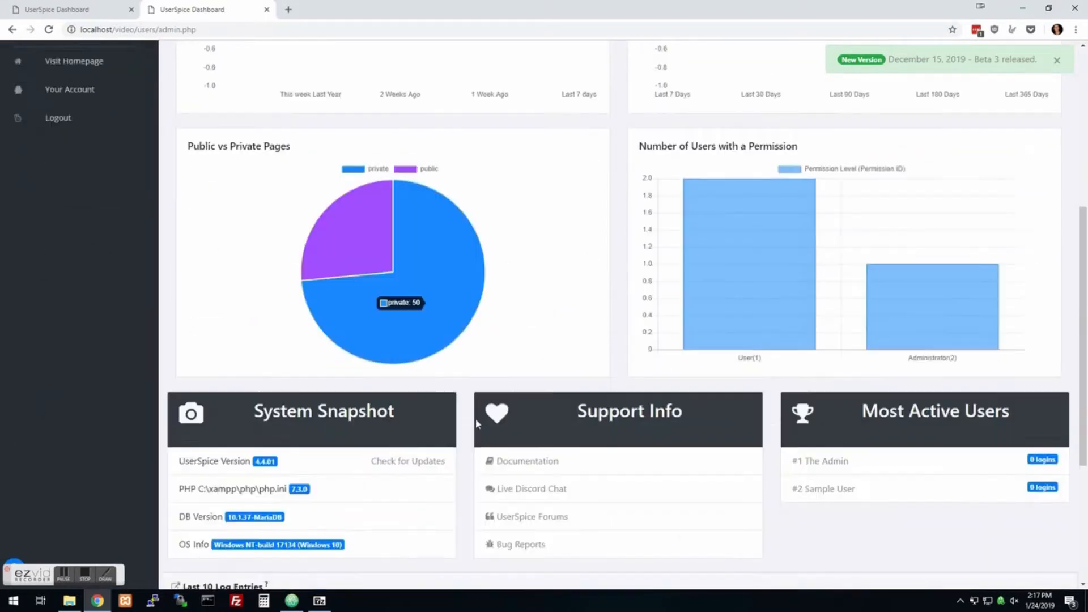
scroll("down", 3)
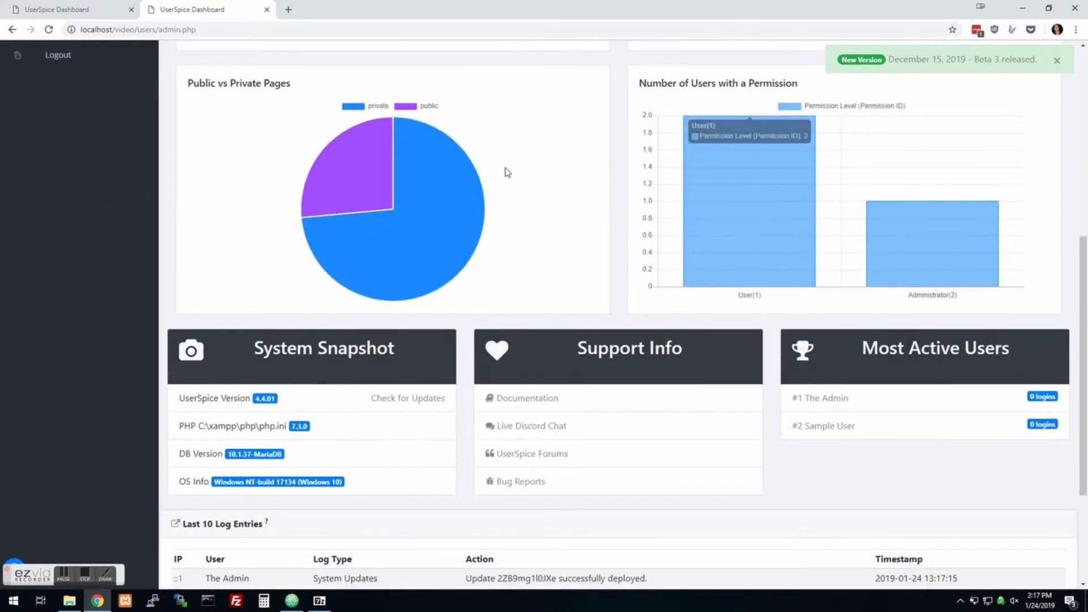
mouse_move(257, 149)
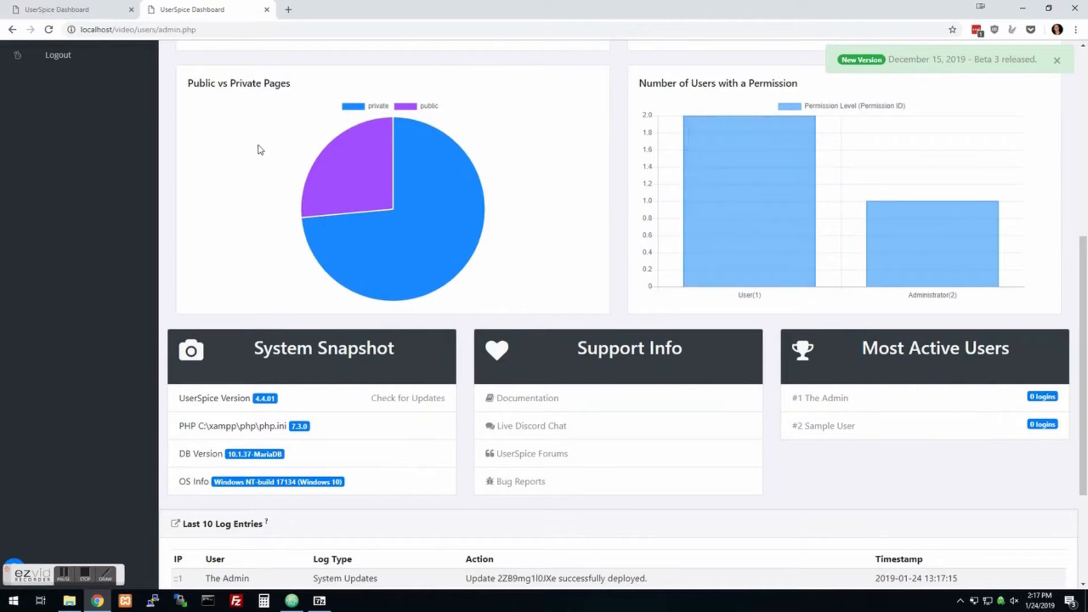
mouse_move(526, 354)
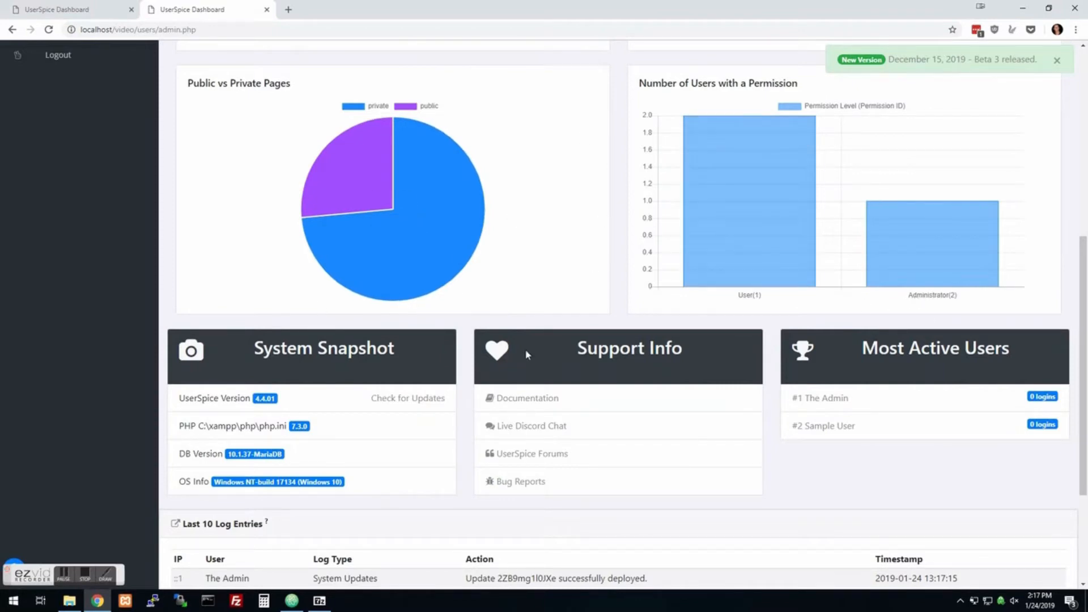
mouse_move(465, 258)
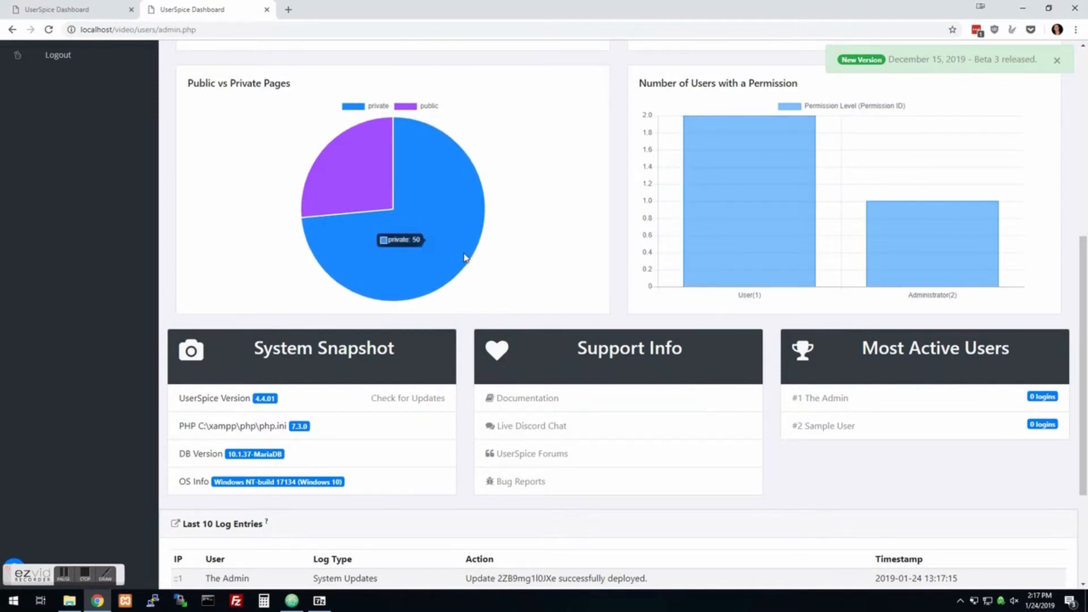
mouse_move(295, 414)
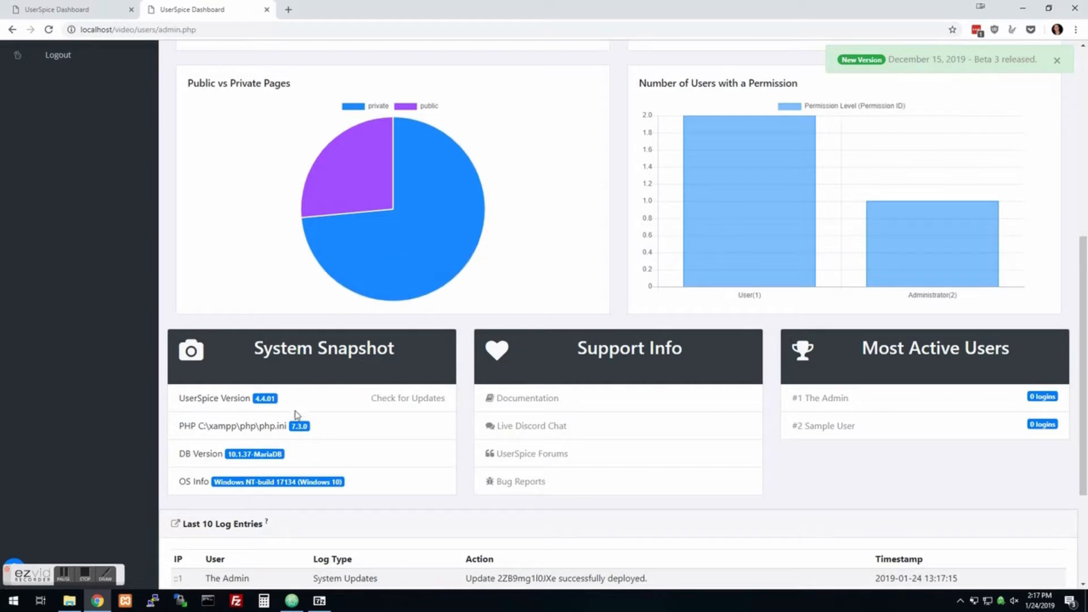
mouse_move(224, 421)
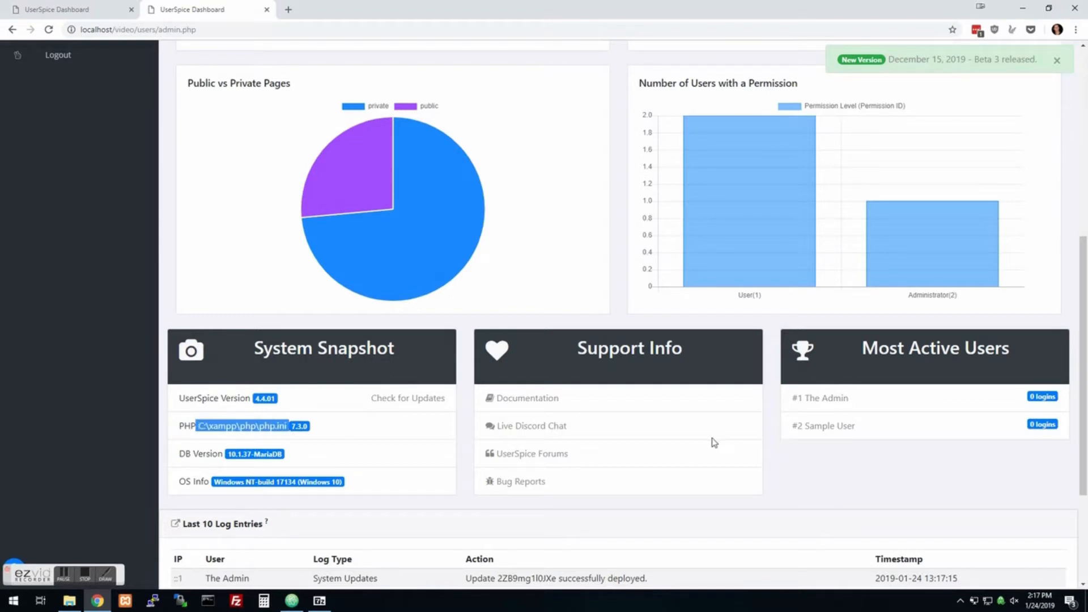
mouse_move(488, 440)
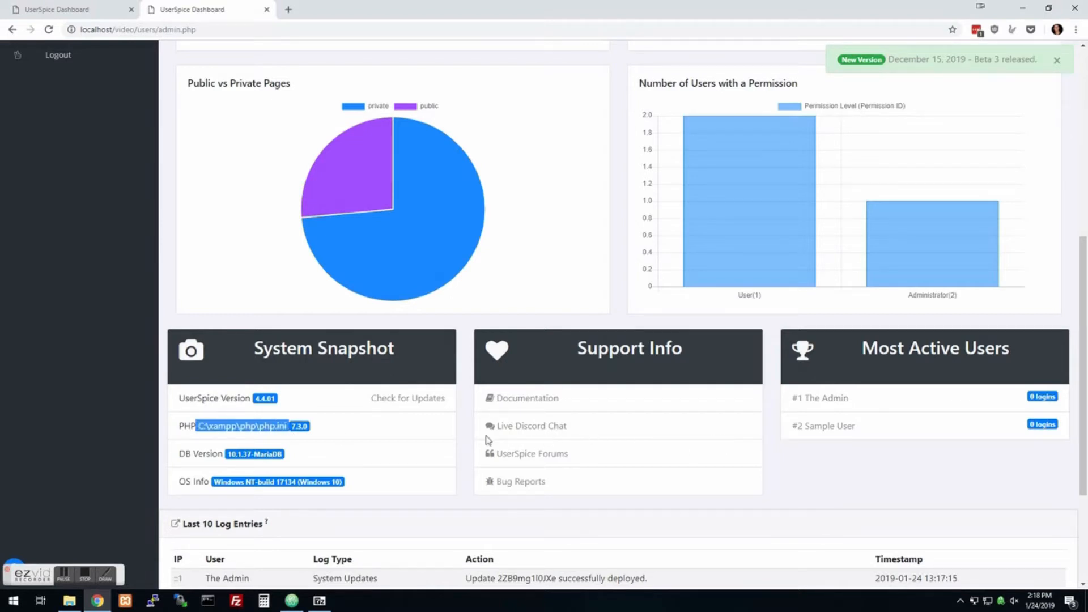
scroll("down", 3)
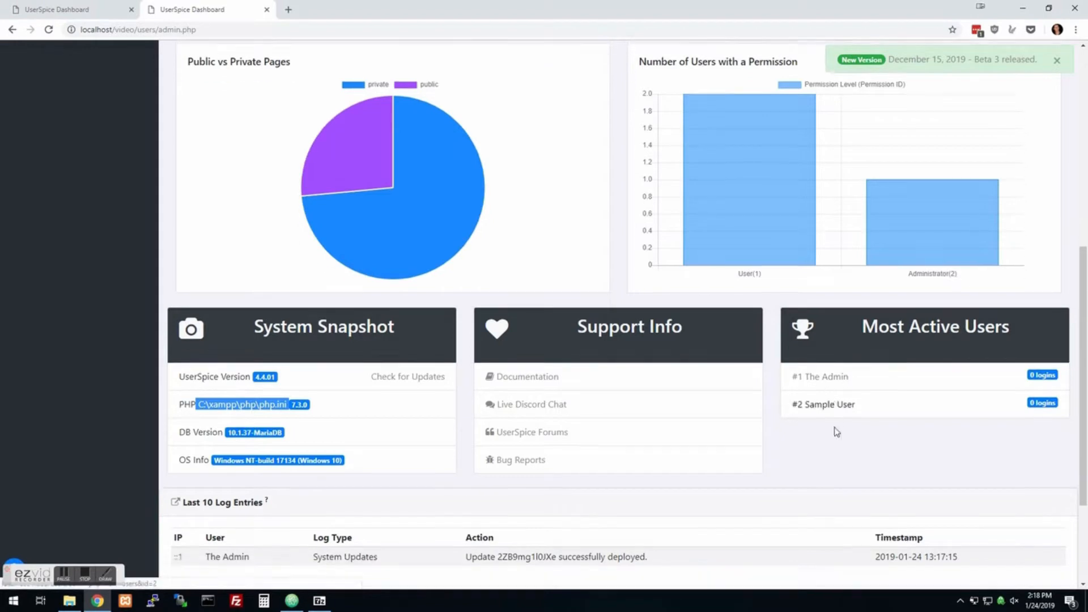
scroll("down", 3)
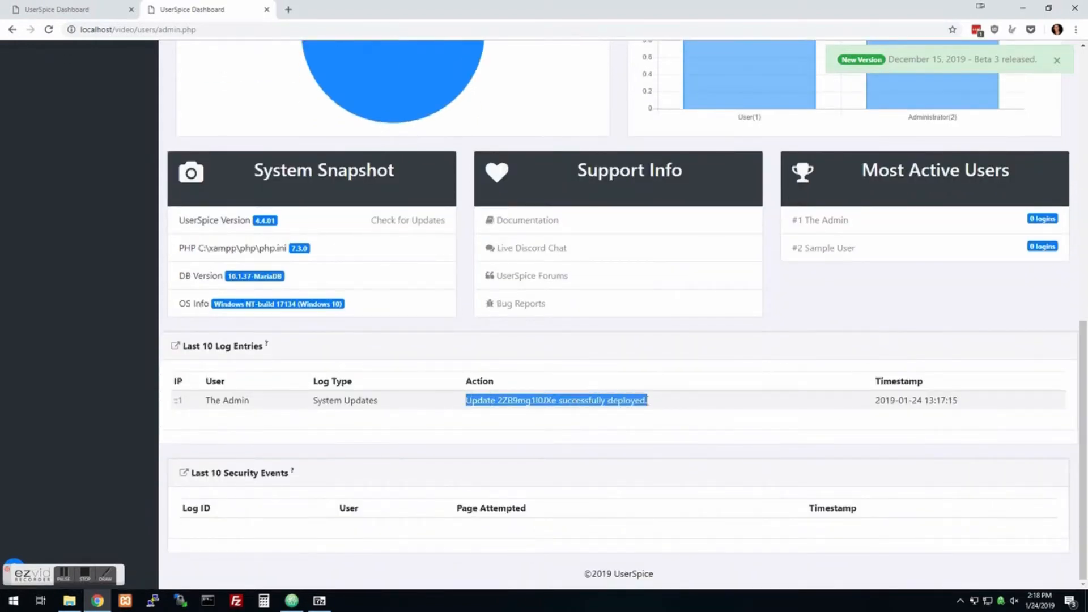
left_click(279, 412)
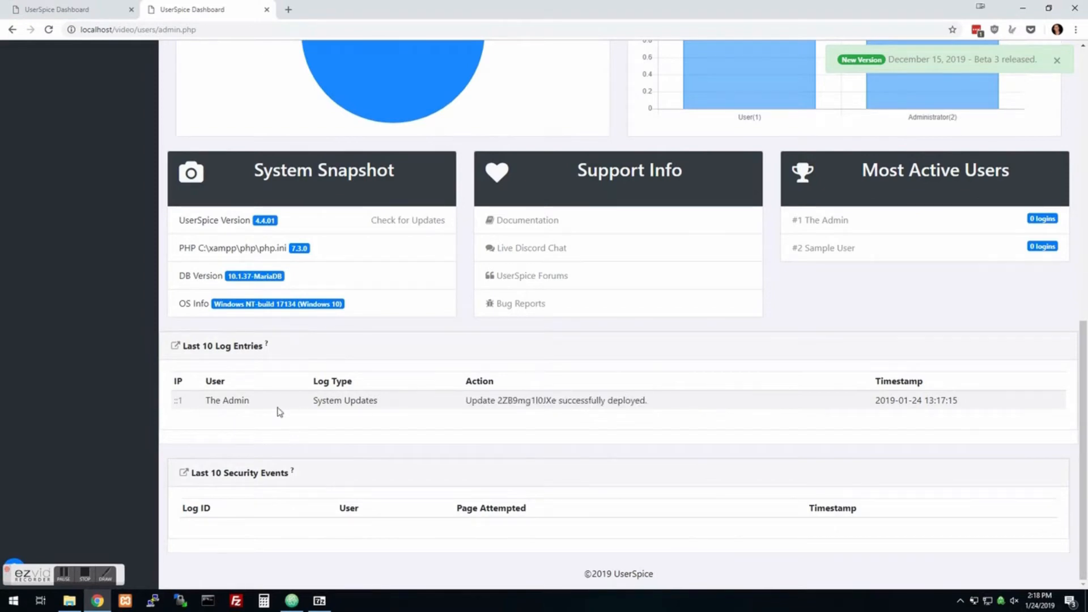
scroll("up", 3)
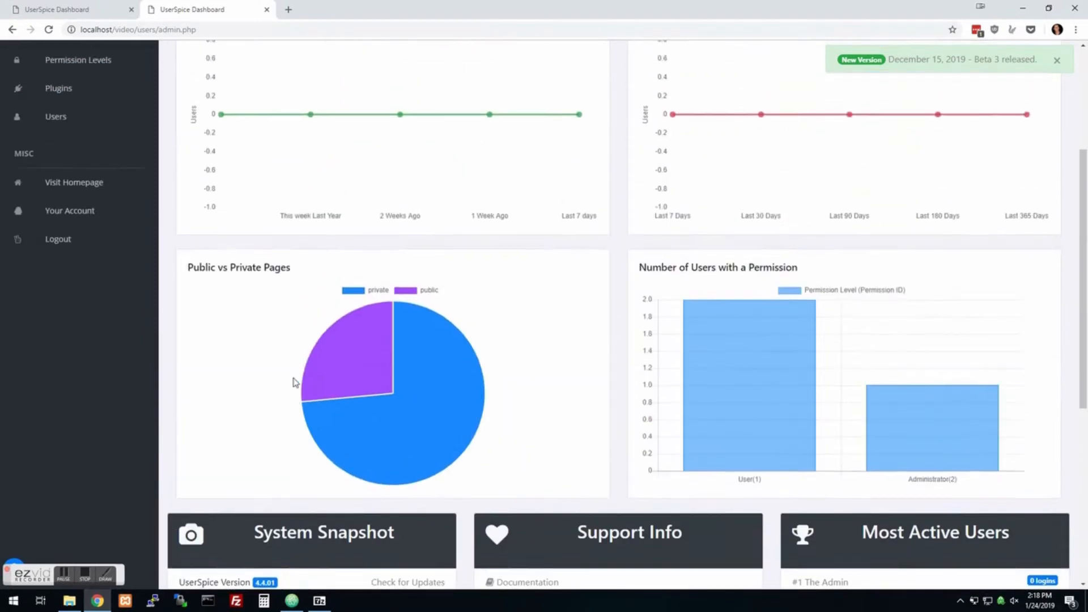
scroll("up", 3)
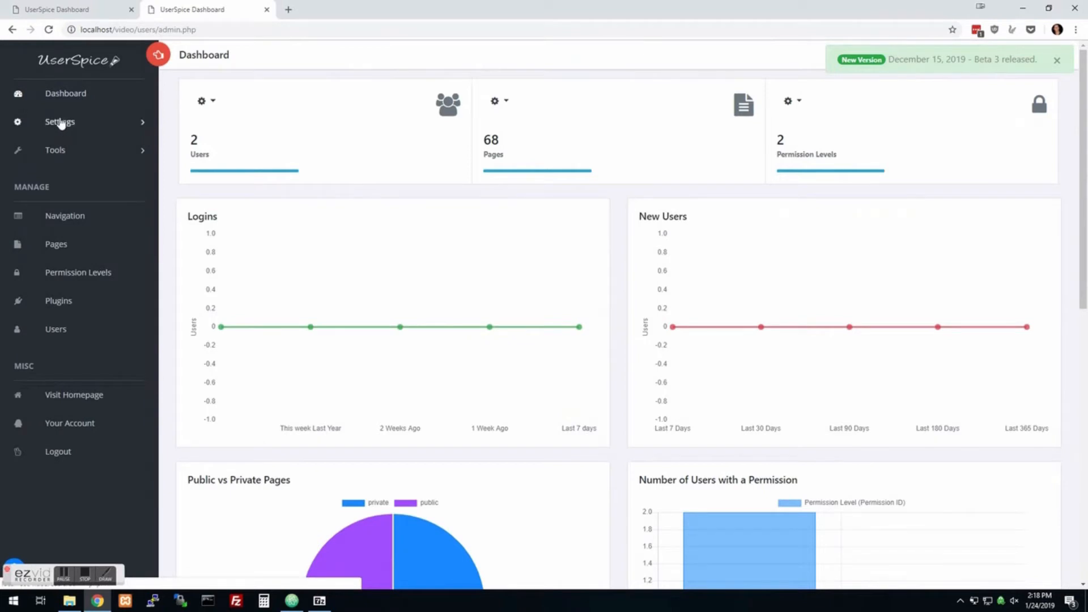
Step: Open Settings > General and scroll through its security and notification options
left_click(59, 121)
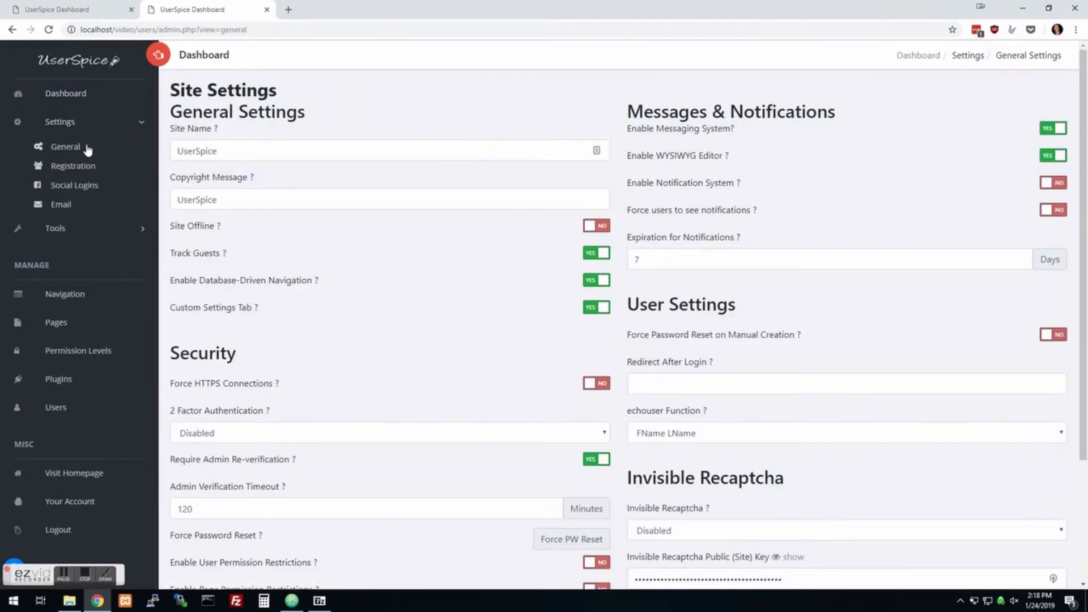
mouse_move(909, 289)
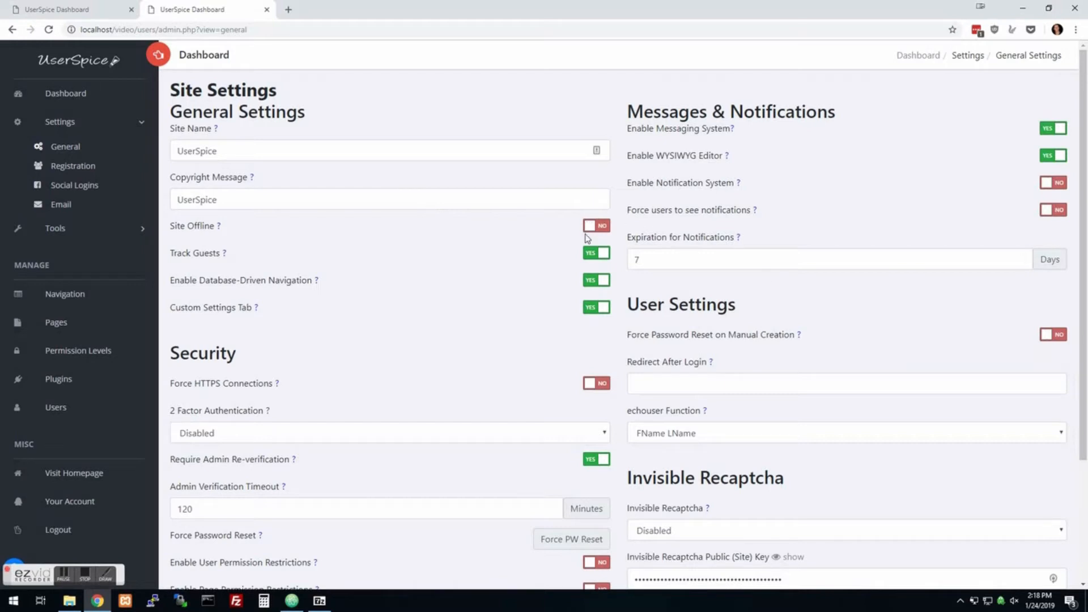
mouse_move(574, 297)
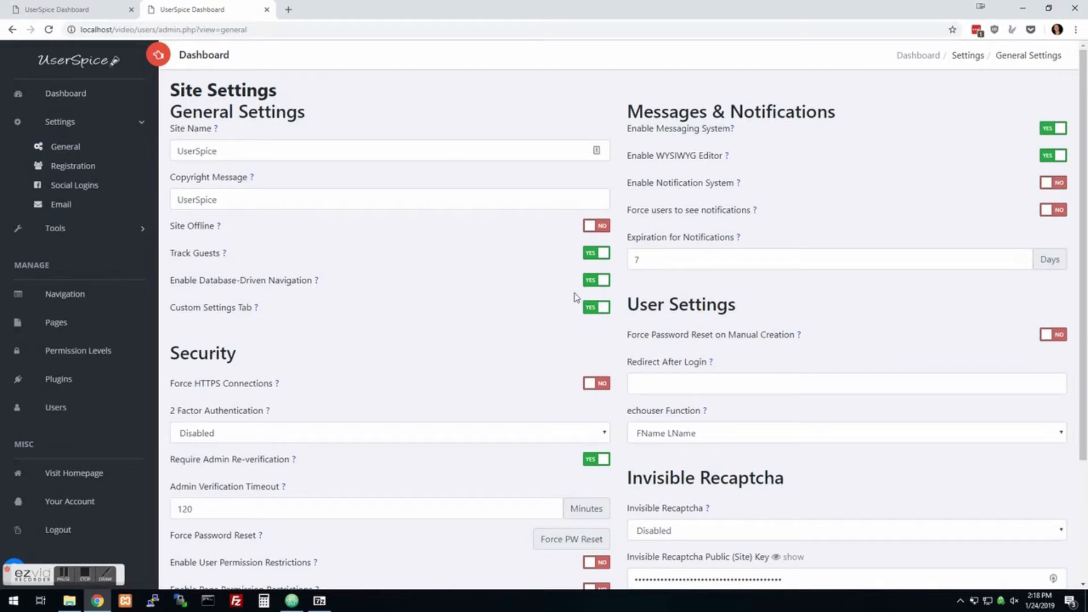
scroll("down", 3)
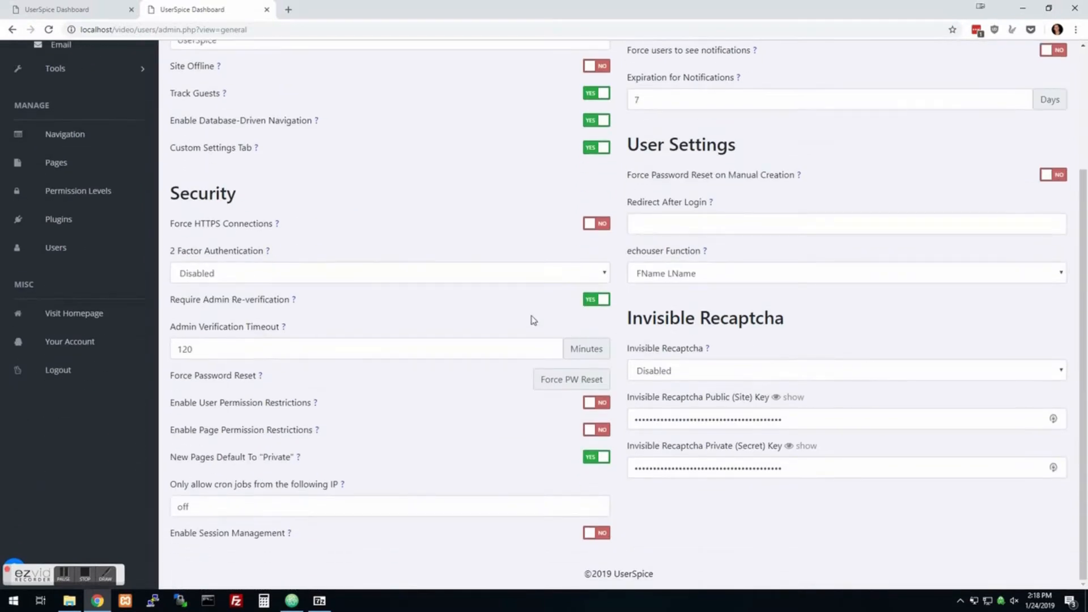
mouse_move(274, 257)
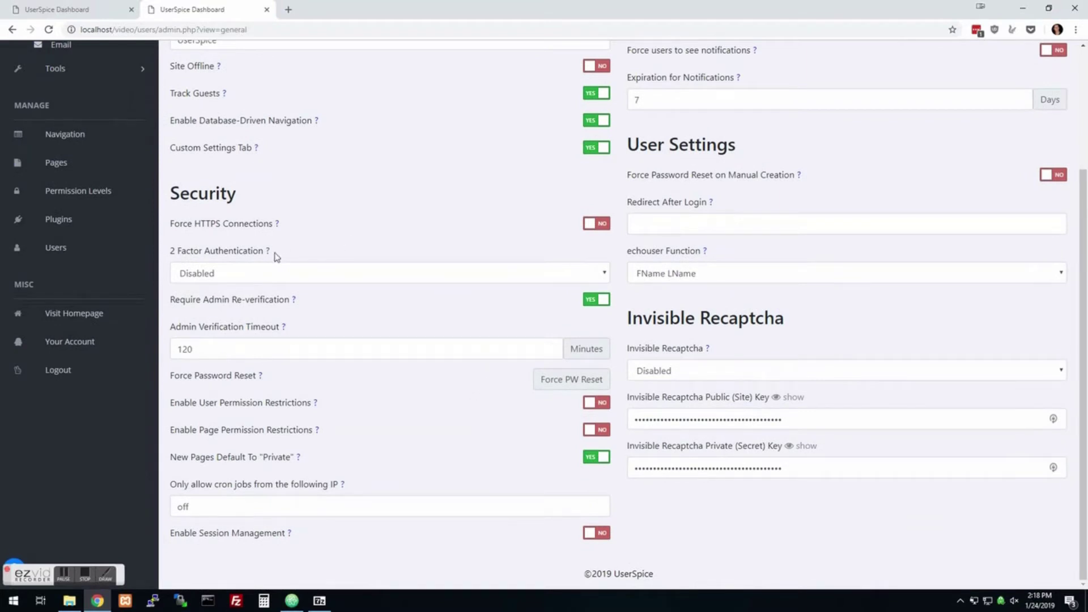
mouse_move(860, 457)
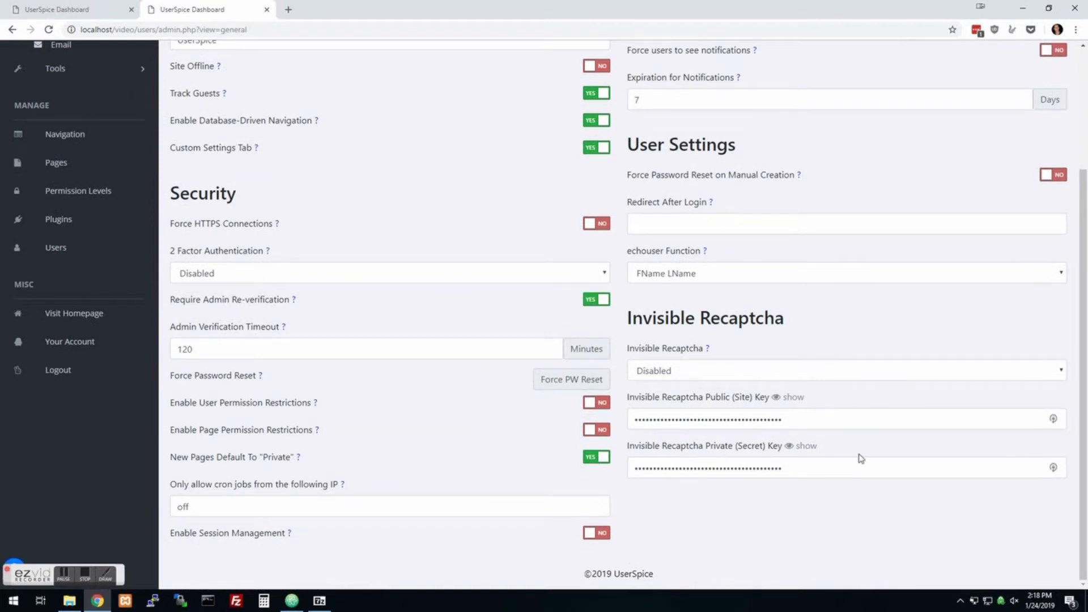
mouse_move(413, 340)
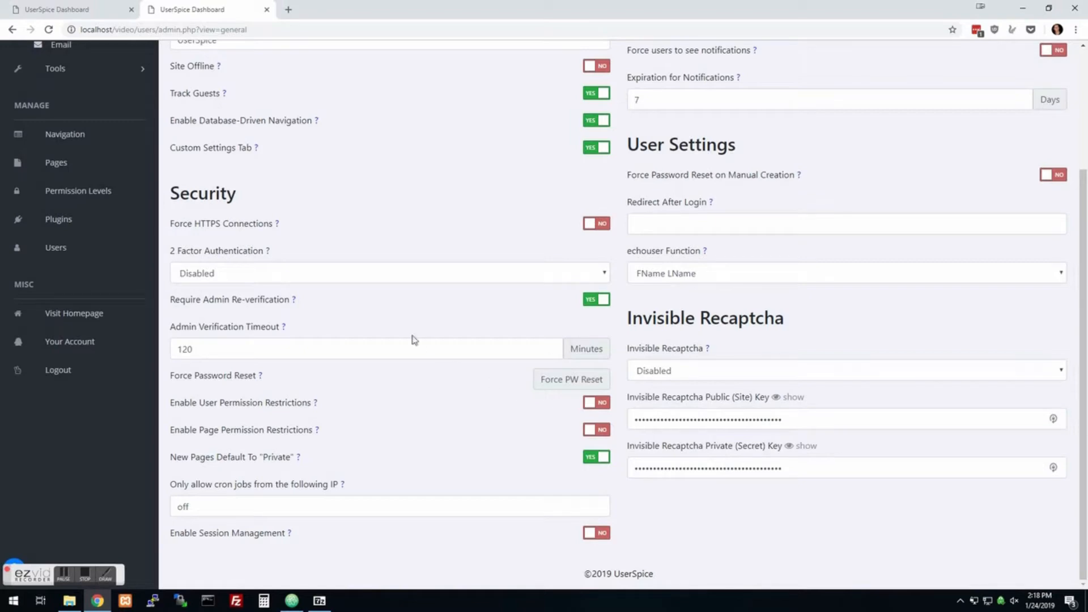
mouse_move(360, 307)
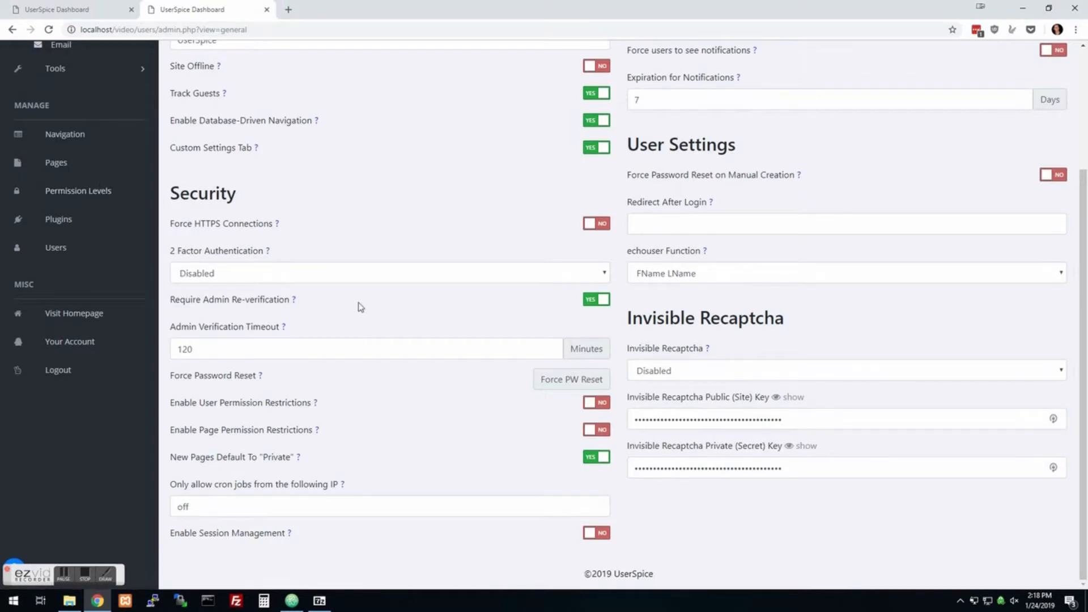
Step: Review the Registration and Social Logins settings, then open Email Server Settings
left_click(72, 165)
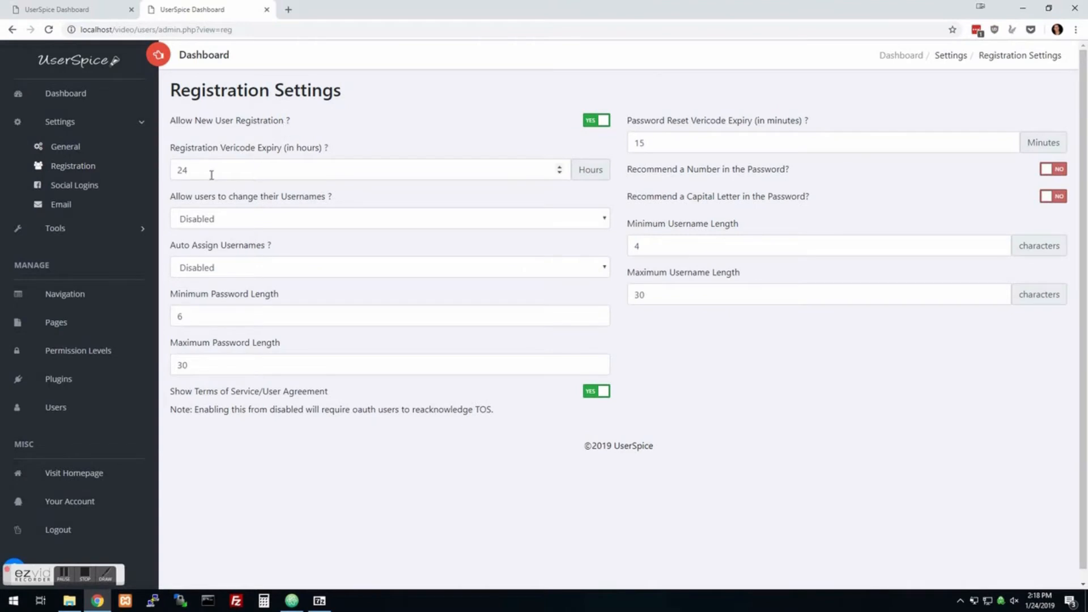
mouse_move(396, 257)
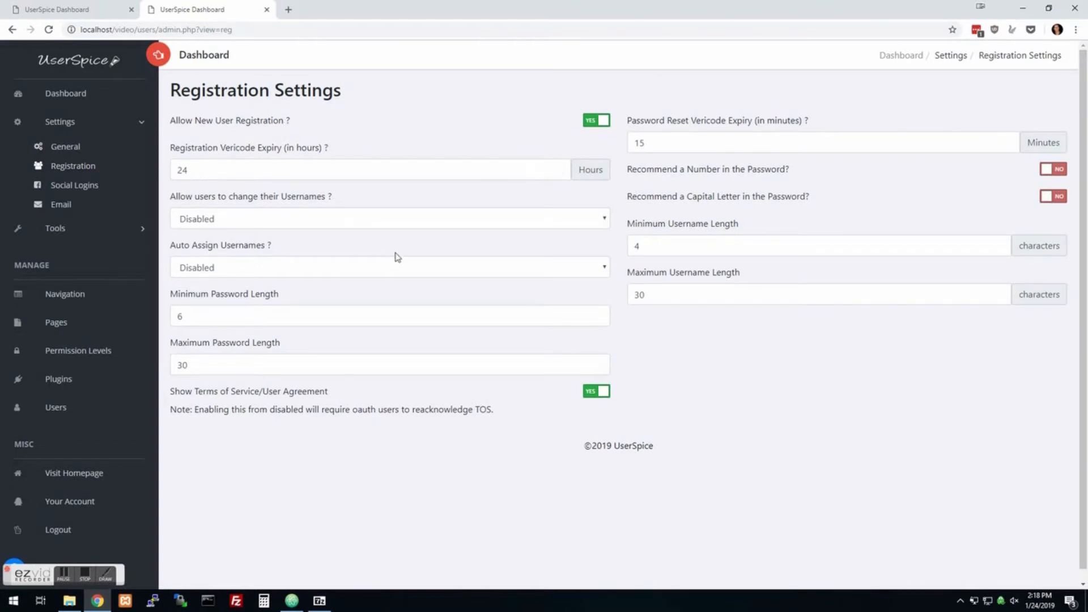
mouse_move(232, 269)
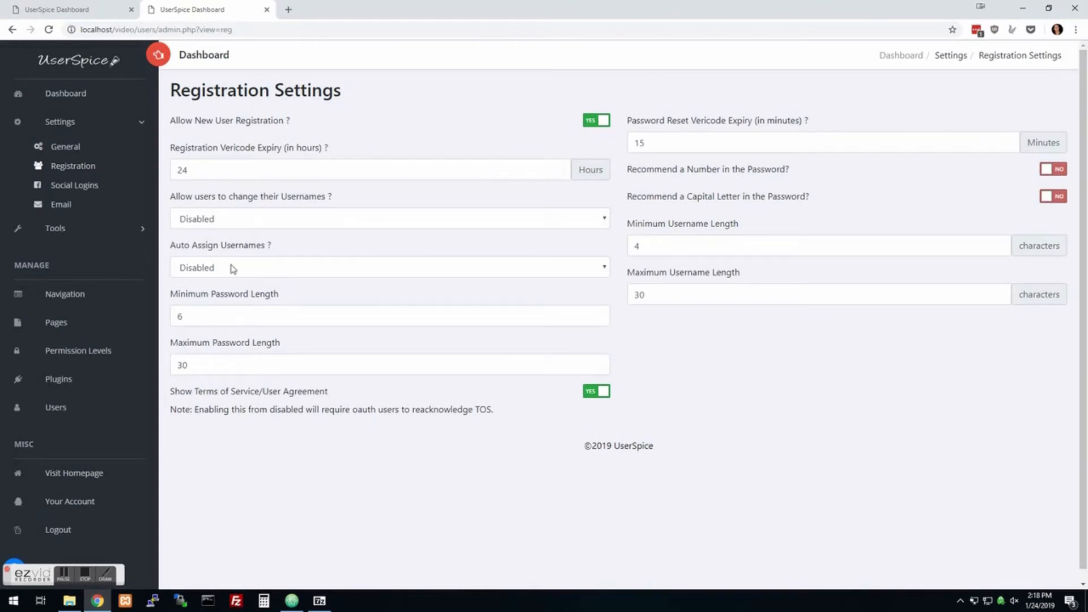
mouse_move(233, 228)
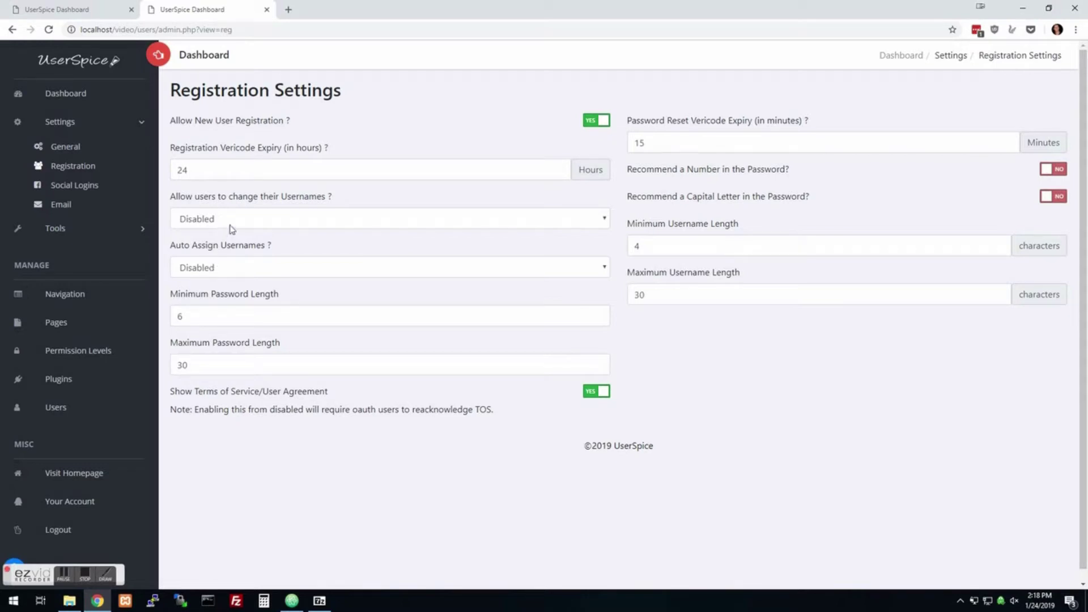
mouse_move(207, 237)
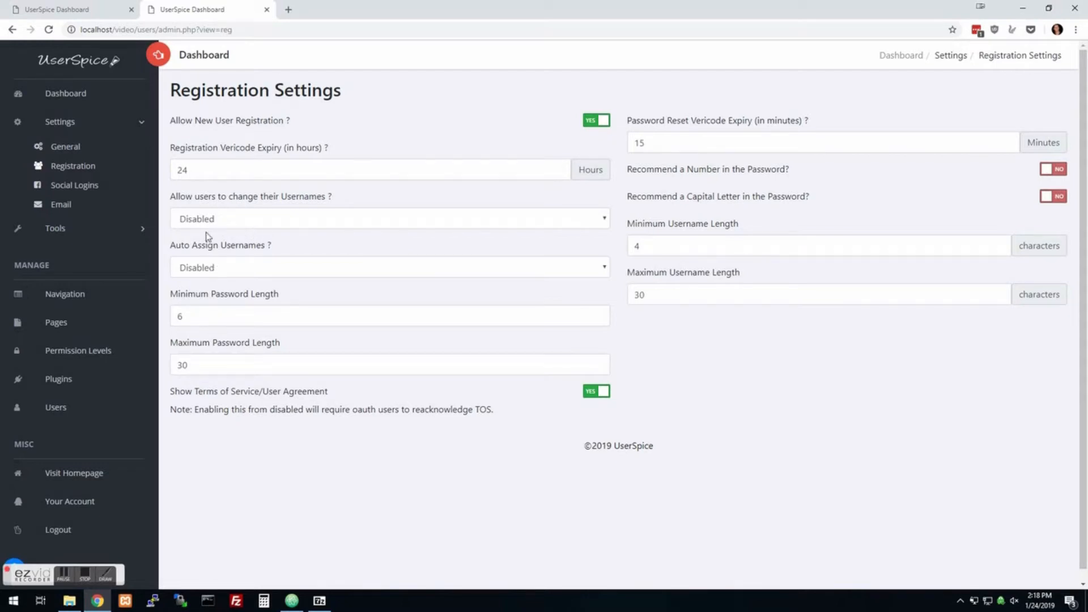
left_click(74, 185)
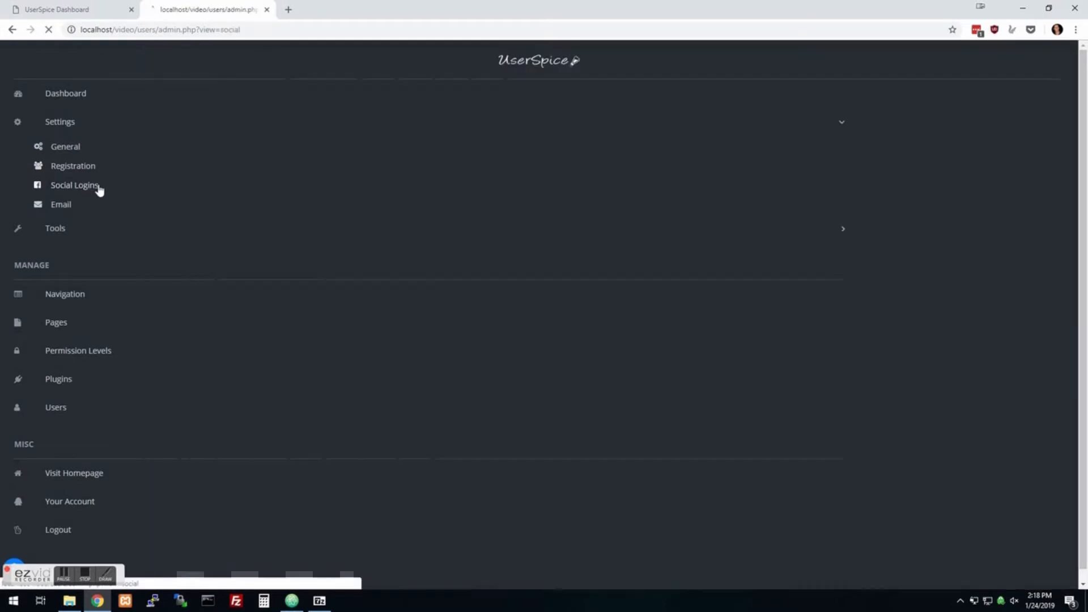
left_click(74, 185)
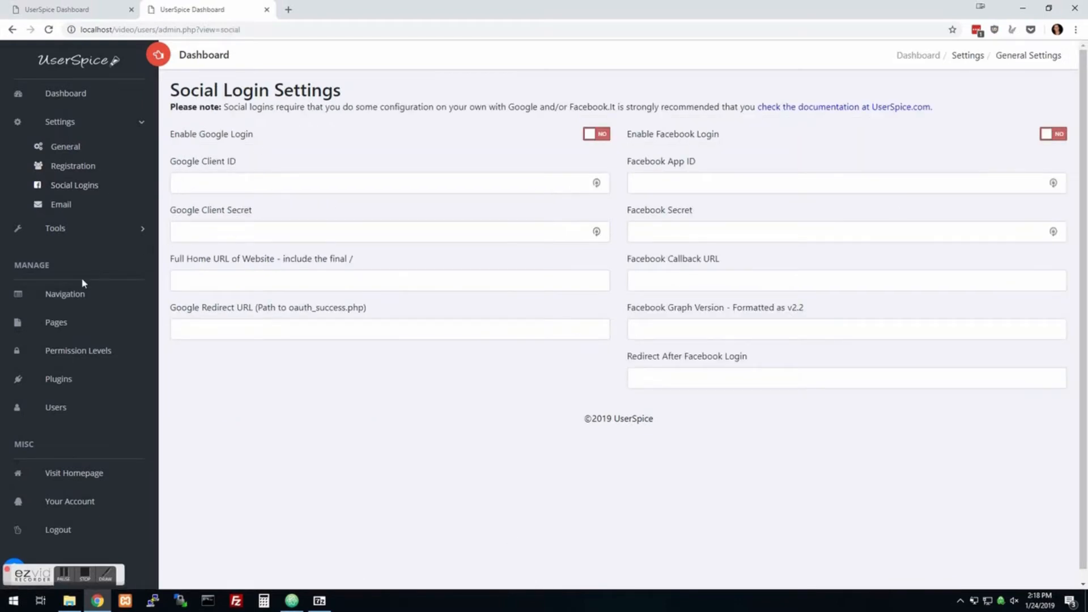
mouse_move(580, 202)
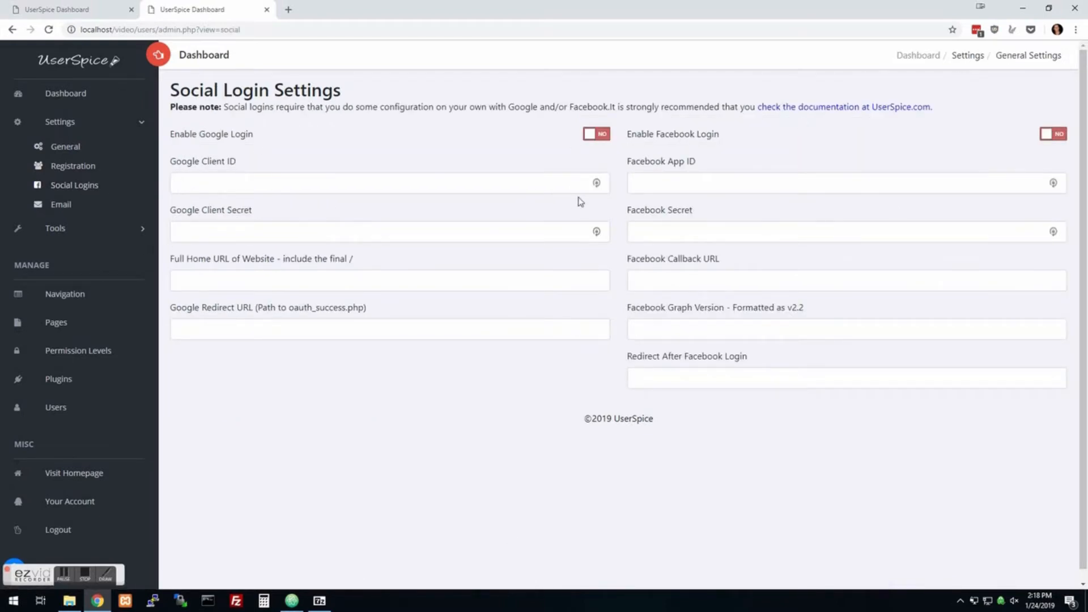
left_click(60, 204)
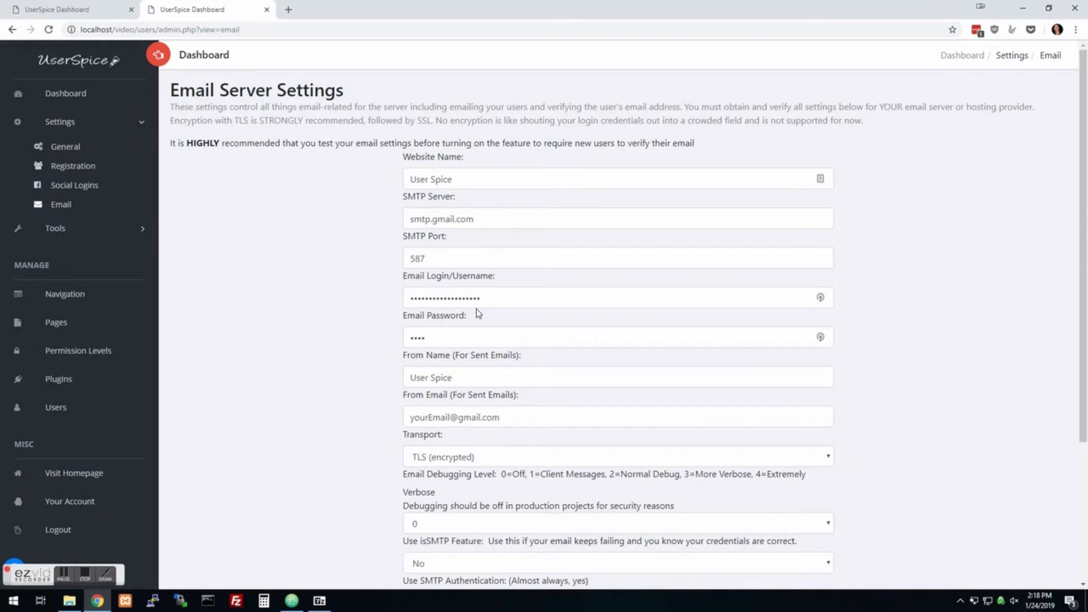
mouse_move(54, 229)
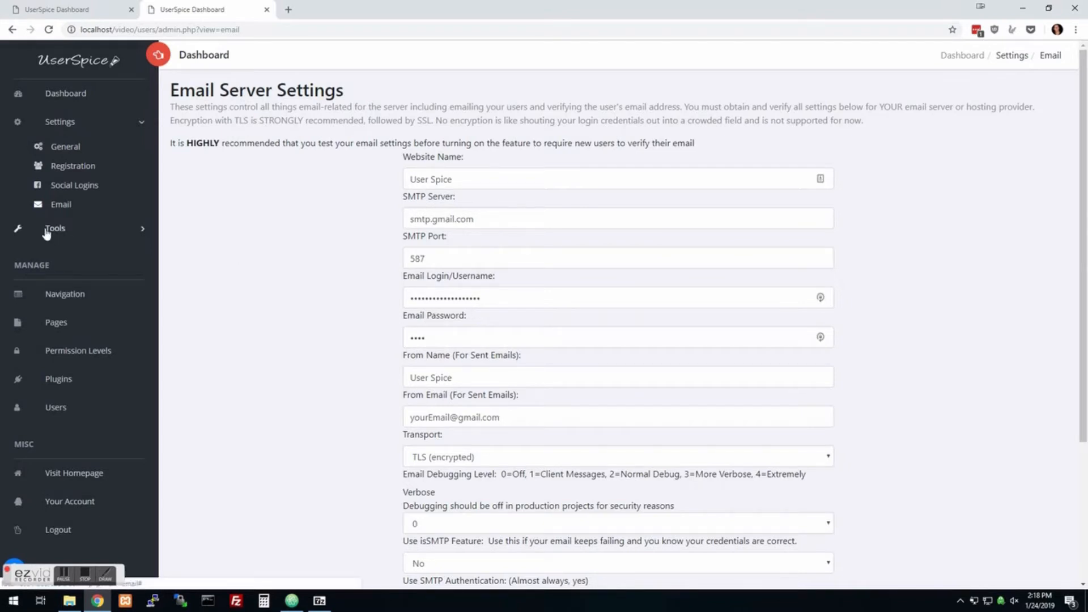
Step: Open Tools > Backup and view the Backup Source choices without changing them
left_click(55, 228)
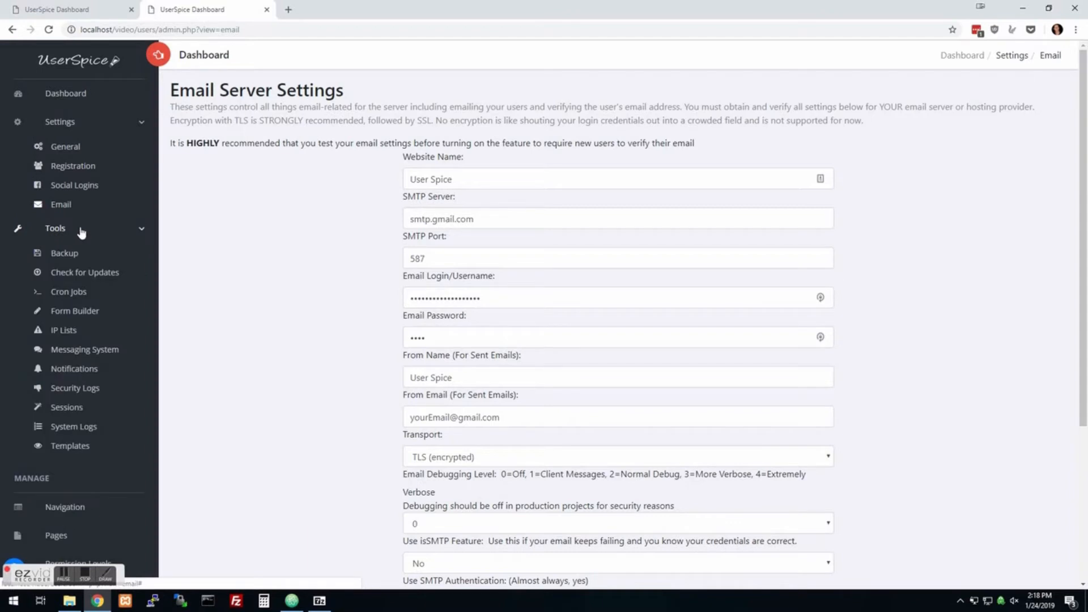
mouse_move(75, 253)
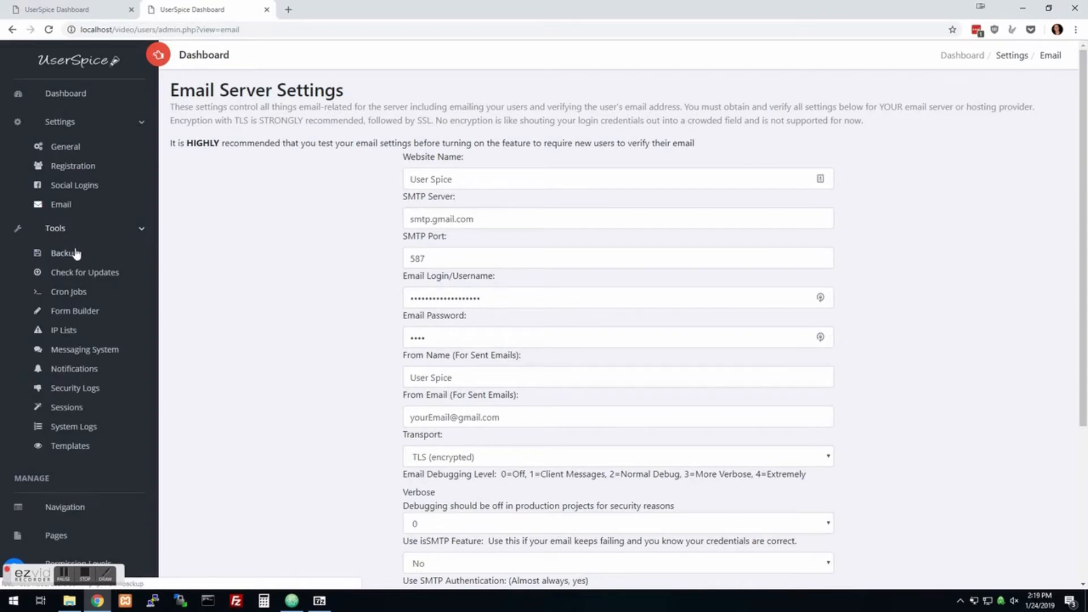
left_click(65, 253)
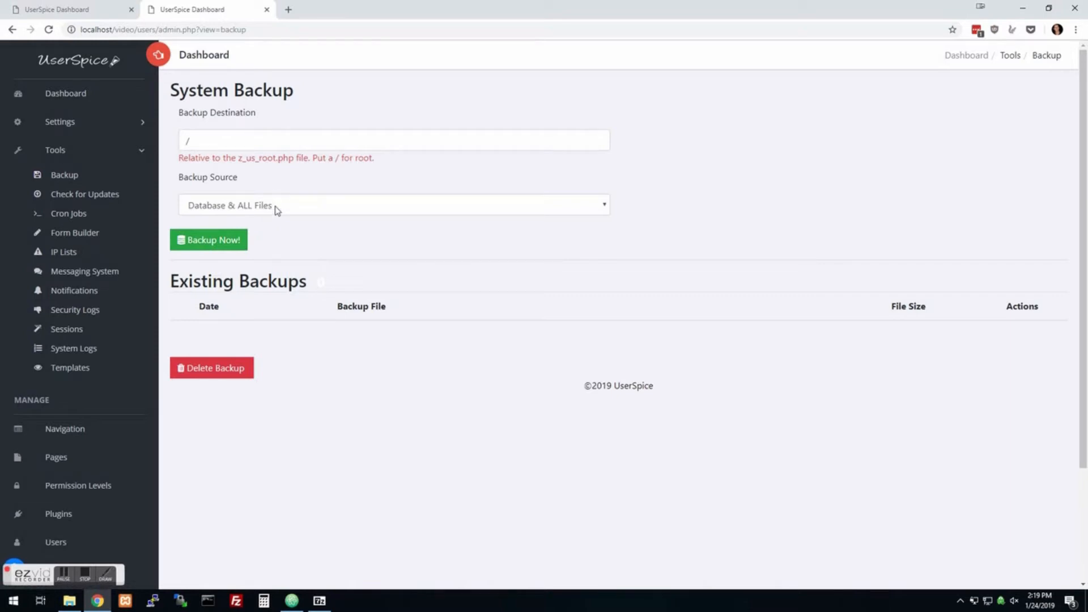
left_click(393, 204)
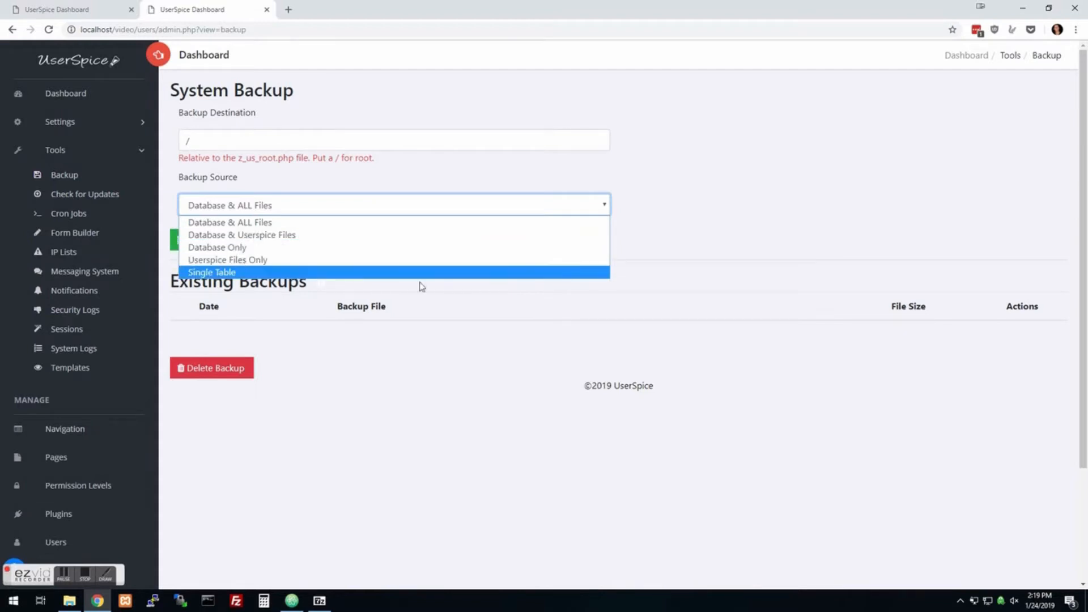
left_click(228, 222)
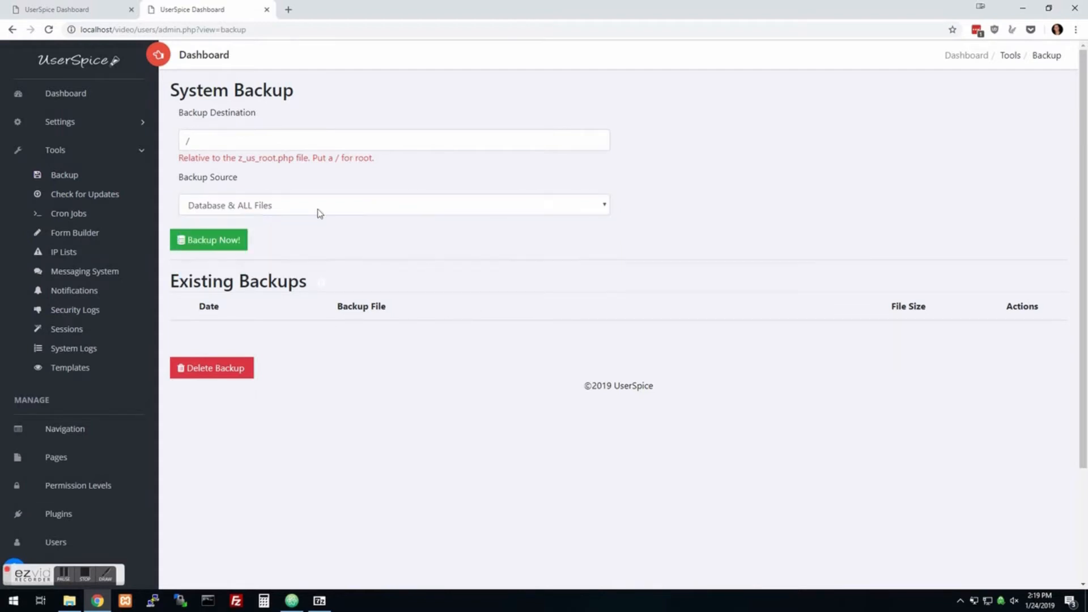
mouse_move(85, 208)
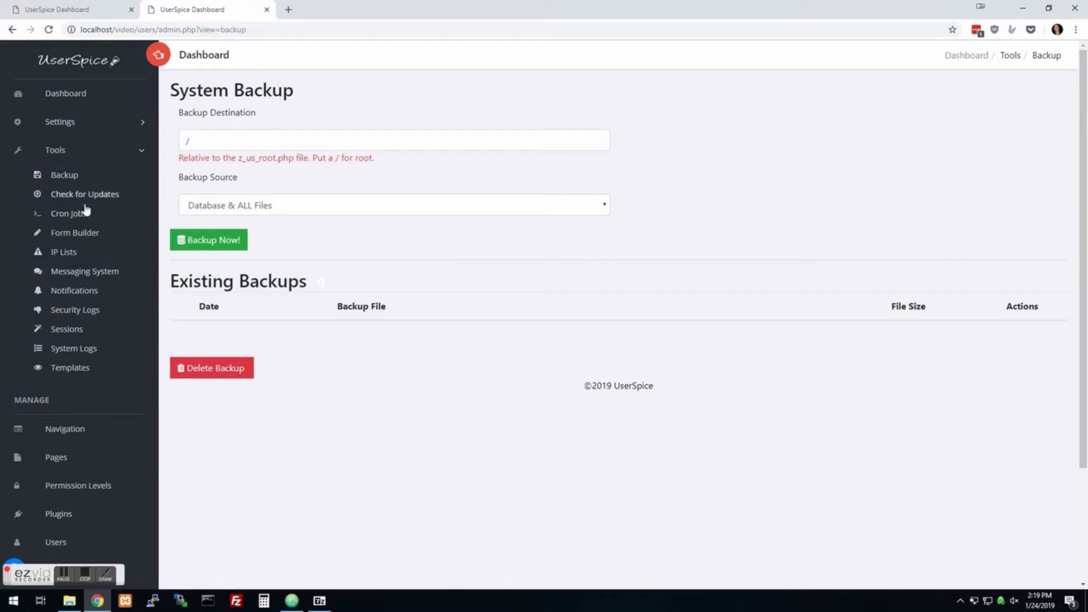
mouse_move(74, 233)
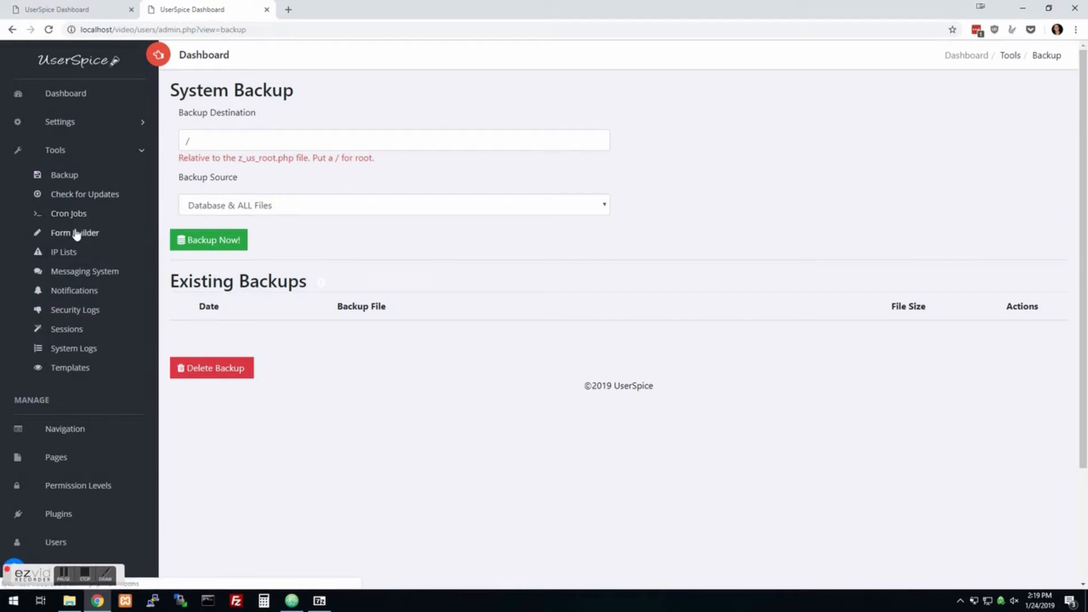
Step: Create a new Form Builder form named 'demo'
left_click(74, 232)
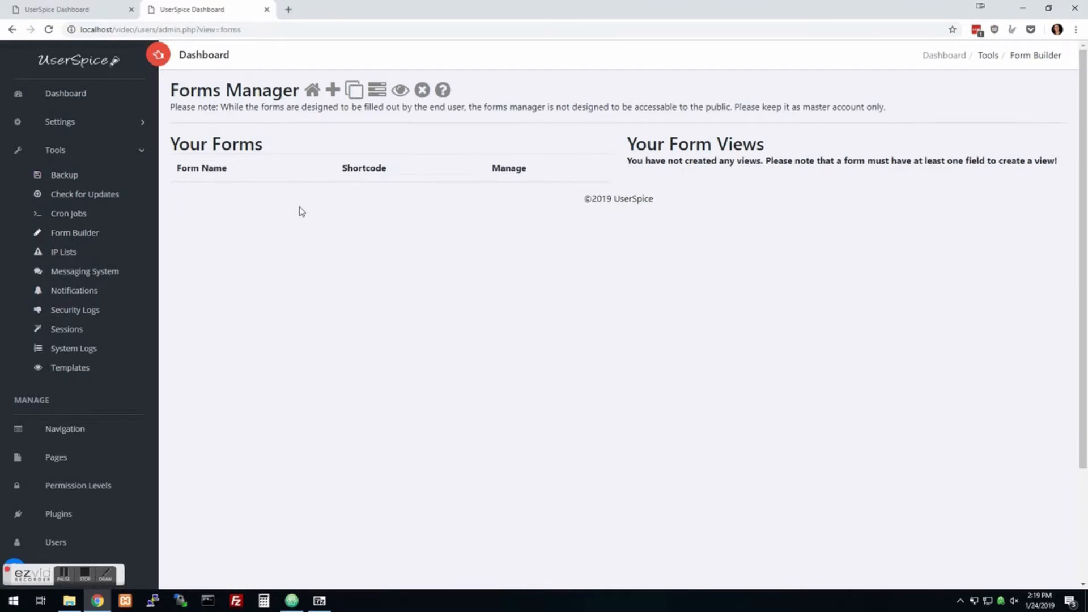
mouse_move(325, 107)
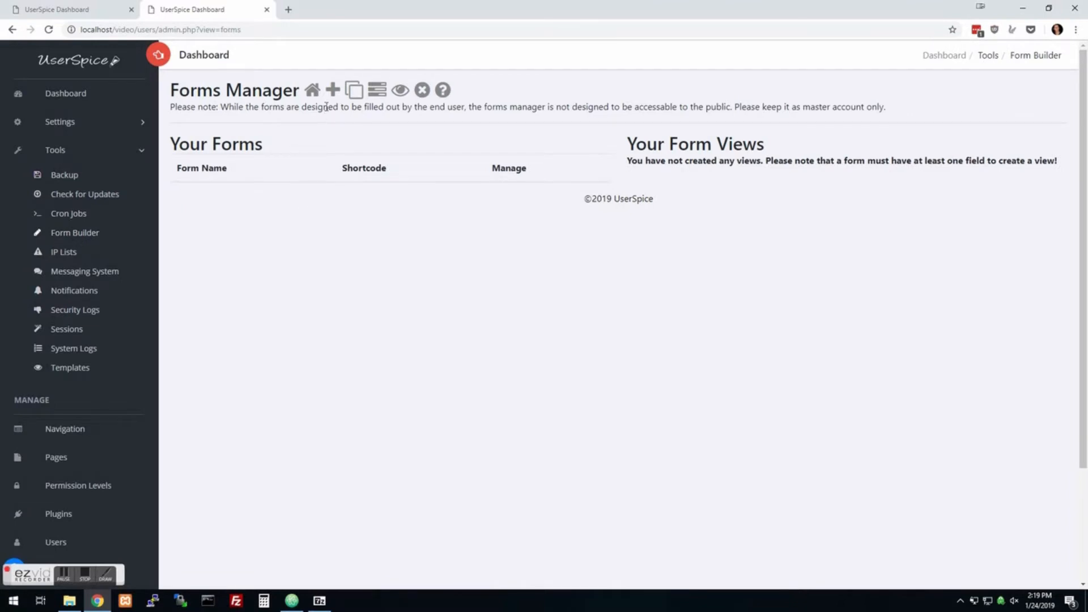
left_click(332, 90)
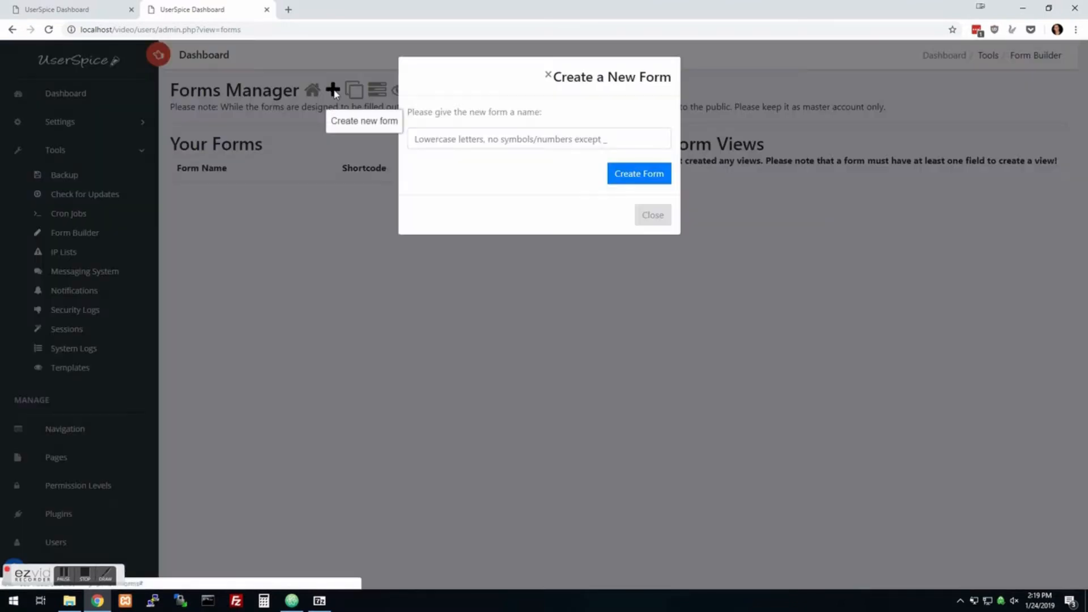
type("dem")
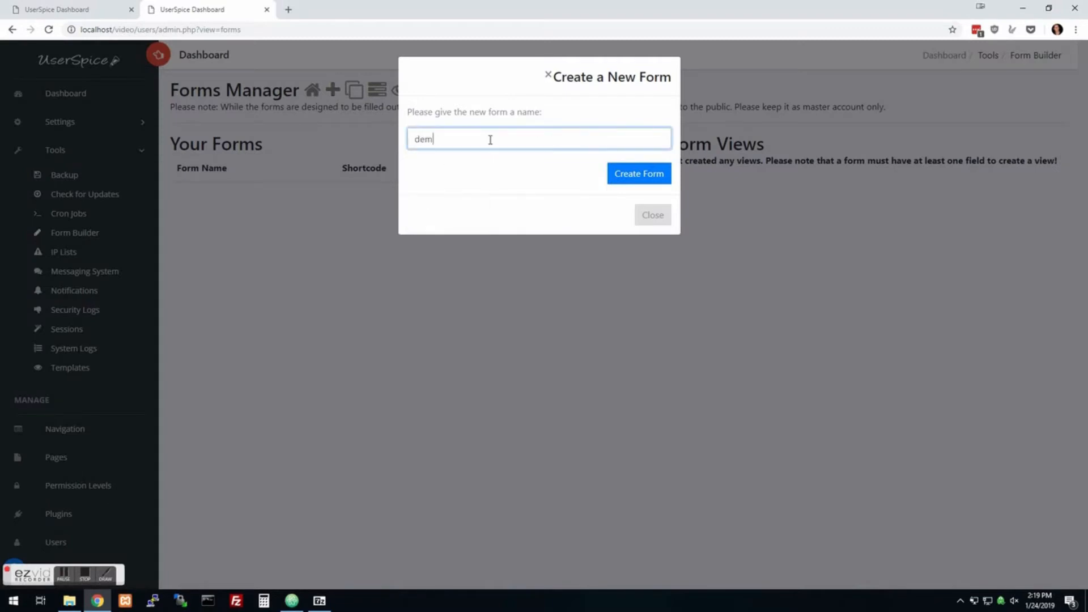
left_click(637, 173)
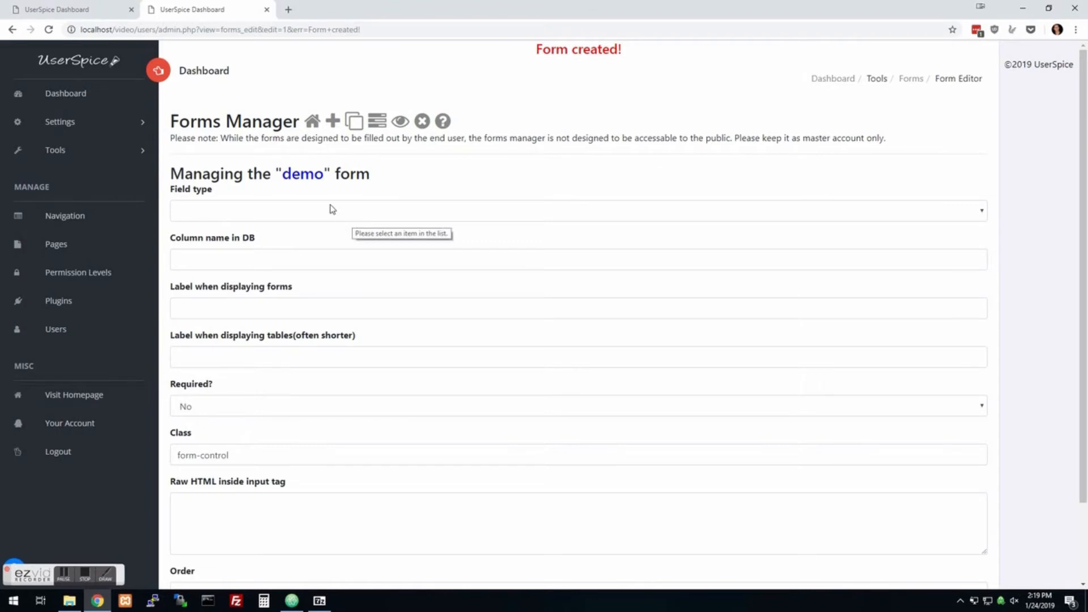
mouse_move(347, 217)
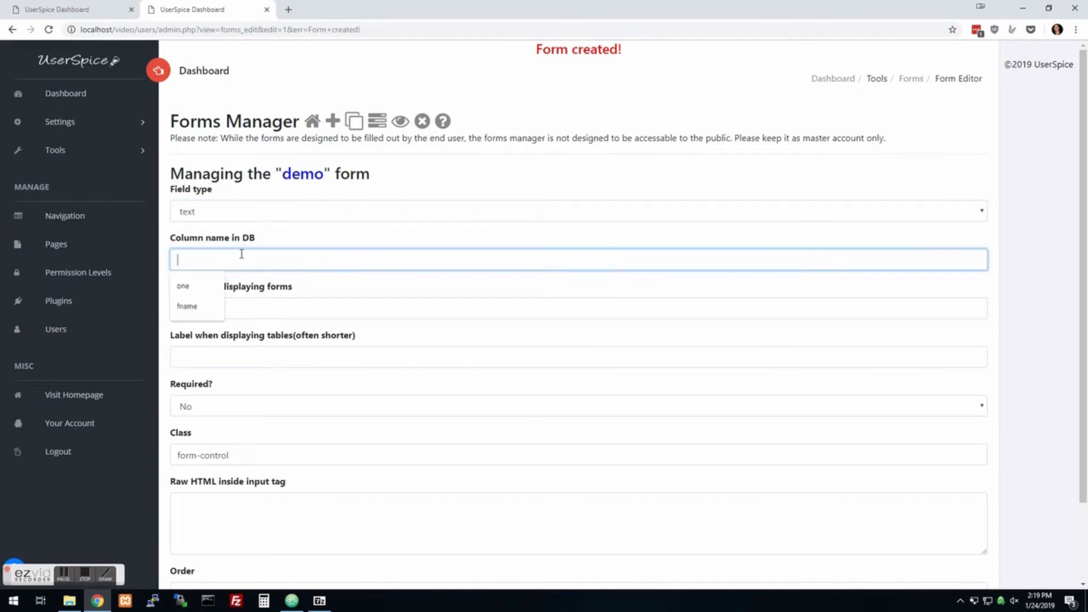
Step: Add a required 'fname' field labelled 'Tell me your first name...' to the demo form
type("fna")
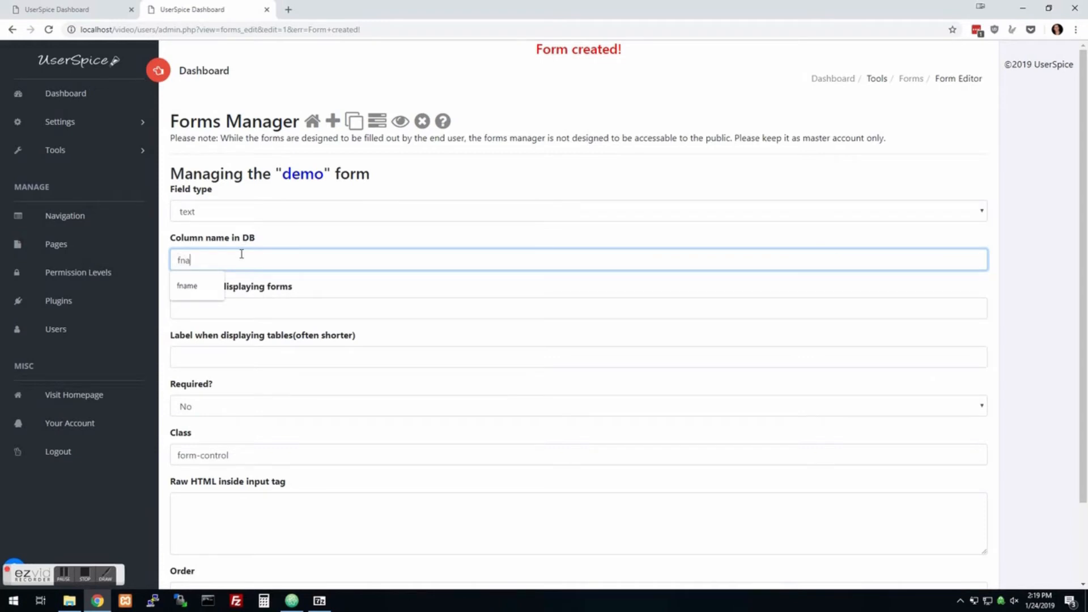
left_click(186, 285)
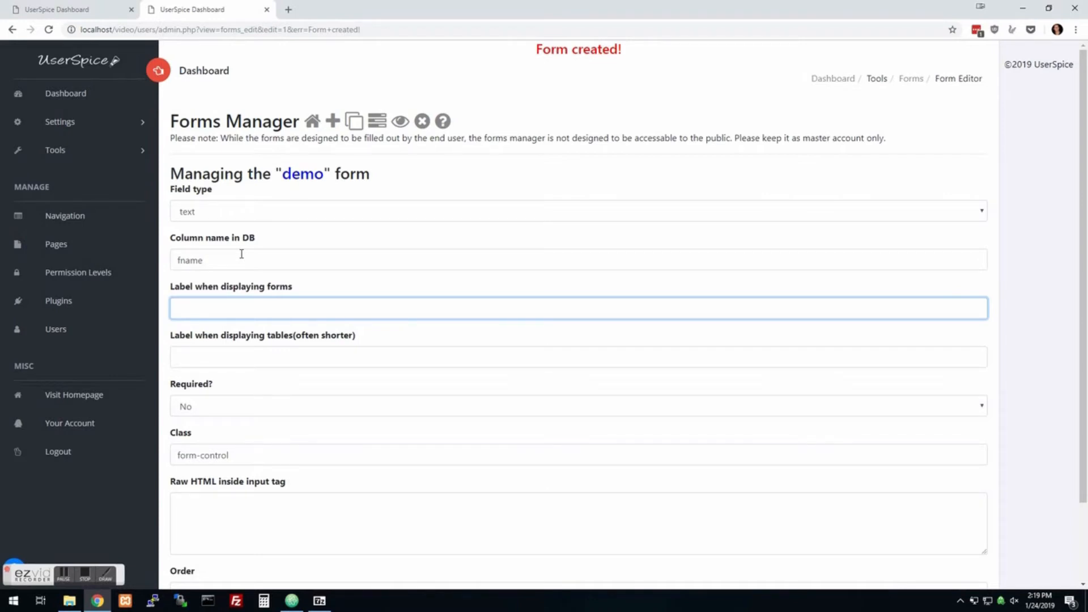
type("Tell me your")
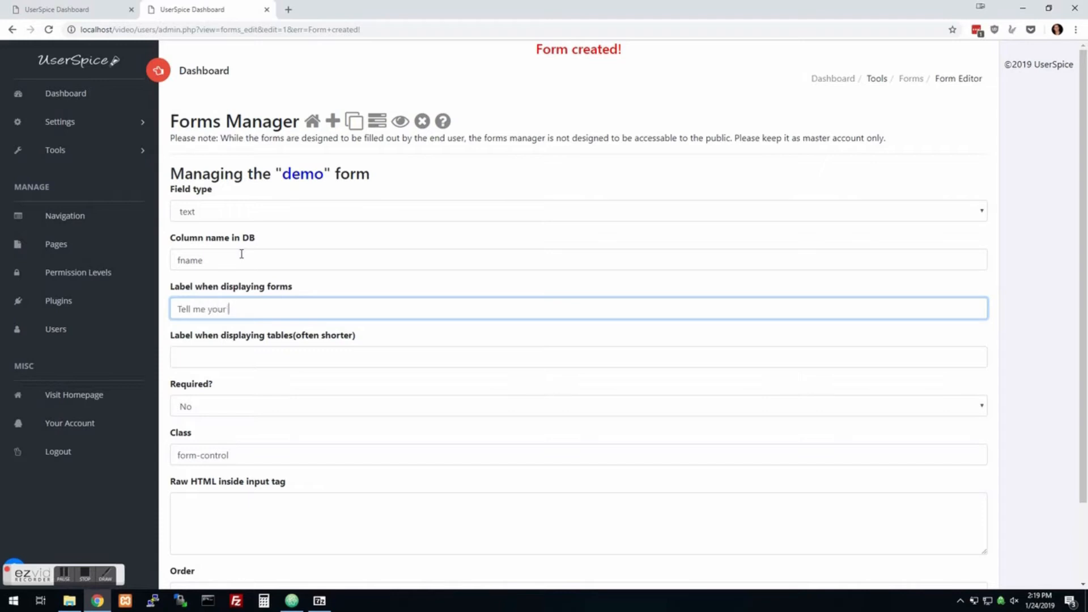
type("first name")
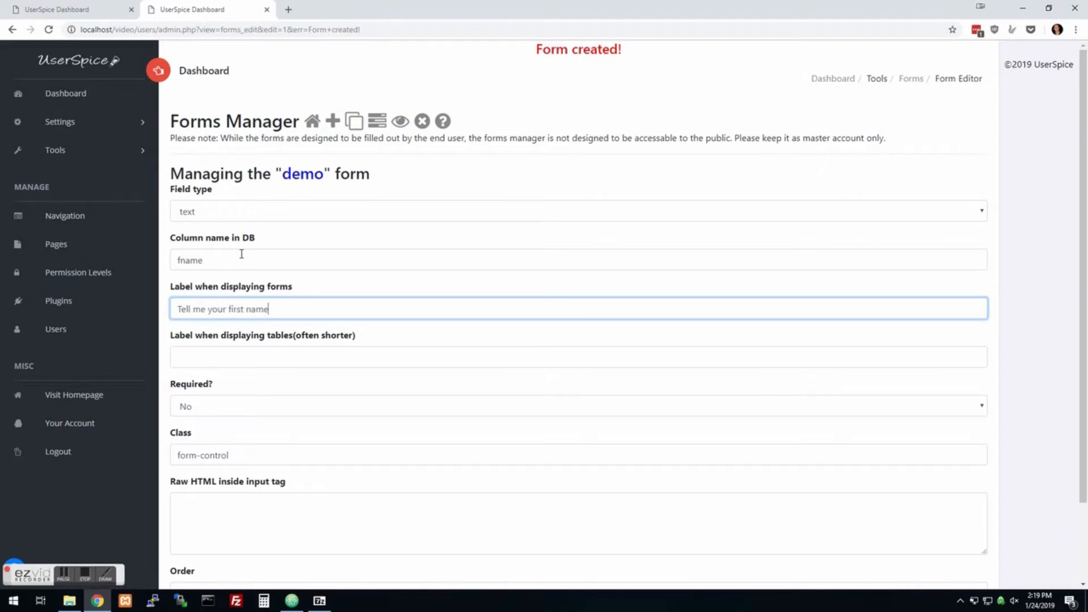
type("...")
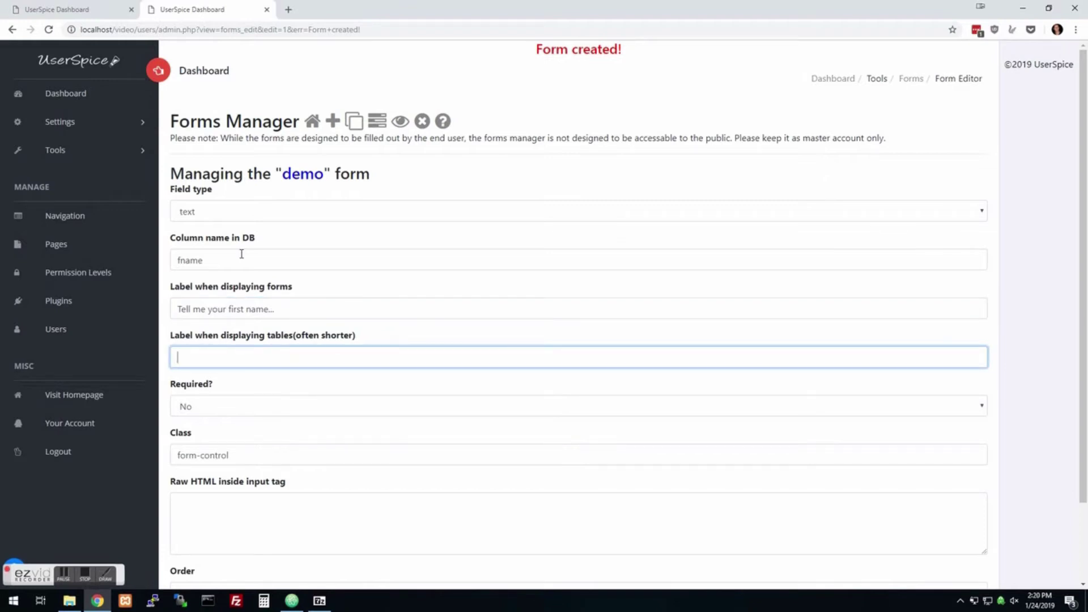
type("Firt")
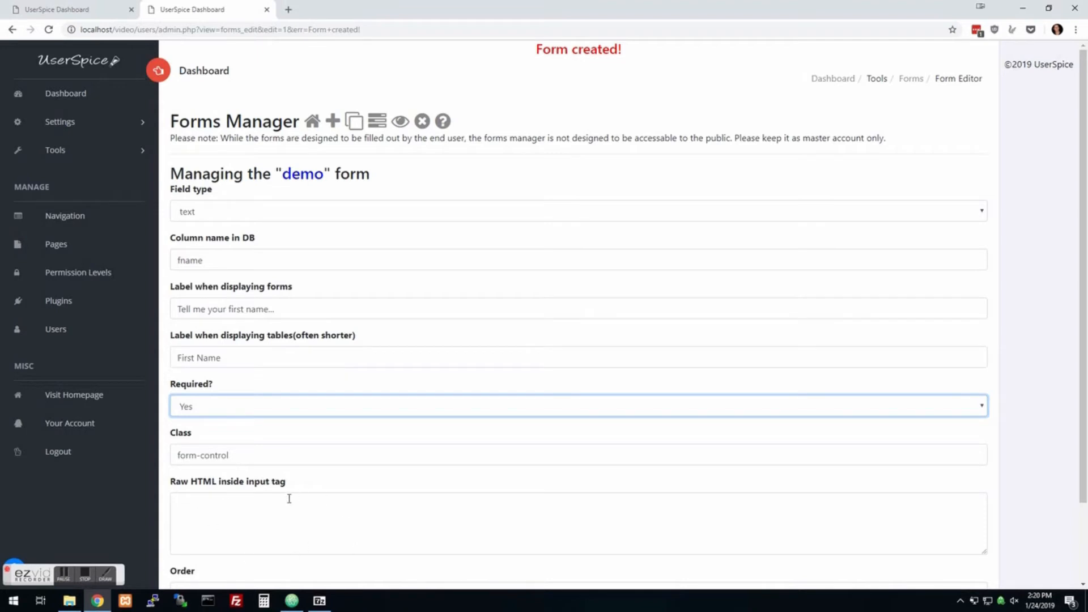
scroll("down", 3)
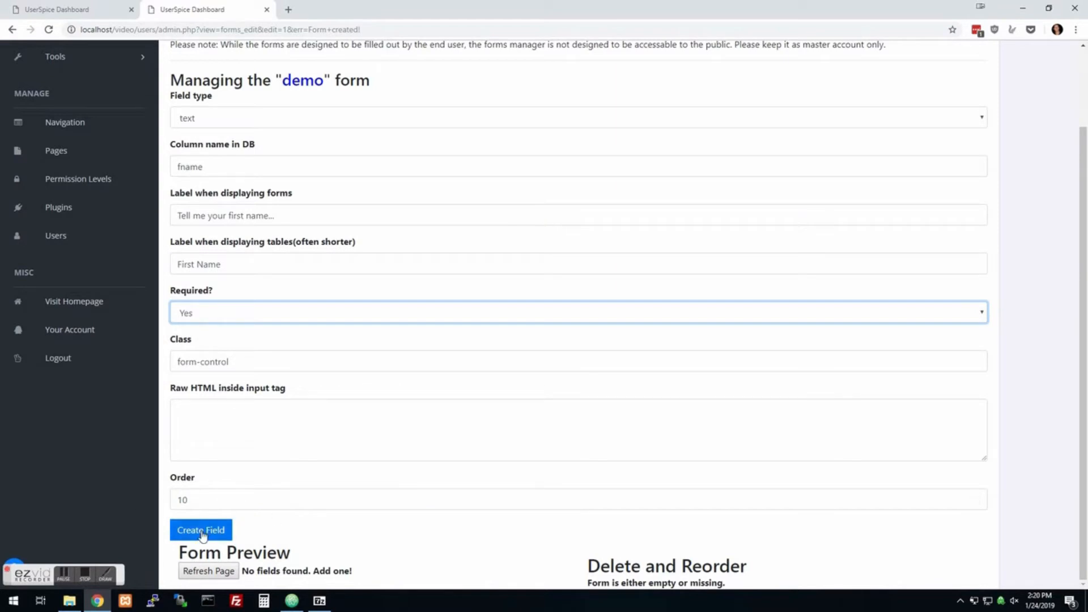
left_click(201, 529)
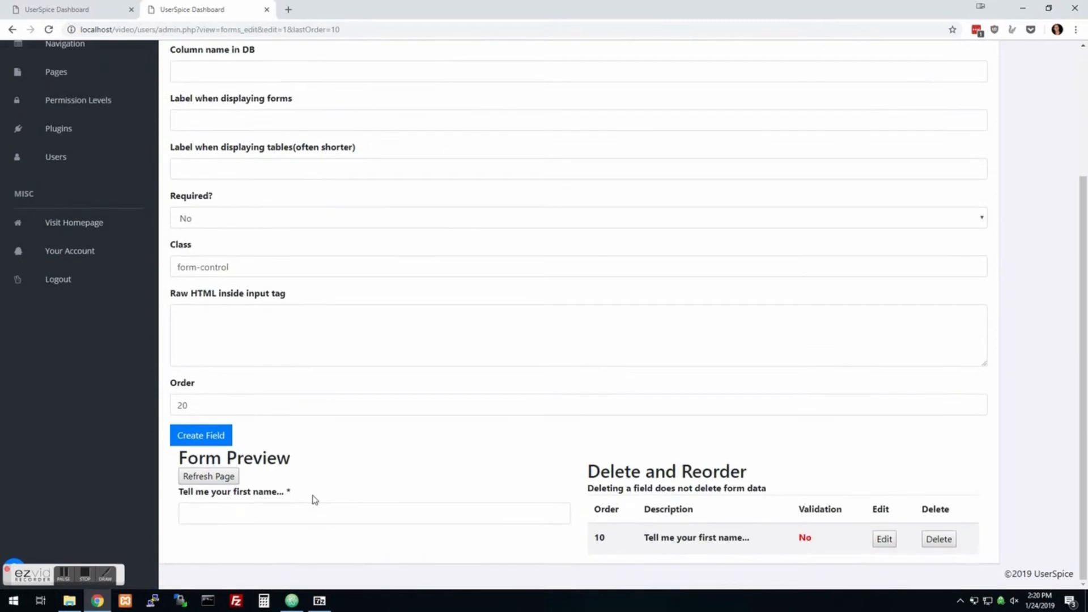
left_click(373, 514)
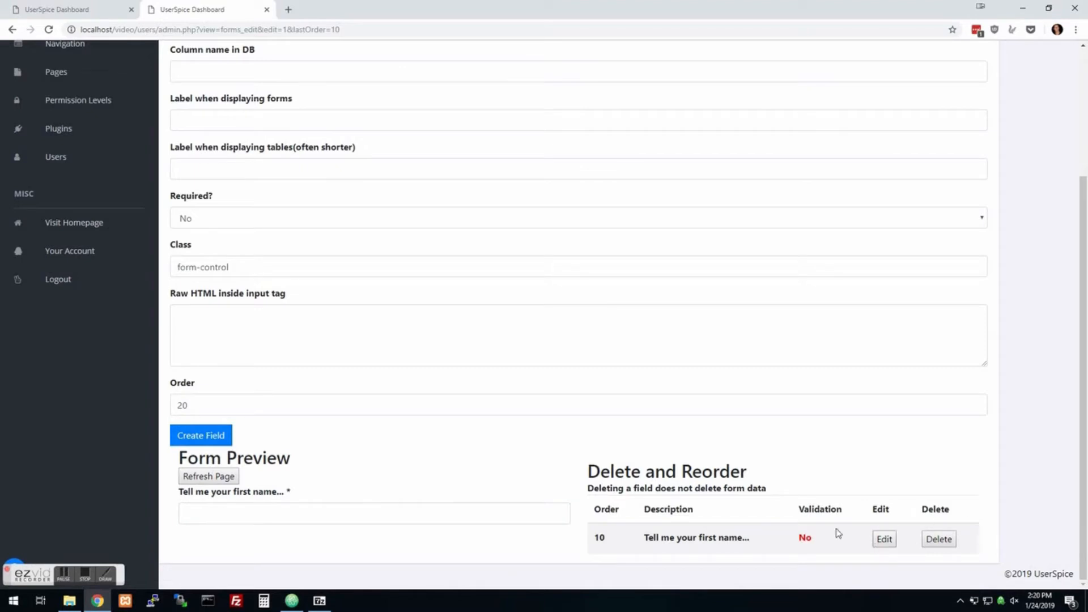
mouse_move(575, 502)
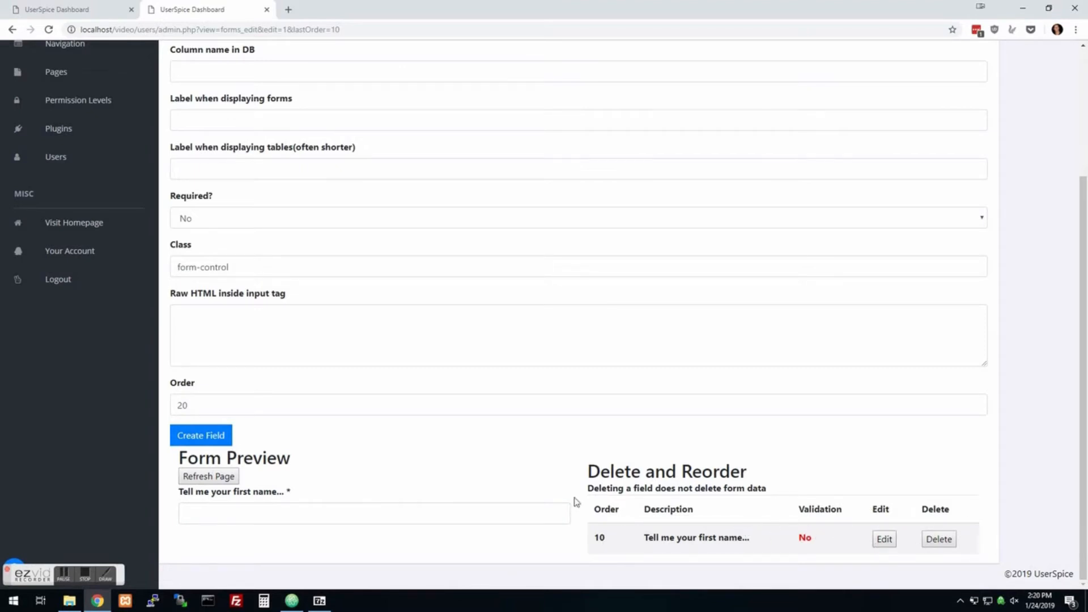
Step: Scroll through the demo form preview and expand the Tools menu
scroll("up", 3)
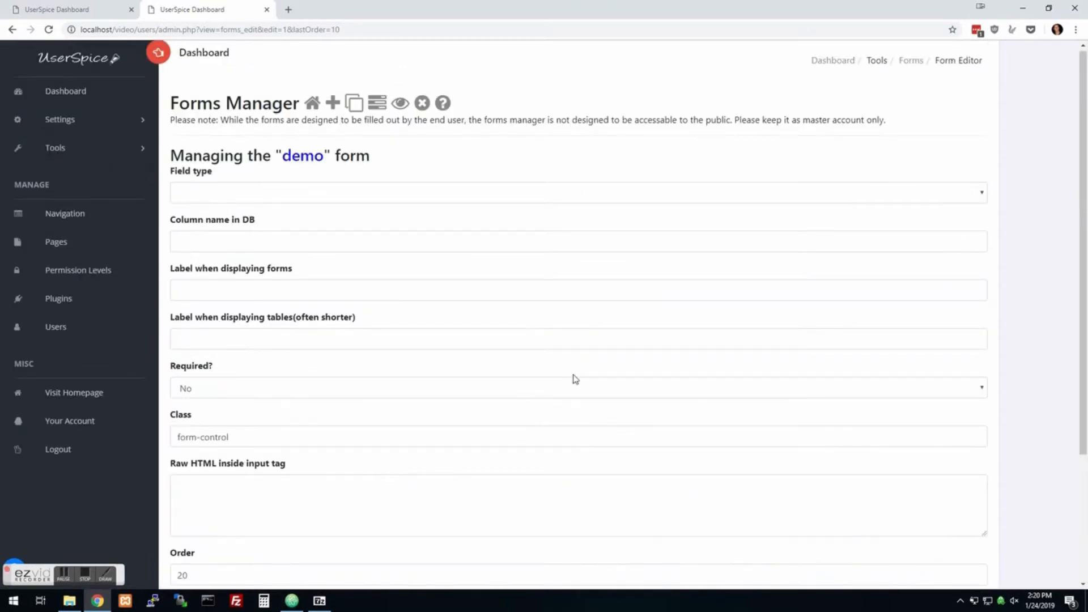
scroll("down", 3)
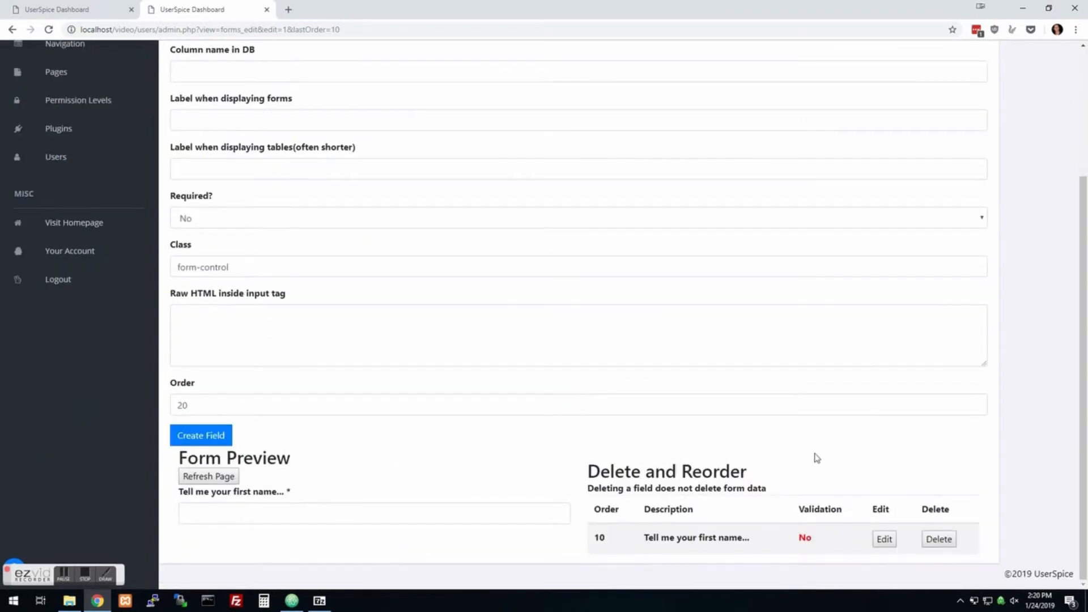
mouse_move(816, 458)
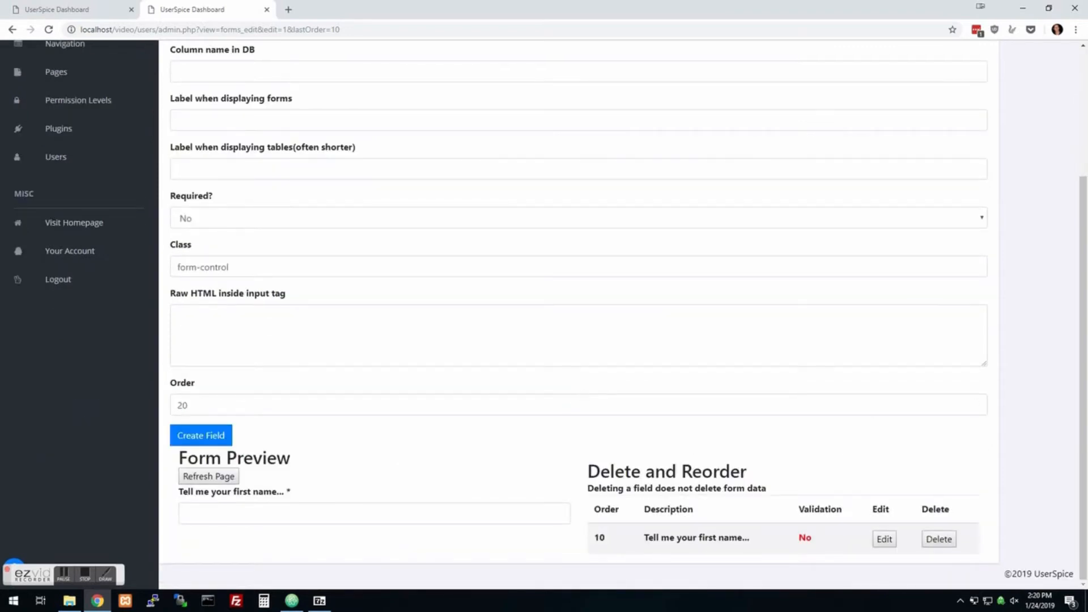
mouse_move(420, 501)
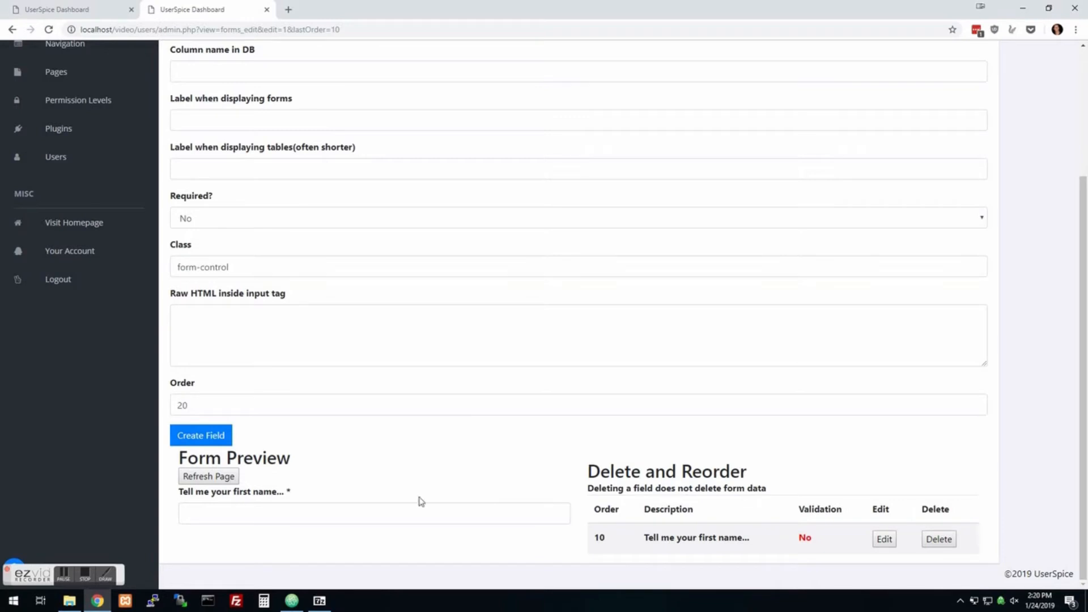
mouse_move(906, 509)
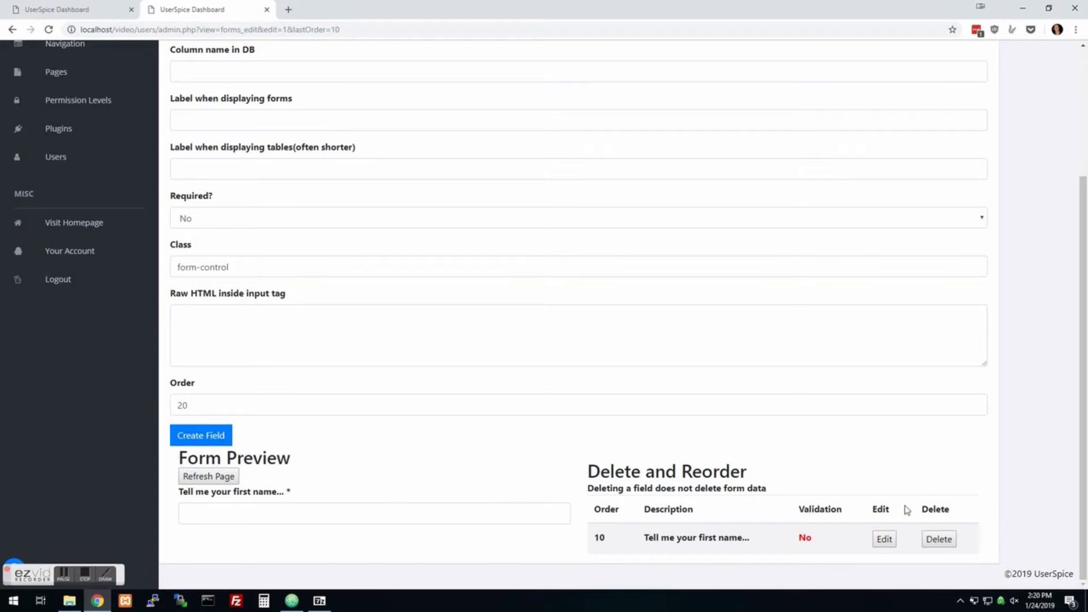
scroll("up", 3)
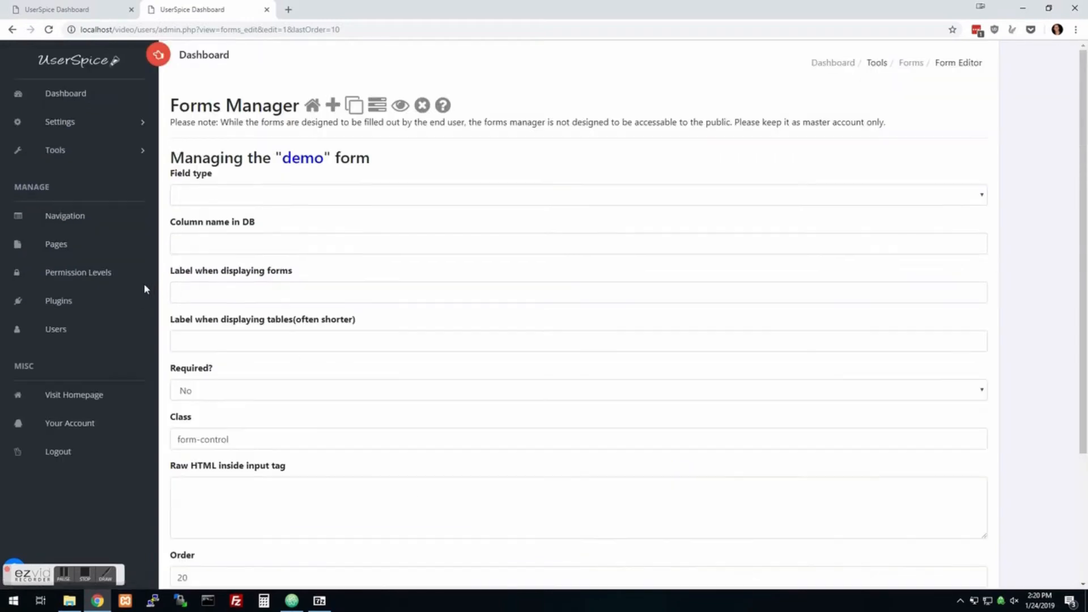
left_click(55, 149)
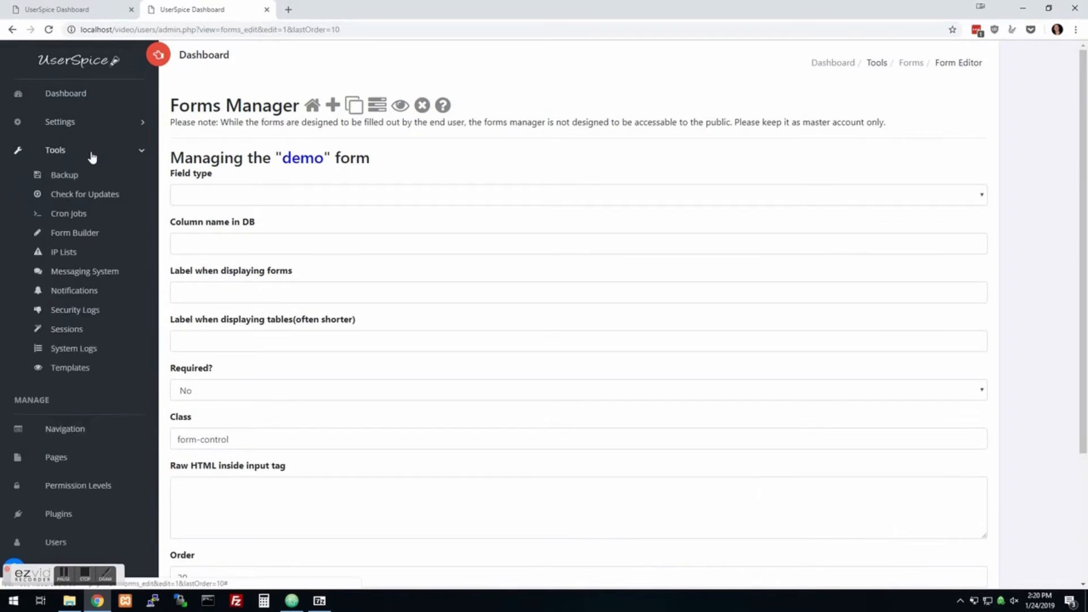
mouse_move(66, 256)
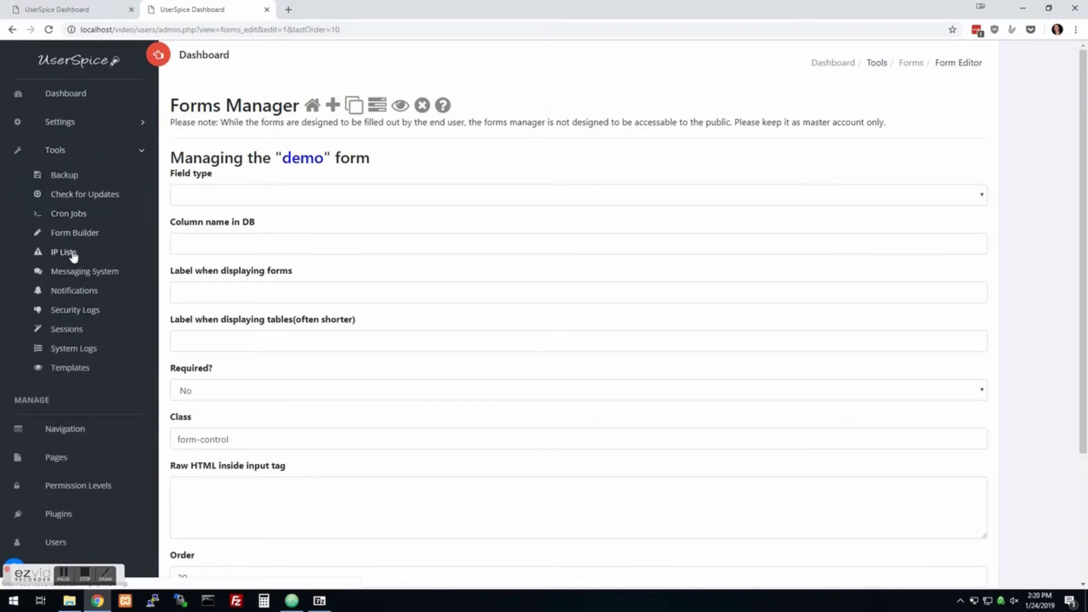
Step: Open Tools > IP Lists to view whitelisted addresses 192.168.0.21 and 192.168.0.23
left_click(63, 251)
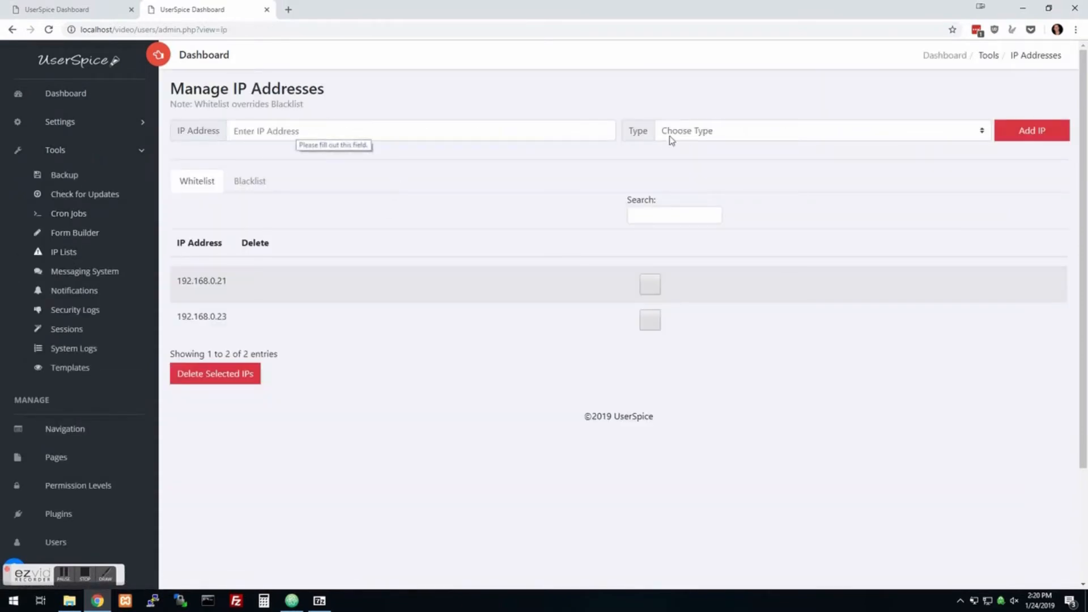
mouse_move(230, 323)
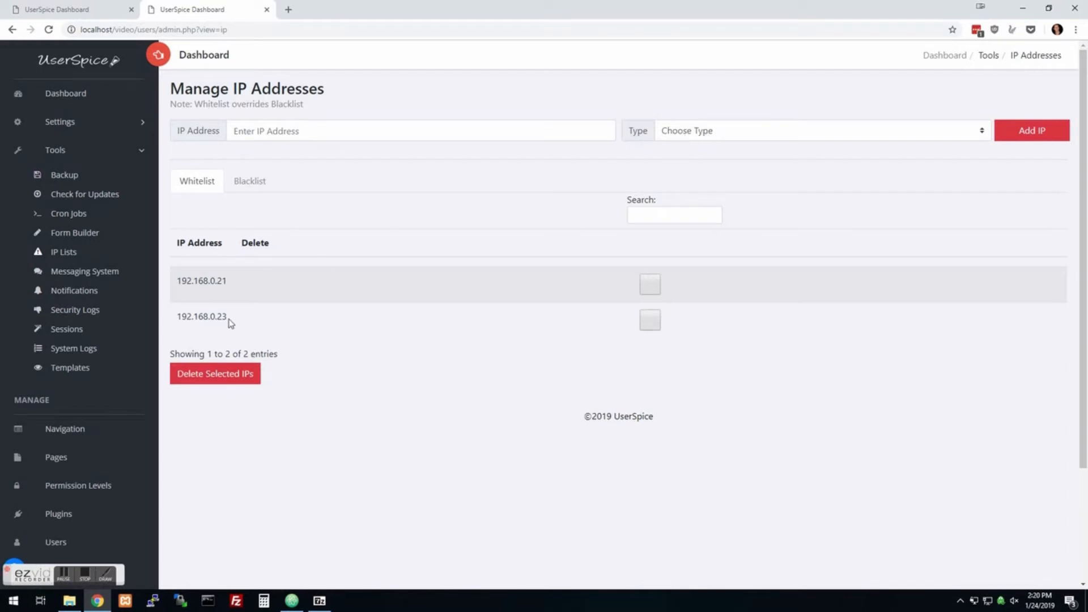
mouse_move(84, 271)
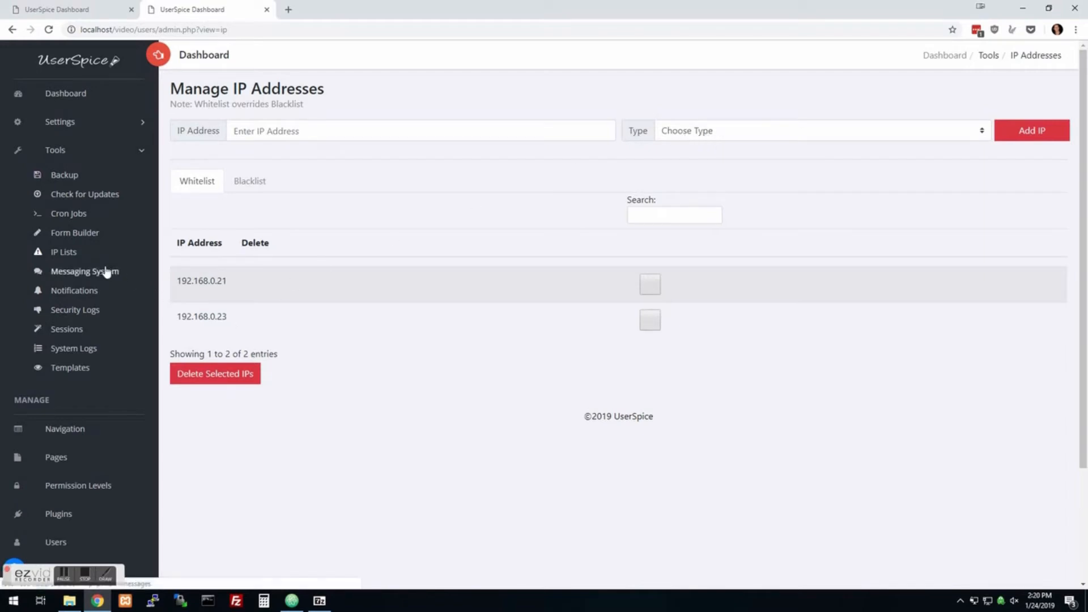
mouse_move(62, 260)
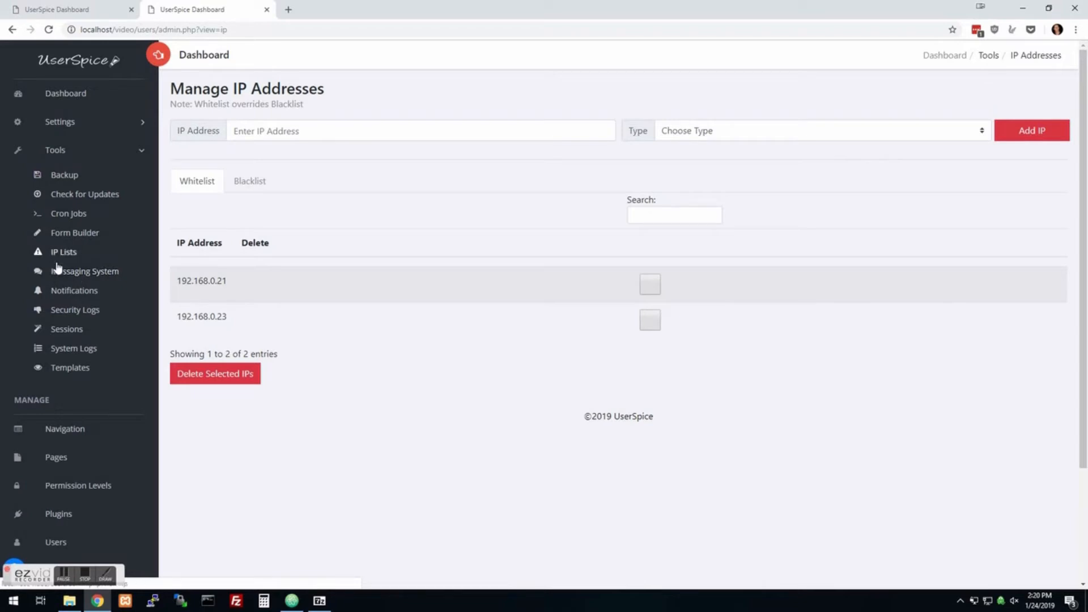
Step: Open the Messaging System page listing the two Admin–Sample User conversations
left_click(85, 271)
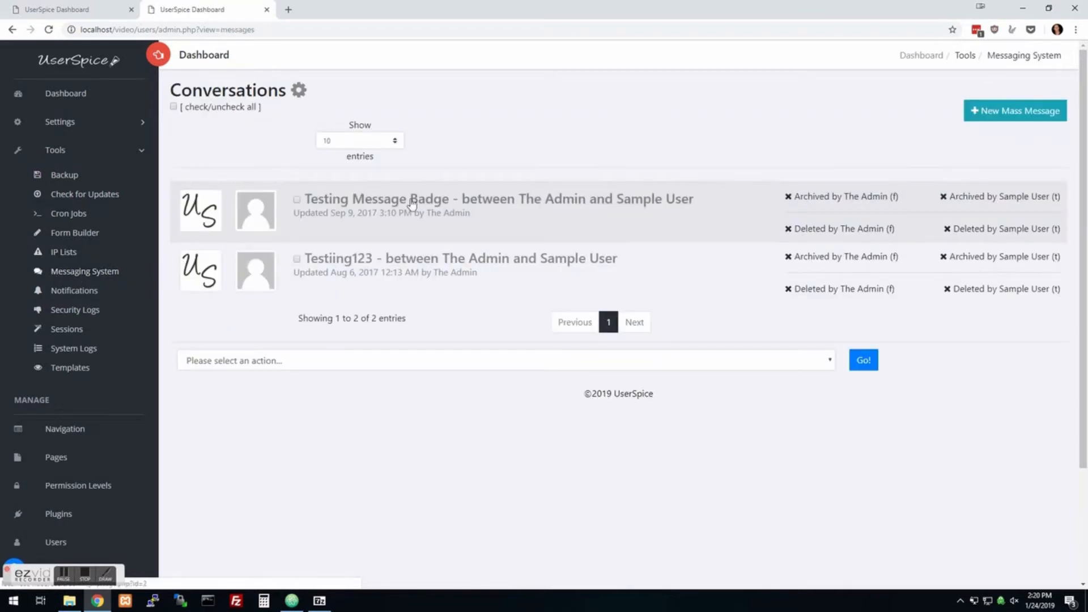
mouse_move(74, 290)
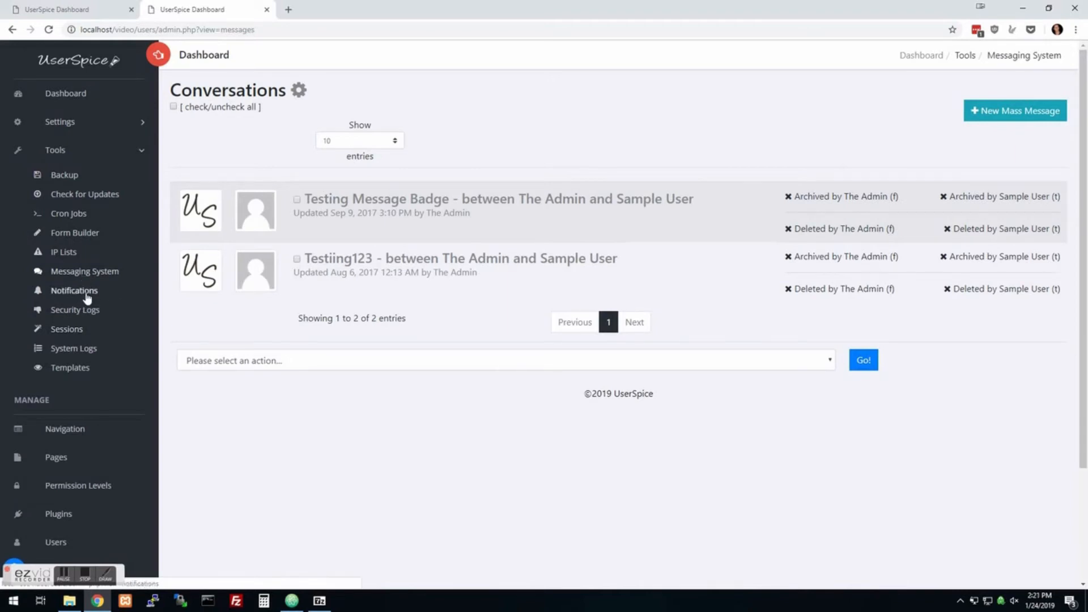
mouse_move(113, 299)
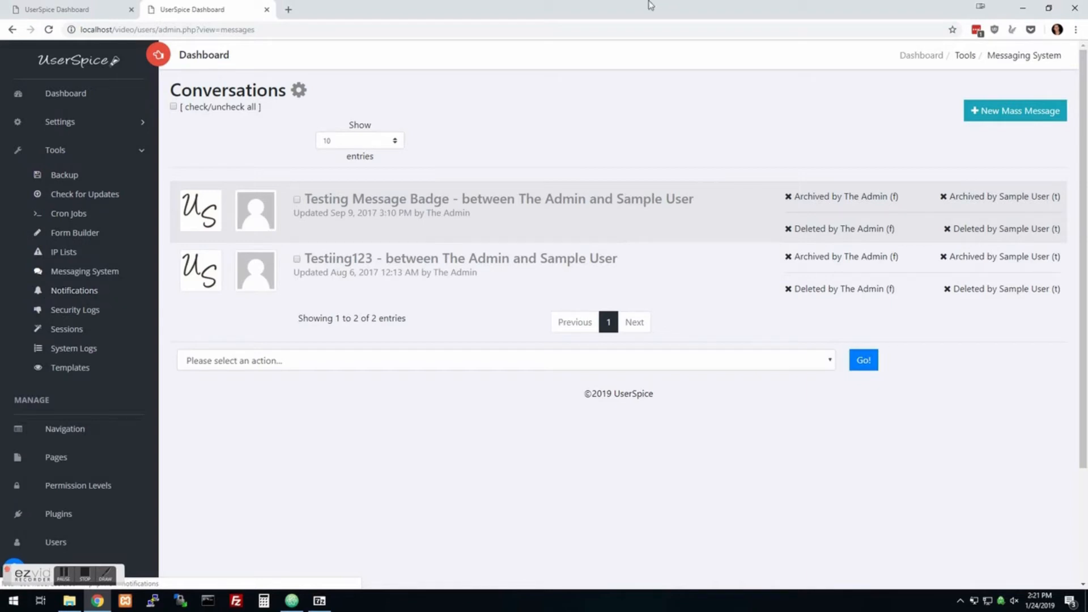
mouse_move(266, 123)
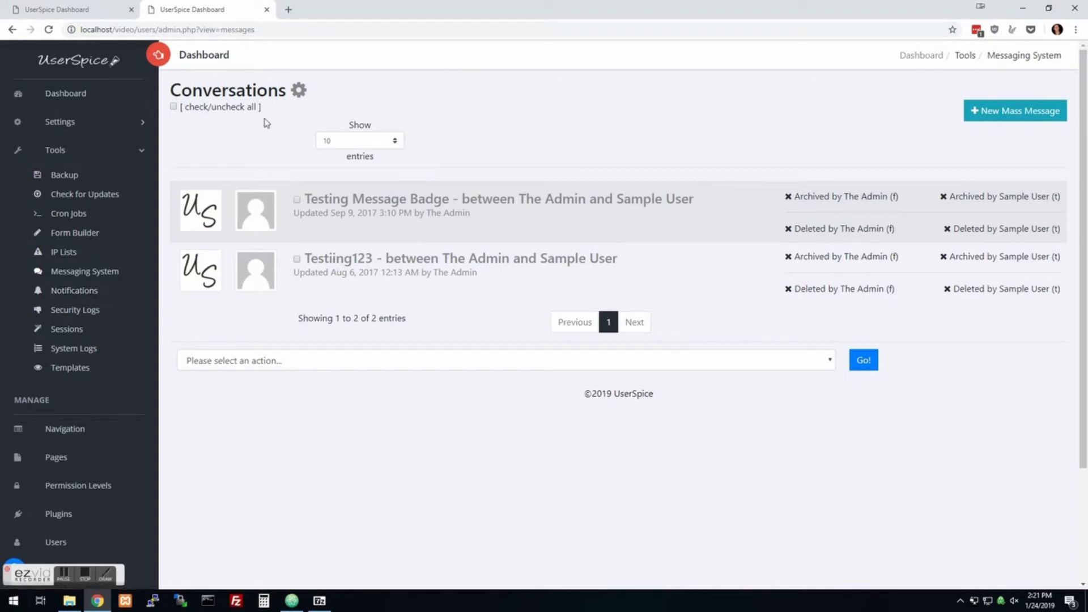
mouse_move(387, 241)
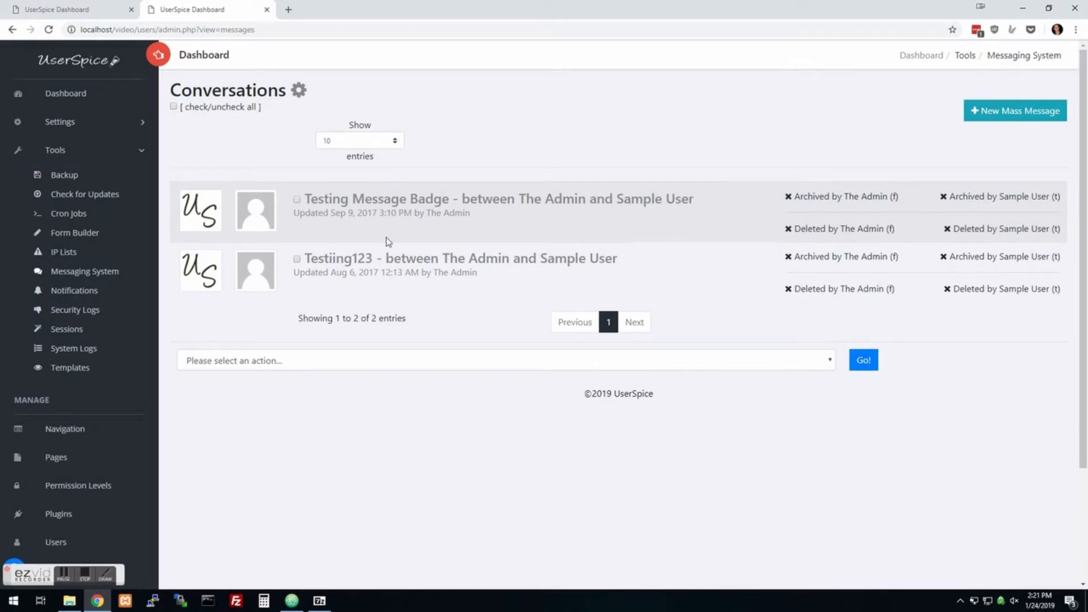
mouse_move(75, 310)
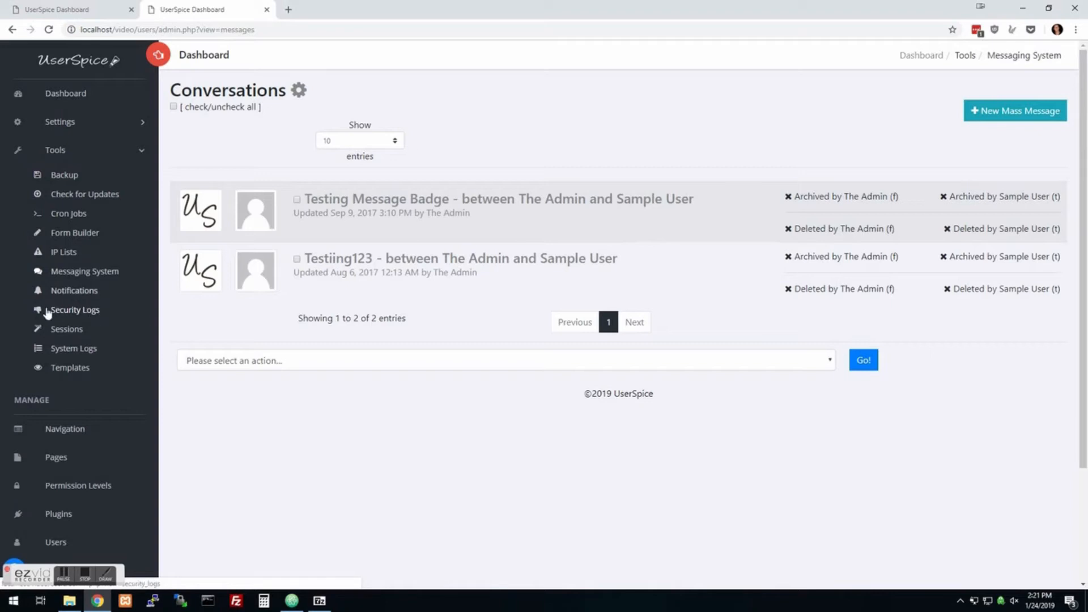
mouse_move(70, 315)
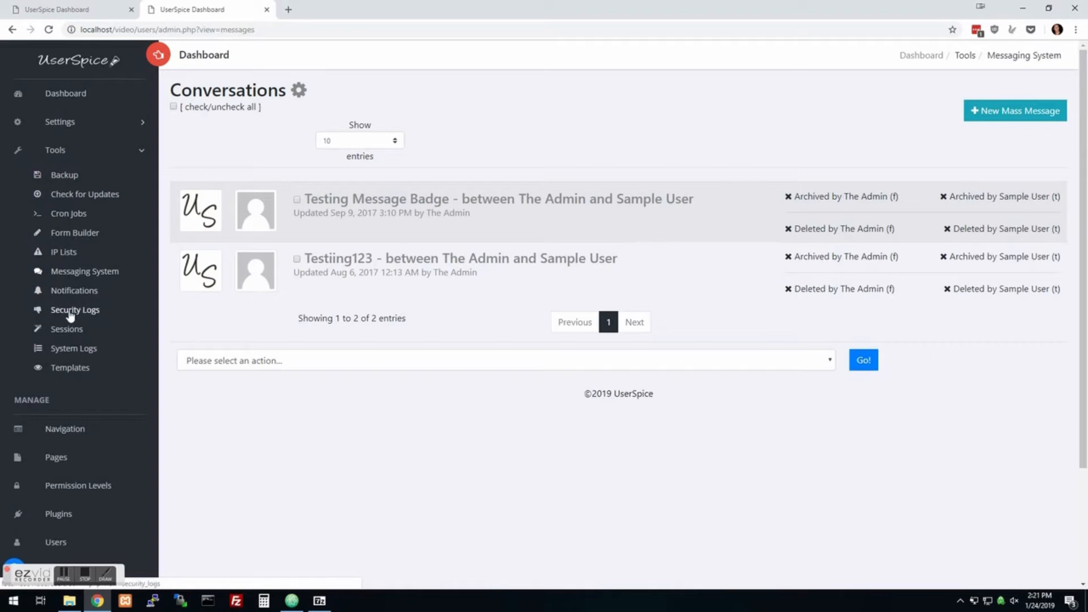
mouse_move(67, 333)
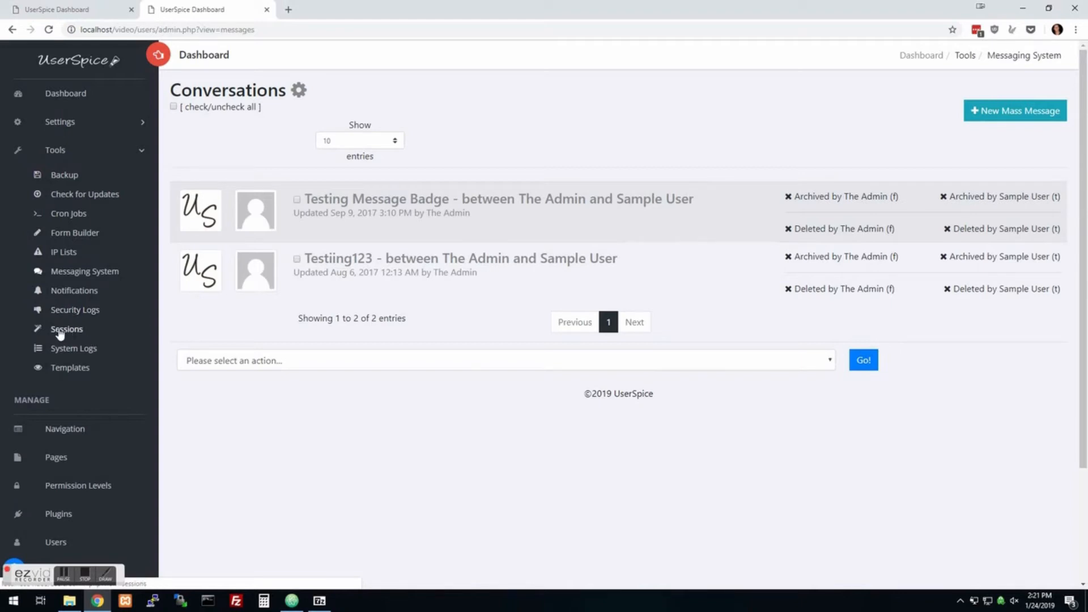
mouse_move(69, 340)
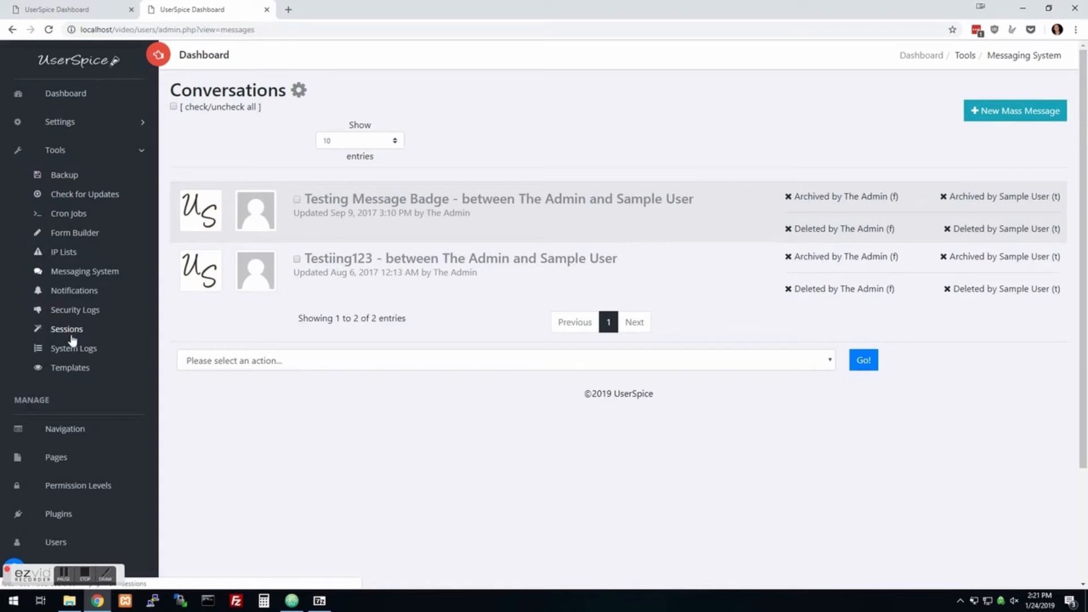
mouse_move(74, 316)
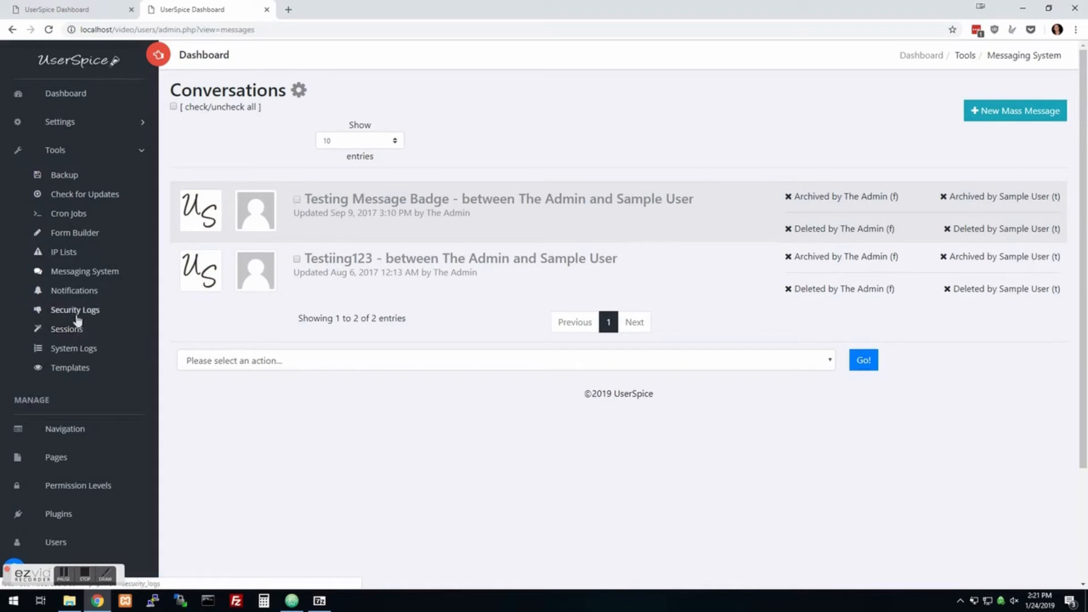
mouse_move(75, 354)
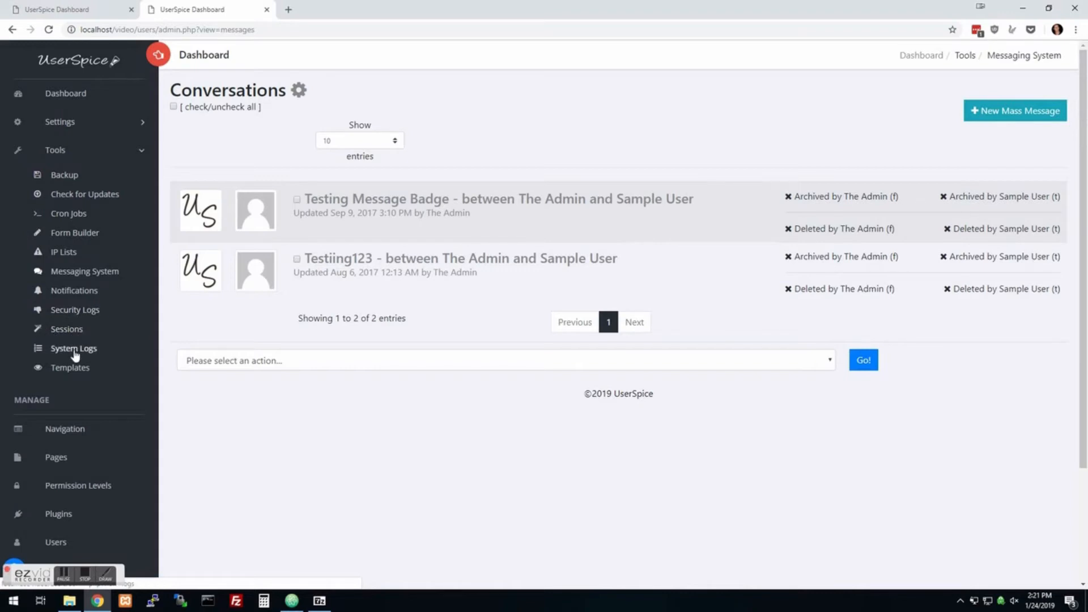
Step: Open System Logs showing the single successful System Updates entry
left_click(73, 348)
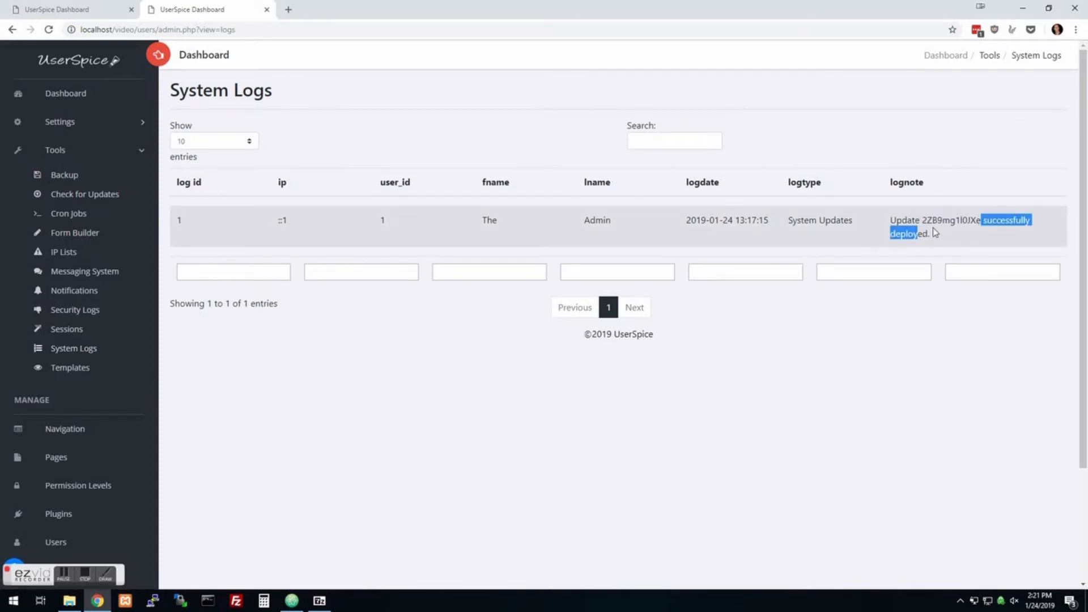
mouse_move(845, 245)
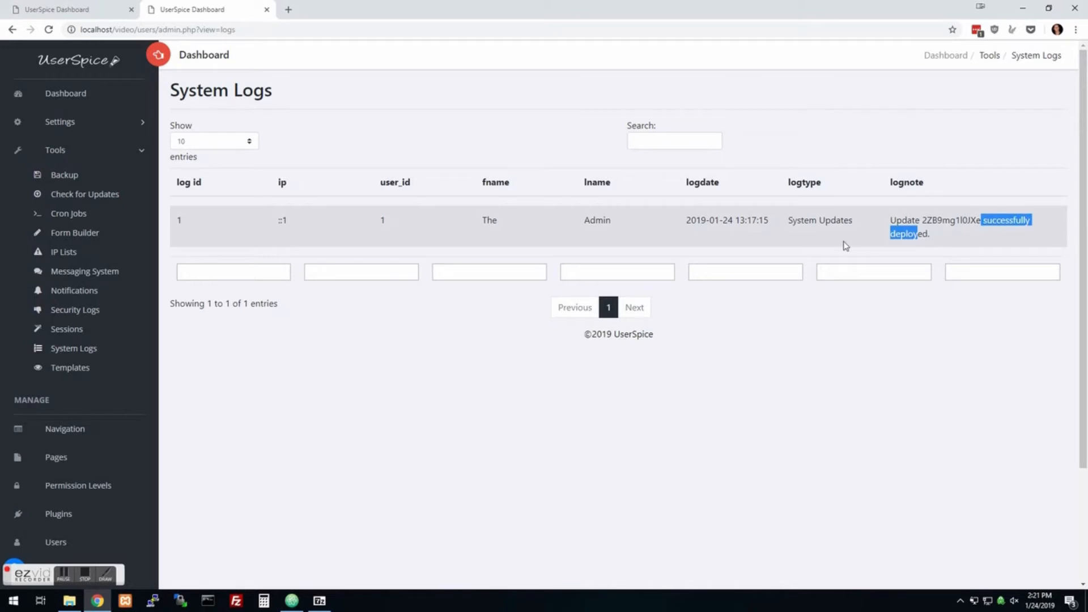
mouse_move(686, 237)
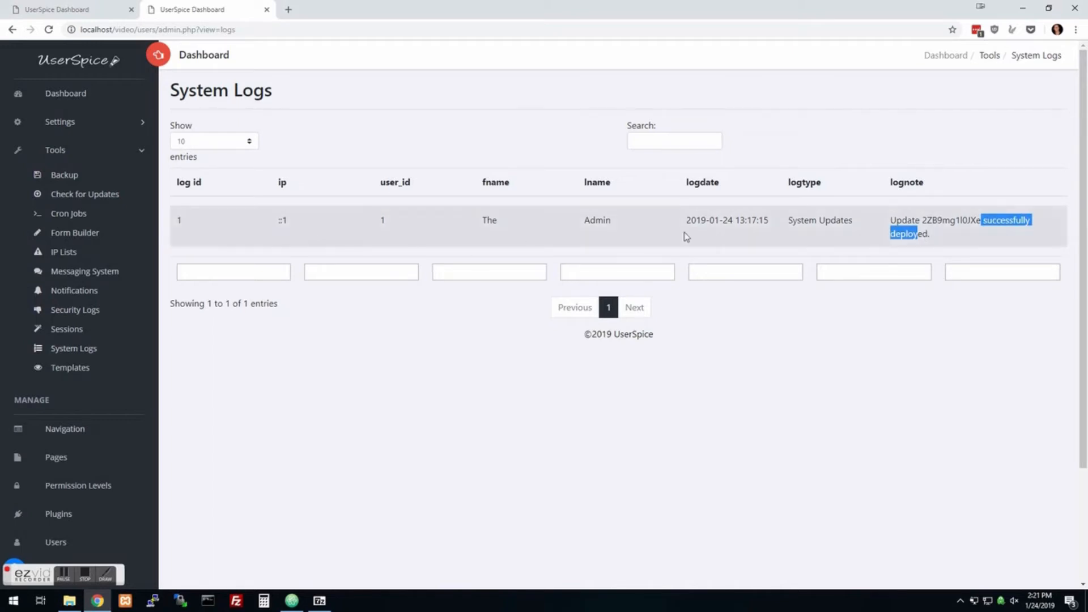
mouse_move(69, 367)
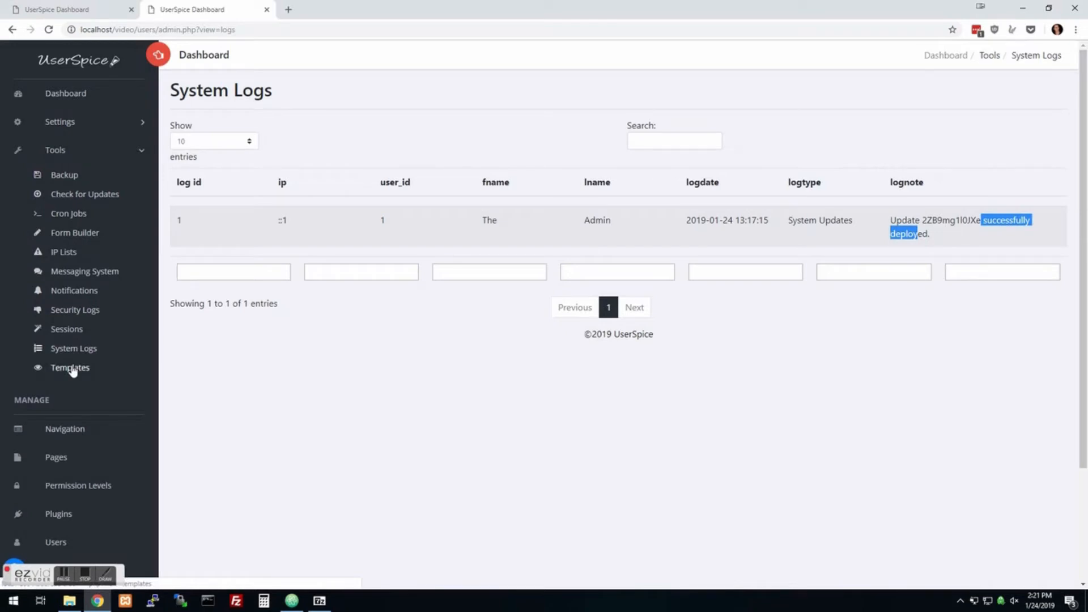
Step: Visit the Template Manager listing Bs4, Default and Simplex, then go back to the dashboard
left_click(69, 367)
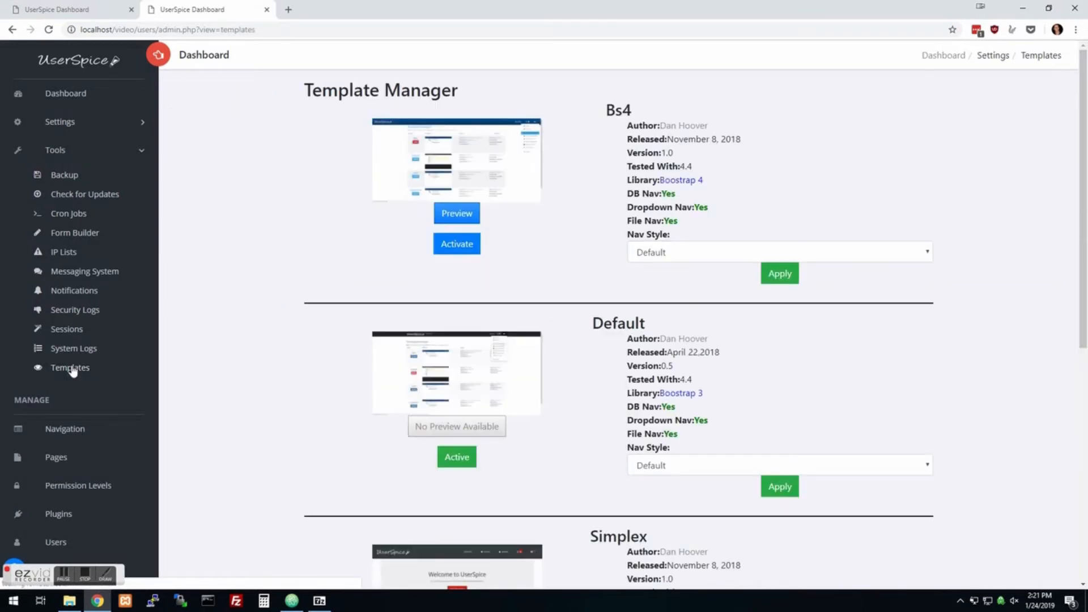
mouse_move(525, 202)
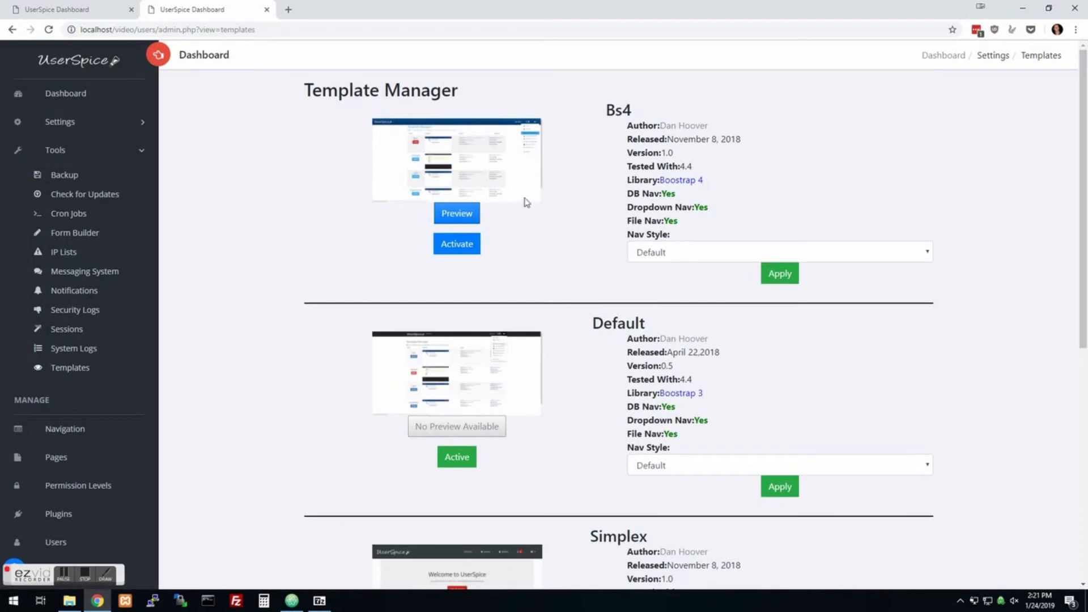
mouse_move(367, 181)
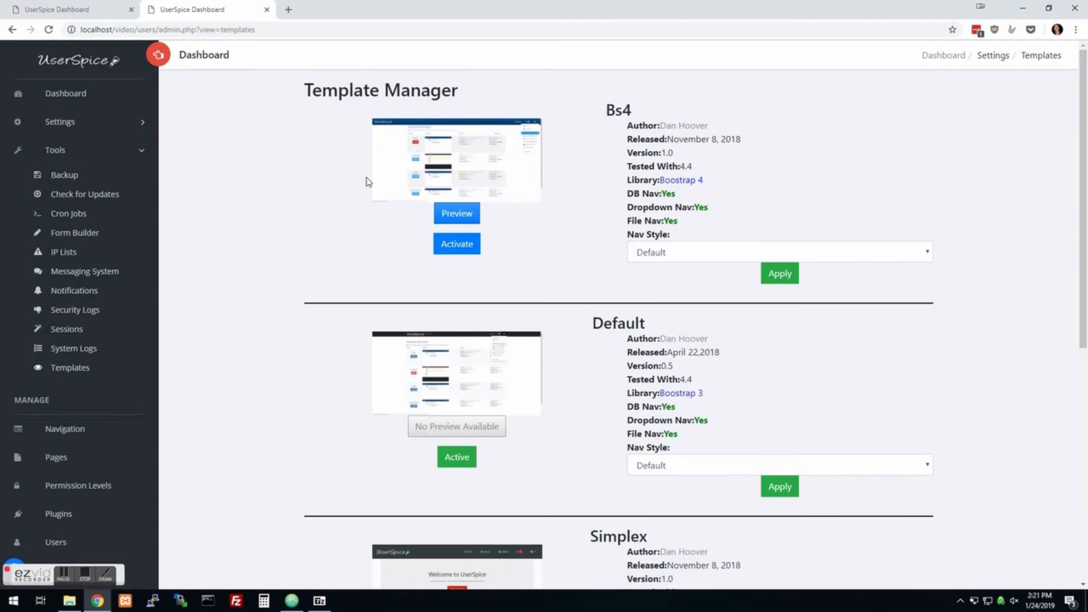
mouse_move(401, 257)
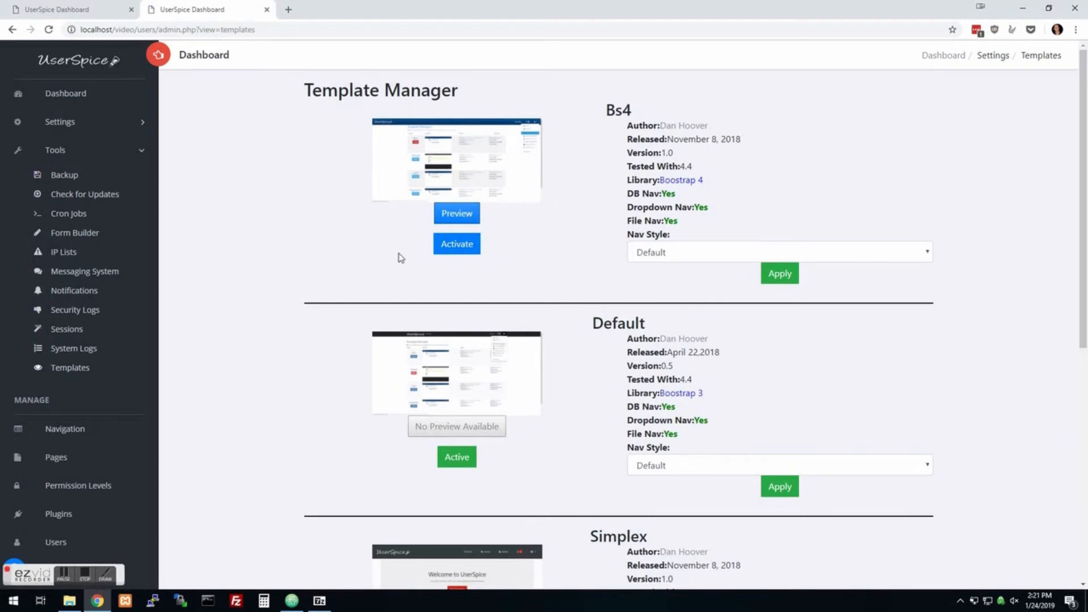
mouse_move(362, 213)
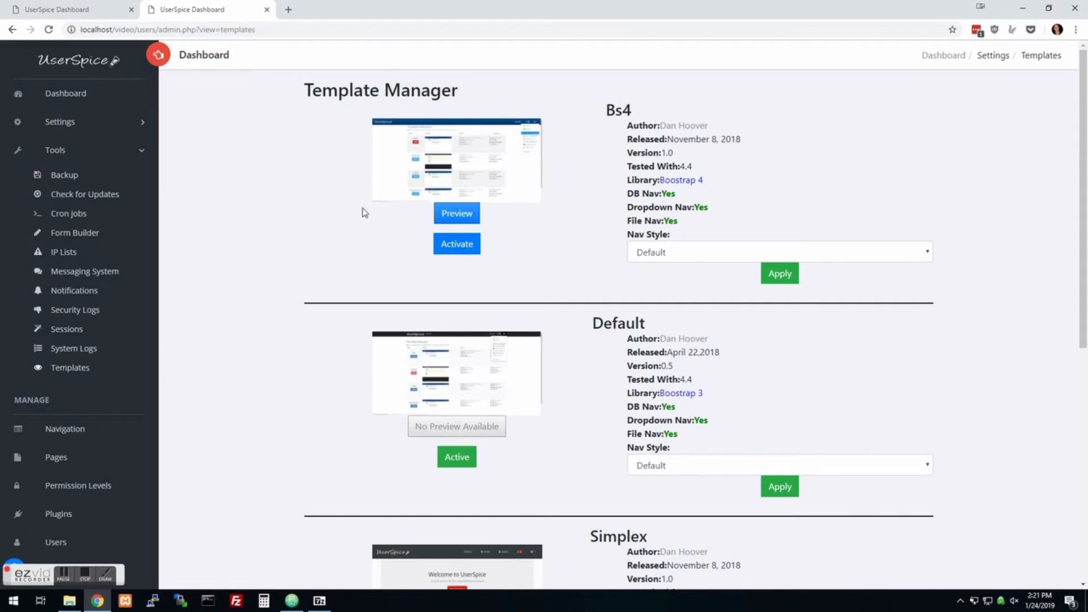
left_click(65, 93)
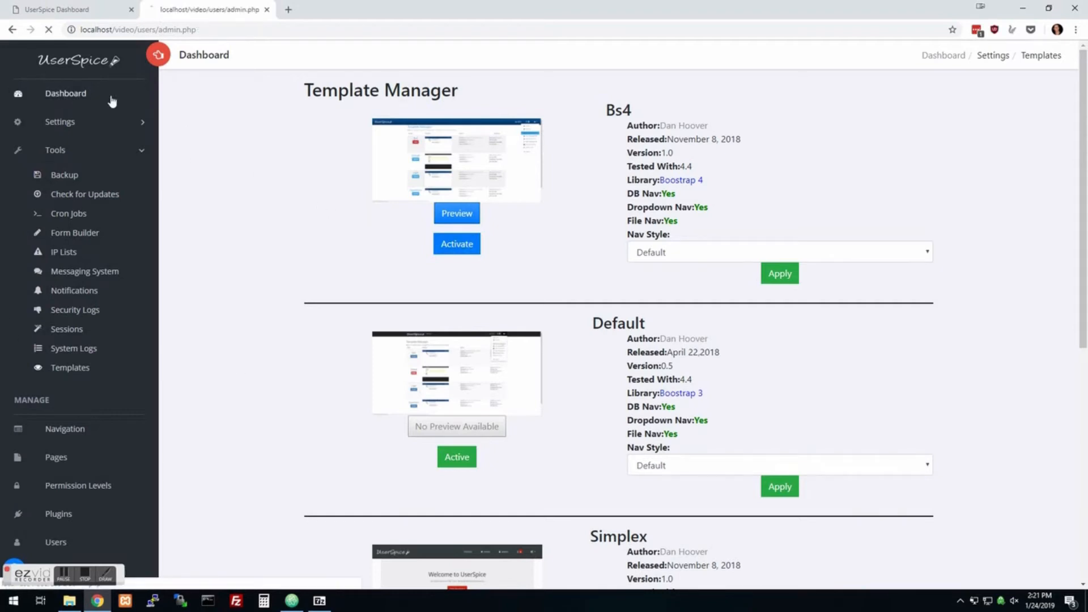
Step: Activate the Superhero template from Tools > Templates, giving the site a dark theme
left_click(65, 93)
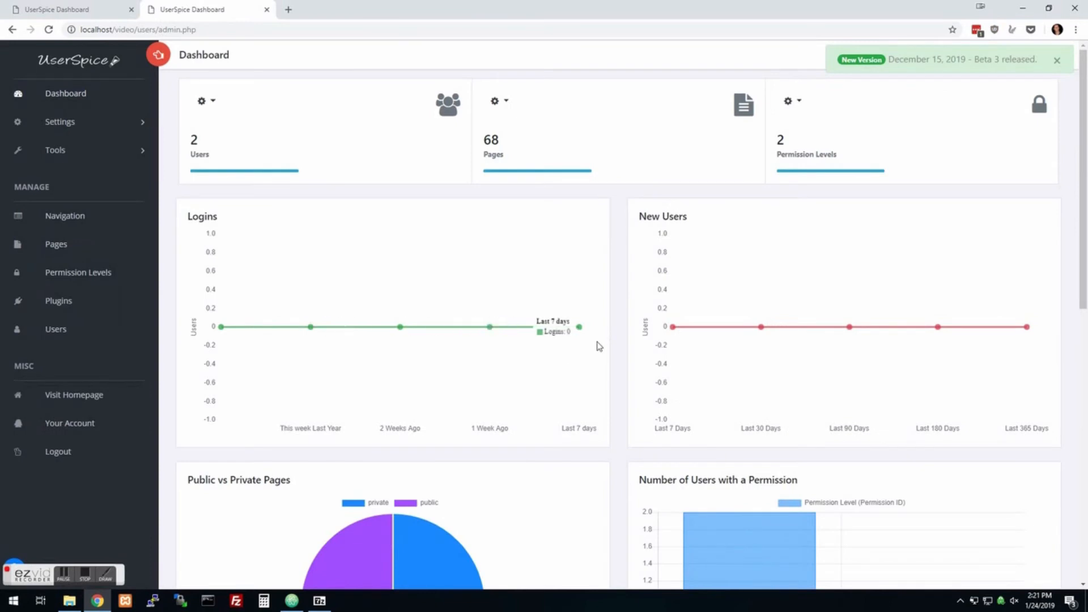
mouse_move(621, 337)
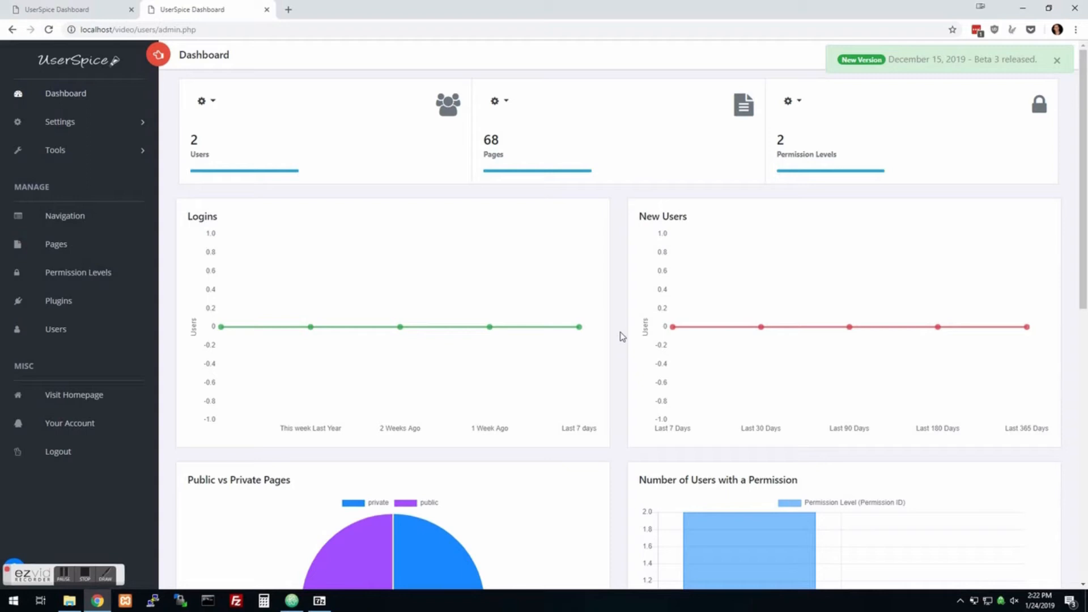
mouse_move(6, 176)
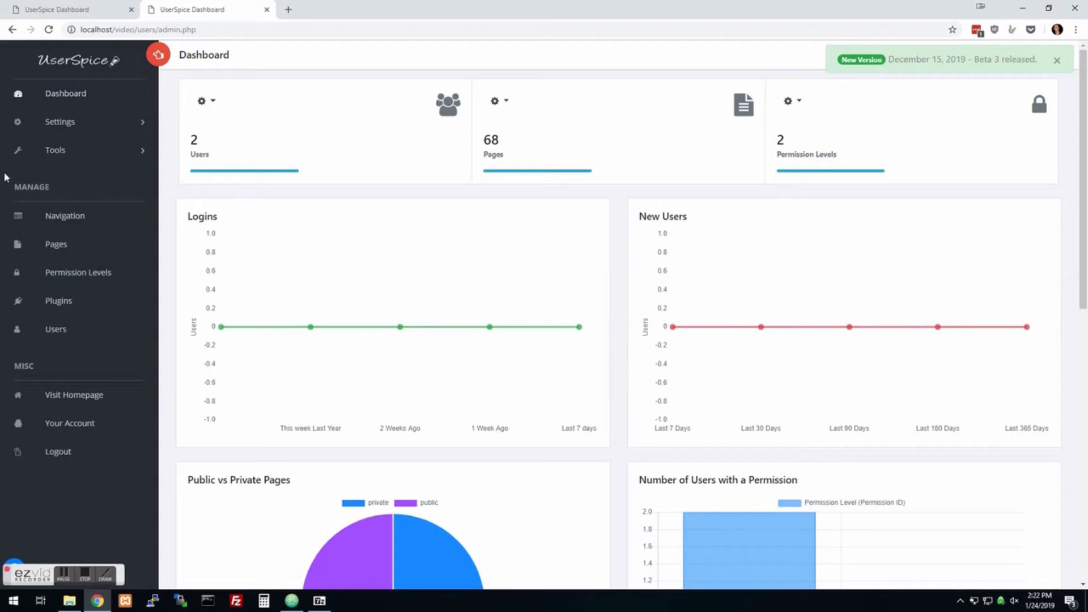
mouse_move(77, 254)
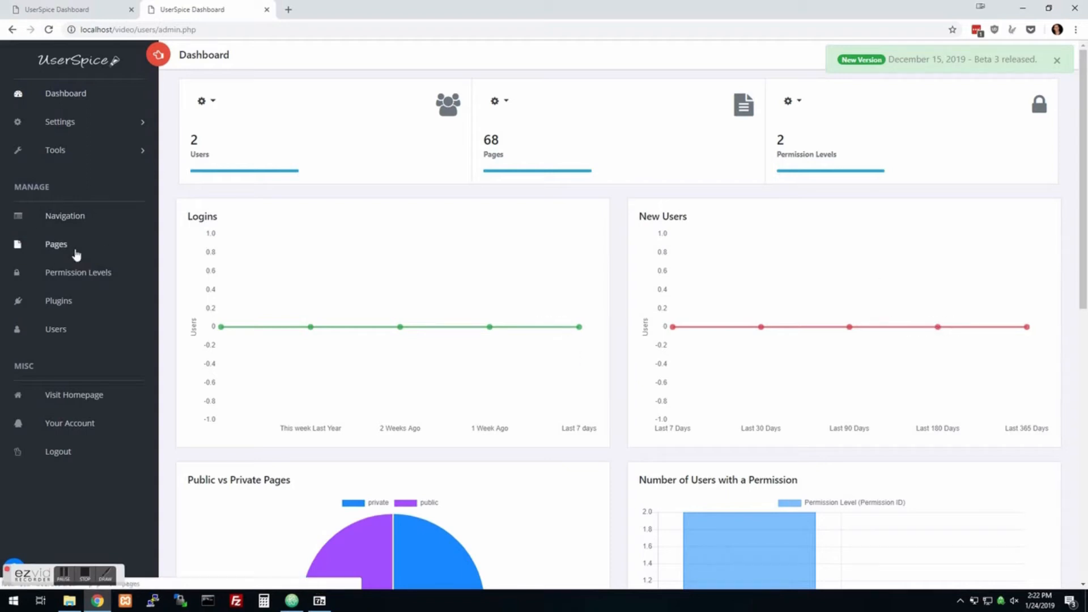
mouse_move(72, 222)
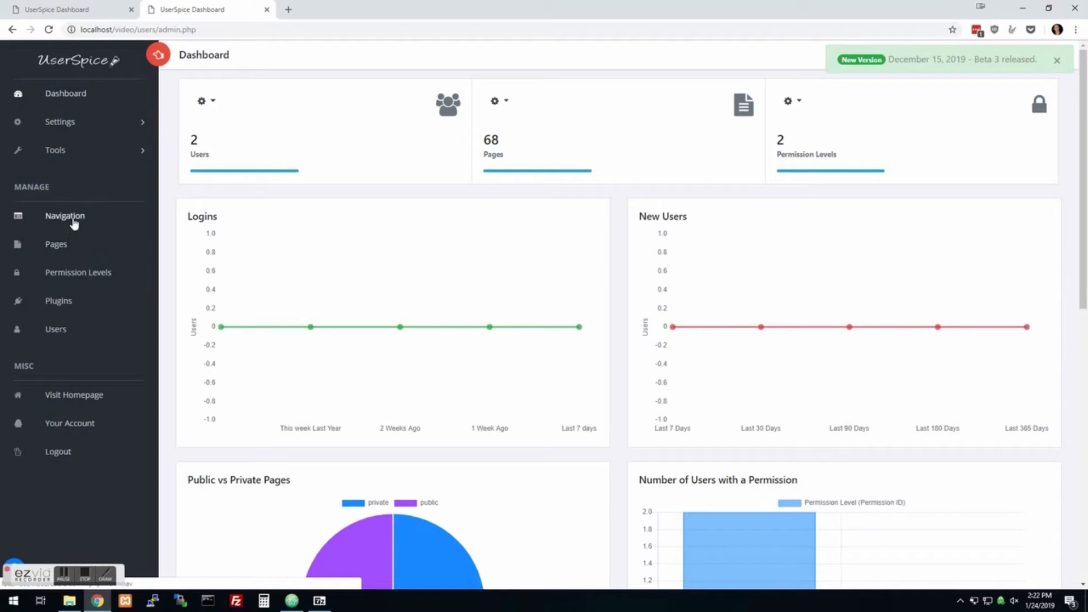
mouse_move(54, 151)
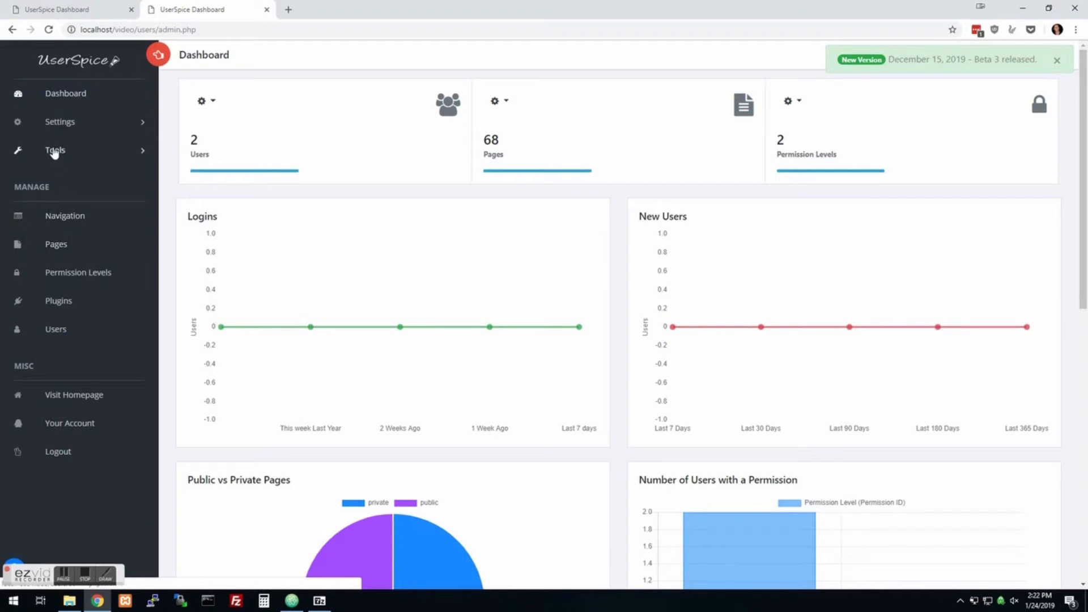
mouse_move(98, 331)
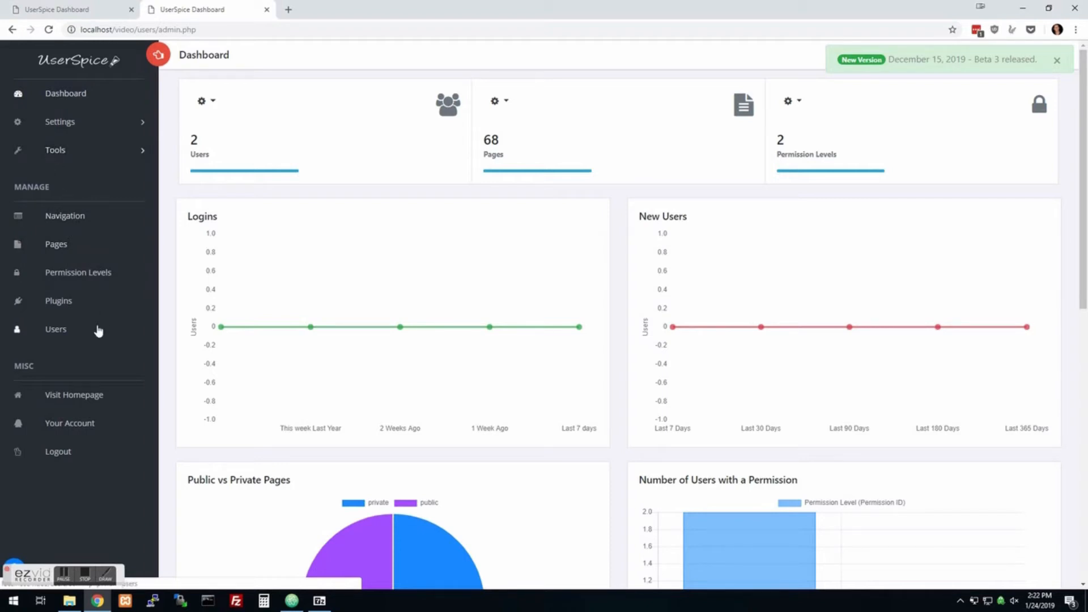
left_click(55, 149)
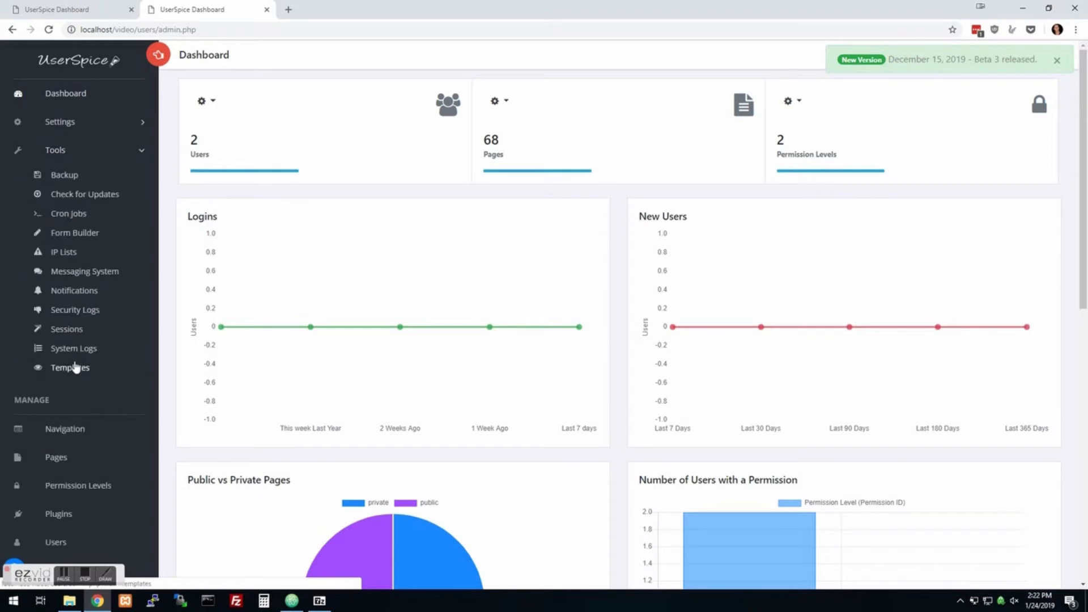
left_click(69, 368)
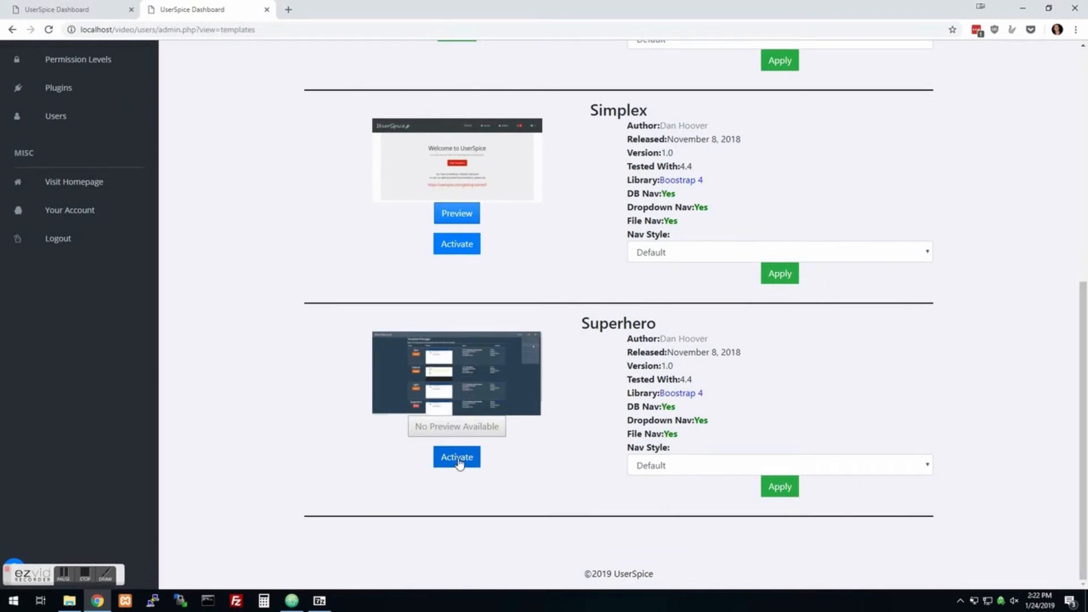
left_click(457, 456)
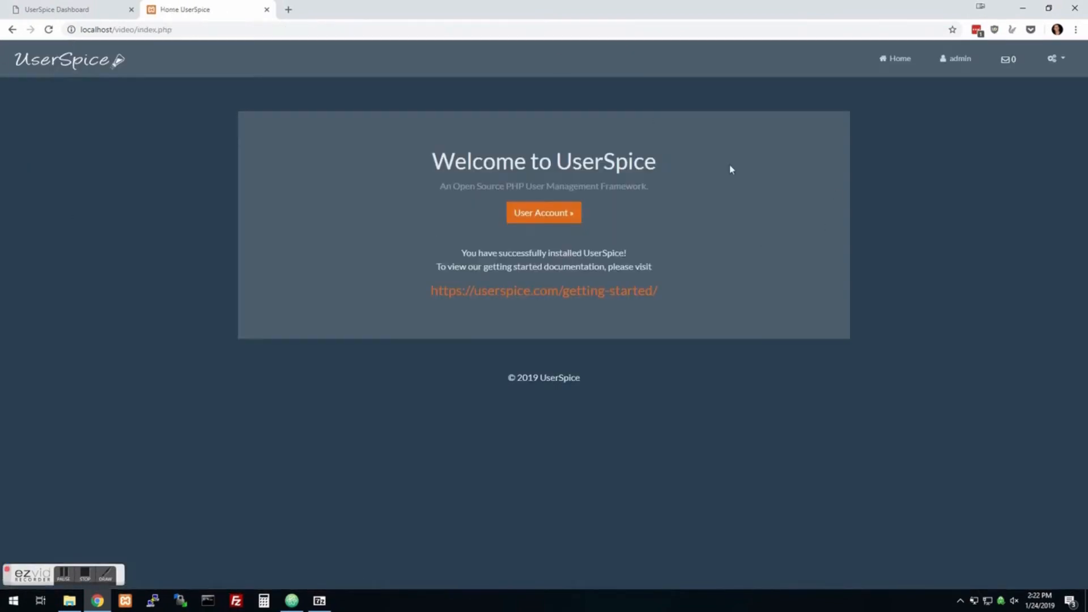
mouse_move(477, 124)
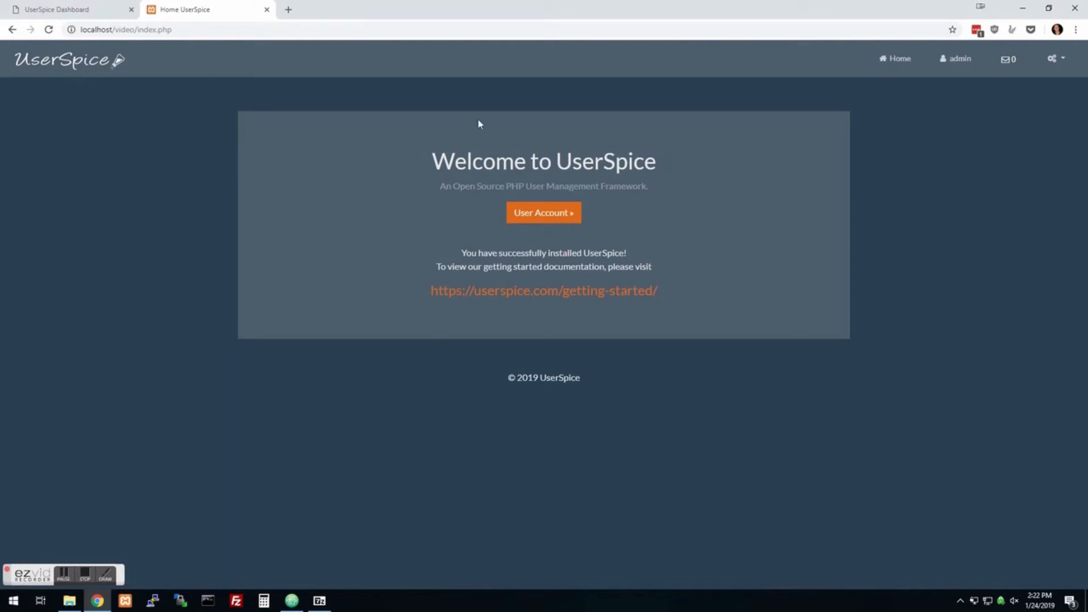
mouse_move(198, 93)
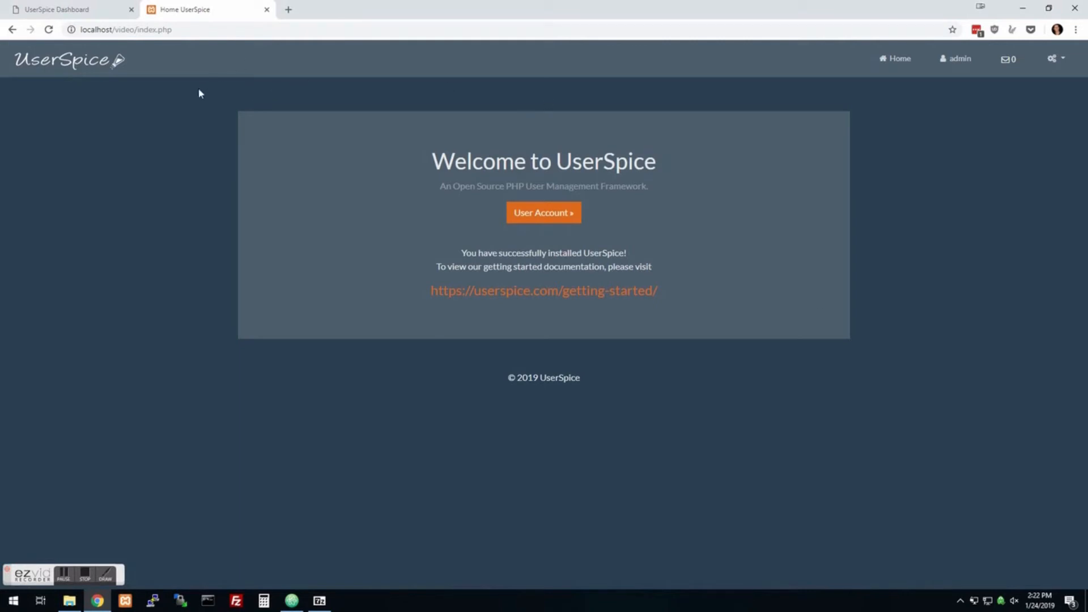
mouse_move(68, 600)
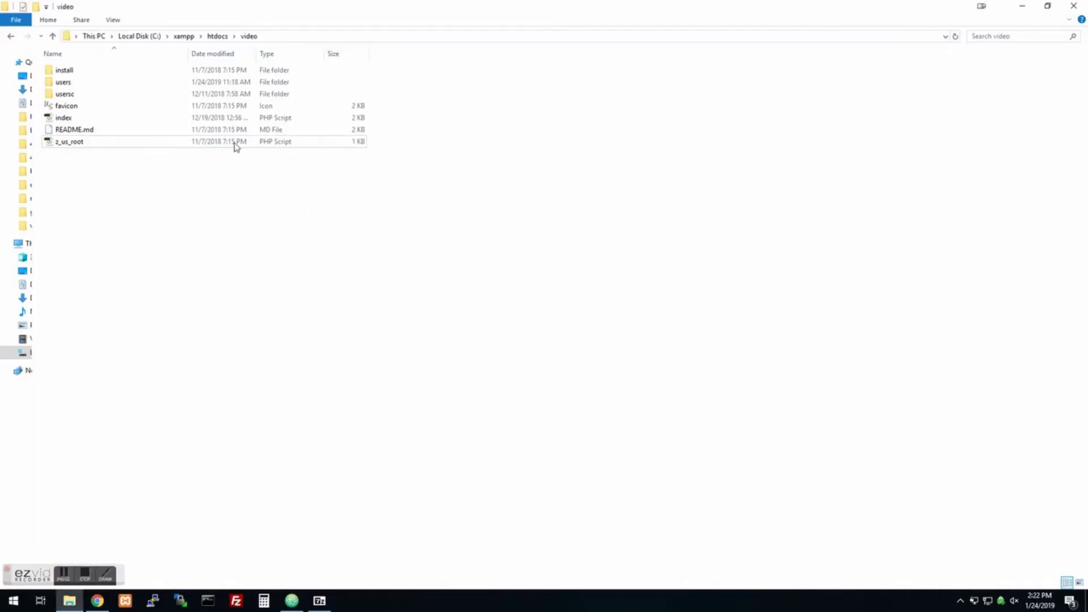
Step: Copy the superhero folder in usersc/templates and rename the copy to epic
double_click(64, 93)
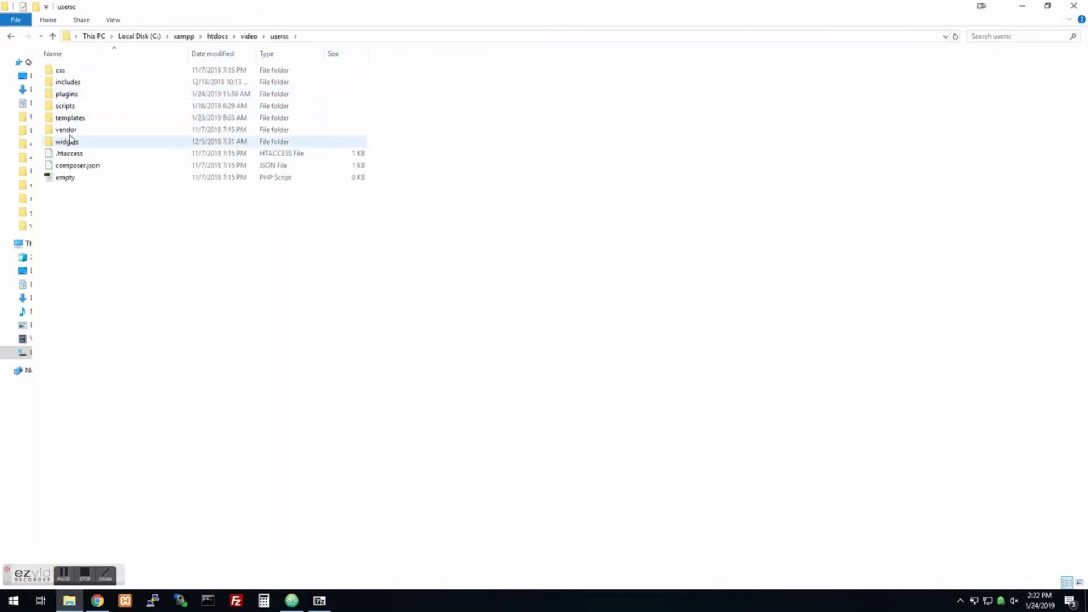
double_click(70, 118)
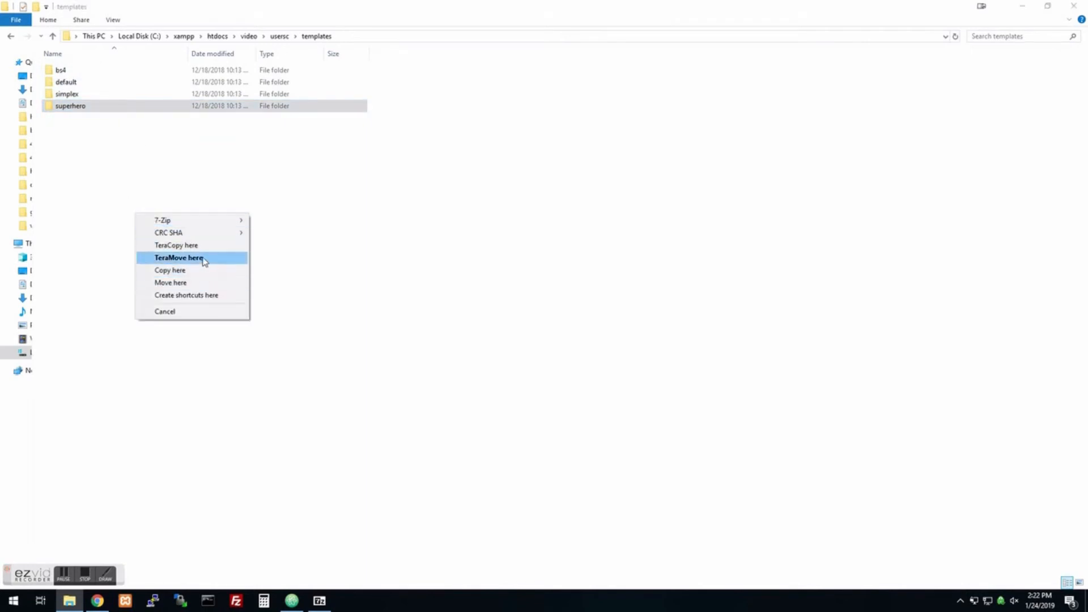
left_click(170, 269)
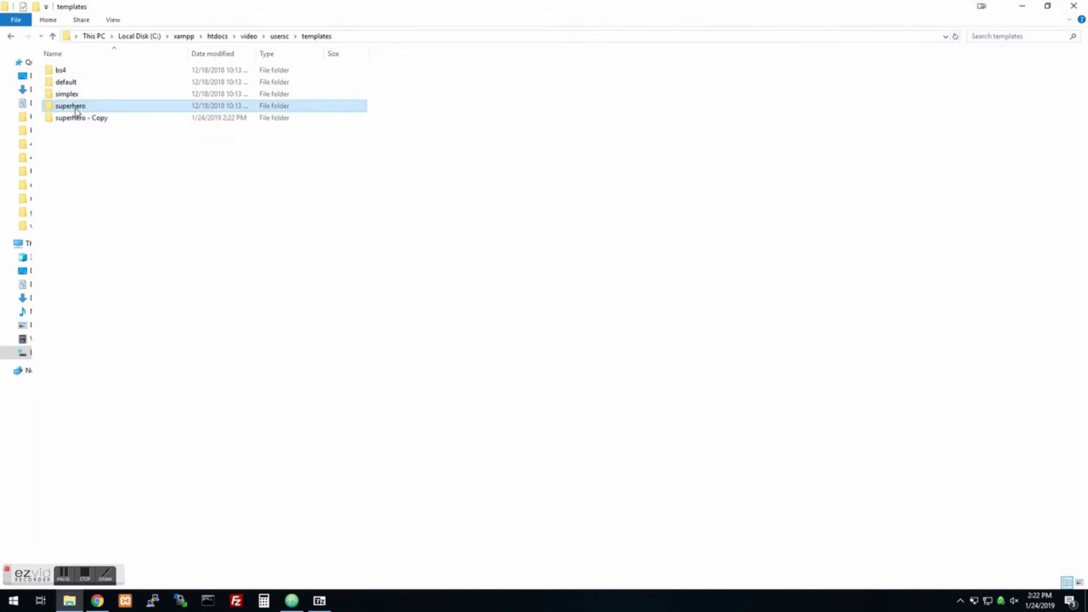
right_click(81, 117)
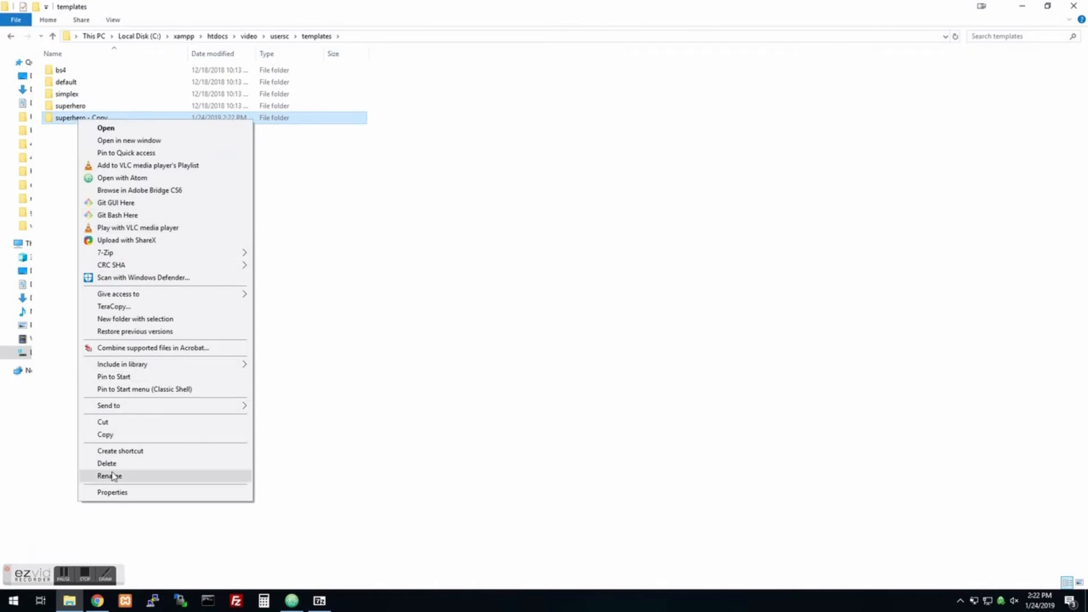
left_click(109, 476)
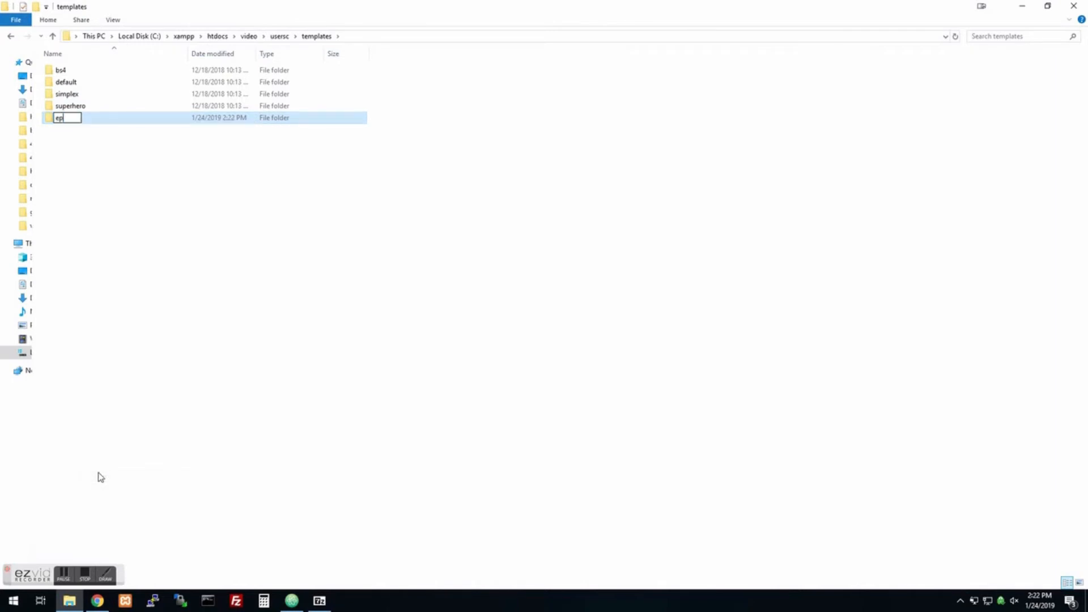
key("Return")
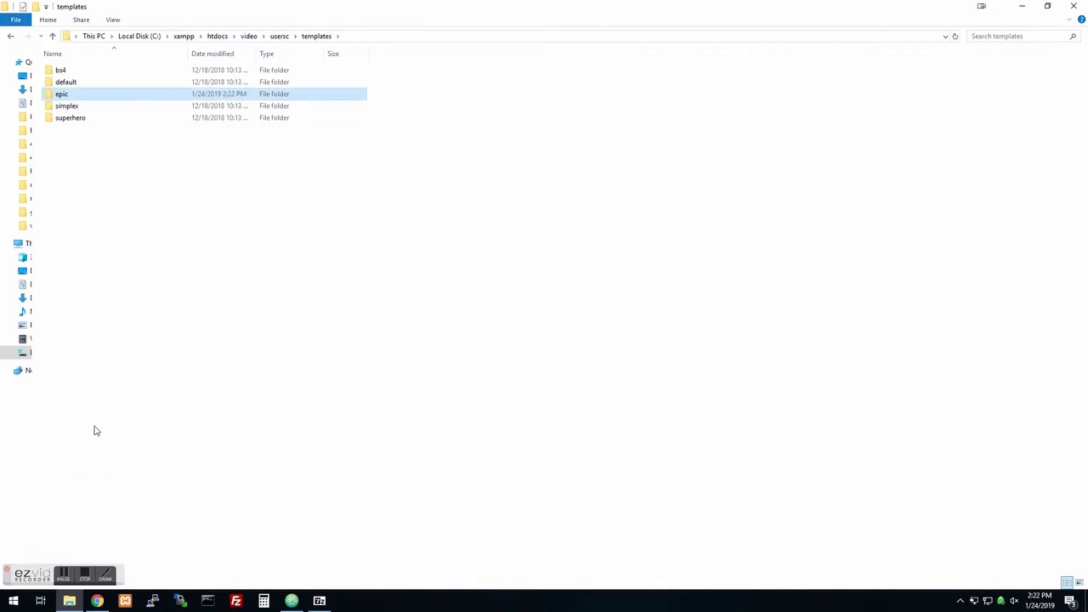
Step: Open the epic folder and look inside its assets folder
double_click(62, 93)
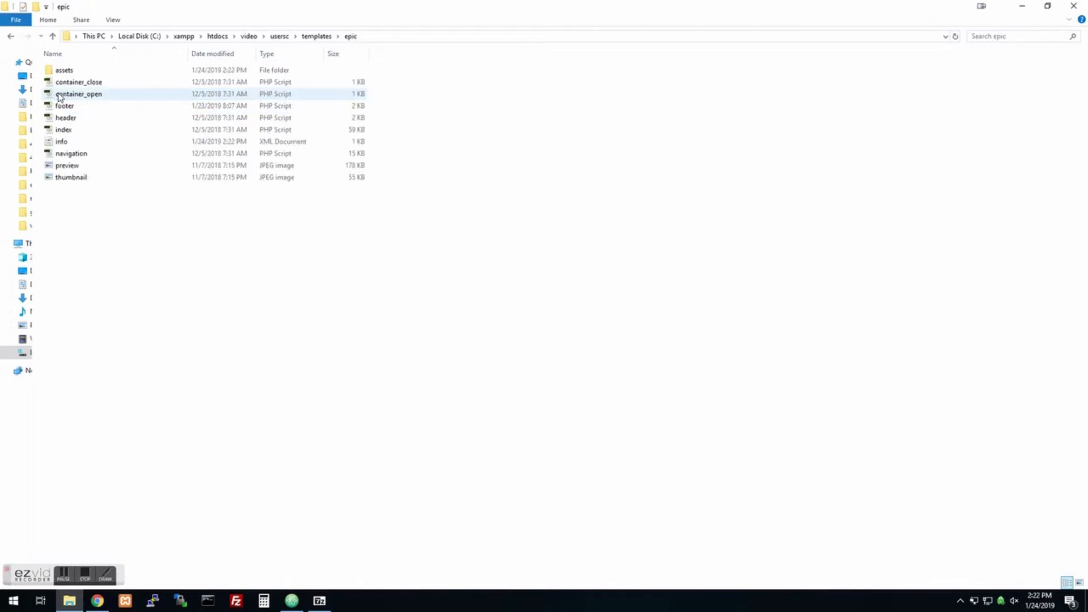
double_click(64, 69)
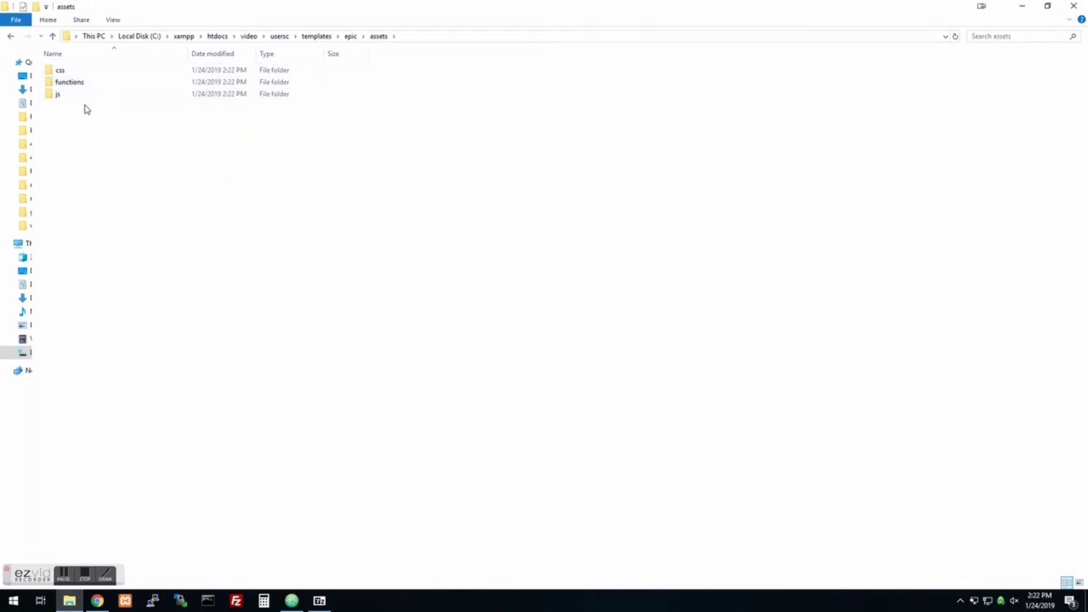
mouse_move(125, 108)
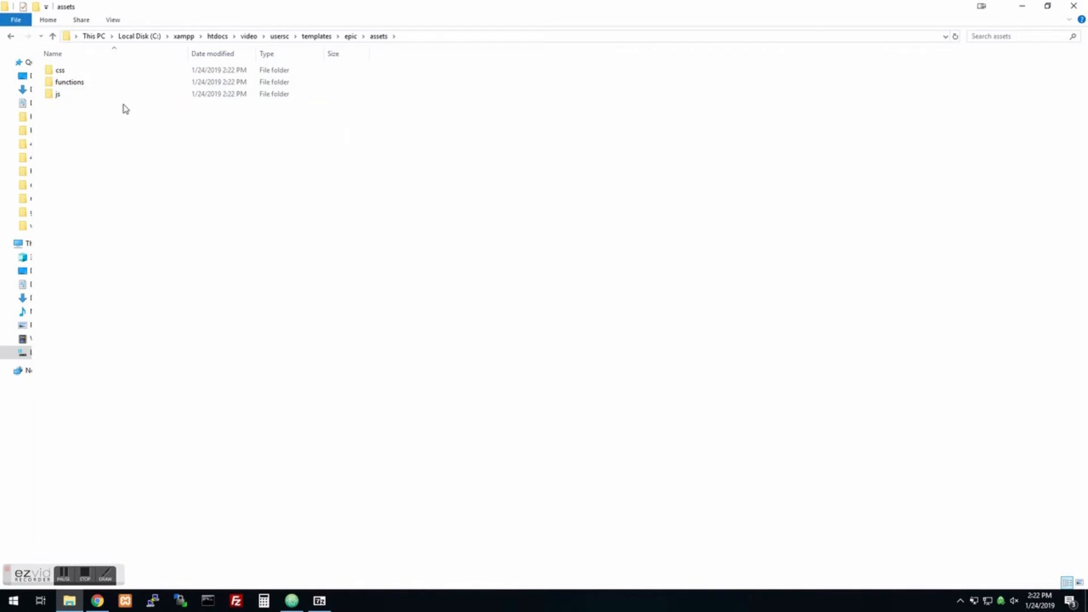
left_click(52, 37)
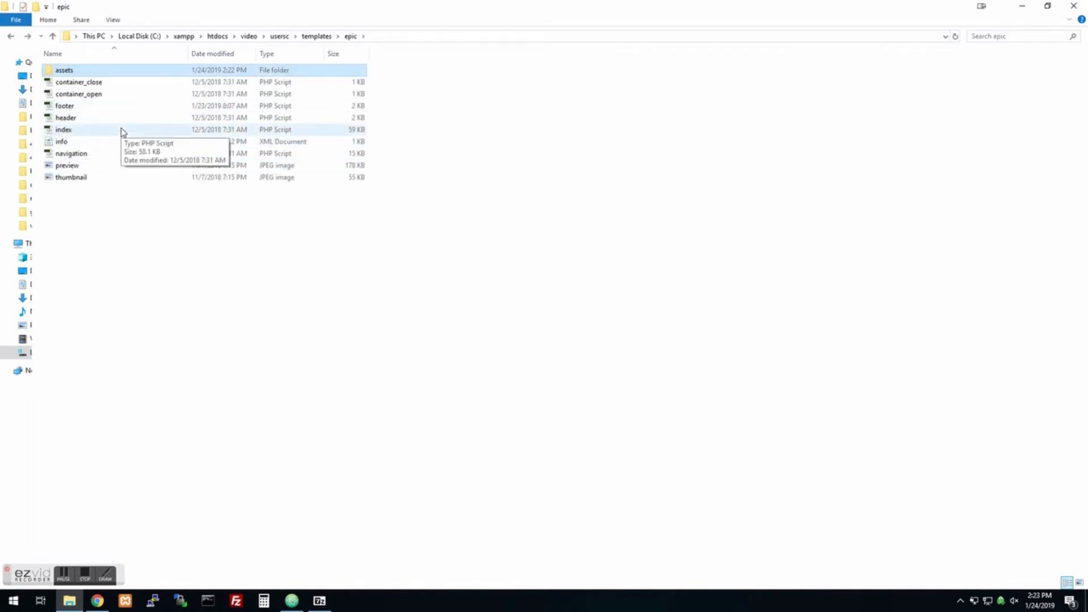
mouse_move(306, 211)
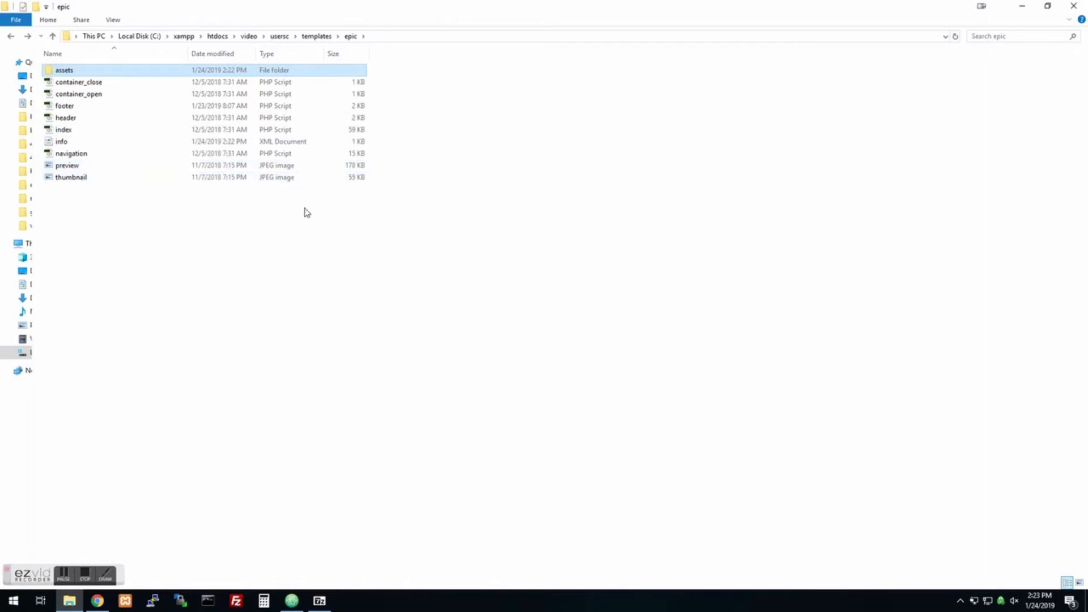
mouse_move(316, 216)
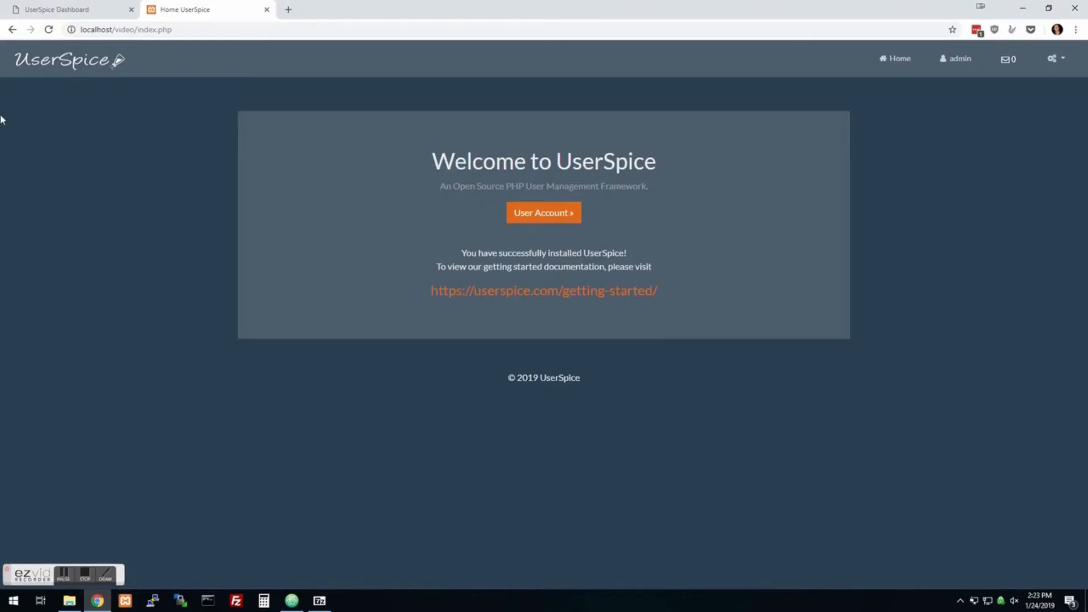
Step: Go from the admin account page to the dashboard and scroll to the template list showing Epic
left_click(1053, 59)
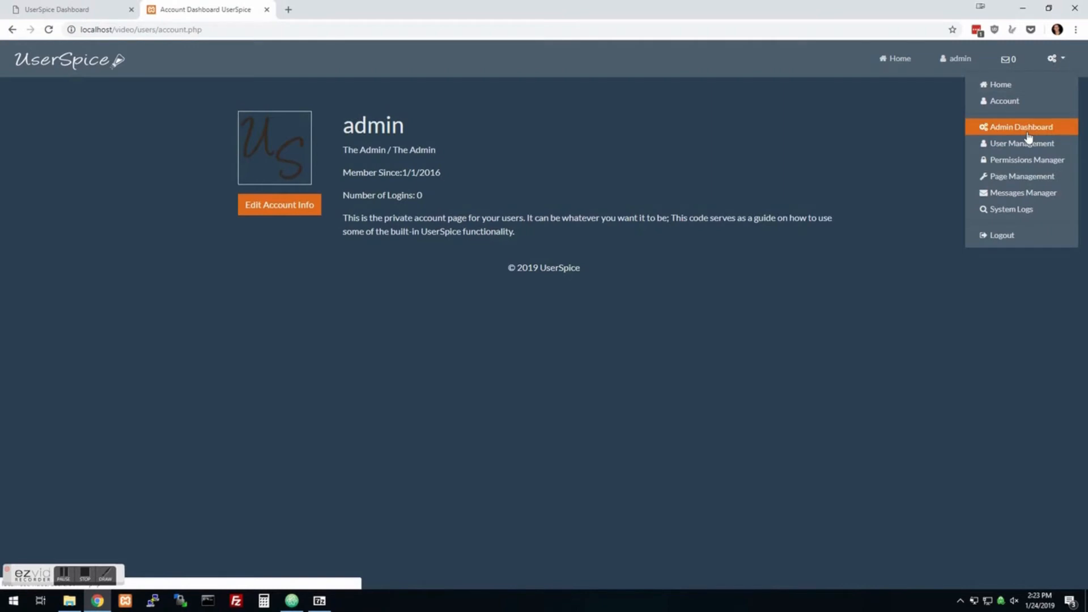
left_click(1020, 126)
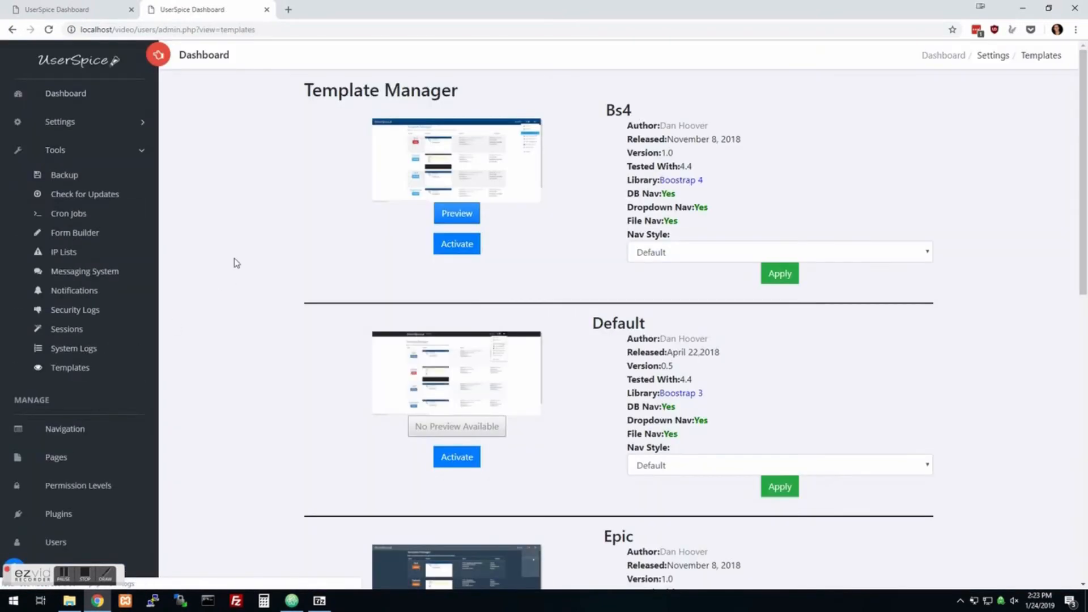
scroll("down", 3)
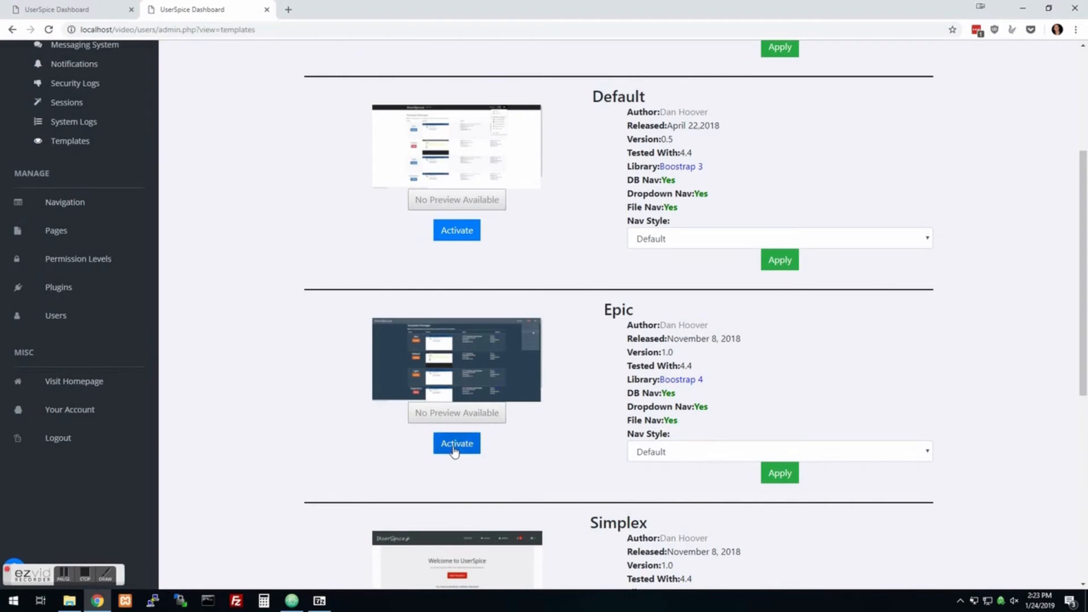
mouse_move(78, 258)
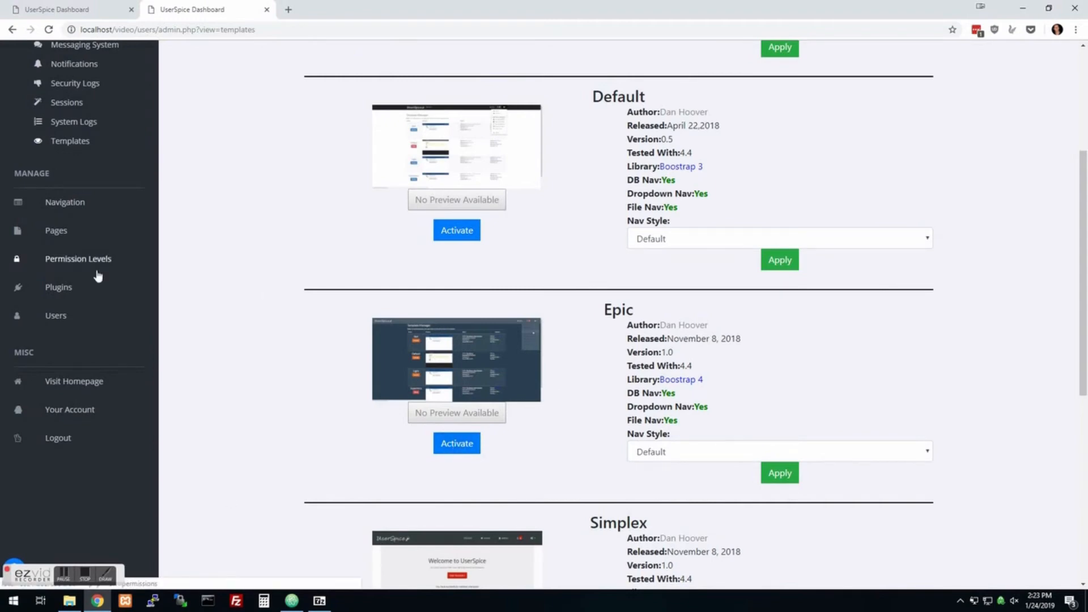
mouse_move(65, 201)
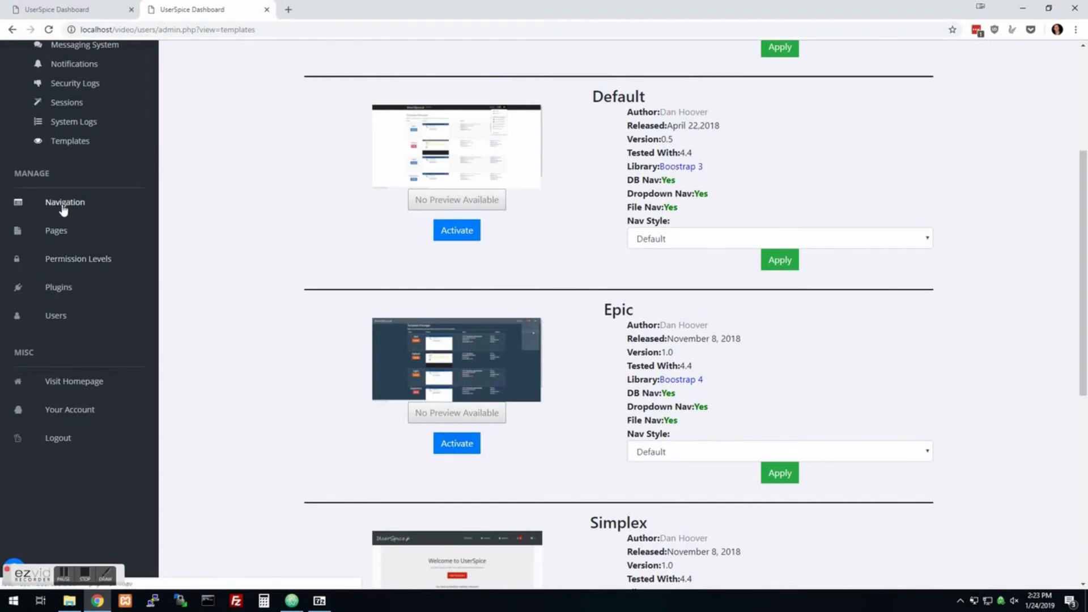
Step: Review Navigation, General settings and the public homepage, then scroll the 22 navigation entries
left_click(65, 202)
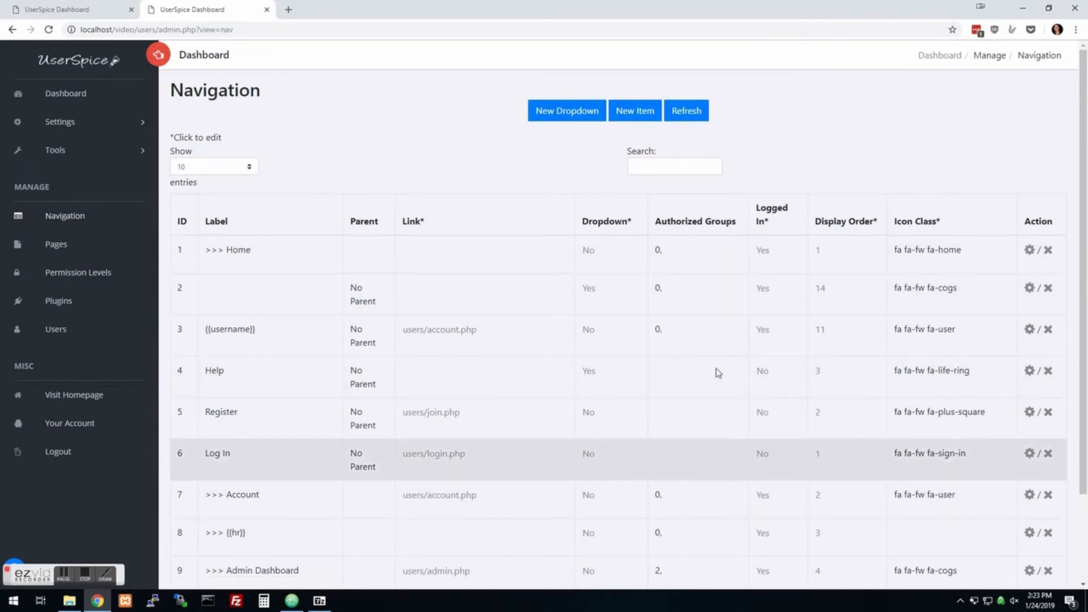
mouse_move(775, 445)
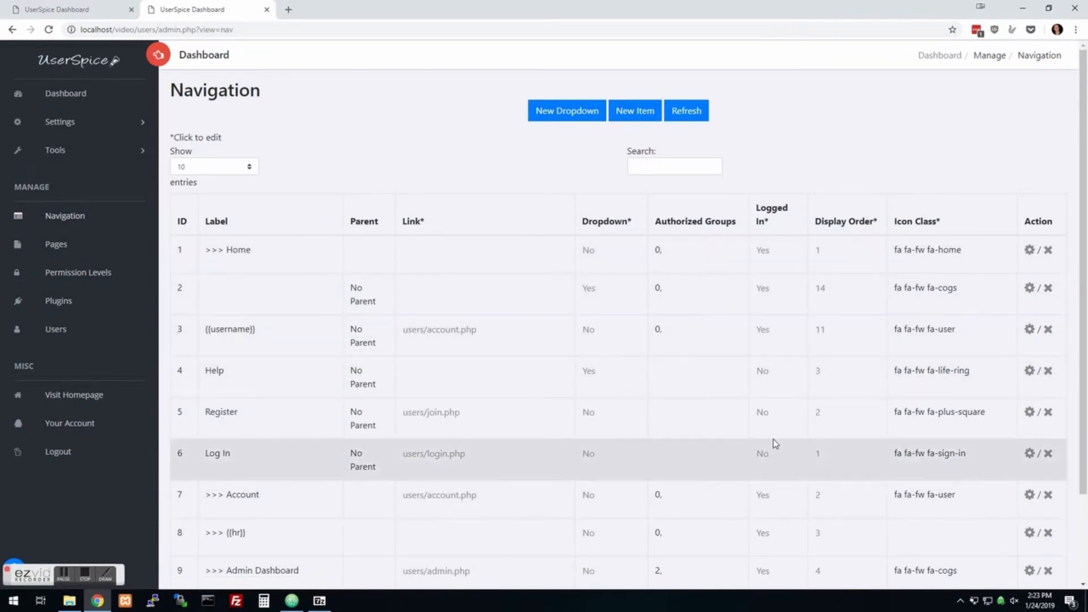
scroll("down", 3)
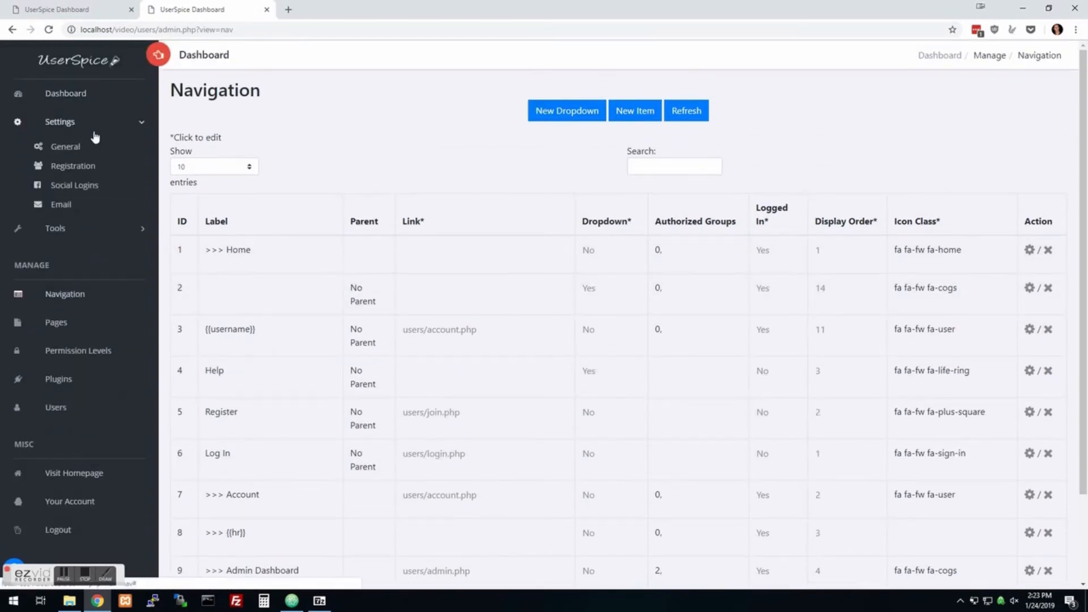
left_click(64, 147)
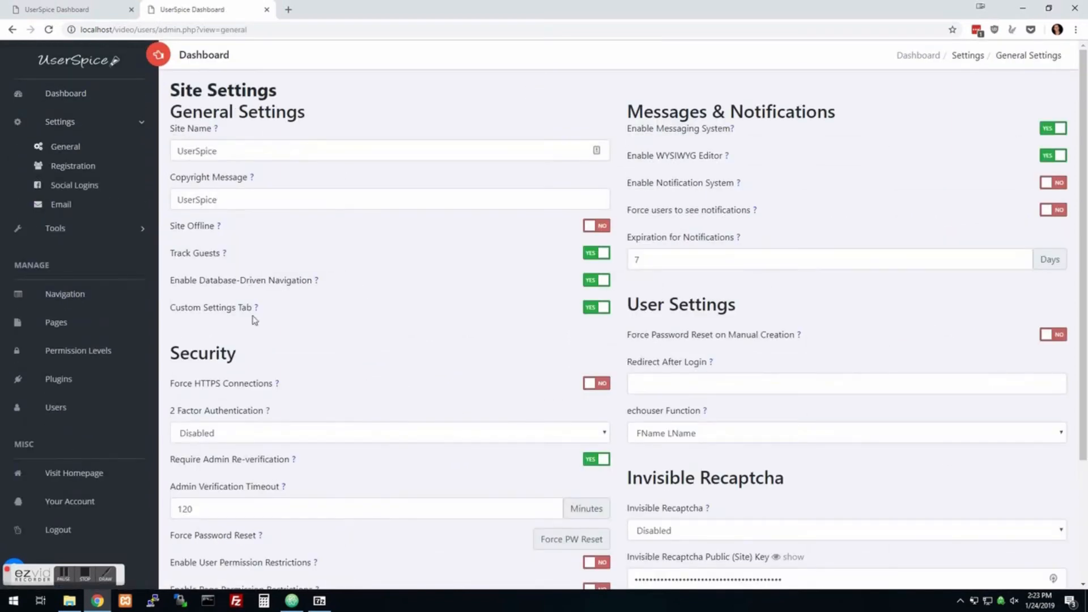
mouse_move(290, 277)
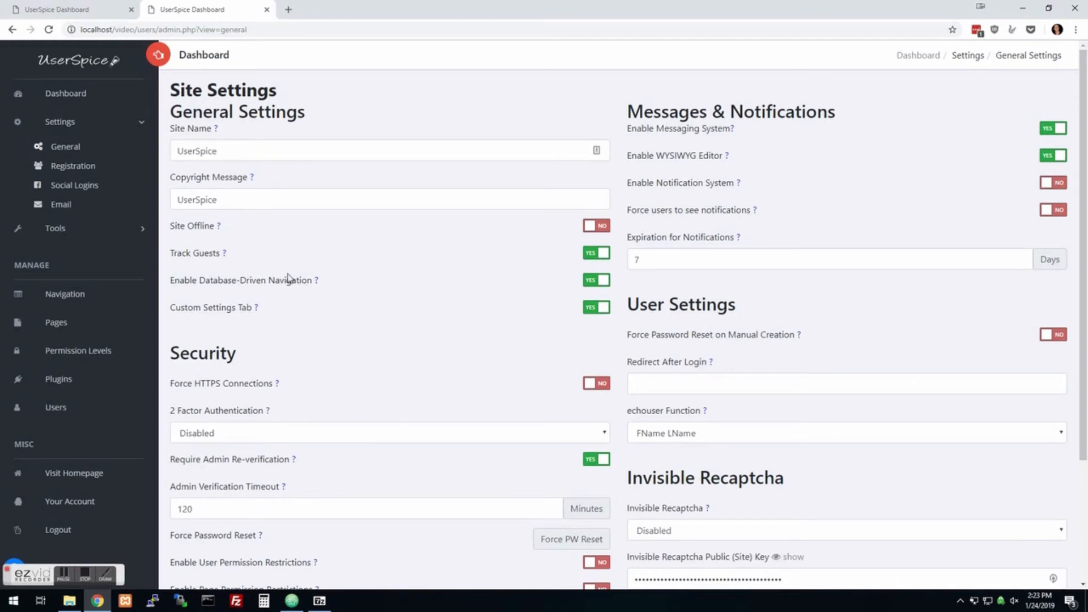
mouse_move(587, 285)
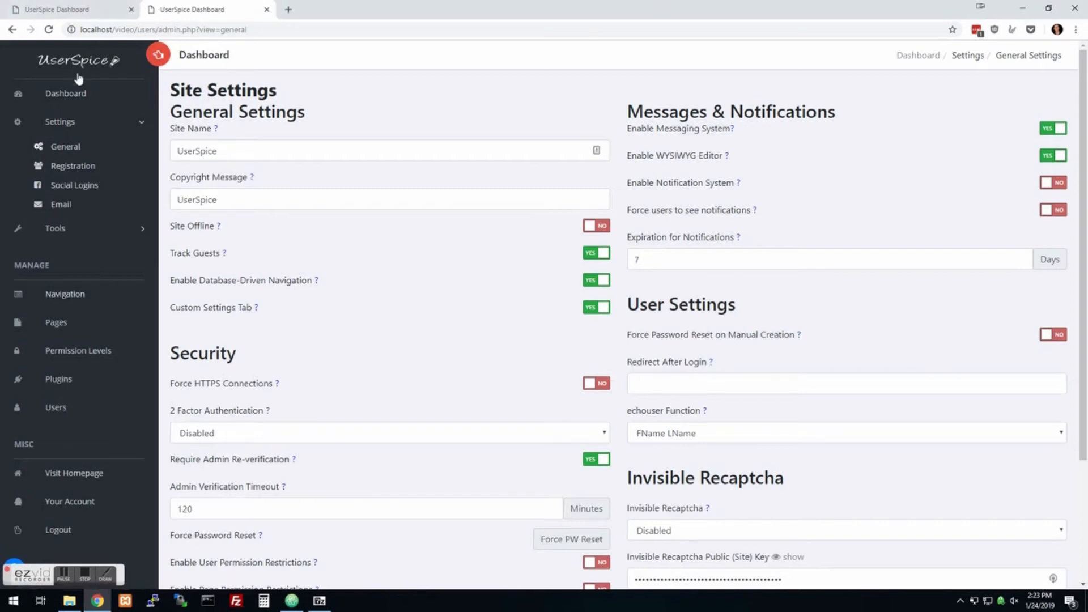
left_click(74, 473)
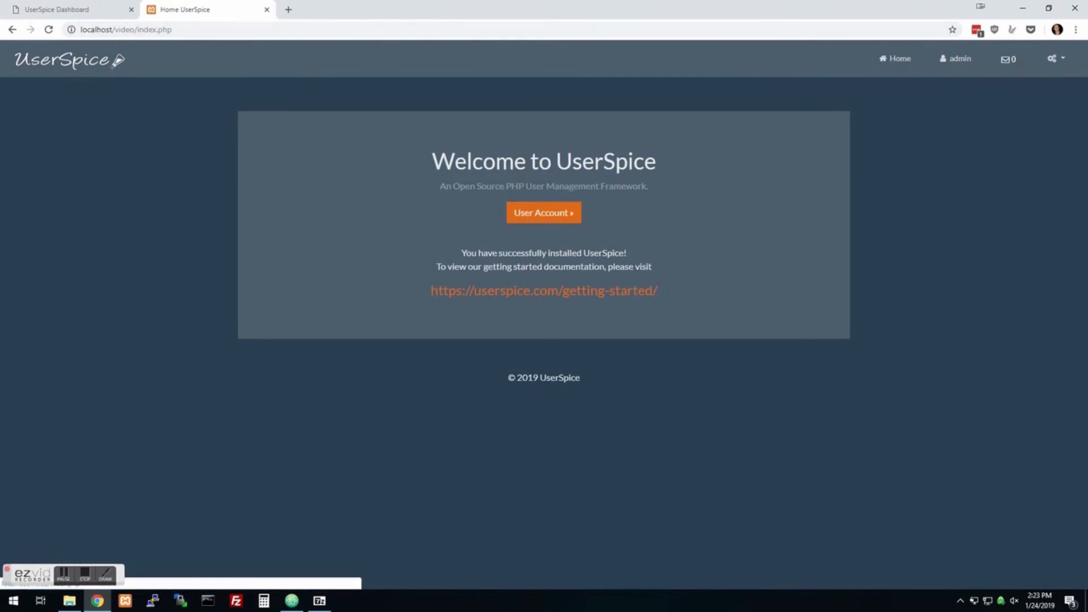
mouse_move(959, 59)
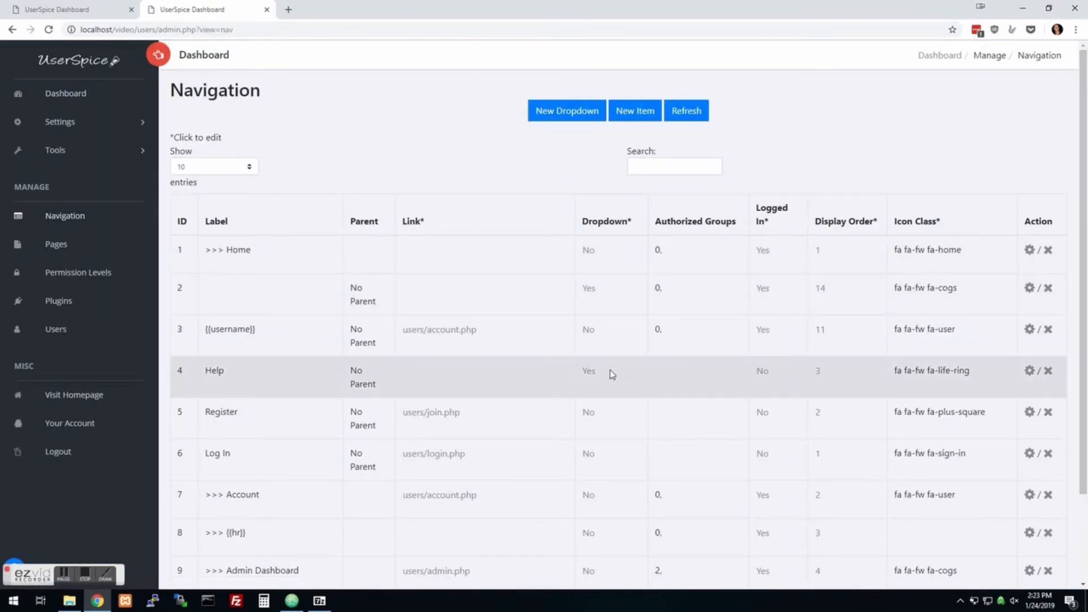
scroll("down", 3)
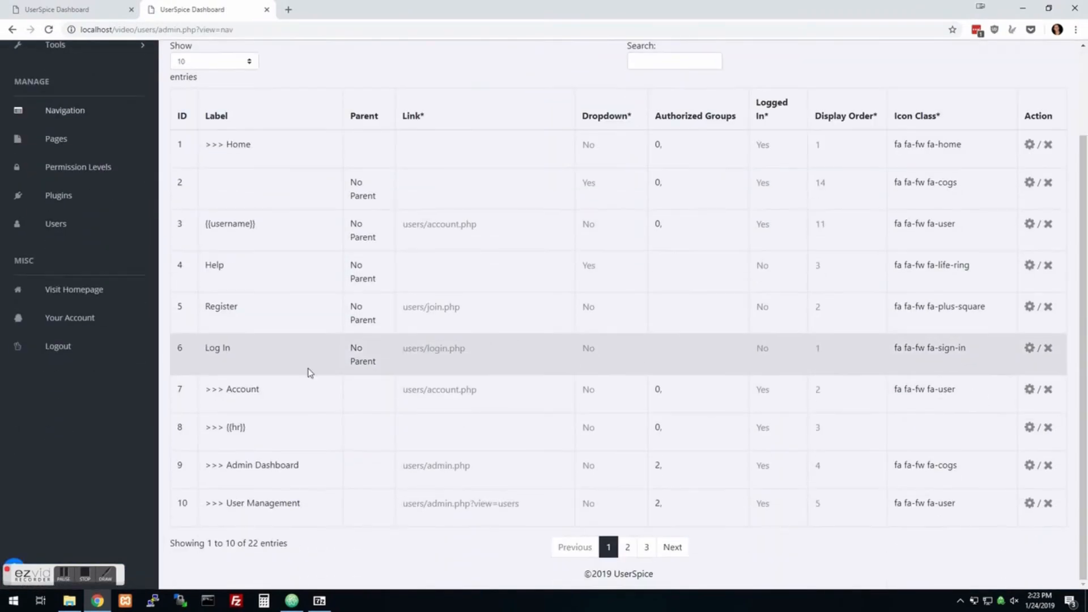
mouse_move(954, 377)
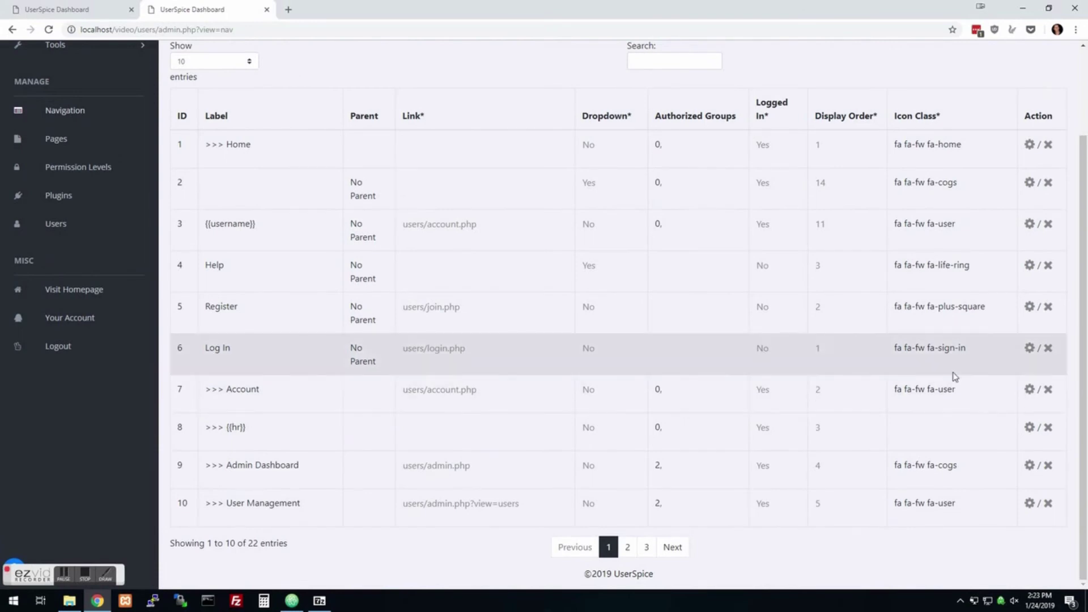
Step: Open the Account nav item (users/account.php, display order 2) in the edit form
left_click(1029, 388)
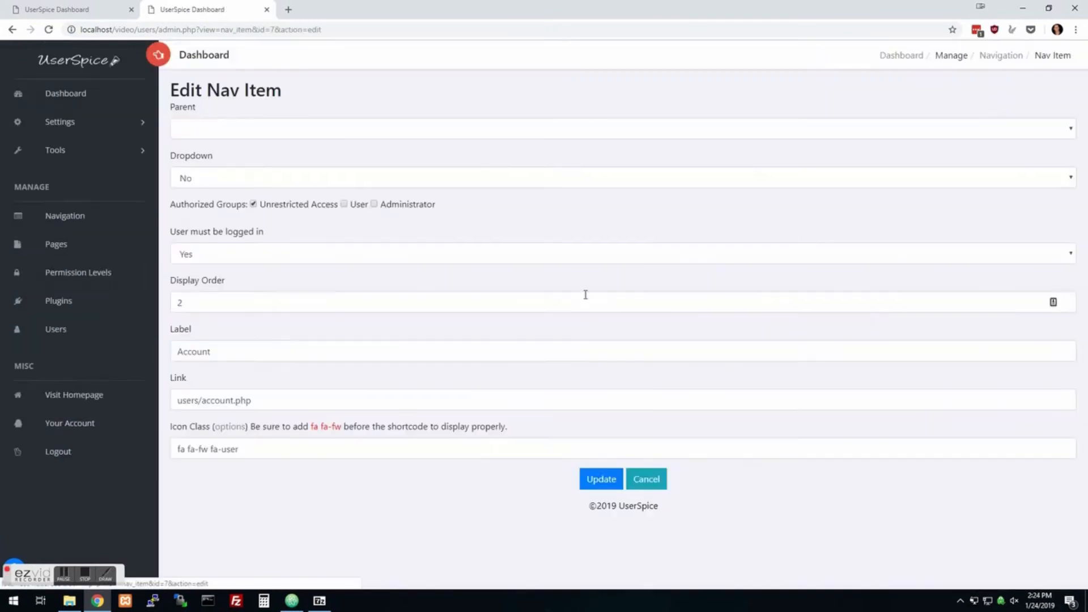
mouse_move(321, 367)
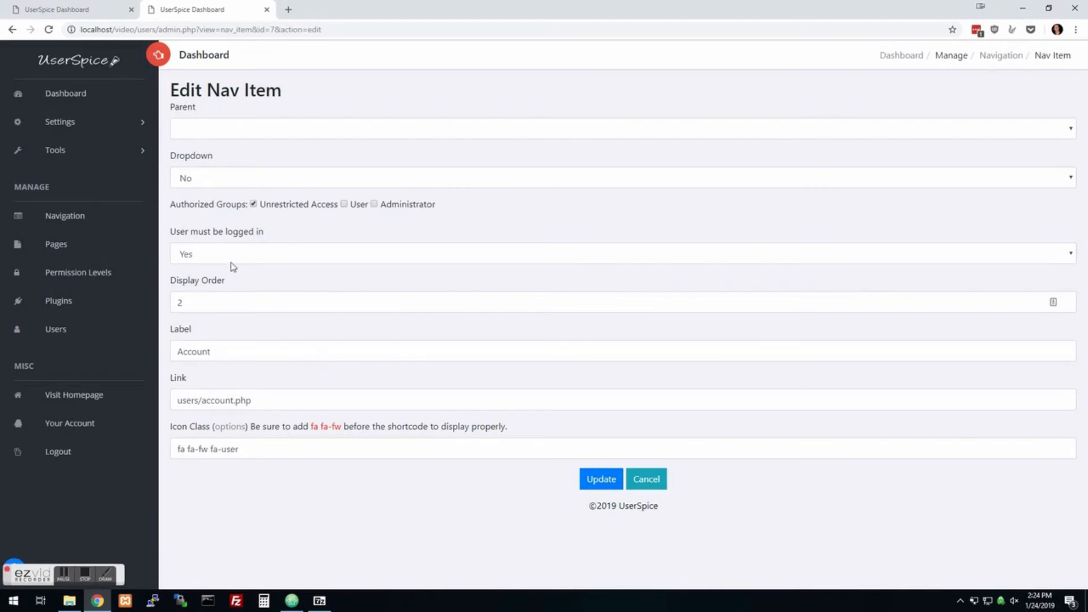
mouse_move(55, 244)
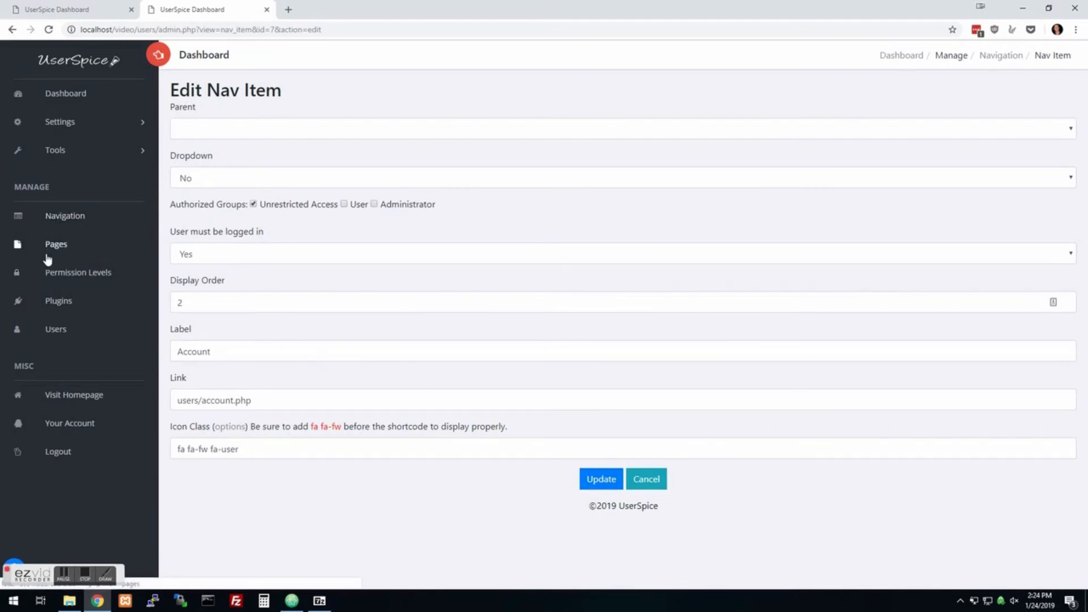
Step: Create the Manager and Family permission levels on the Permission Levels page
left_click(77, 272)
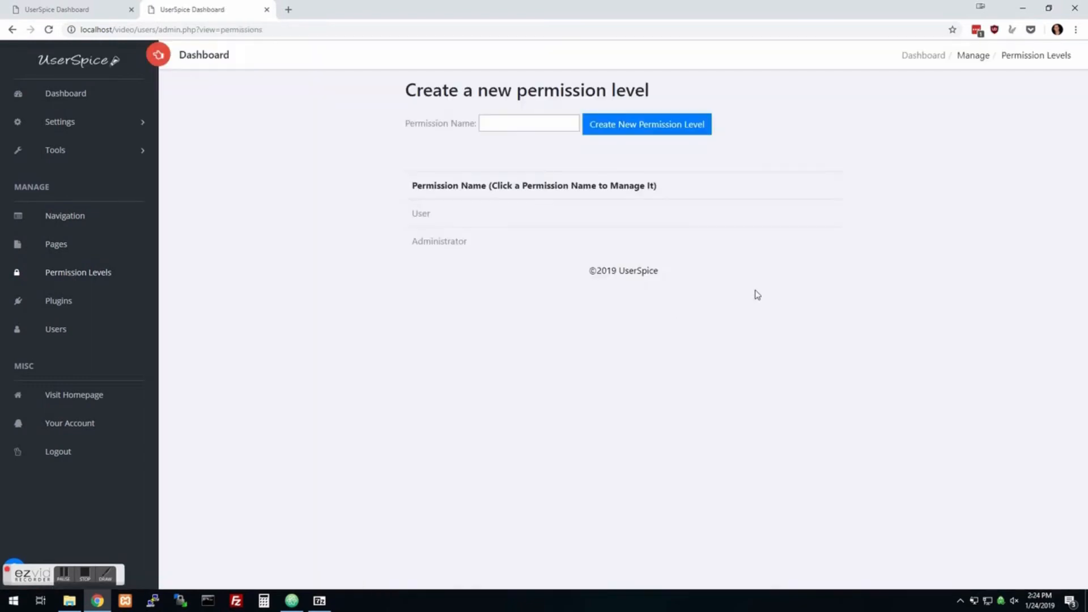
mouse_move(480, 241)
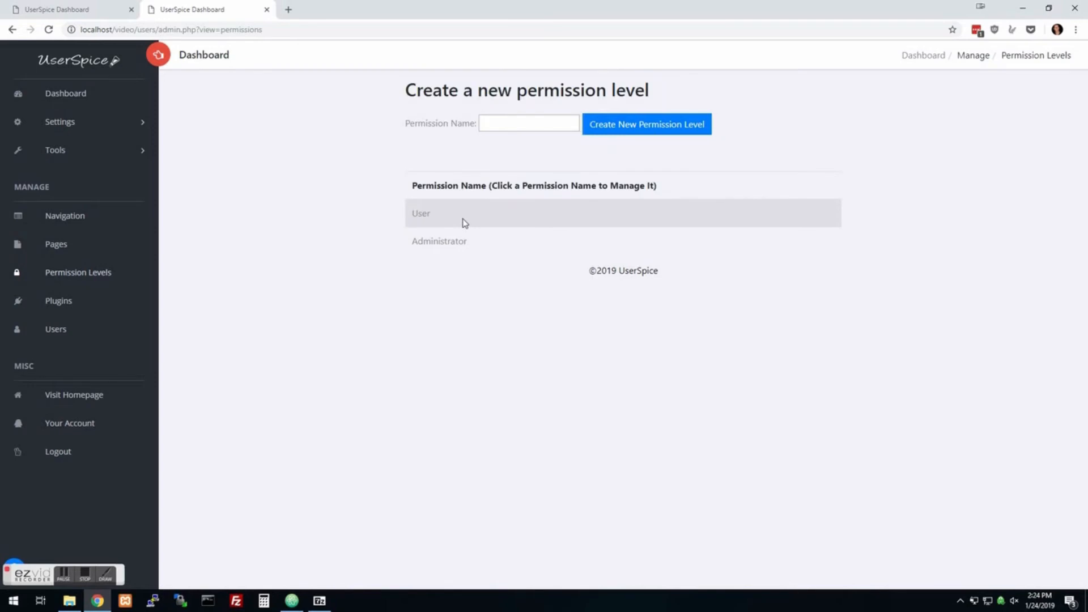
mouse_move(516, 142)
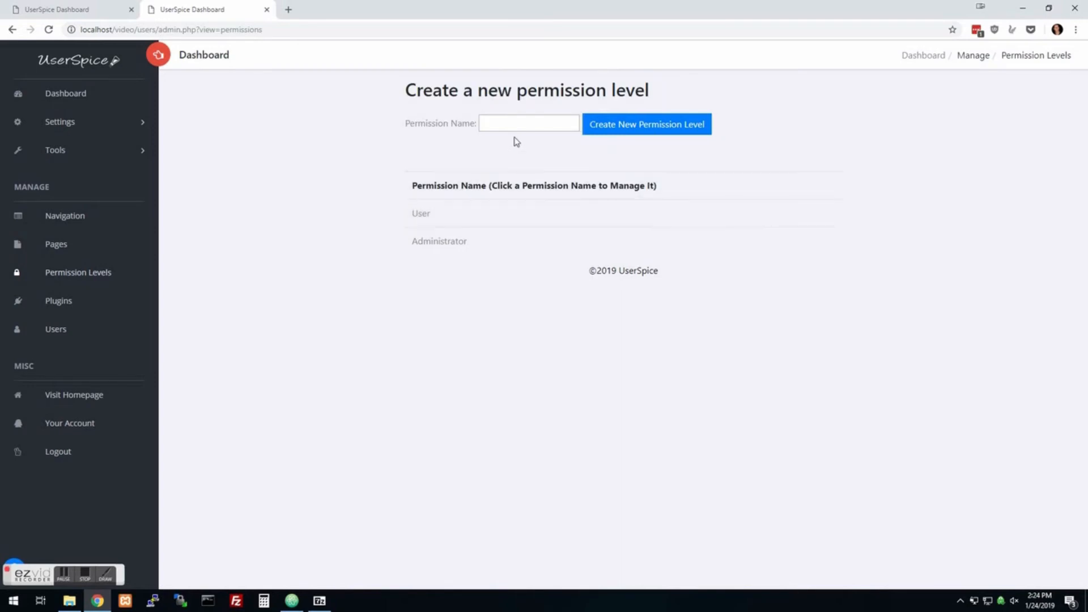
type("Manager")
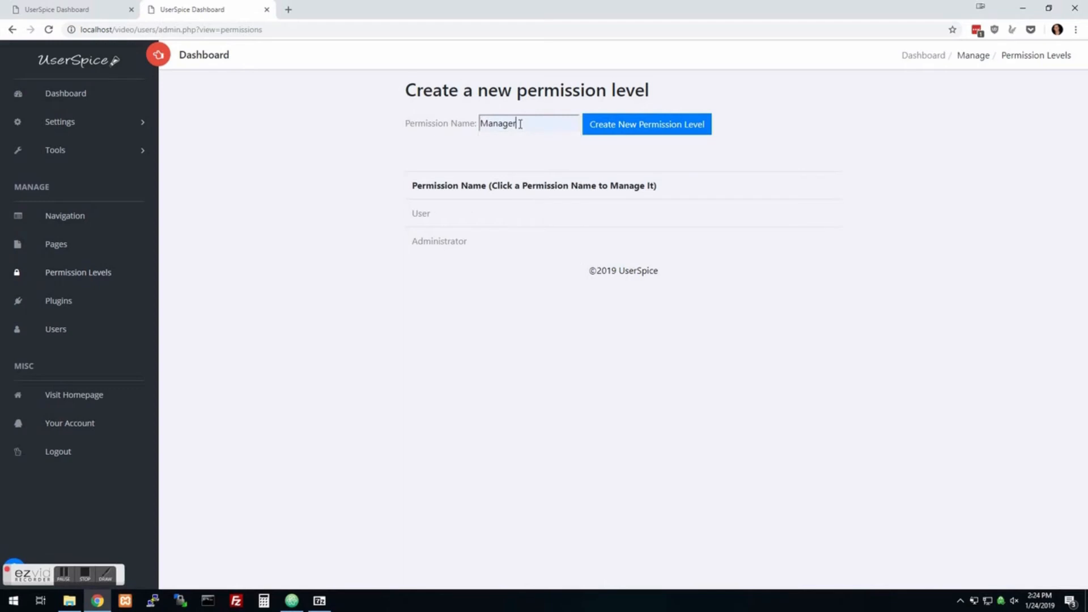
left_click(645, 124)
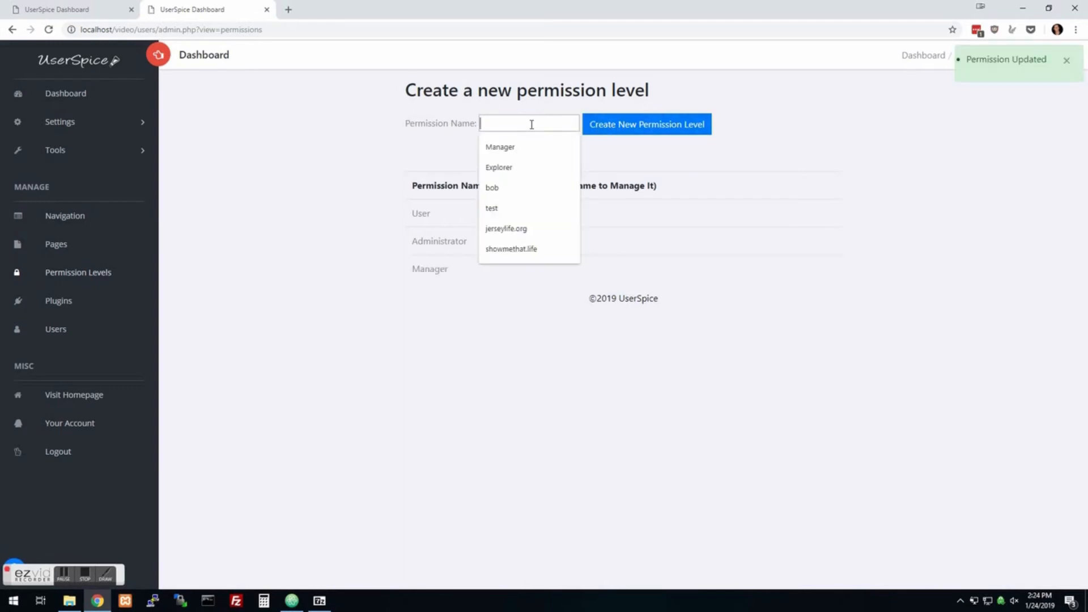
type("F")
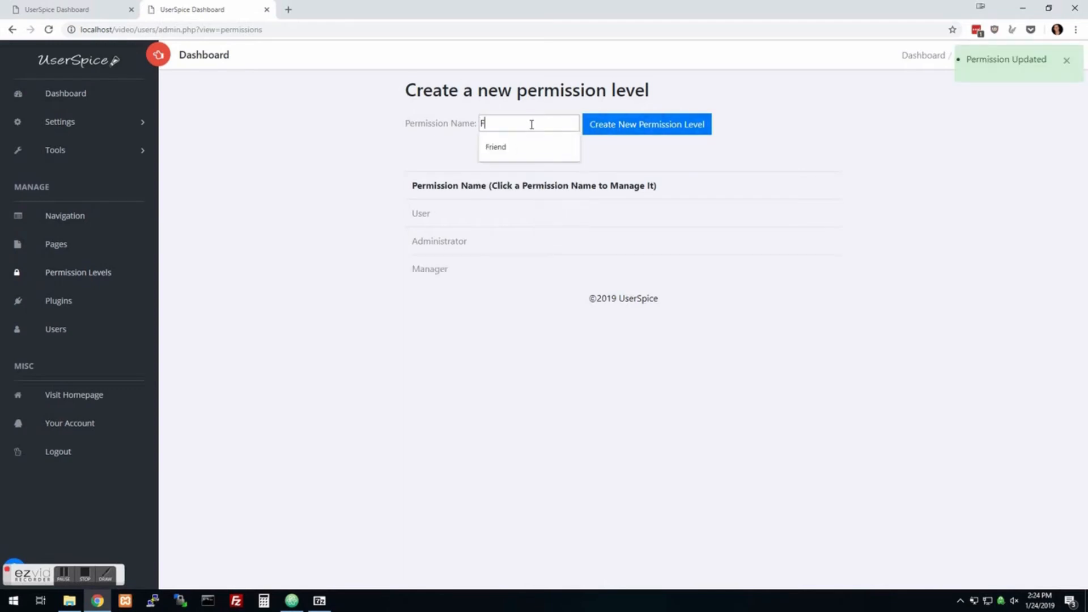
left_click(645, 124)
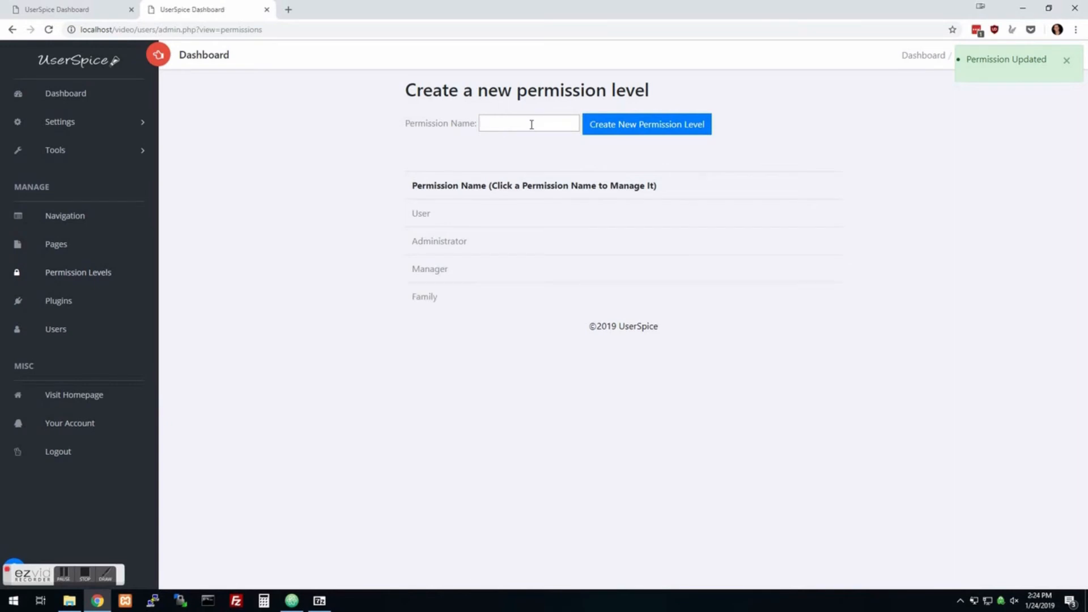
mouse_move(424, 296)
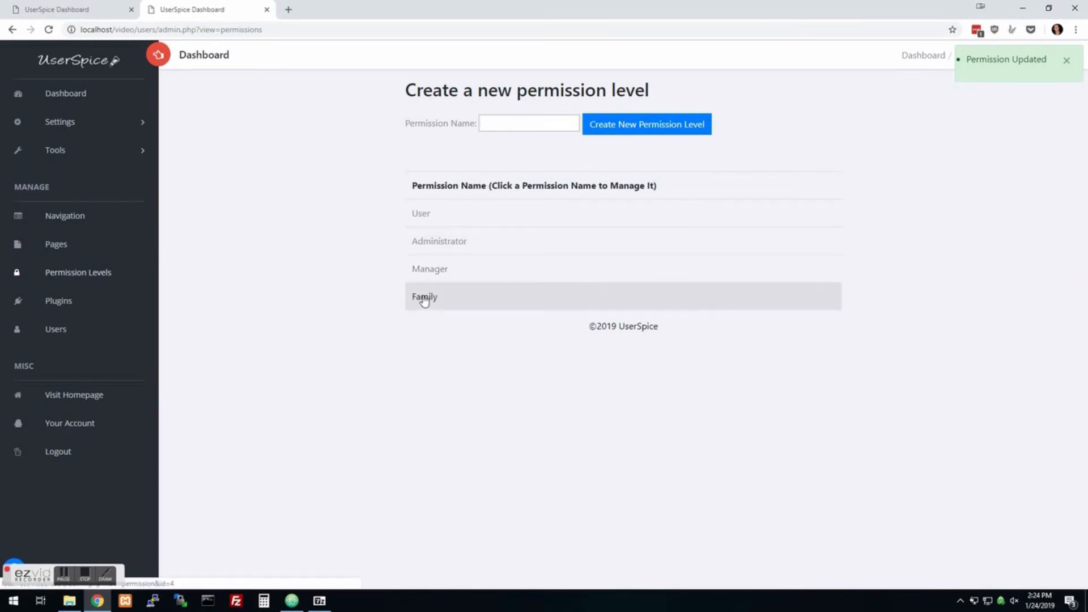
Step: Open the Family level, search for 'user', and add Sample User to it
left_click(423, 296)
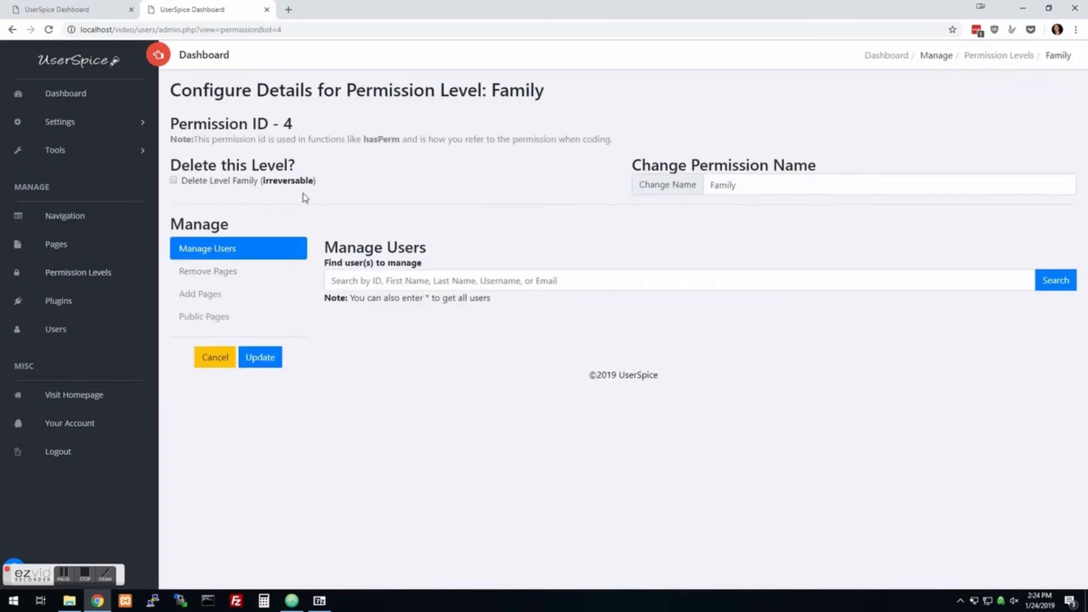
mouse_move(207, 248)
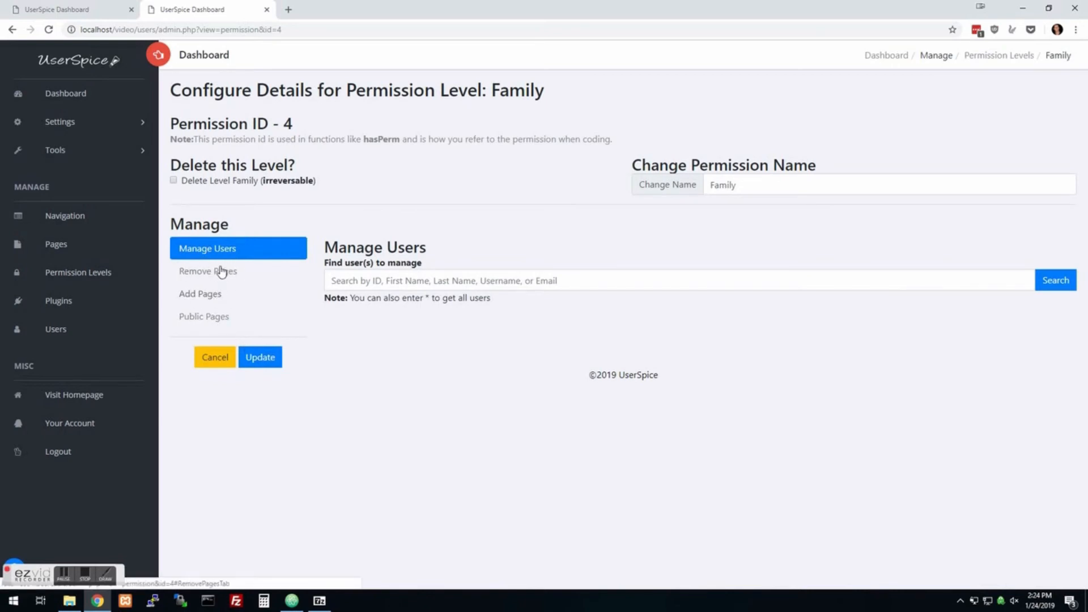
mouse_move(207, 271)
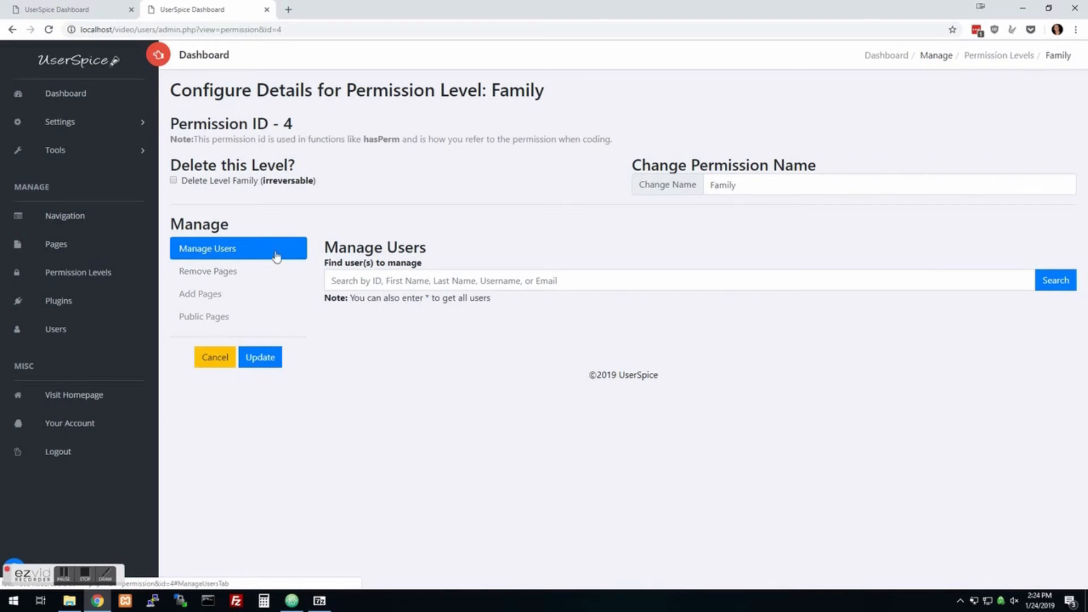
mouse_move(239, 278)
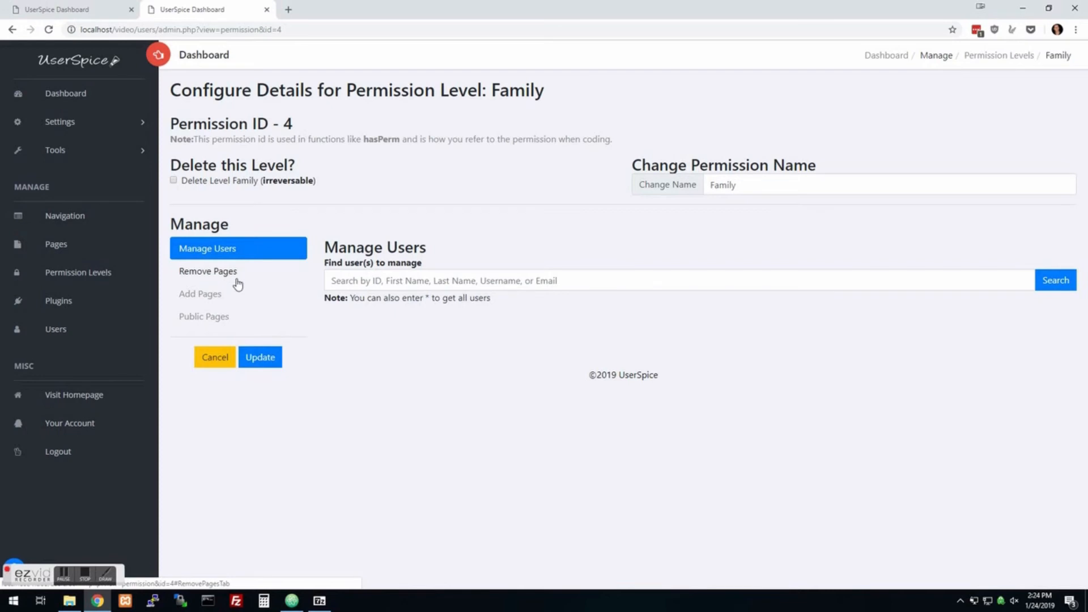
mouse_move(304, 291)
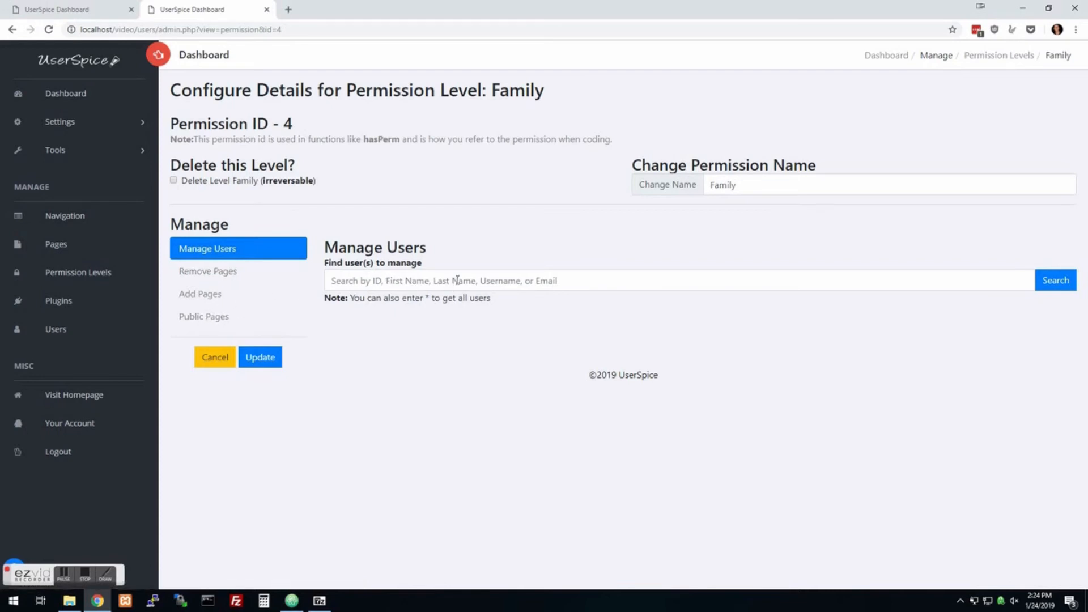
type("us")
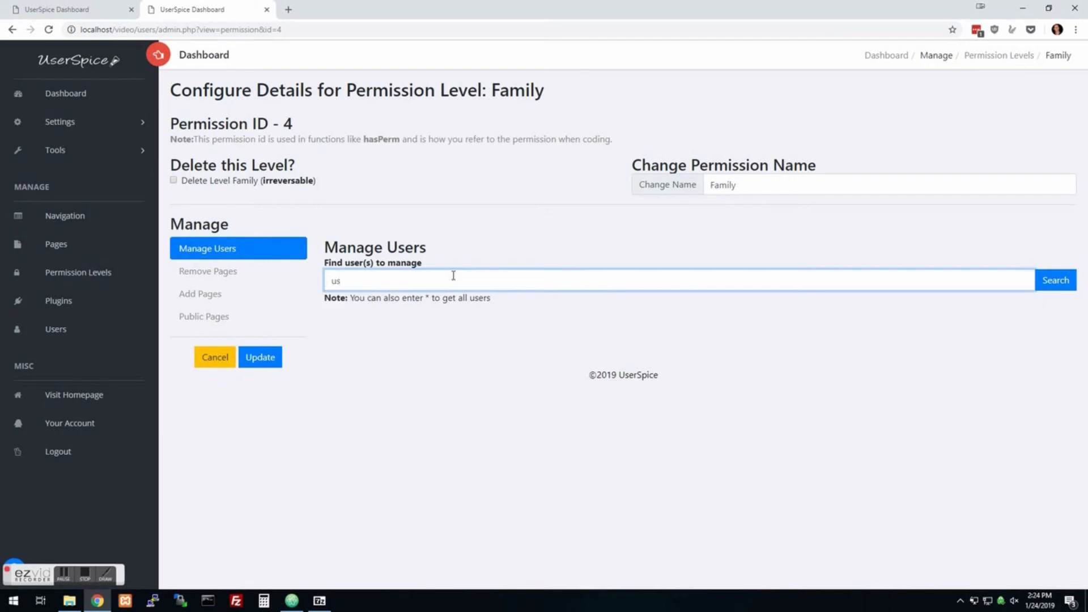
type("er")
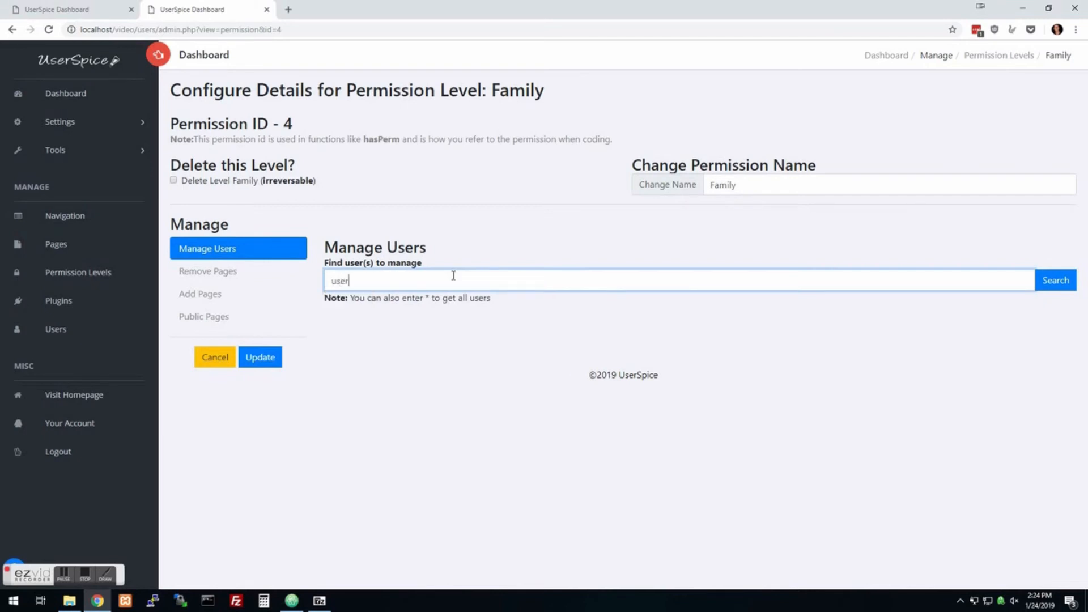
left_click(1054, 279)
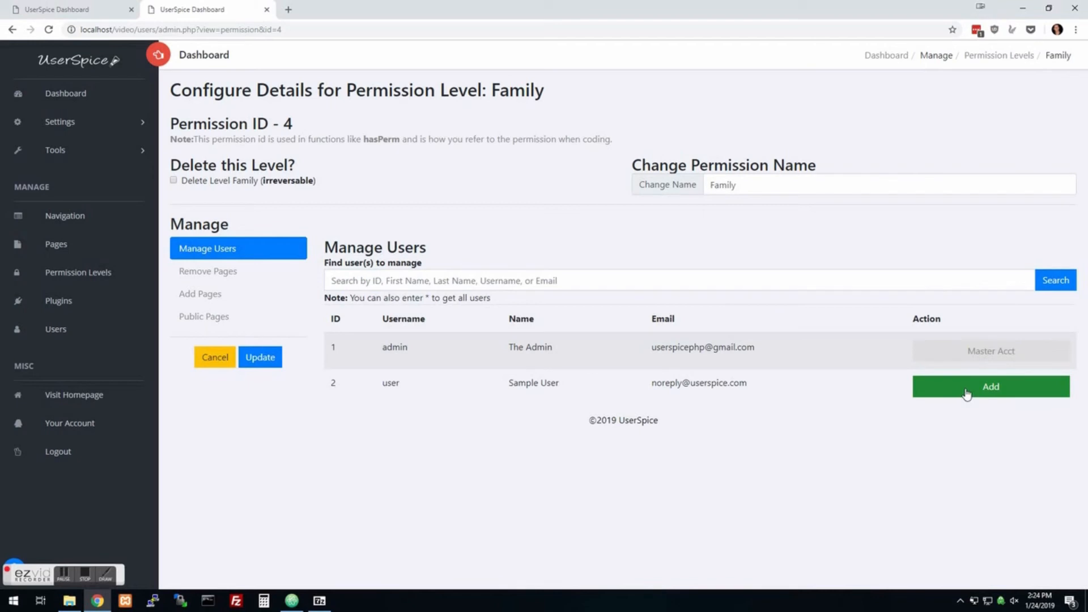
left_click(990, 386)
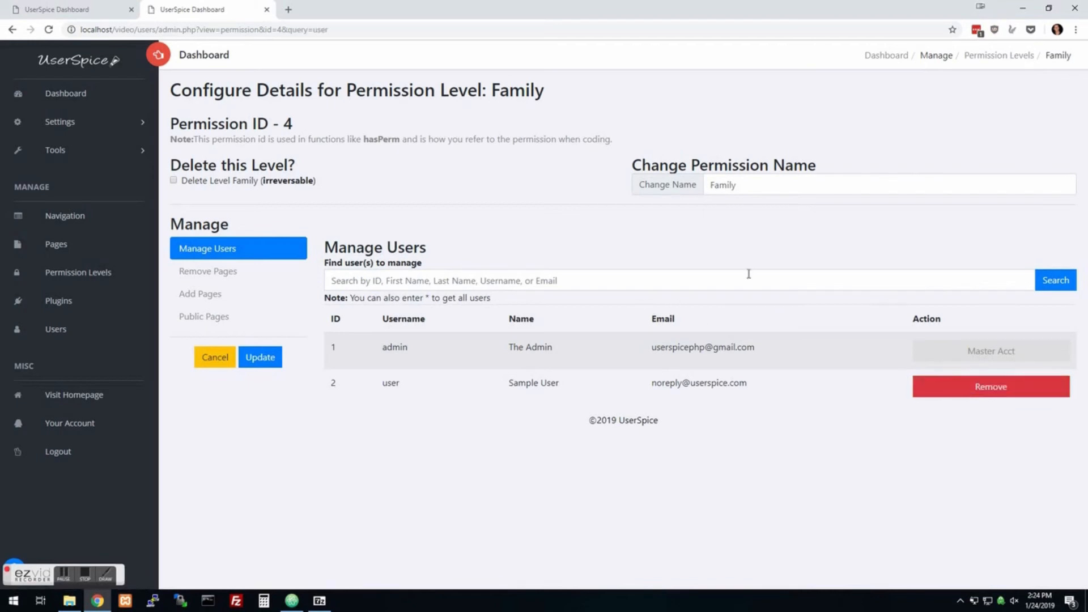
mouse_move(489, 358)
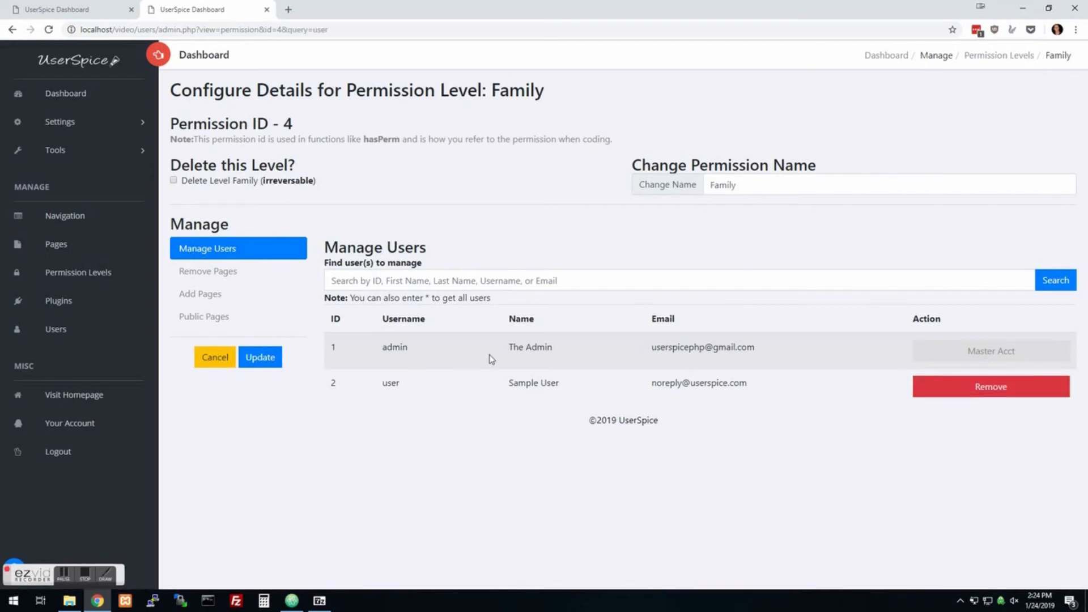
left_click(56, 329)
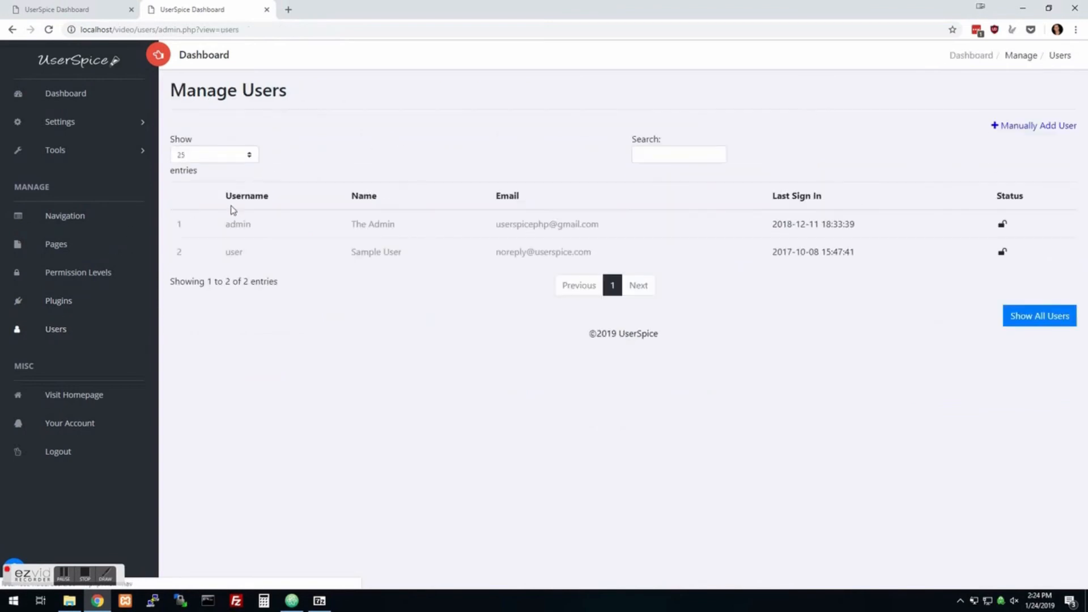
left_click(234, 251)
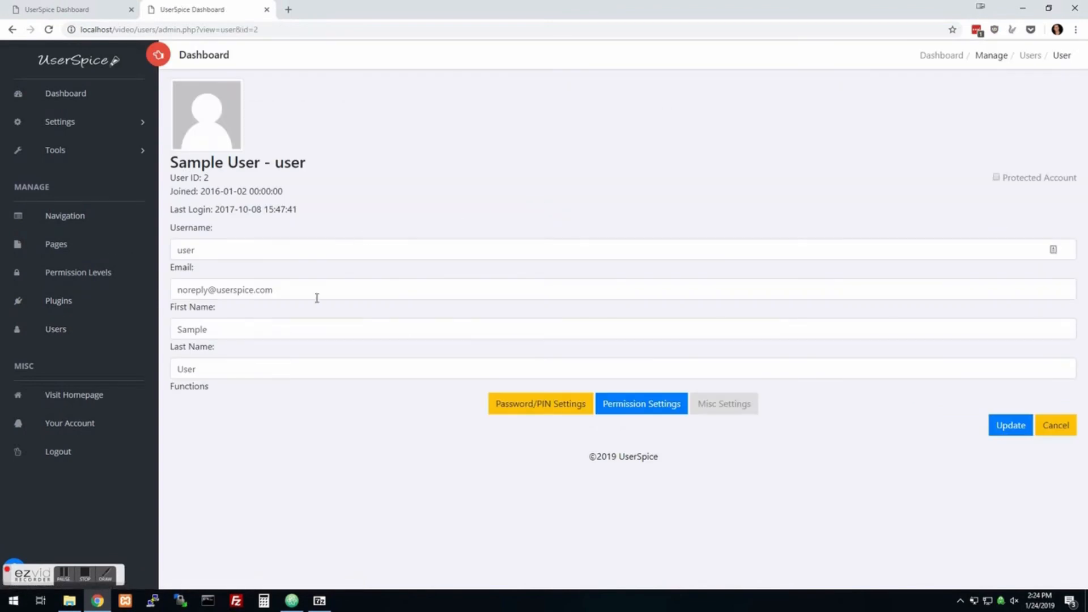
left_click(640, 403)
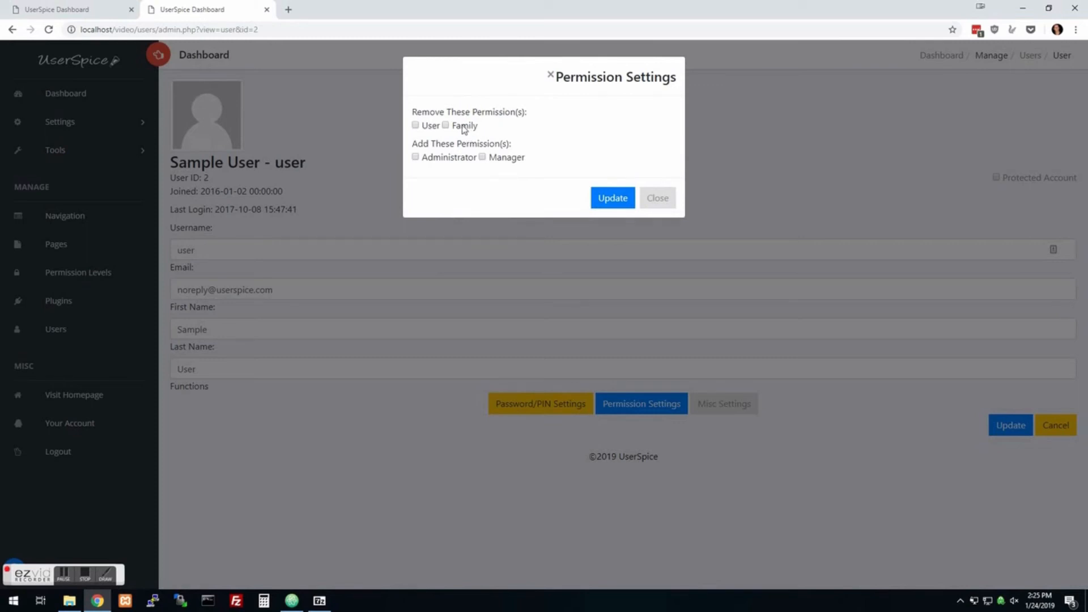
mouse_move(477, 137)
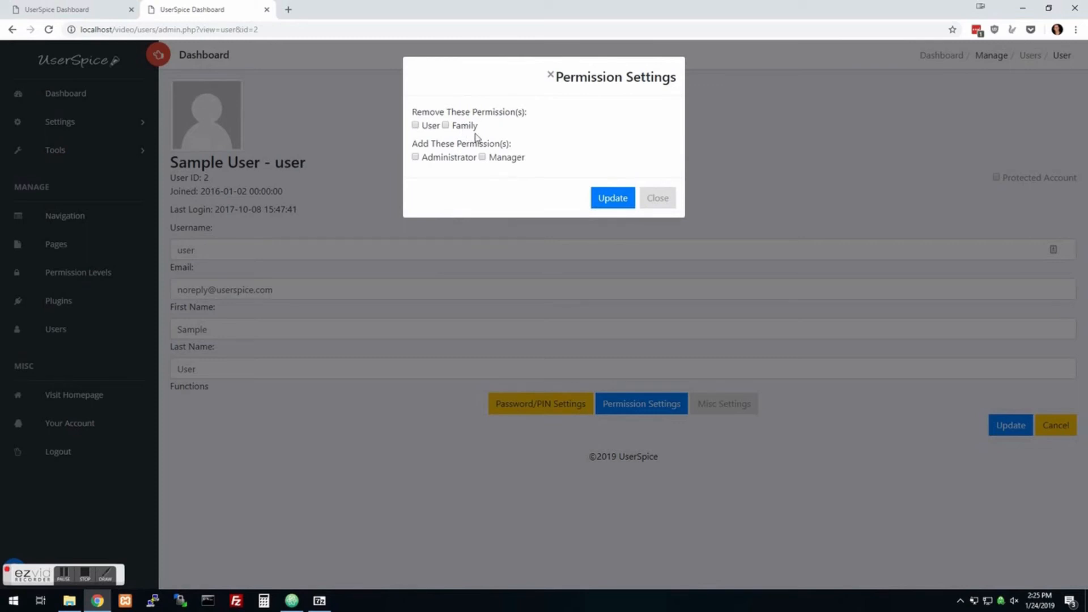
mouse_move(451, 161)
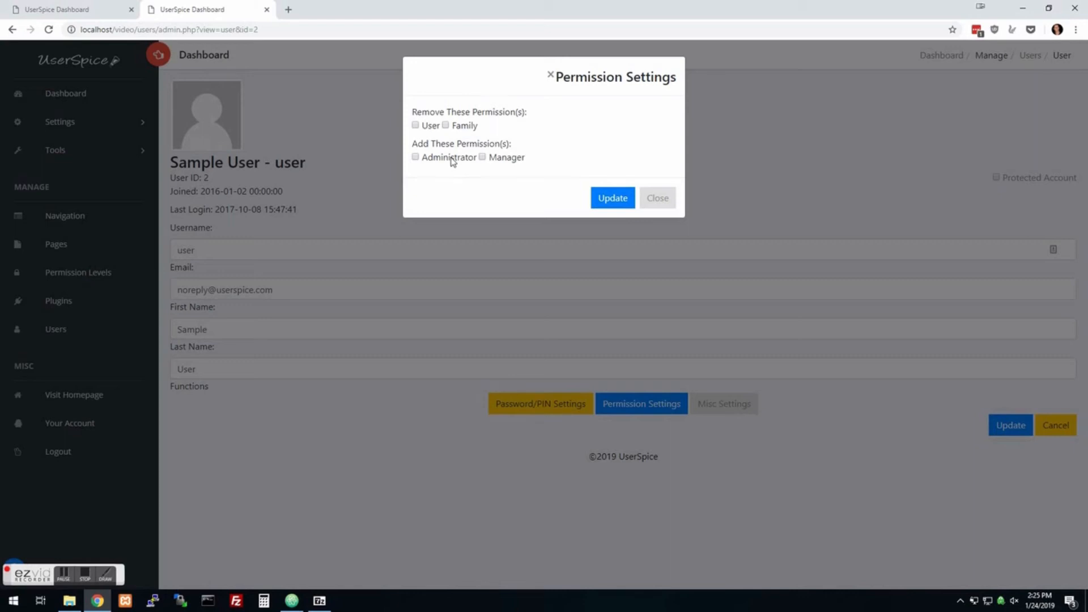
double_click(449, 157)
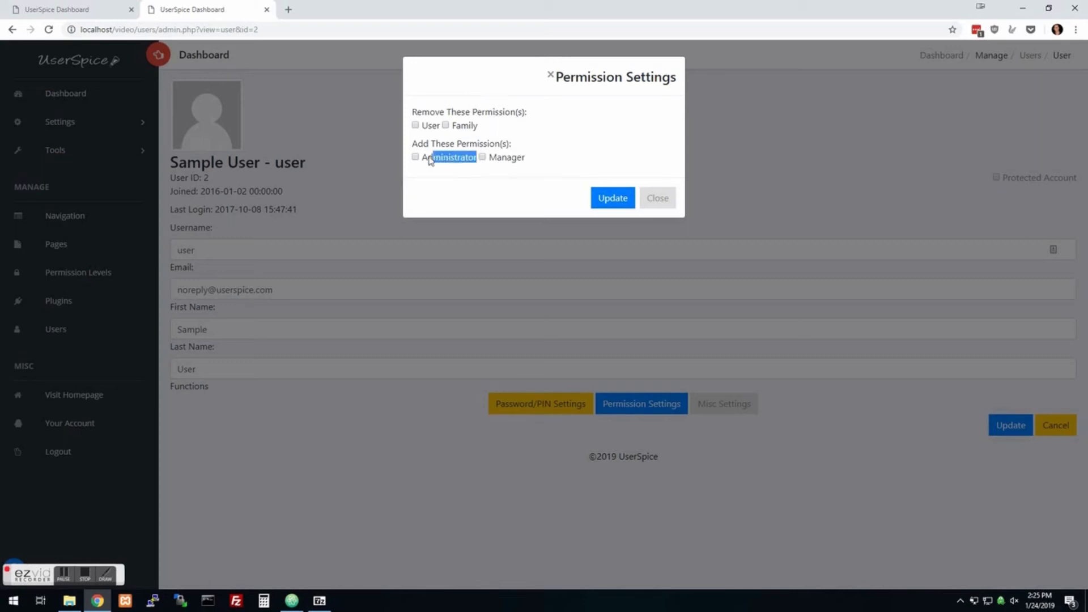
mouse_move(419, 126)
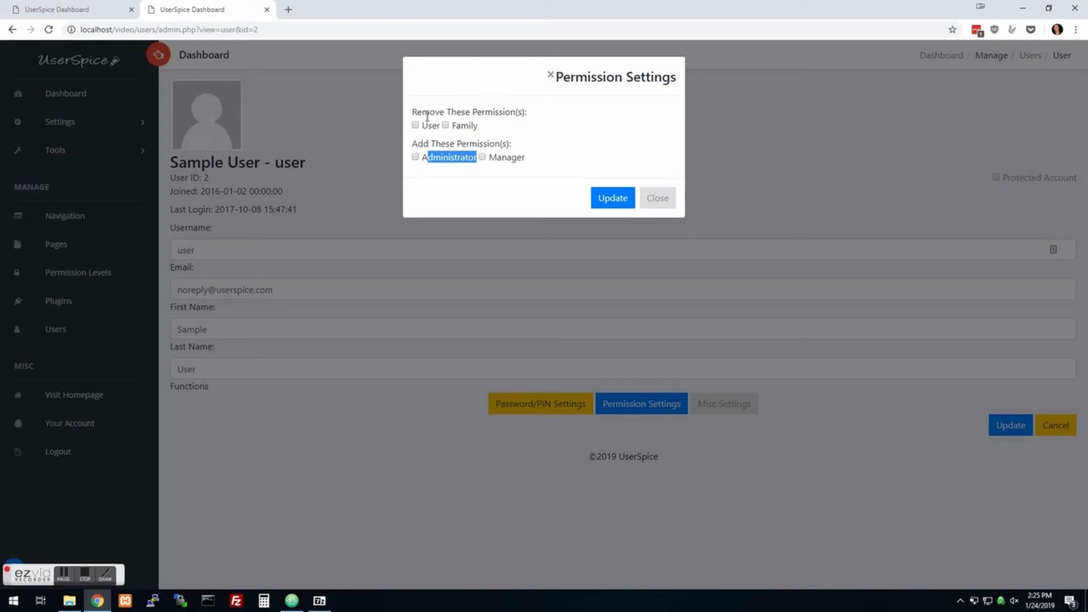
mouse_move(594, 154)
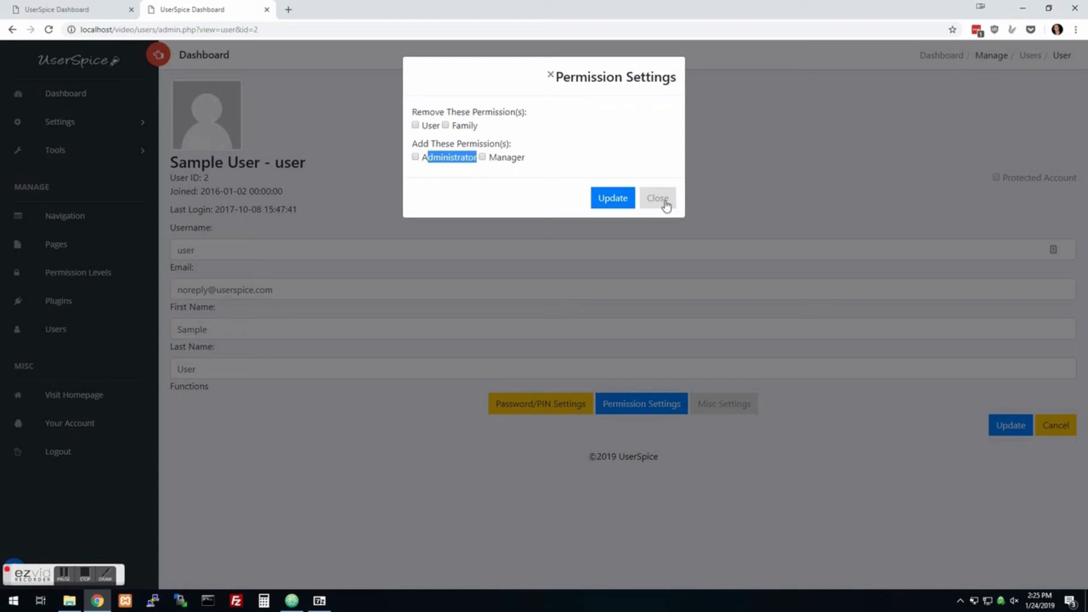
Step: Close permissions, glance at Password/PIN Settings, and reopen permissions showing User and Family
left_click(656, 197)
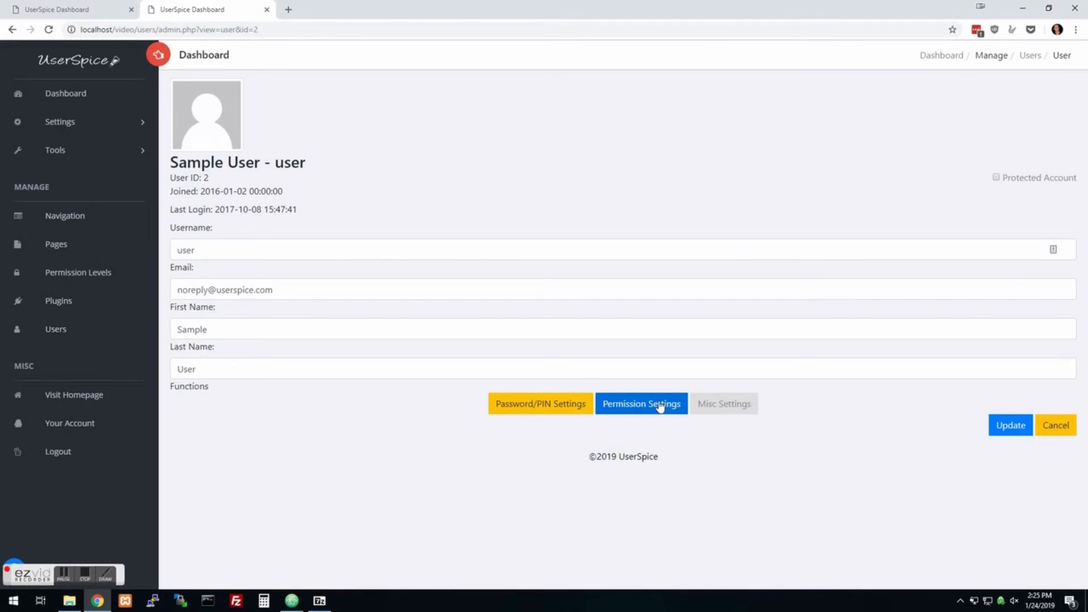
left_click(540, 402)
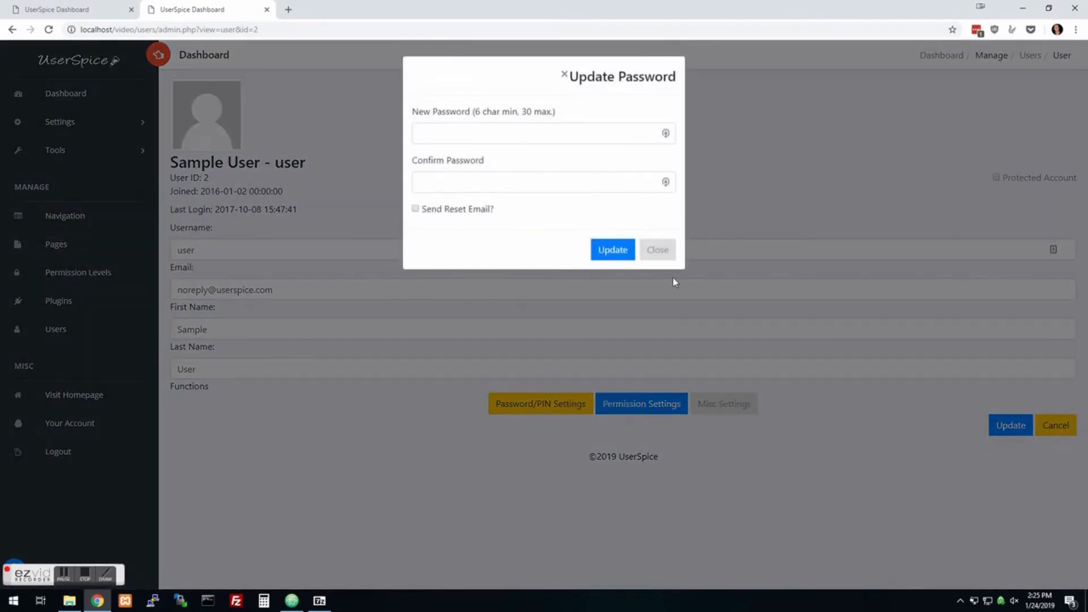
left_click(655, 250)
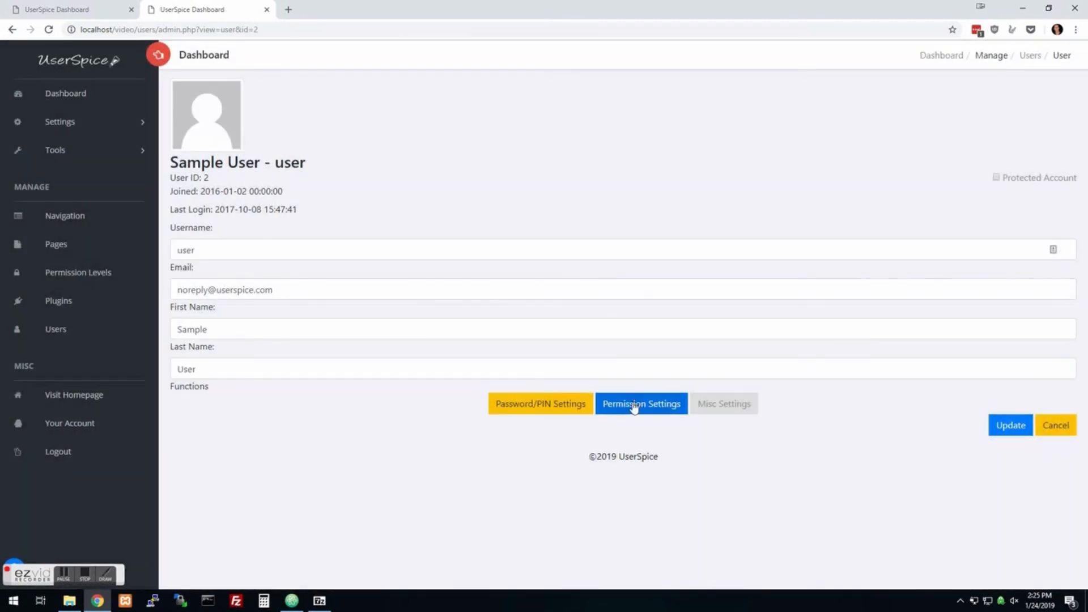
left_click(640, 403)
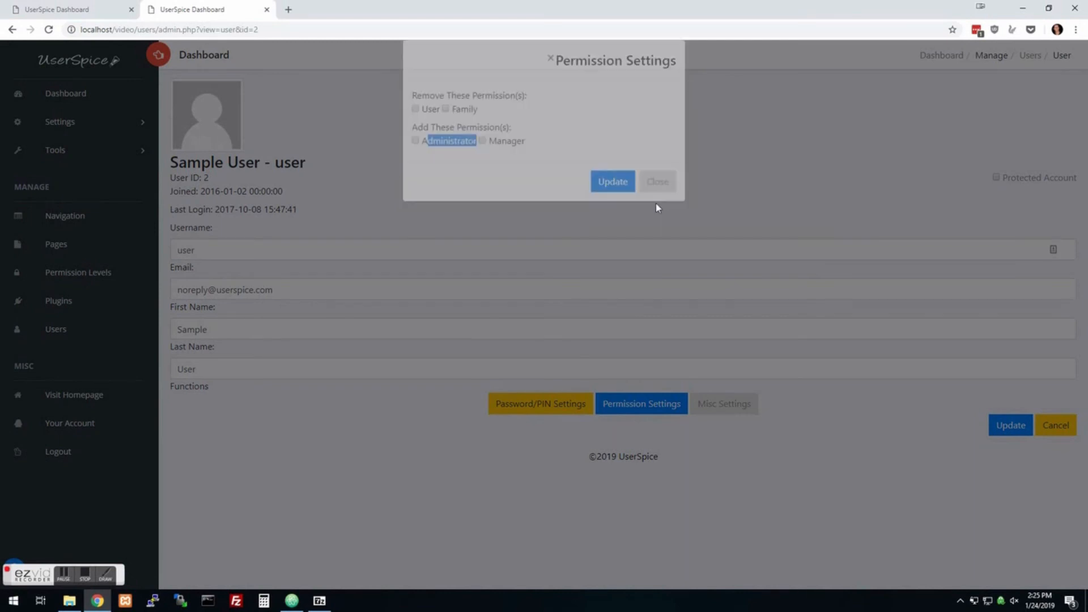
Step: Set 'Is allowed to cloak?' to Yes in the admin account's Misc Settings
left_click(611, 182)
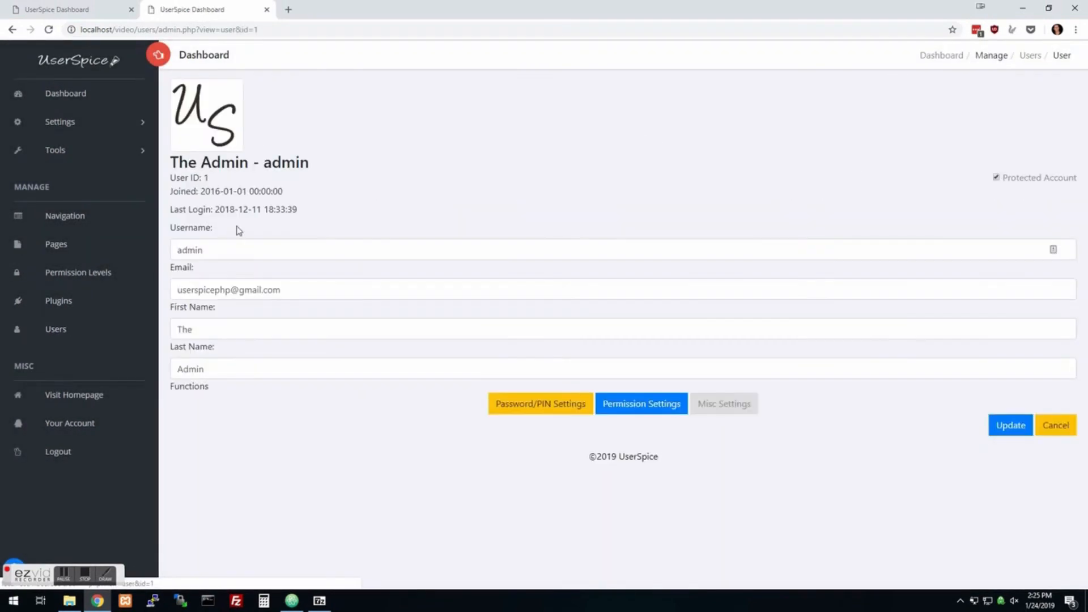
left_click(723, 403)
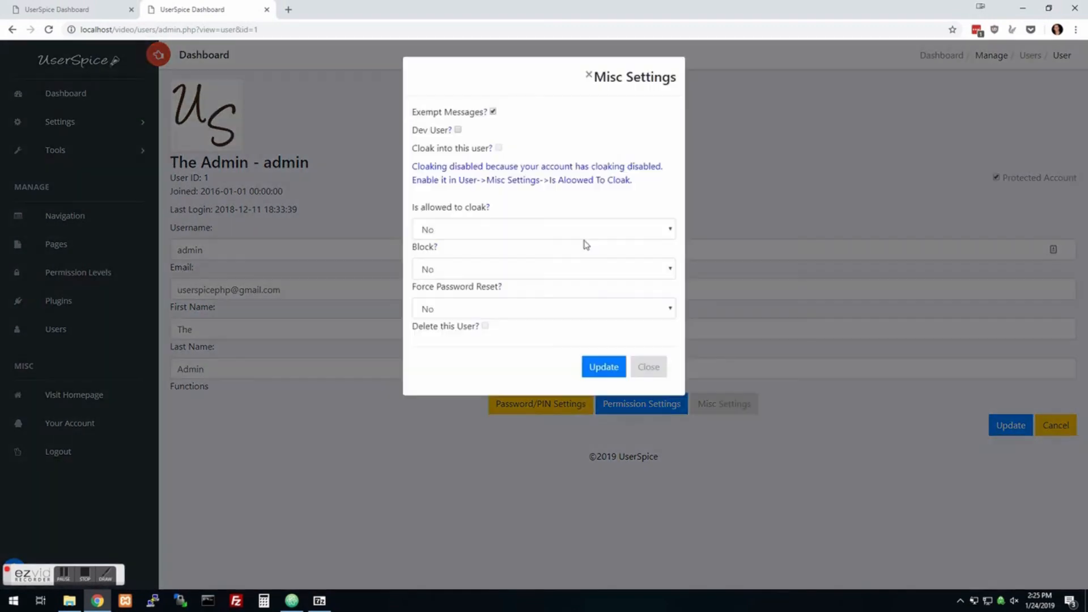
left_click(543, 229)
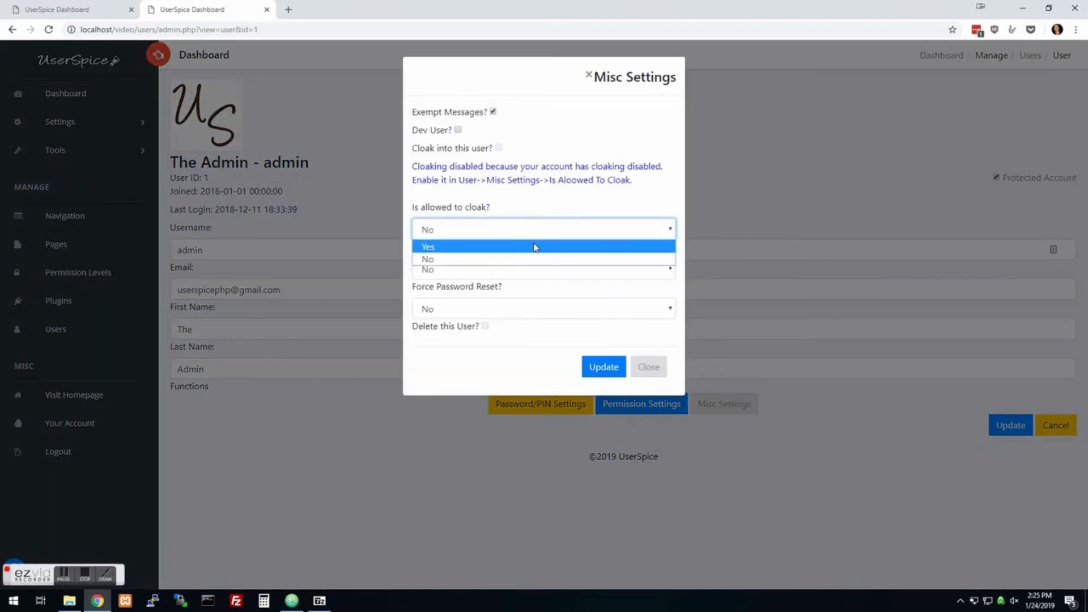
left_click(603, 367)
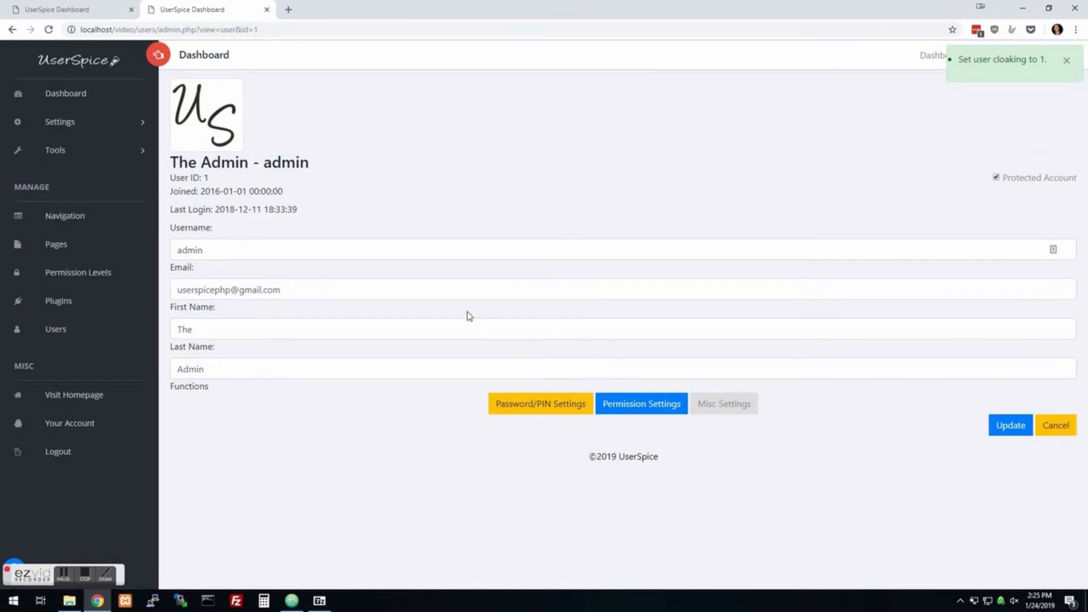
mouse_move(402, 361)
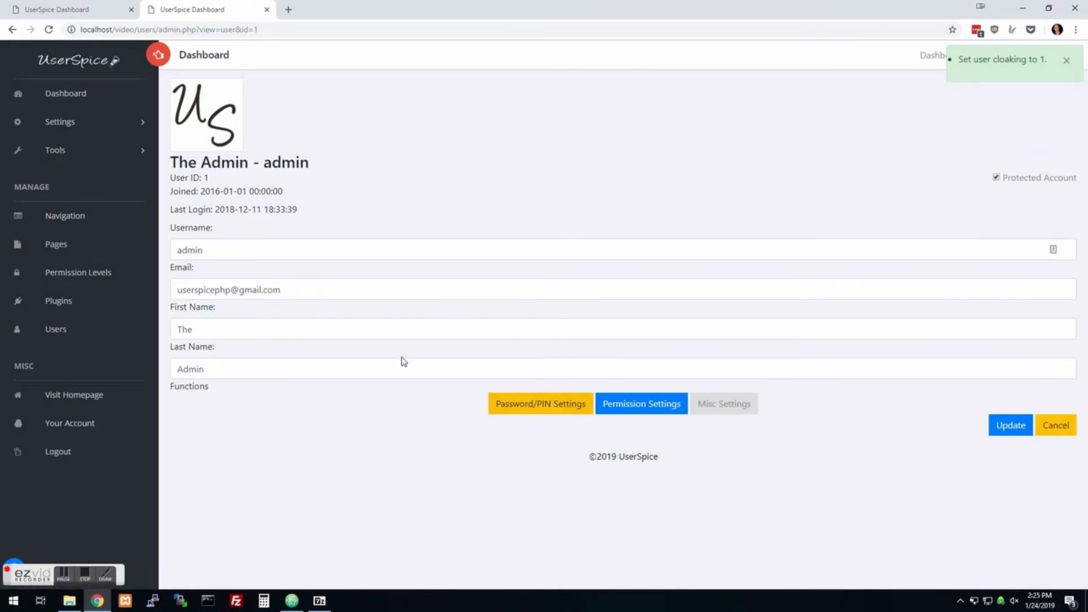
mouse_move(515, 393)
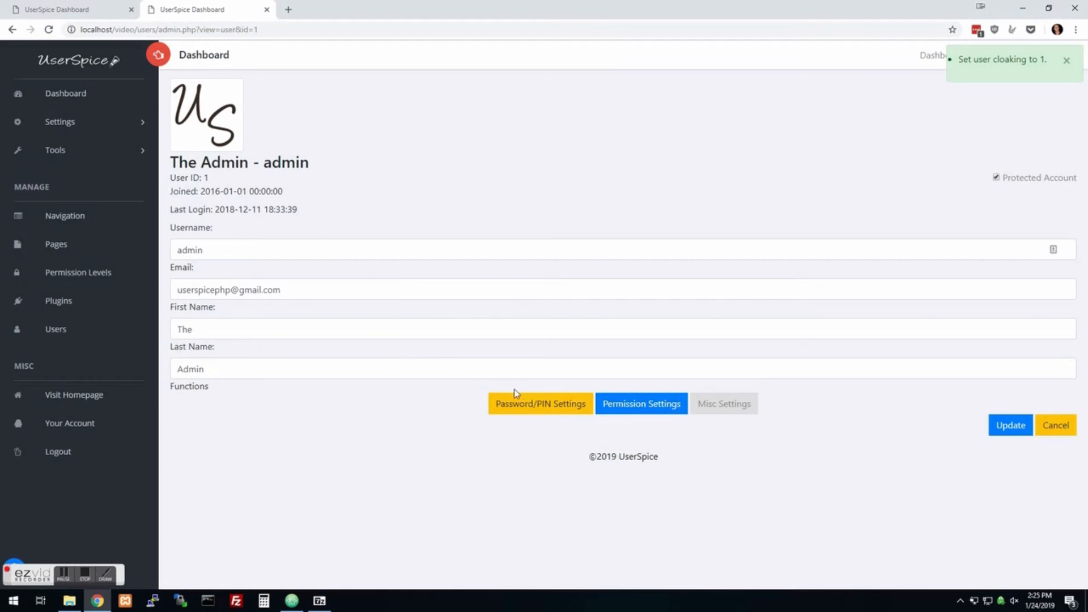
mouse_move(361, 480)
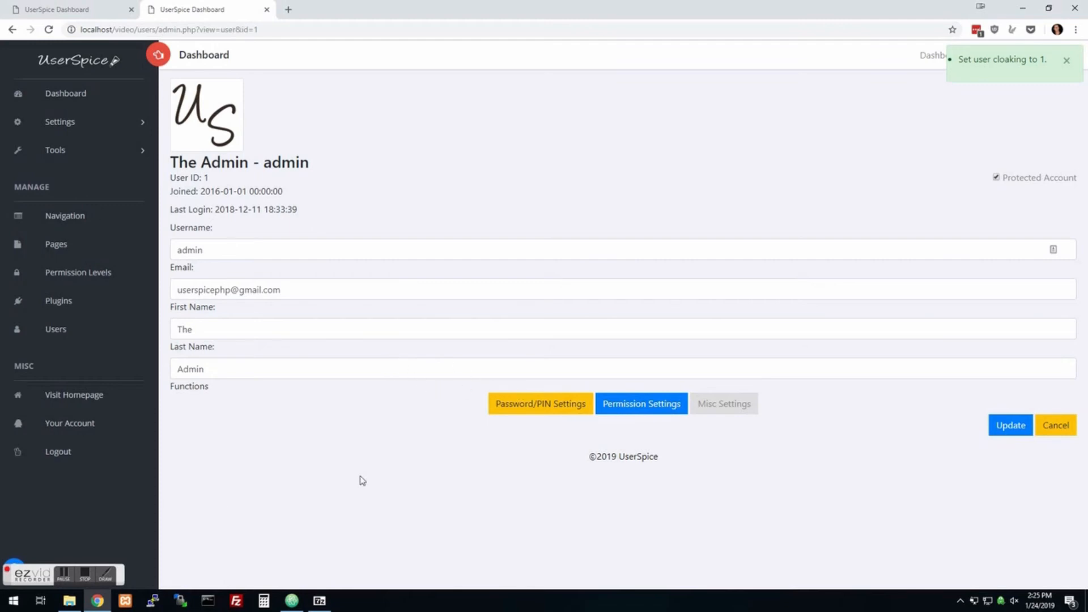
mouse_move(56, 329)
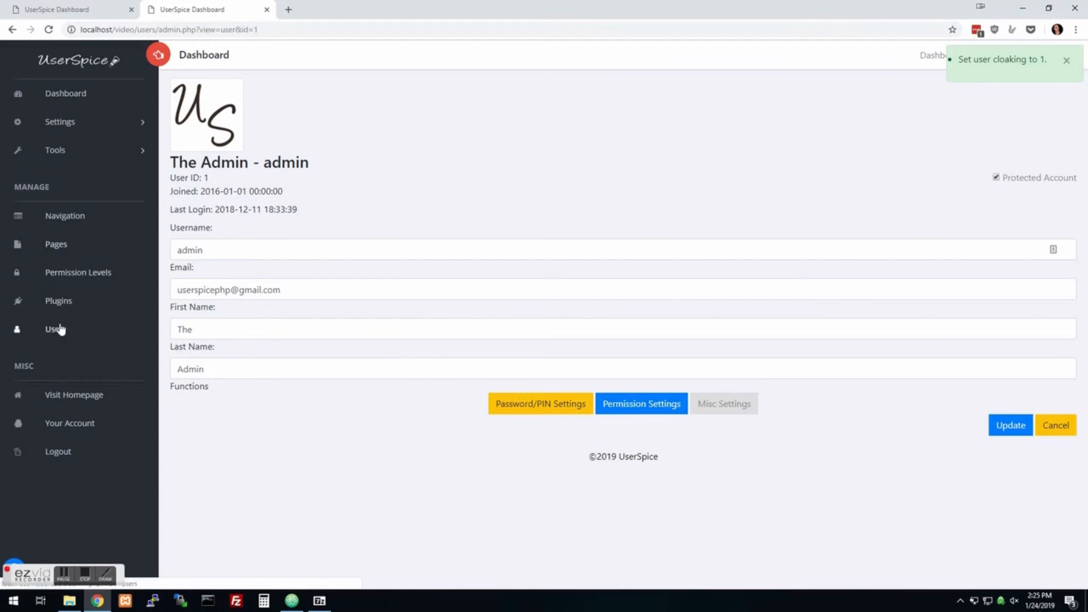
Step: Tick 'Cloak into this user?' in Sample User's Misc Settings and apply it
left_click(56, 329)
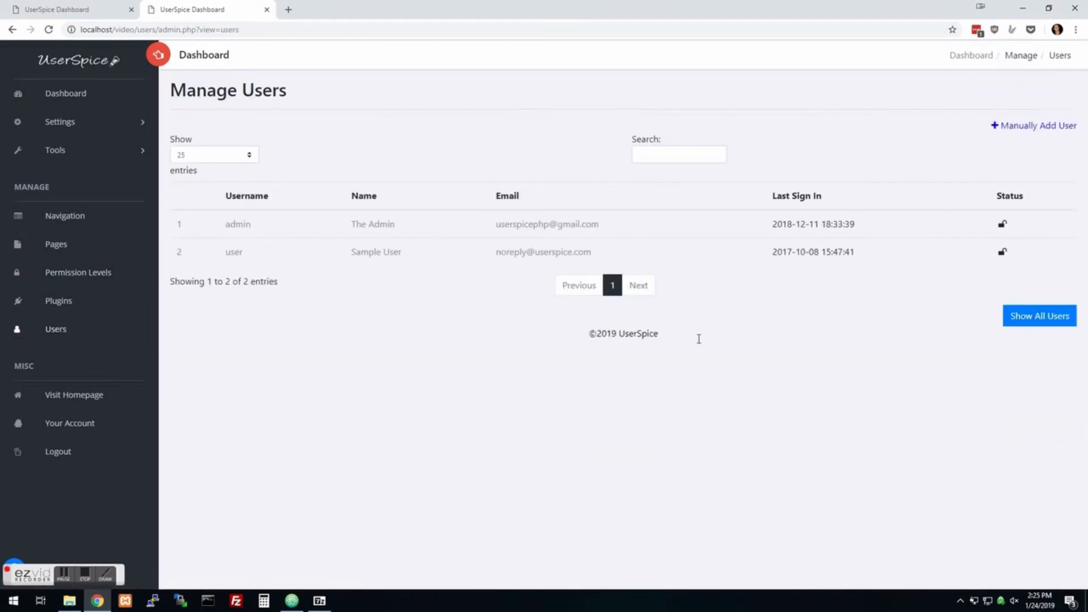
left_click(234, 252)
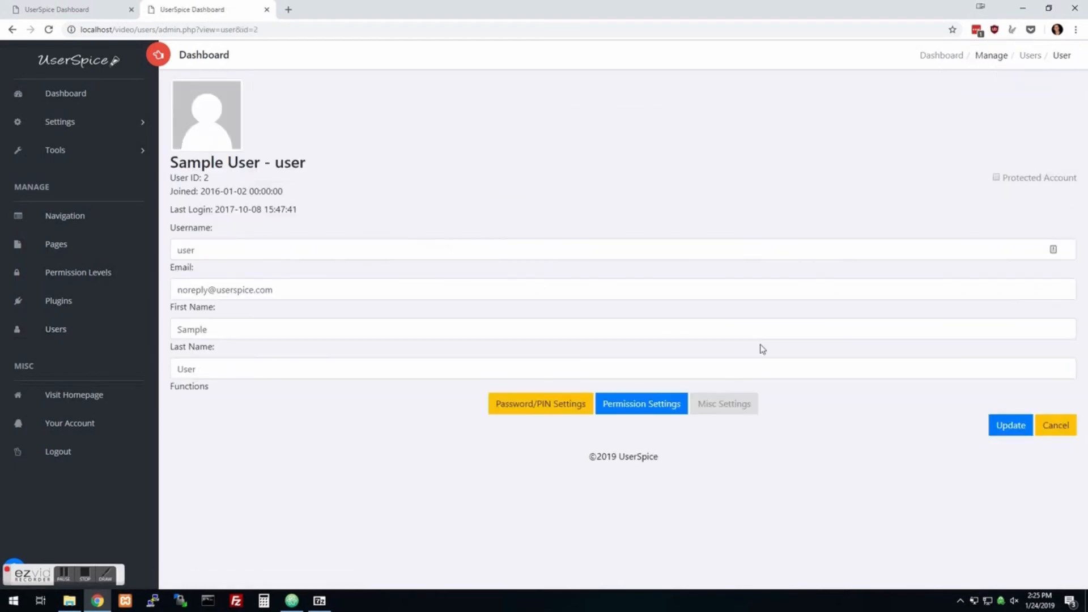
left_click(723, 403)
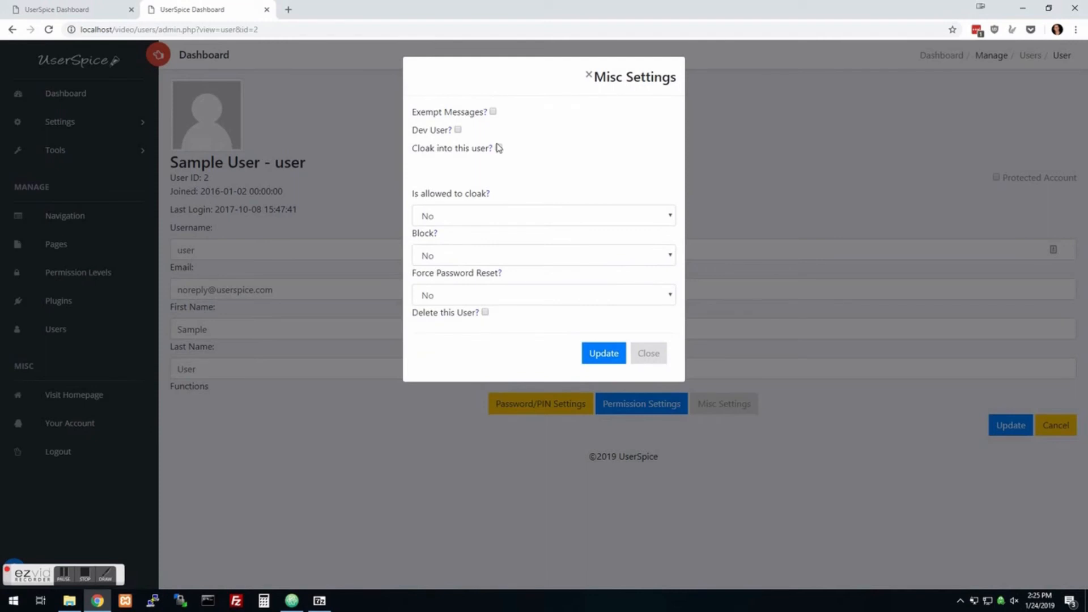
left_click(499, 148)
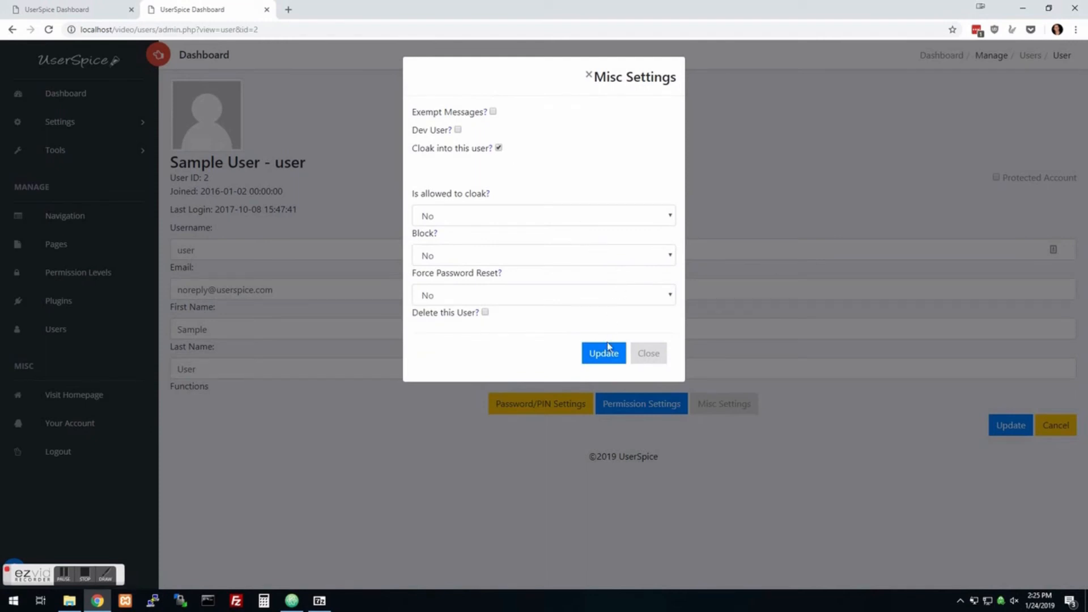
mouse_move(624, 366)
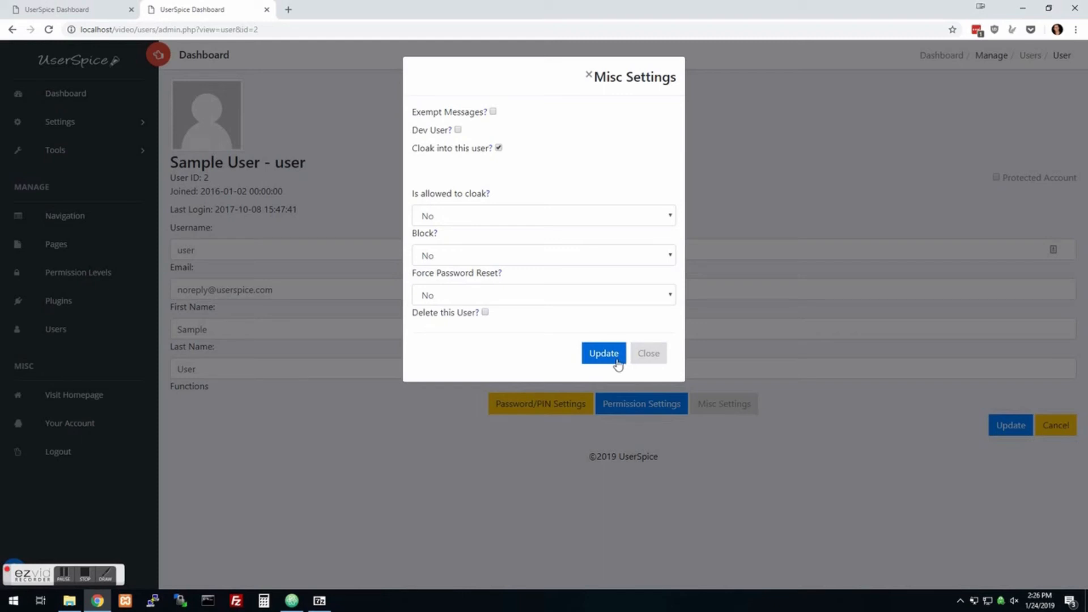
left_click(603, 353)
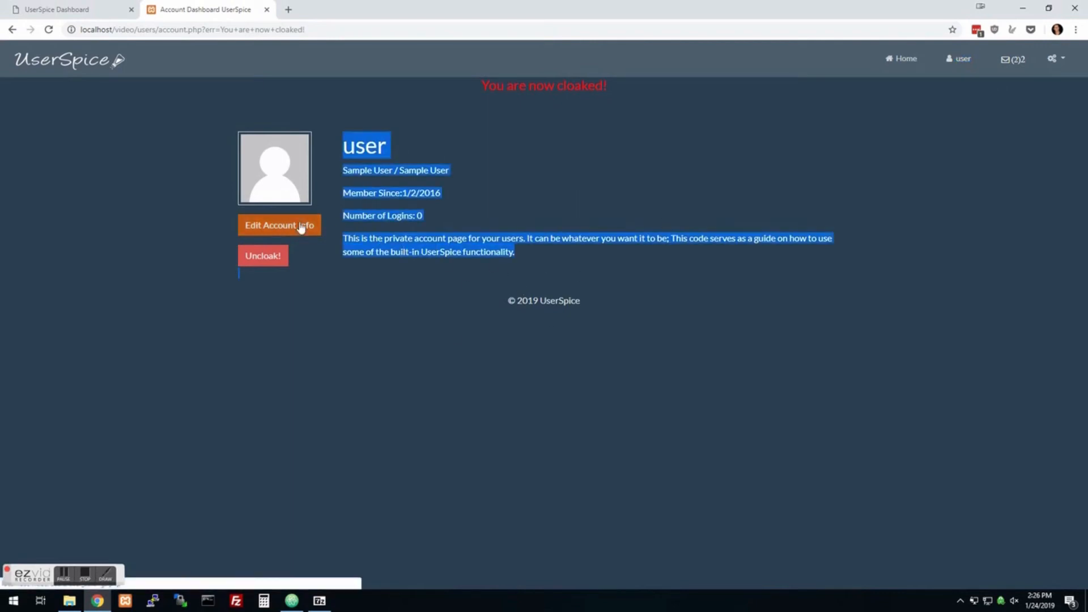
left_click(279, 225)
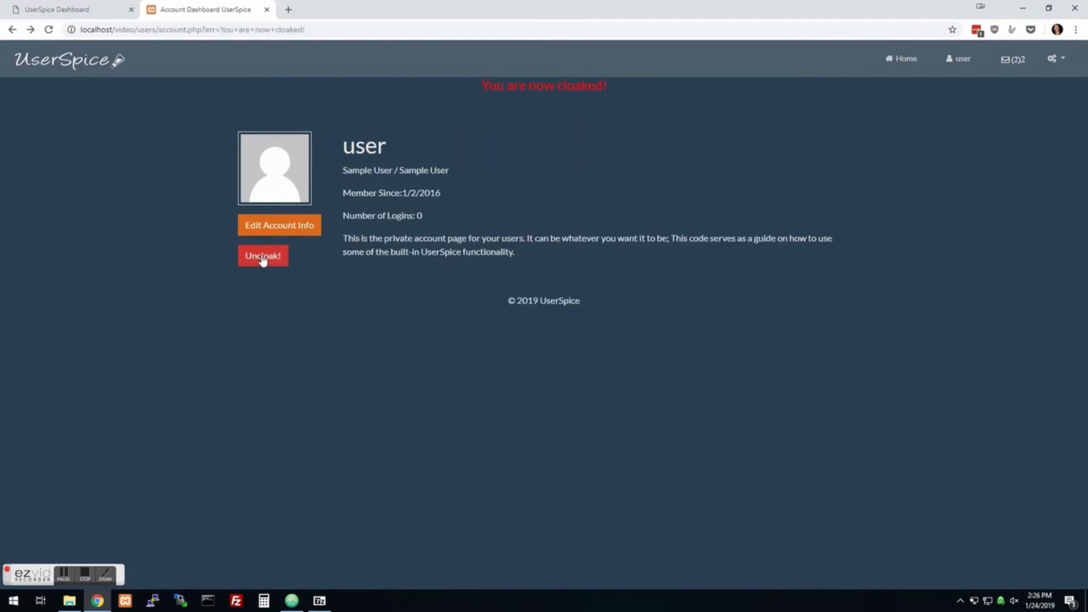
Step: Return to the admin account and open Plugins under Manage in the sidebar
left_click(262, 255)
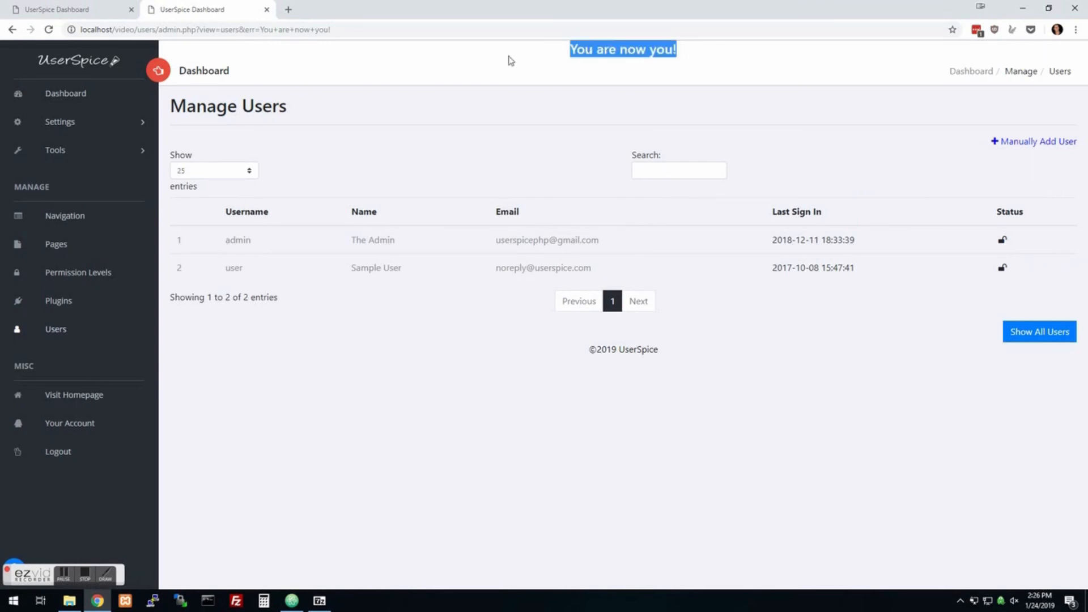
mouse_move(279, 453)
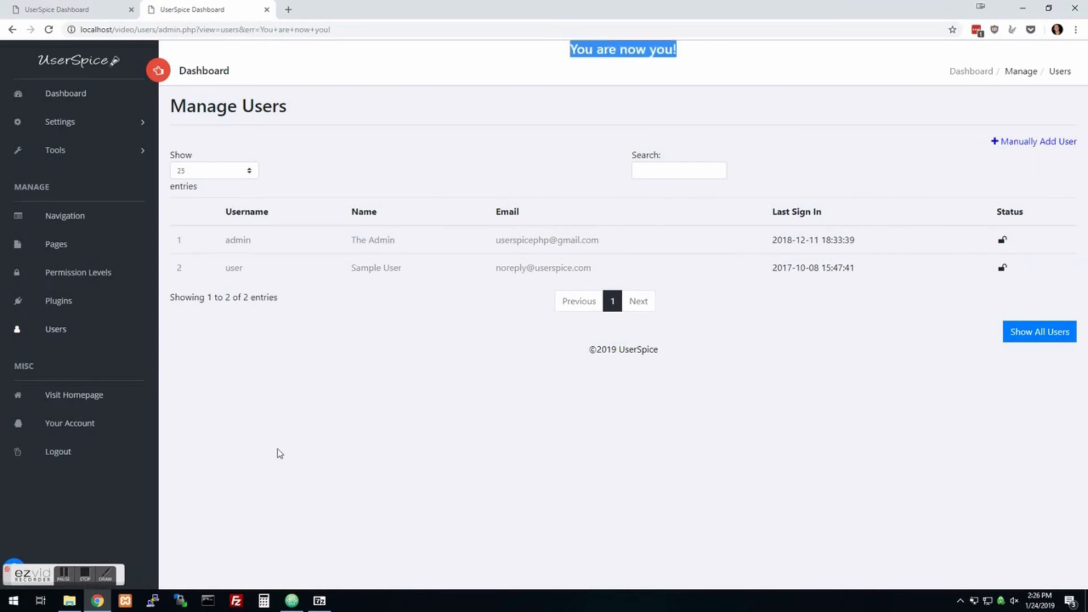
mouse_move(375, 444)
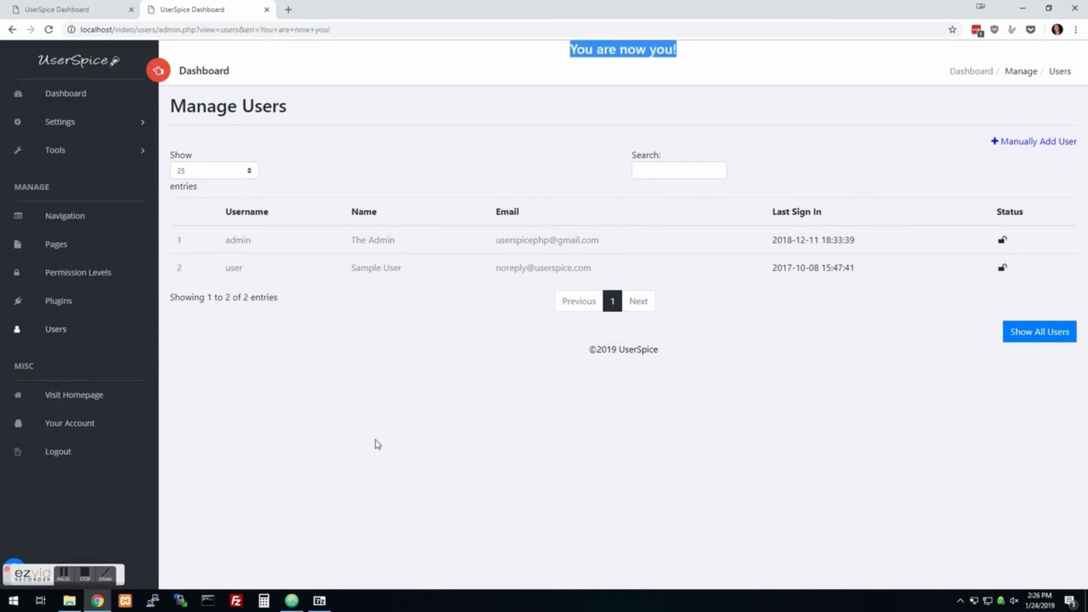
mouse_move(433, 498)
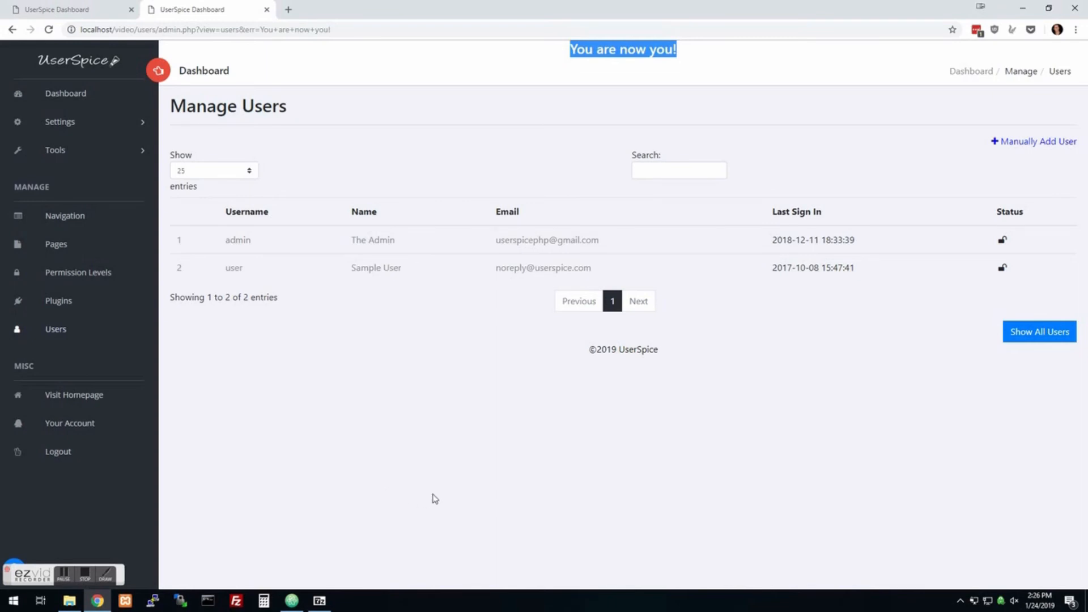
mouse_move(274, 560)
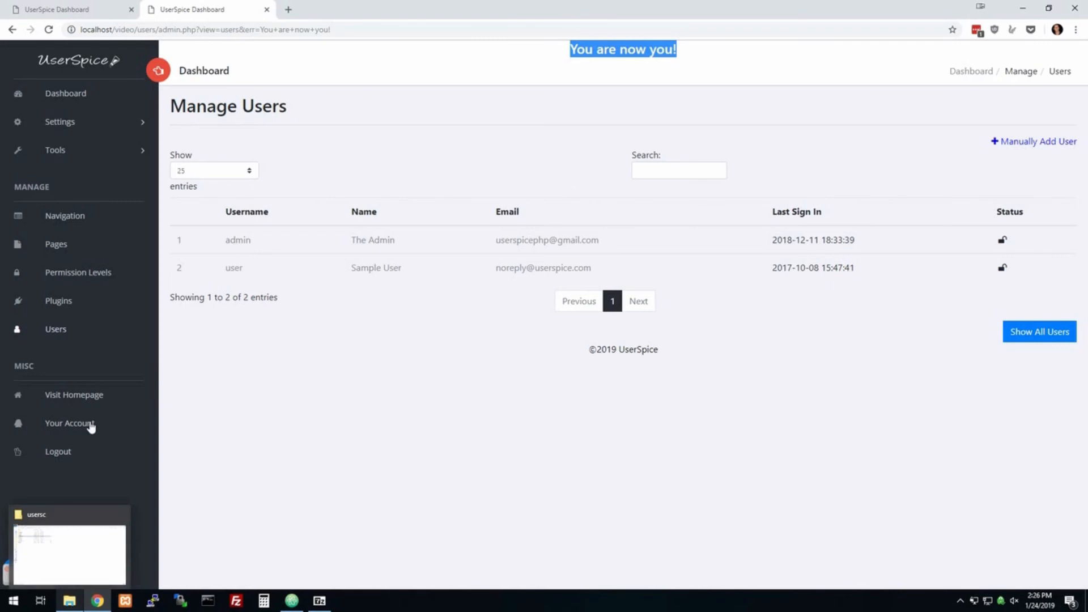
left_click(58, 301)
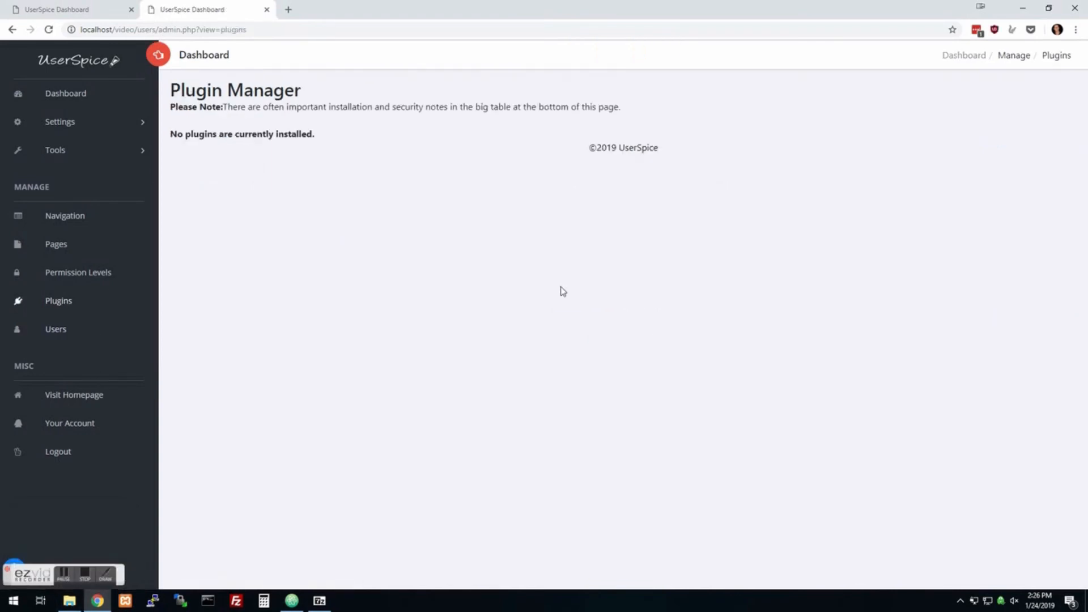
Step: Copy the sysinfo folder into usersc\plugins in File Explorer, then minimize the window
left_click(68, 600)
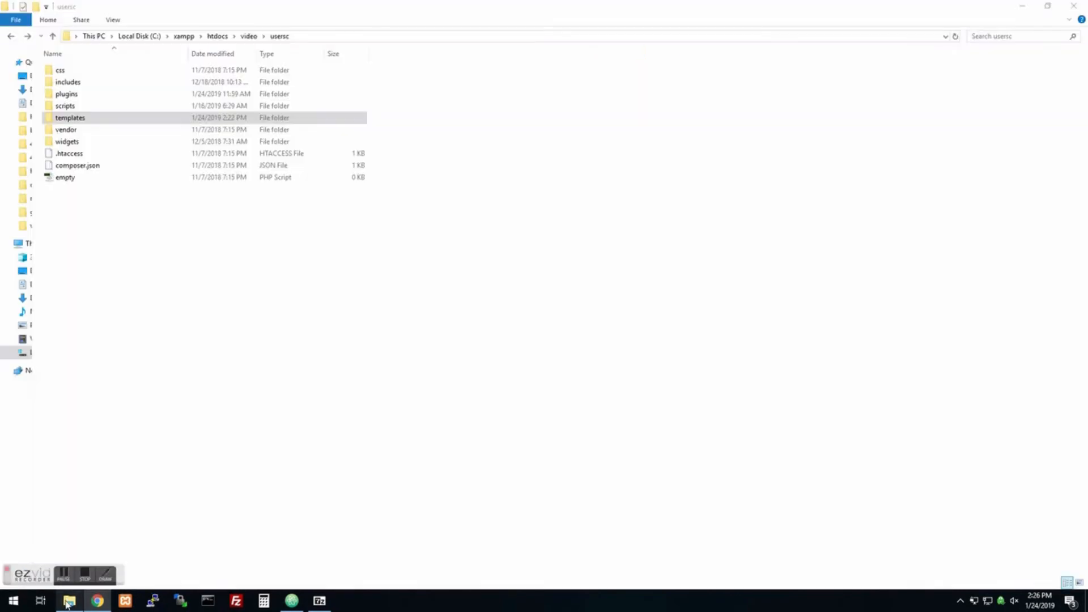
left_click(70, 117)
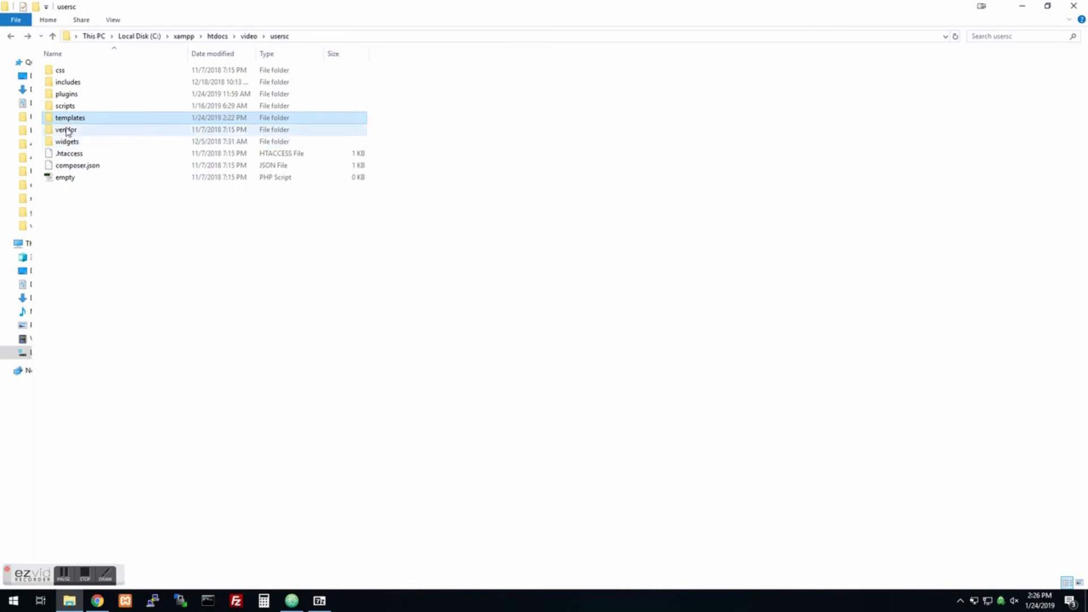
double_click(66, 93)
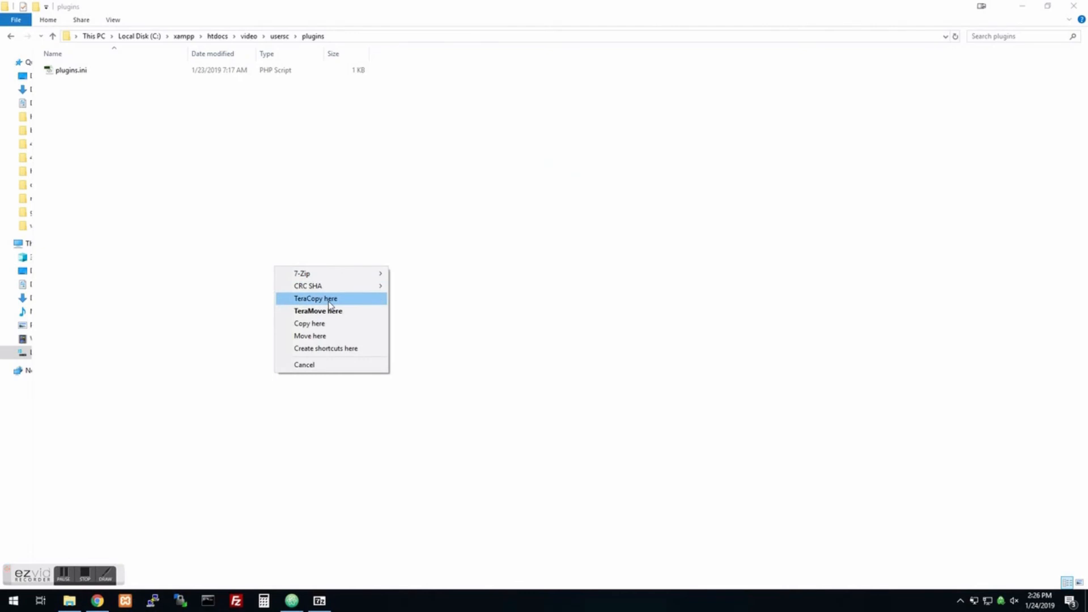
left_click(315, 299)
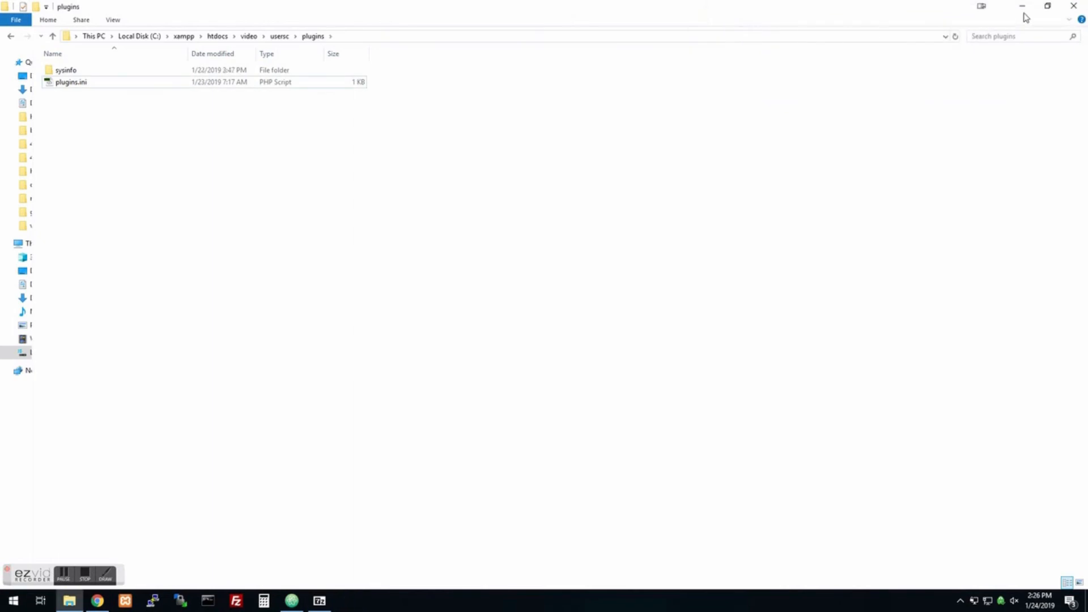
mouse_move(838, 56)
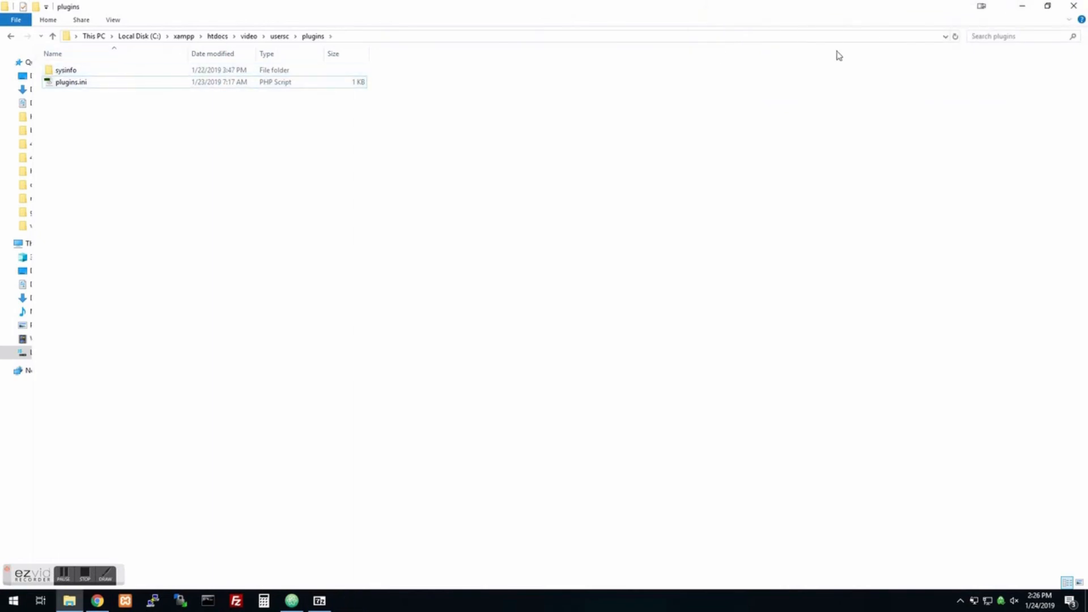
left_click(96, 600)
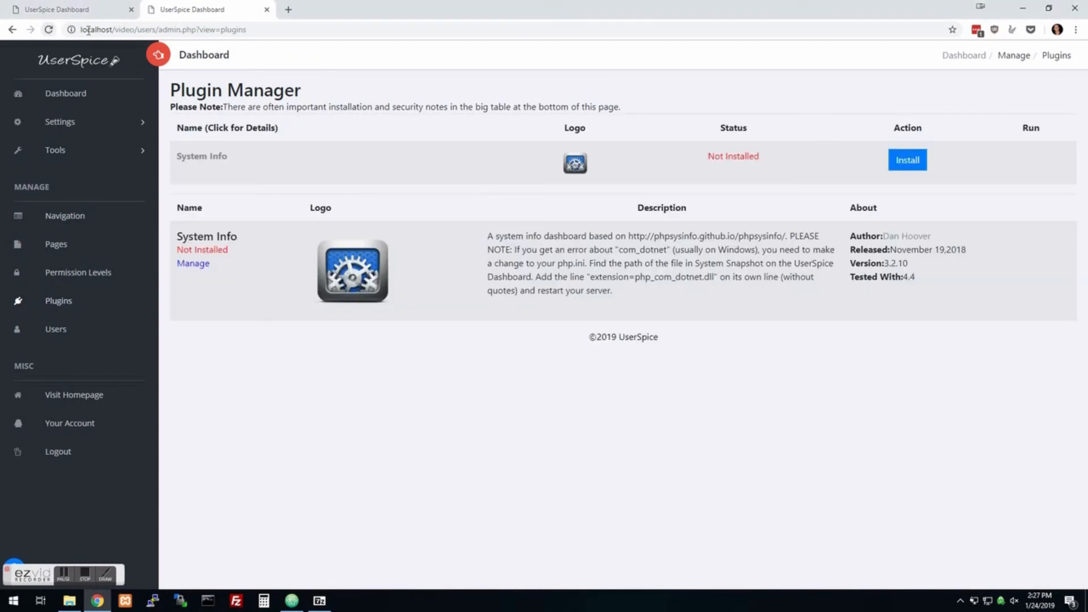
mouse_move(318, 180)
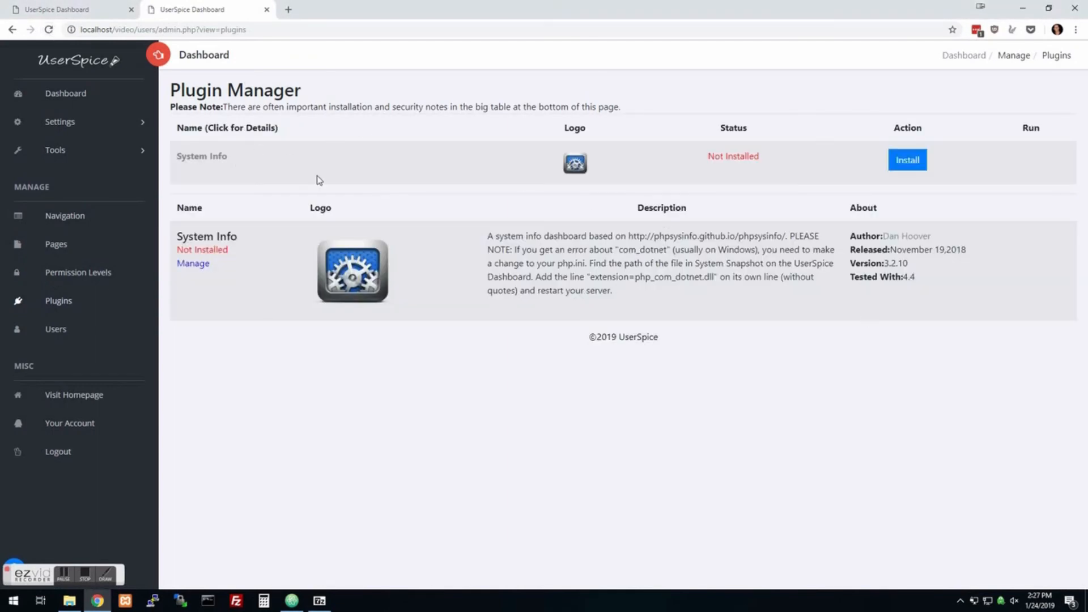
mouse_move(273, 264)
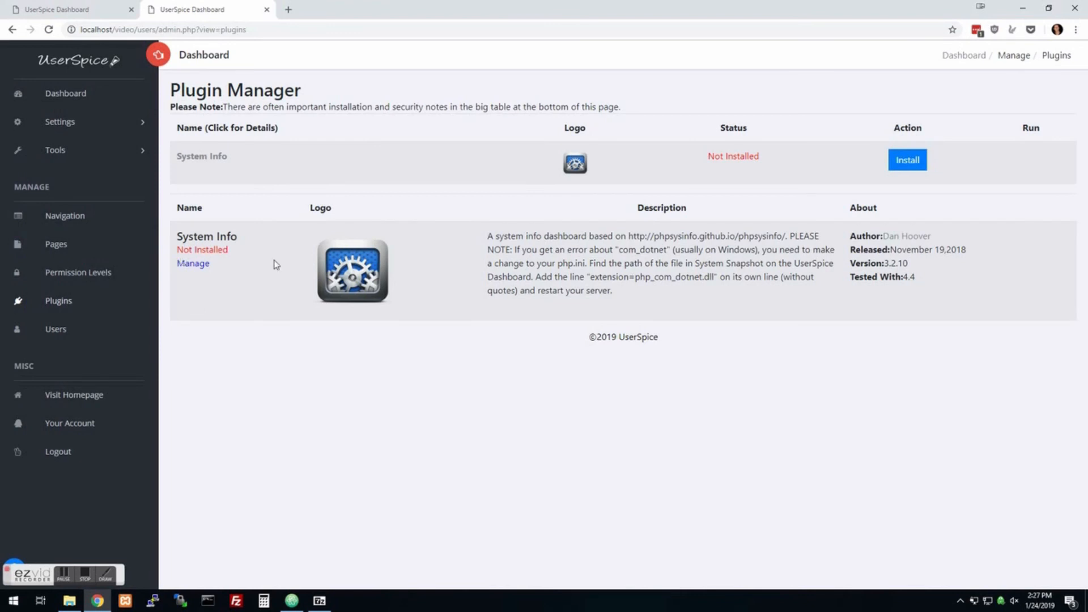
mouse_move(413, 279)
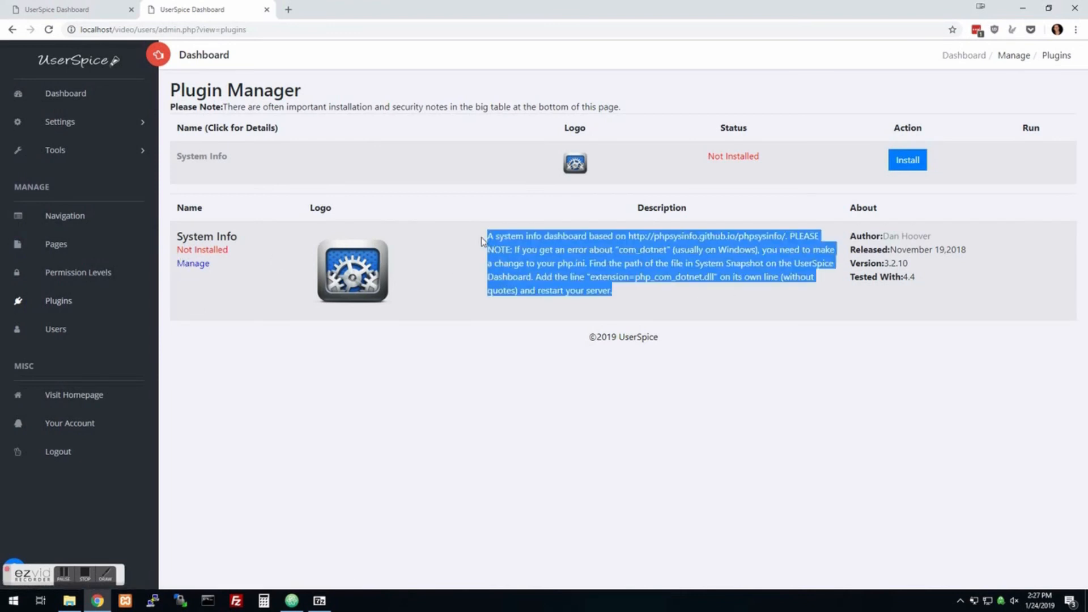
Step: Read the php_com_dotnet.dll note, then install the System Info plugin
left_click(714, 278)
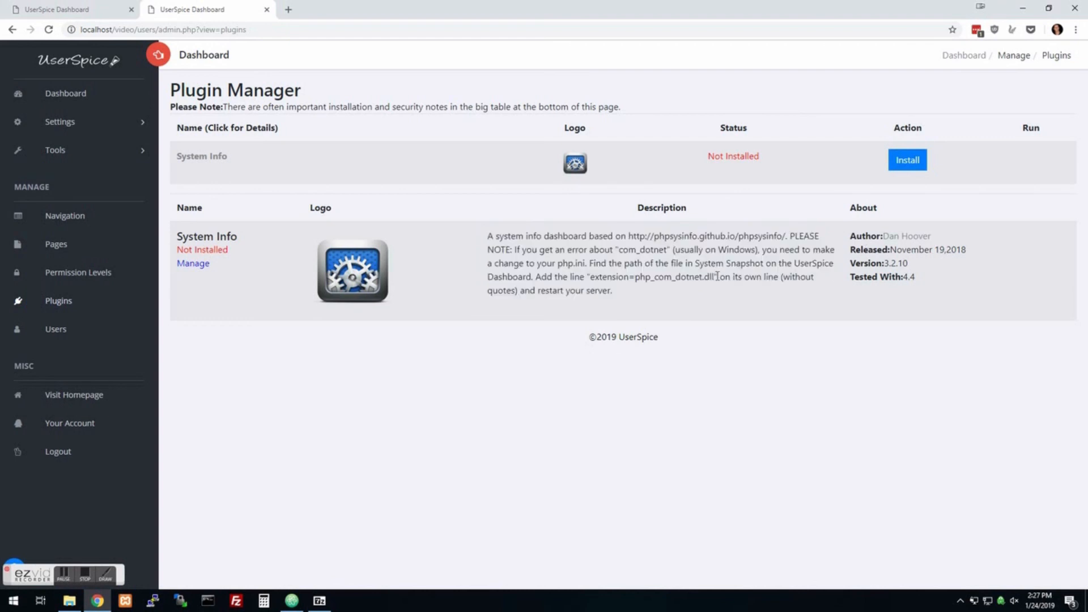
double_click(649, 276)
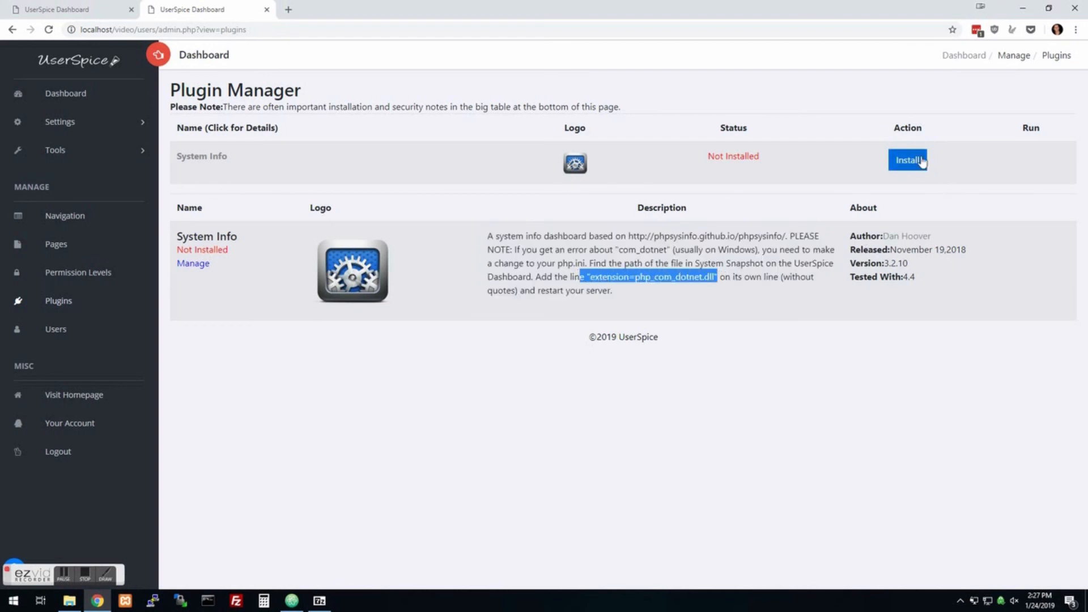
left_click(908, 159)
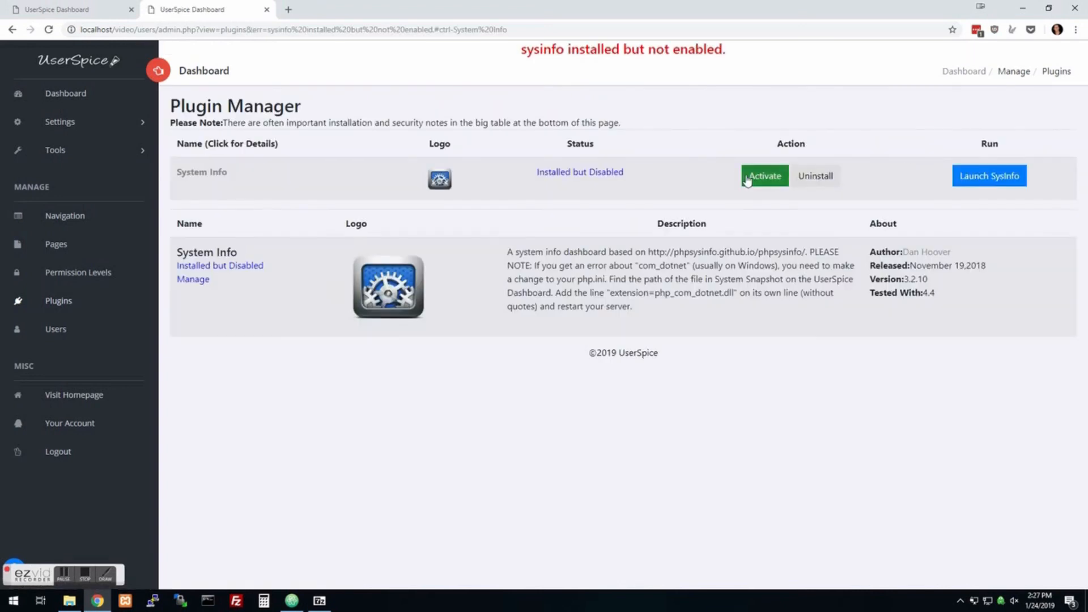
Step: Activate System Info, launch SysInfo, toggle PCI Devices and scroll the report
left_click(988, 176)
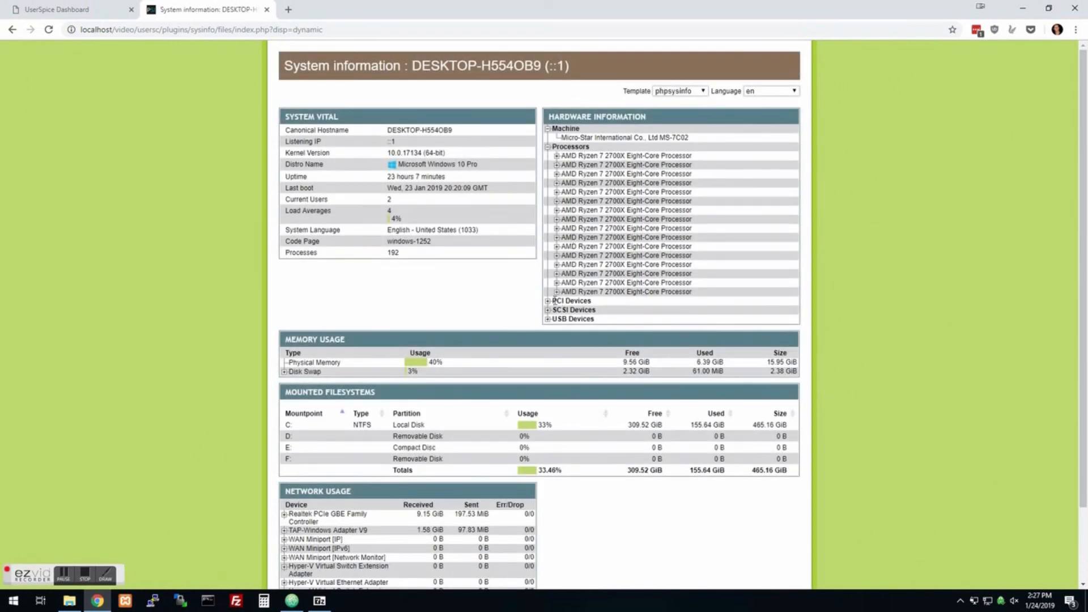
left_click(548, 300)
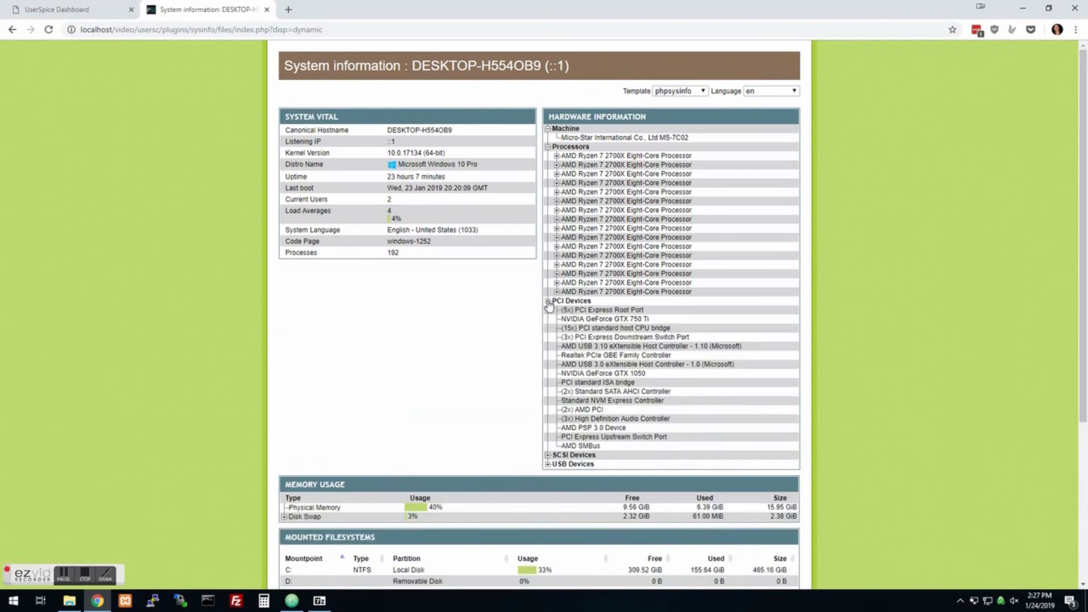
left_click(549, 300)
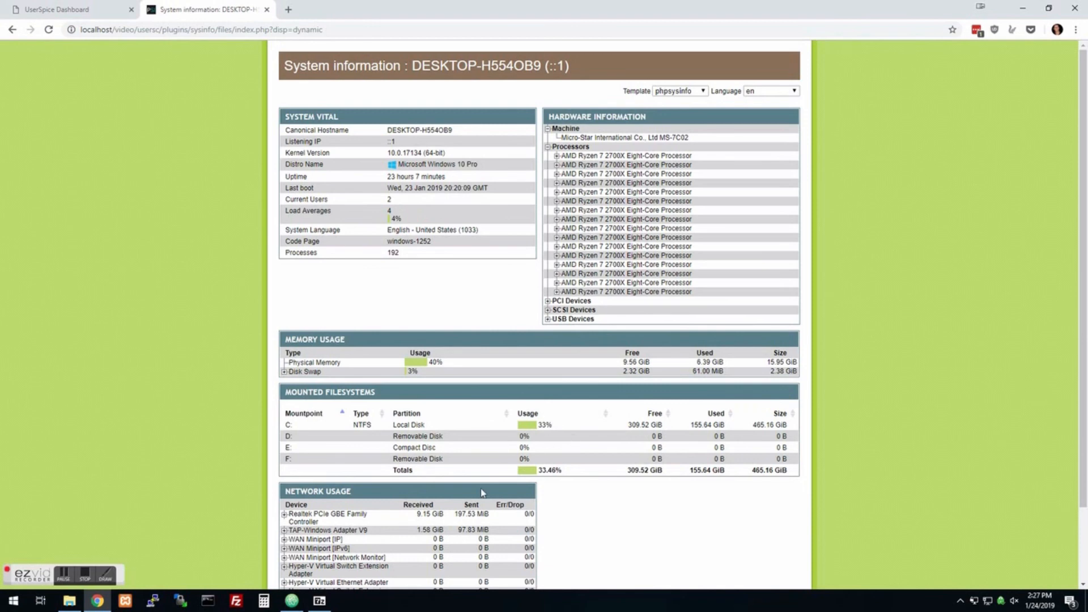
scroll("down", 3)
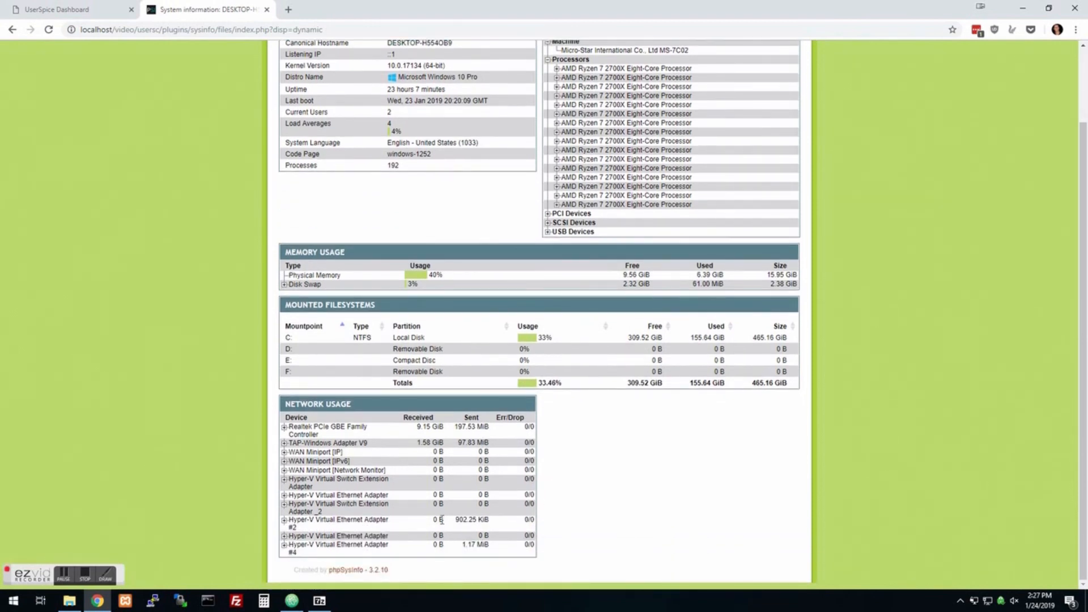
scroll("up", 3)
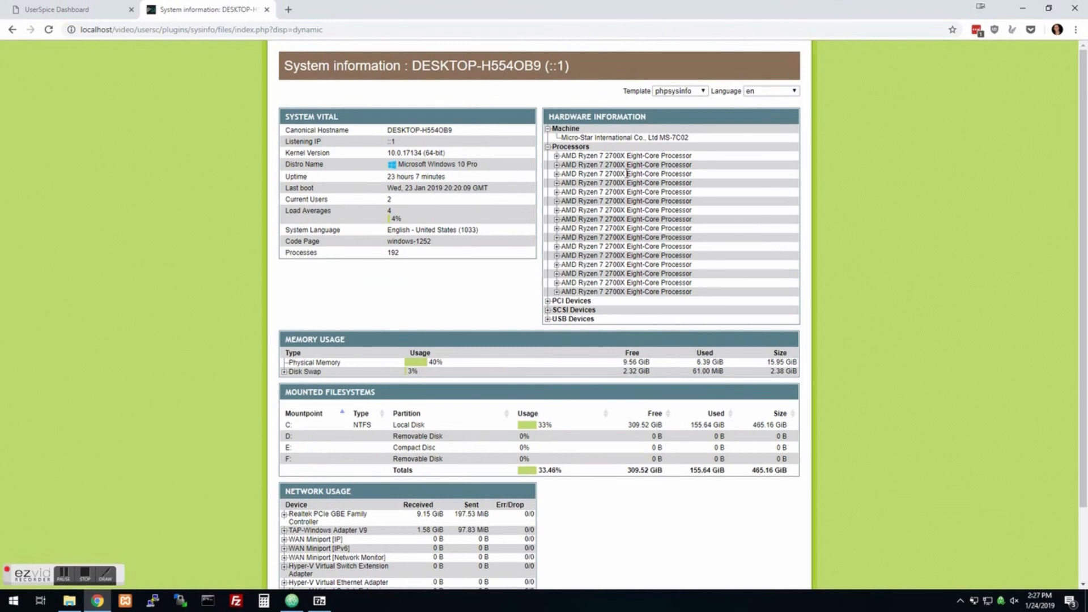
mouse_move(455, 305)
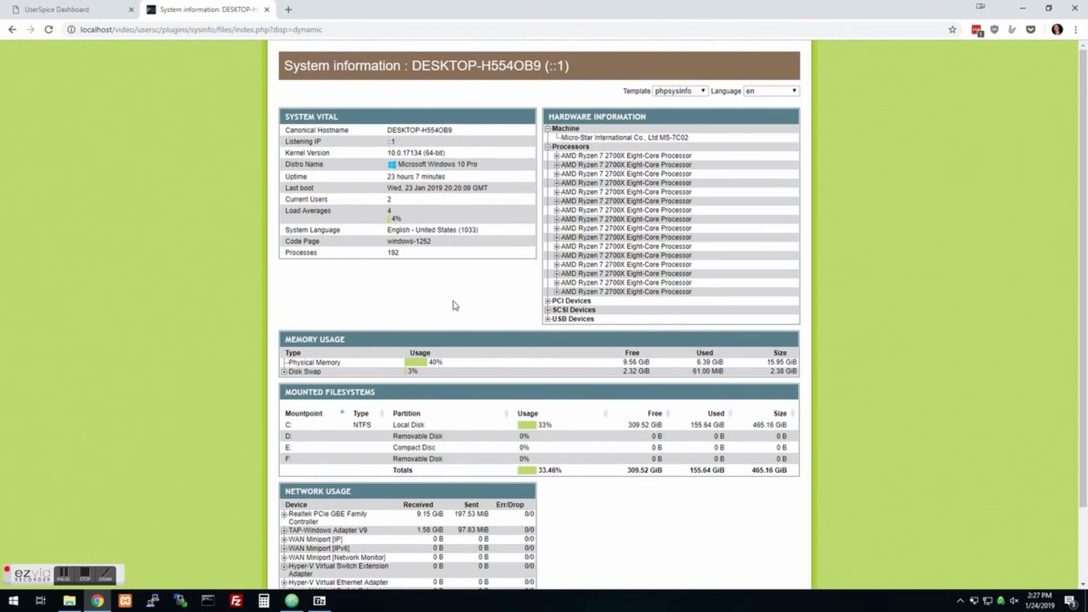
mouse_move(609, 273)
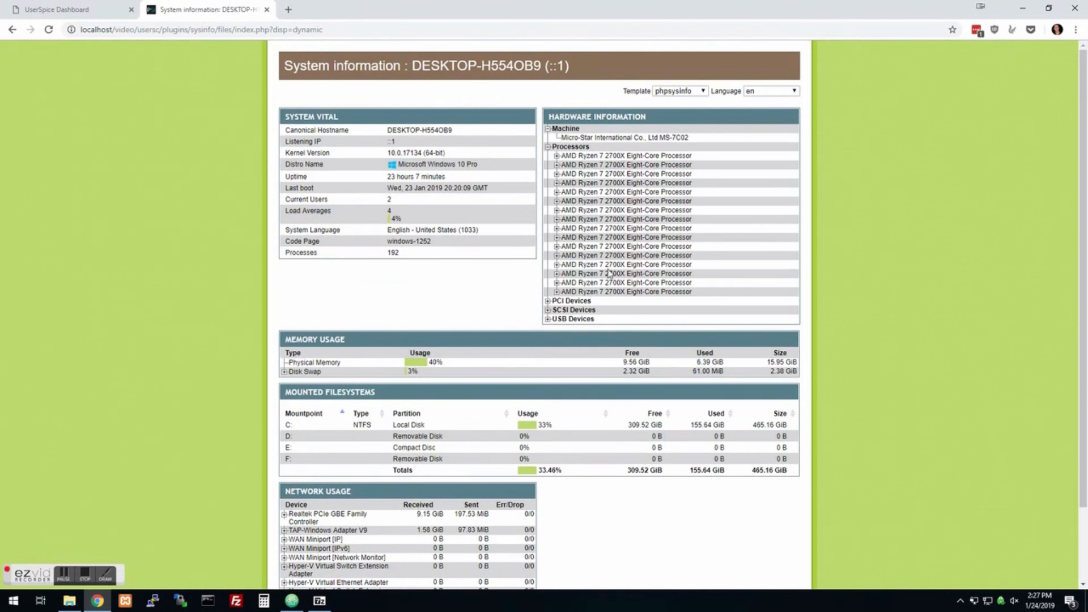
mouse_move(59, 9)
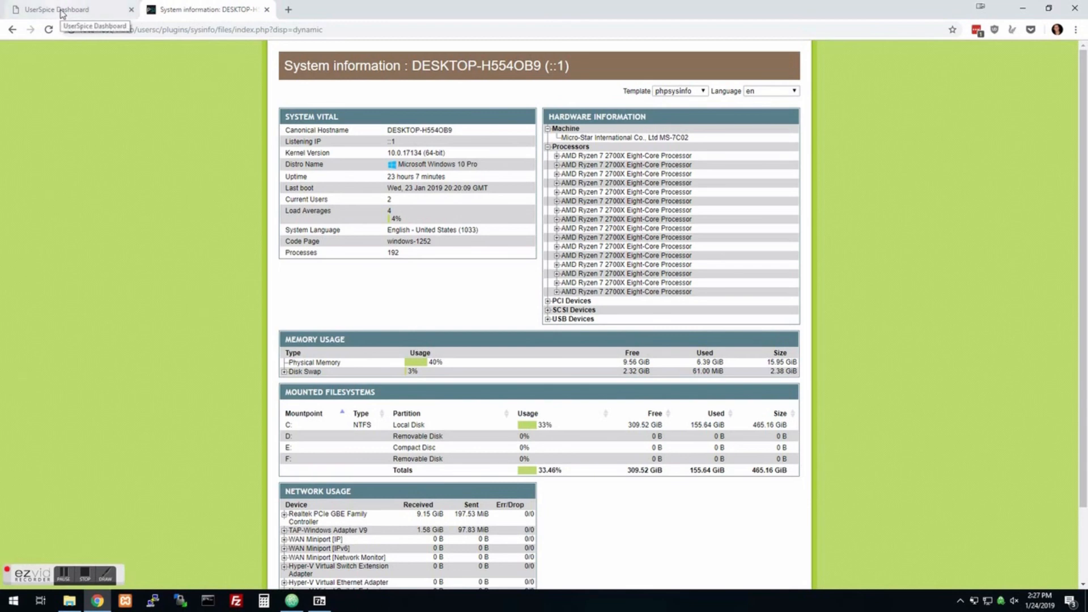
Step: Drag the gdpr folder into usersc\plugins in File Explorer, then return to Chrome
left_click(69, 9)
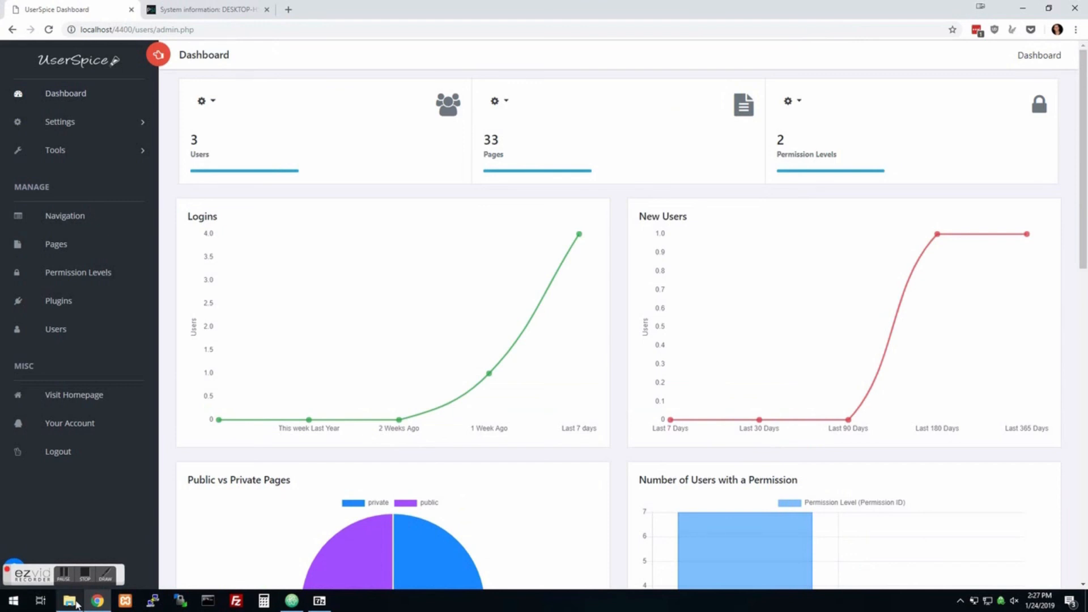
left_click(68, 600)
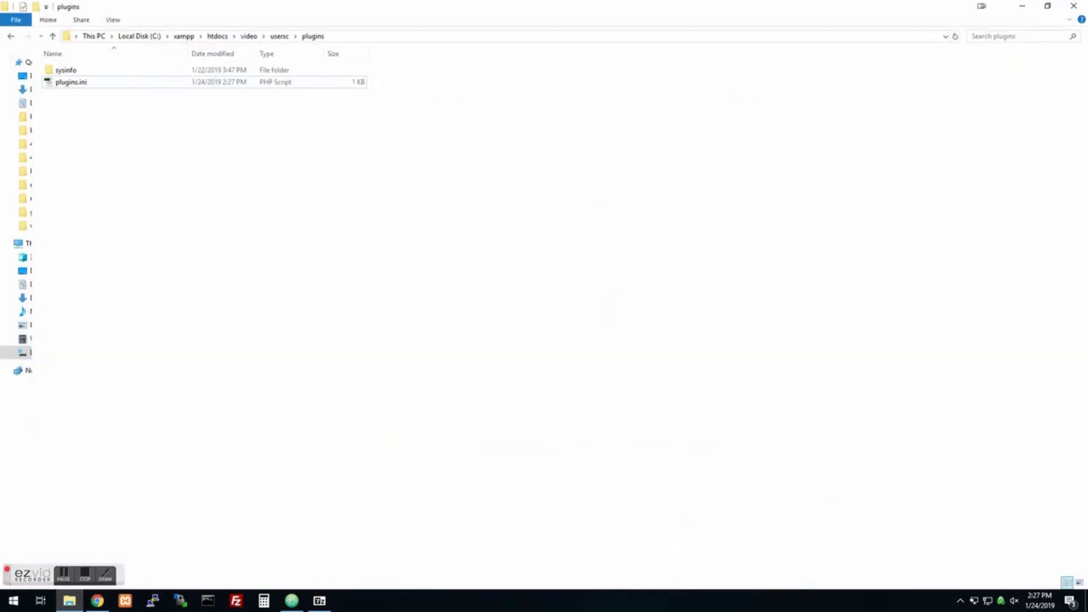
left_click_drag(69, 69, 281, 174)
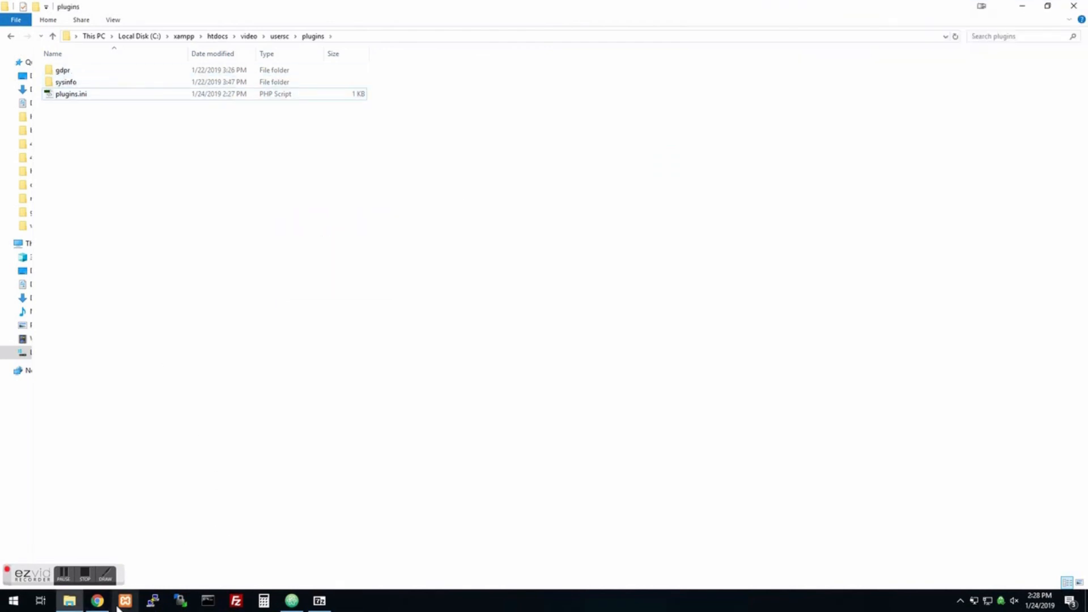
left_click(97, 600)
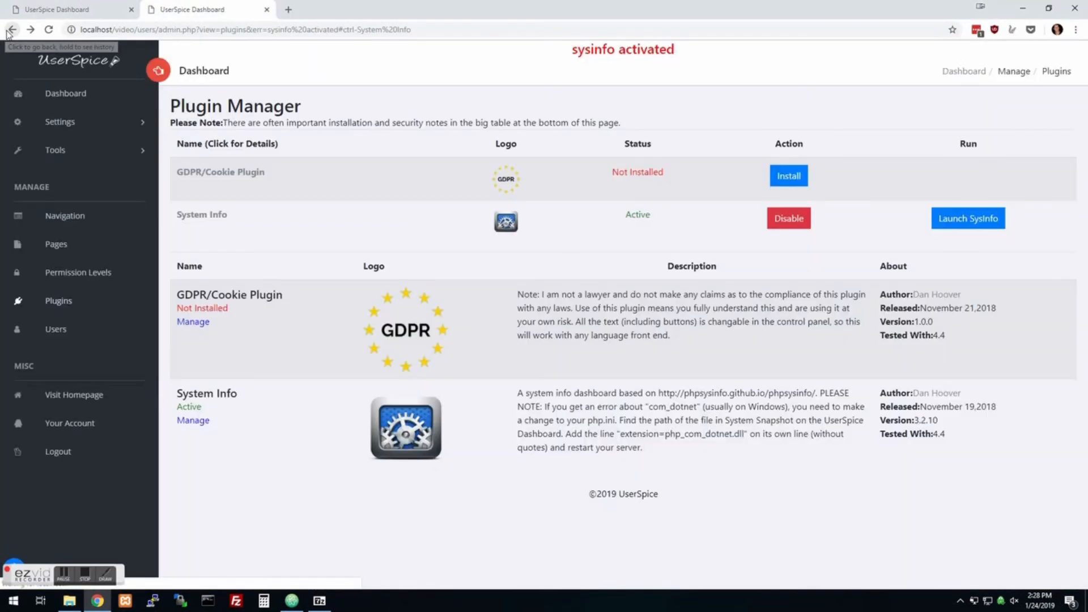
mouse_move(691, 175)
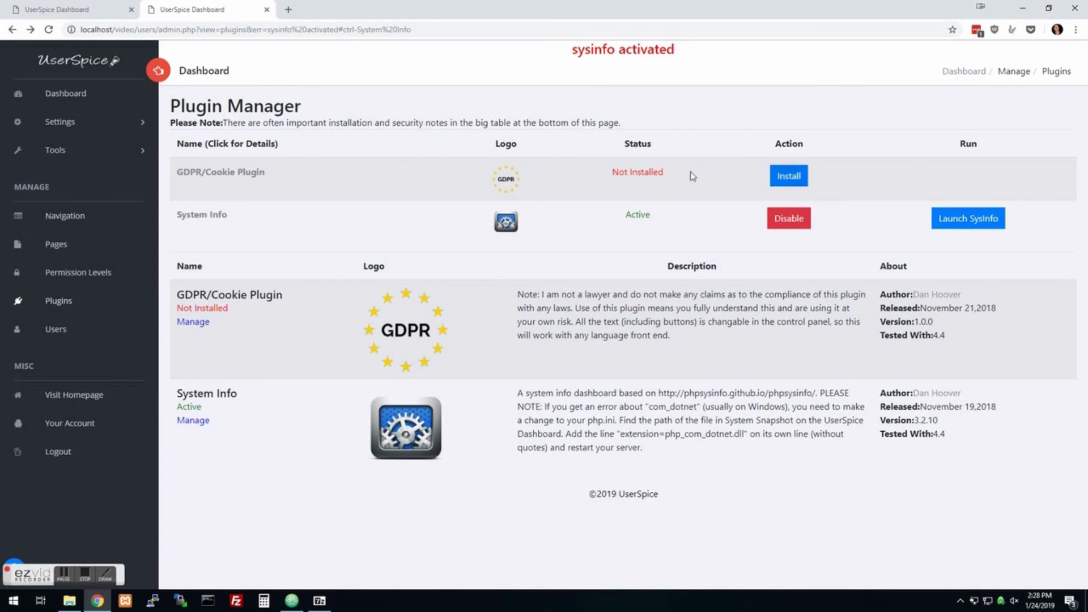
Step: Click Install, Activate, then Configure Plugin for GDPR/Cookie Plugin in Plugin Manager
left_click(789, 176)
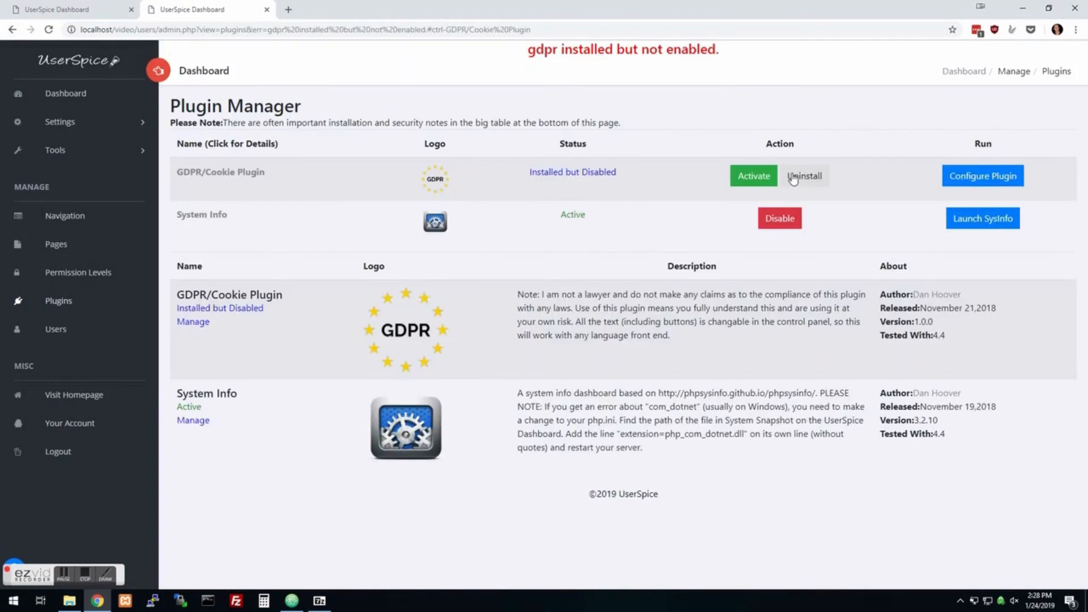
left_click(753, 175)
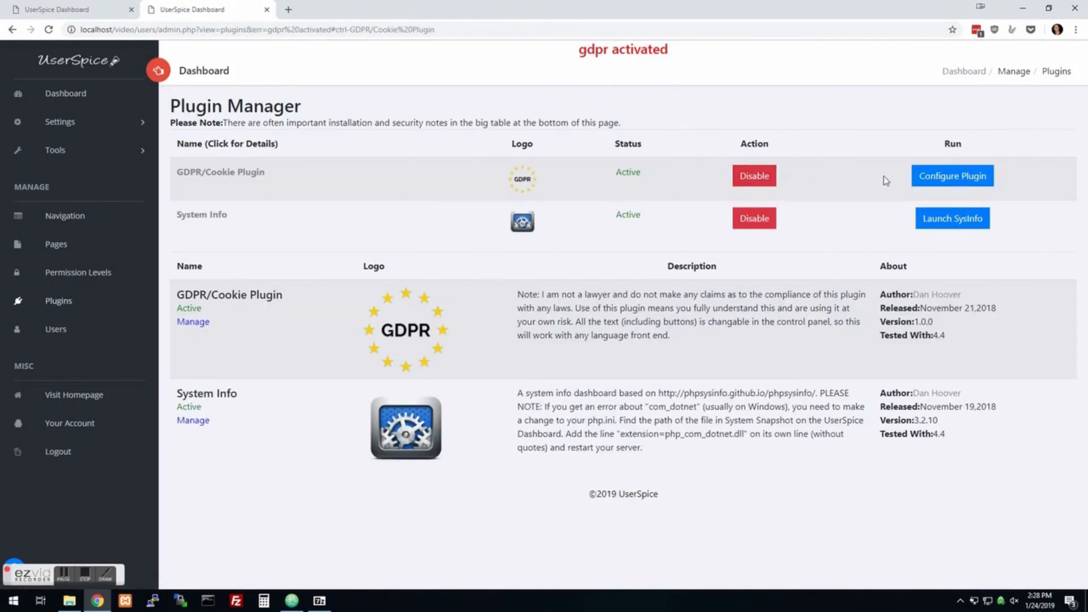
left_click(951, 175)
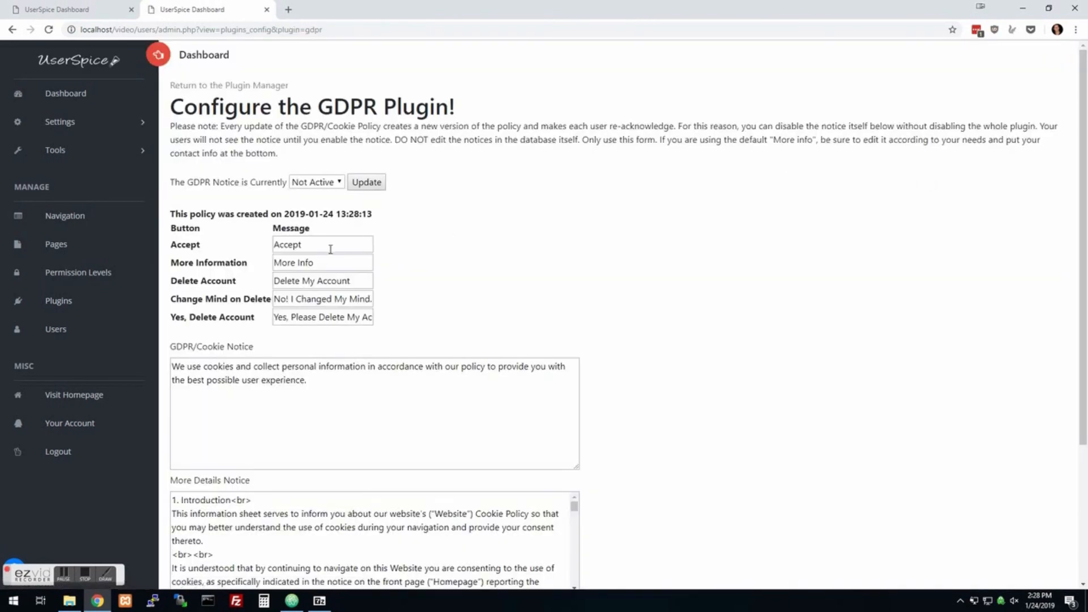
scroll("down", 3)
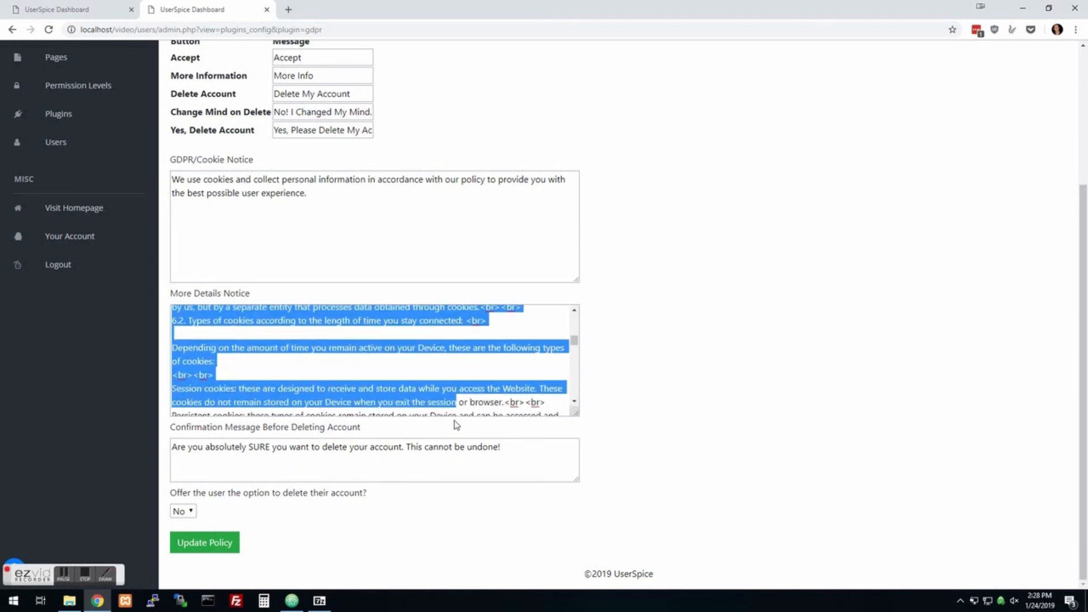
scroll("up", 3)
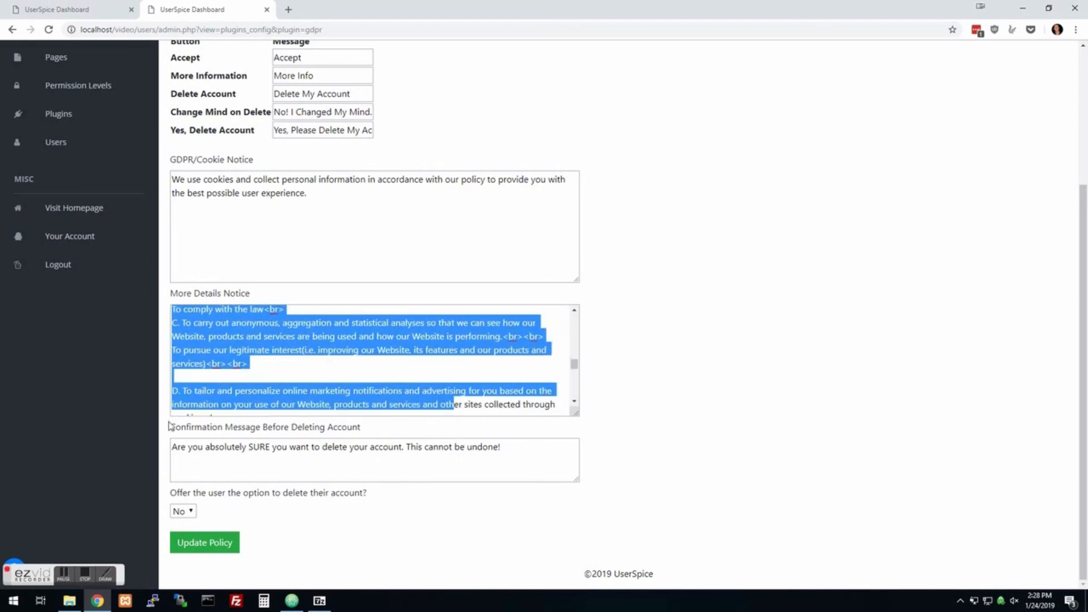
left_click(182, 511)
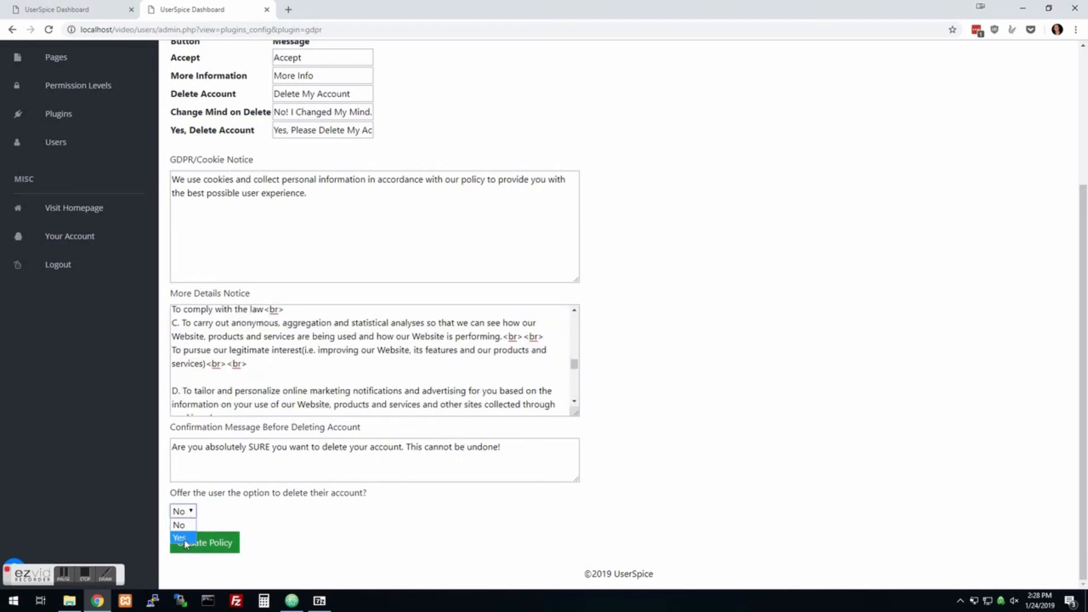
left_click(179, 525)
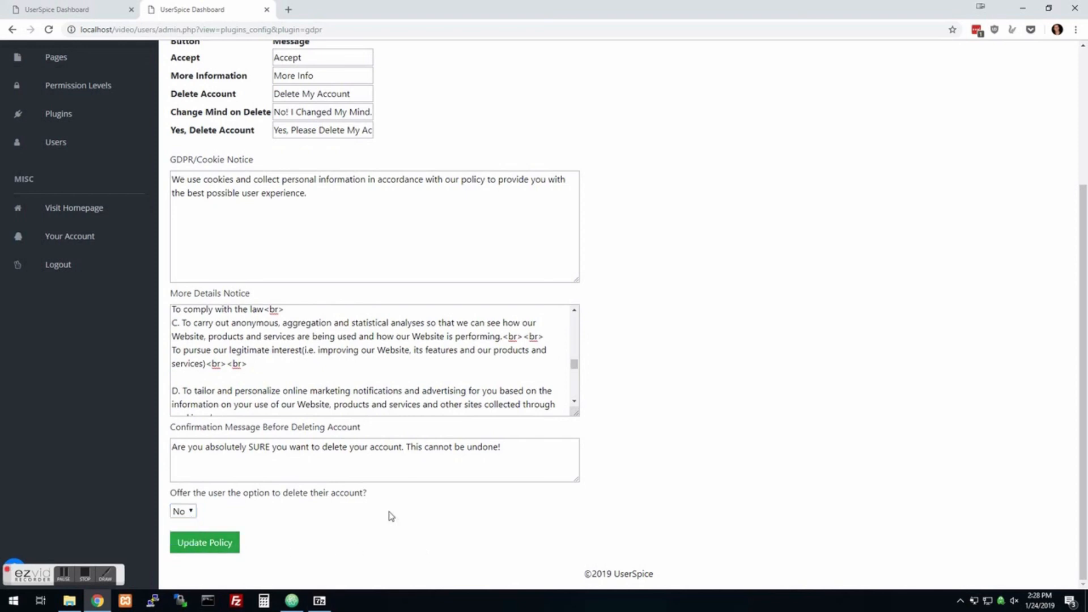
scroll("down", 3)
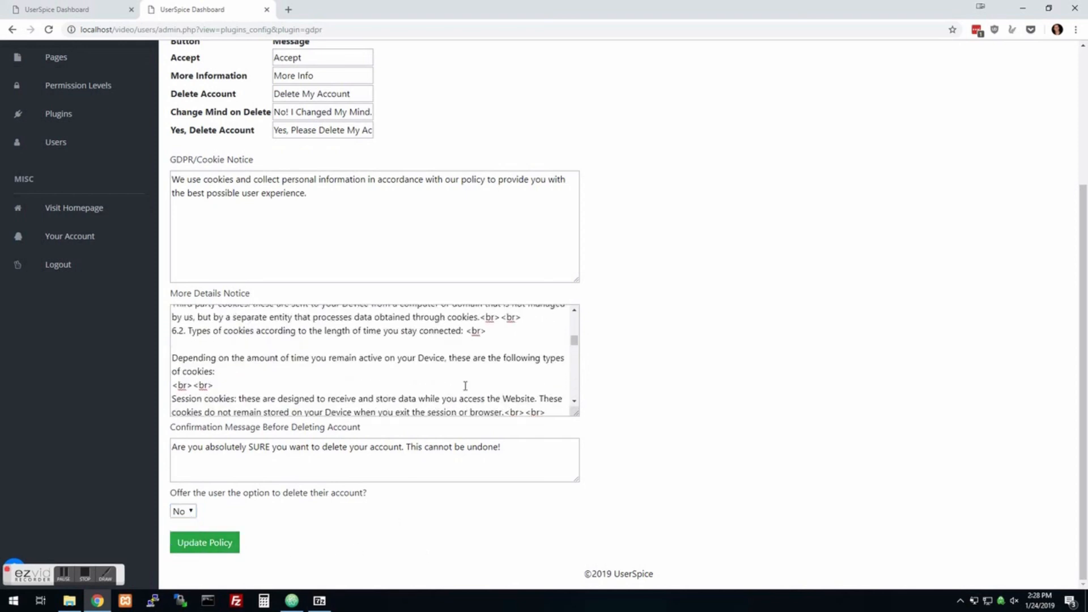
scroll("up", 3)
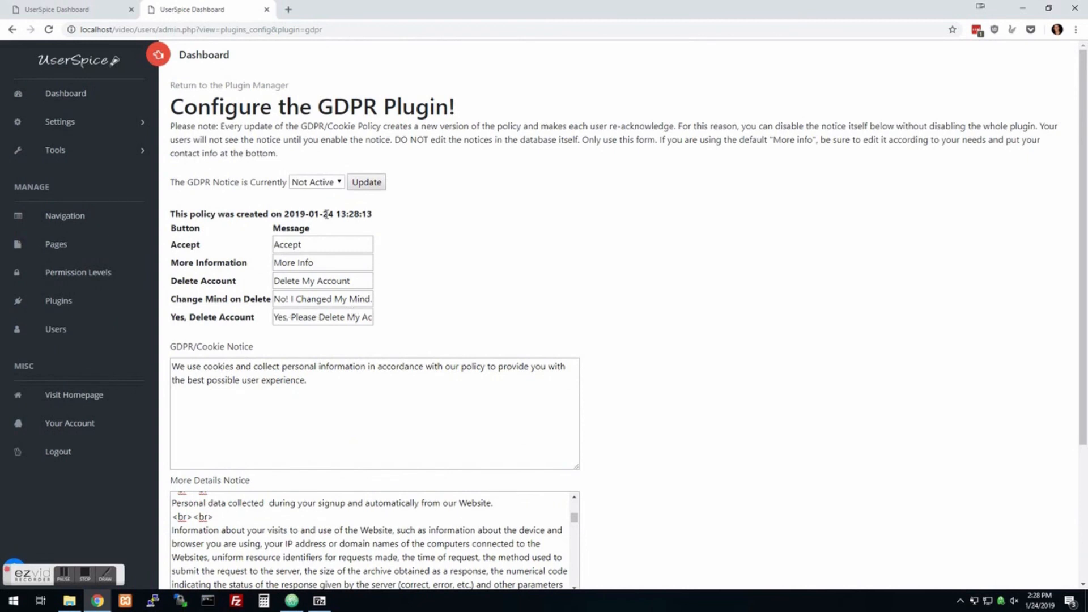
mouse_move(408, 195)
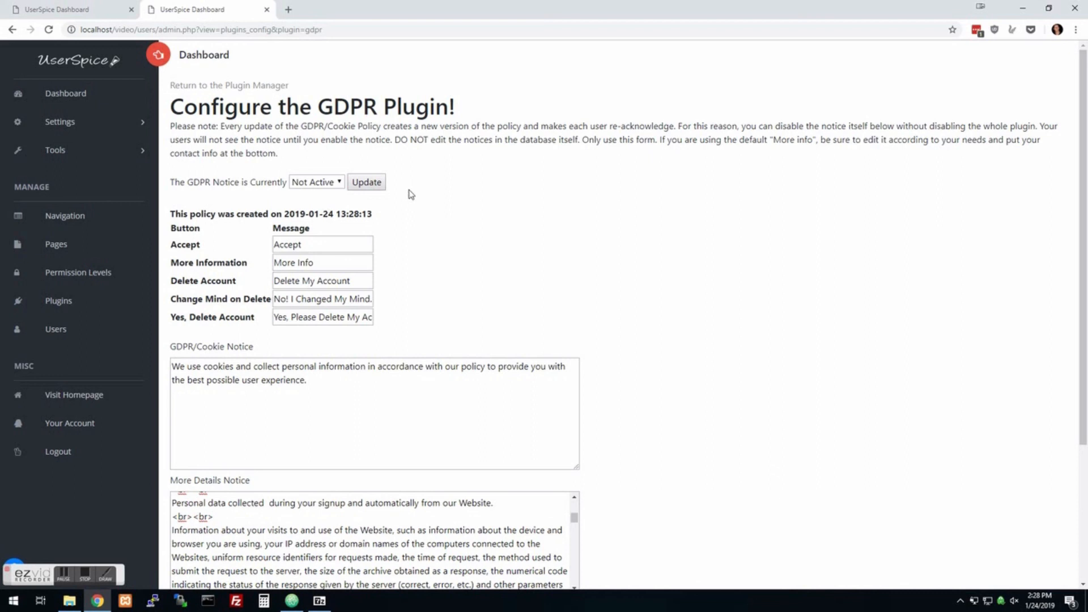
mouse_move(458, 244)
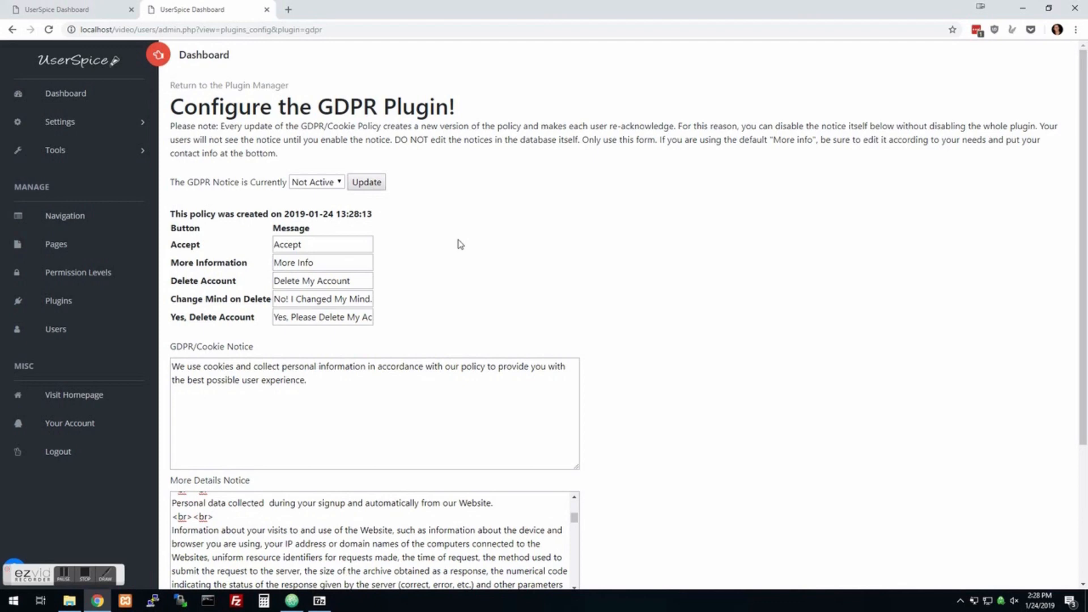
mouse_move(902, 380)
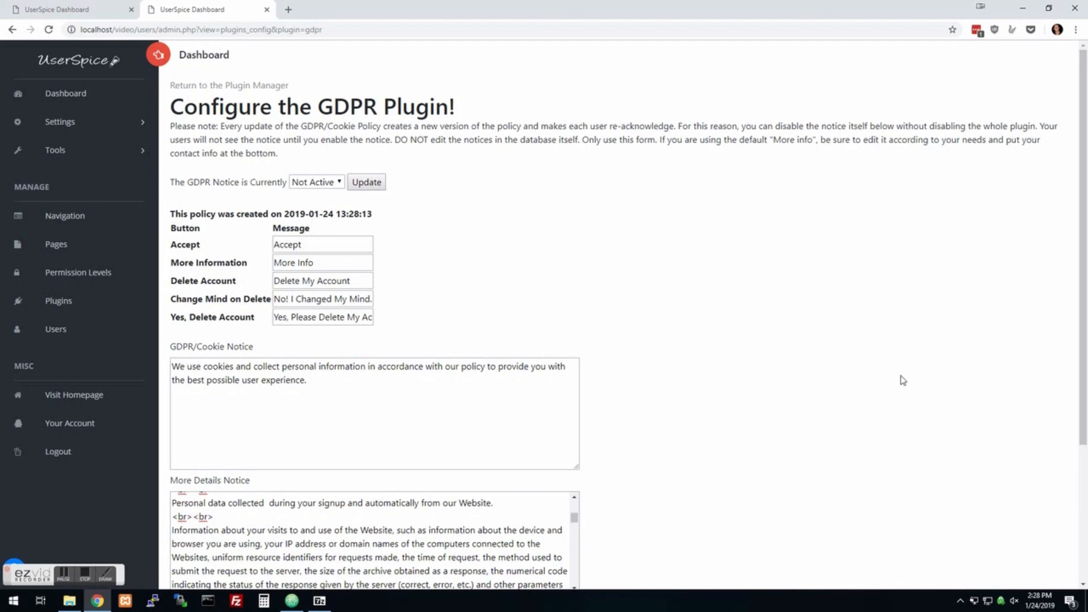
mouse_move(108, 431)
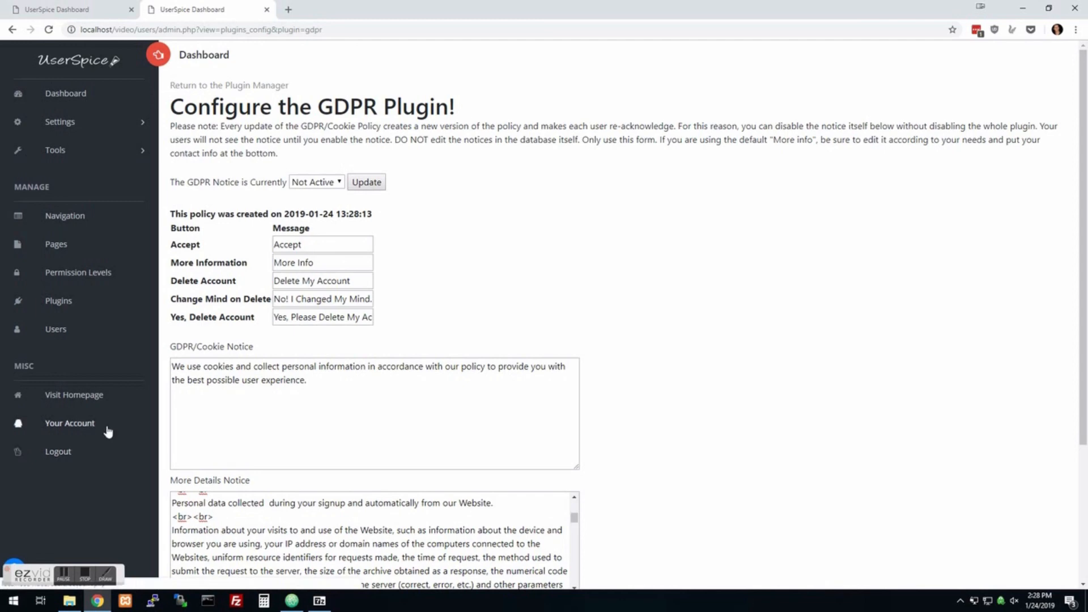
Step: Go to Dashboard and open Bug Reports from Support Info in a new tab
left_click(65, 93)
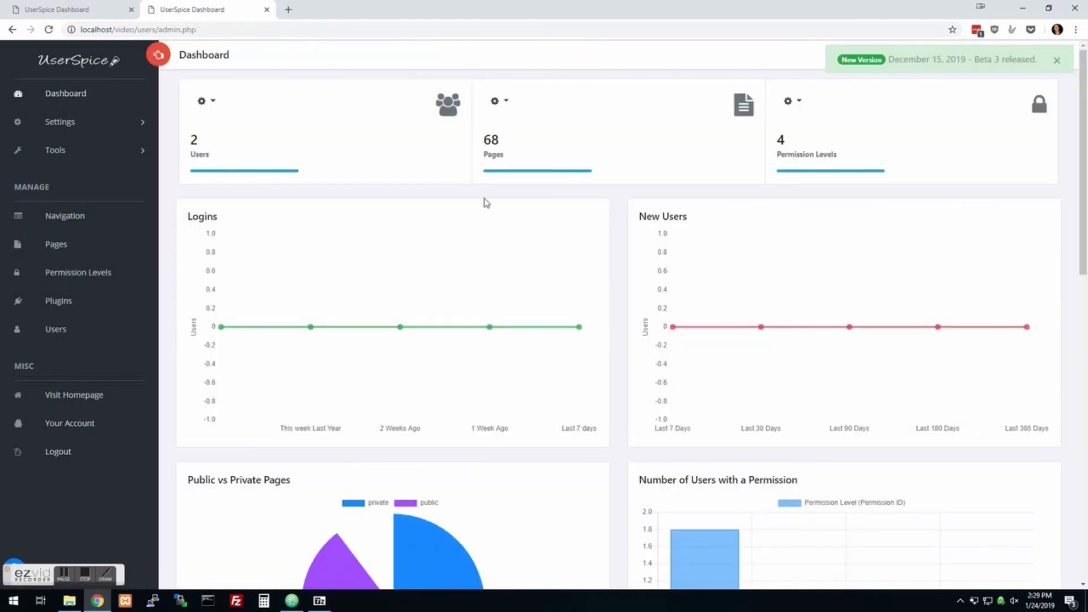
scroll("down", 3)
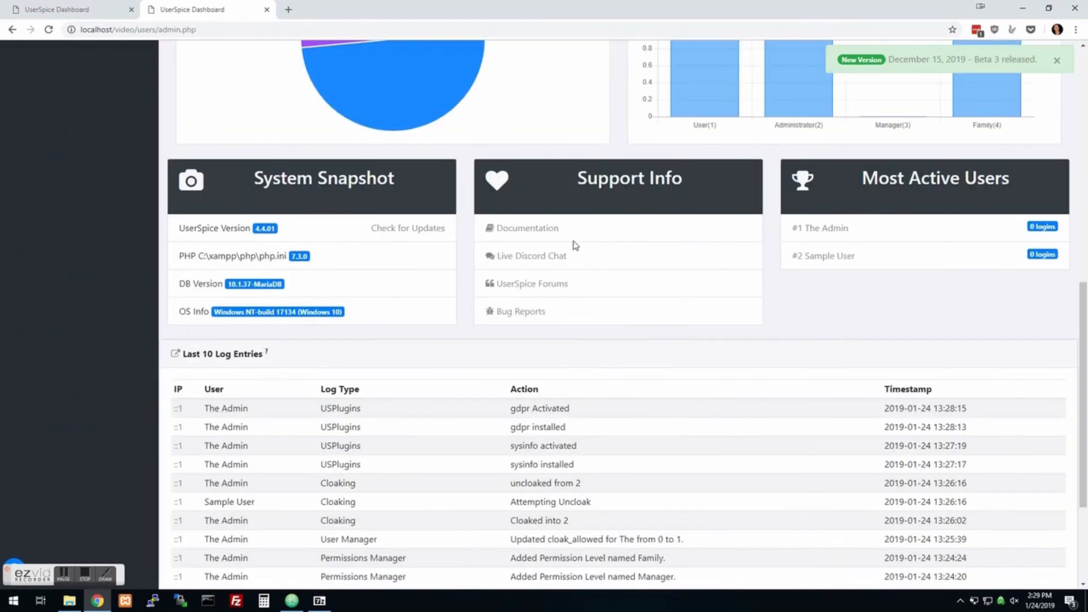
mouse_move(581, 260)
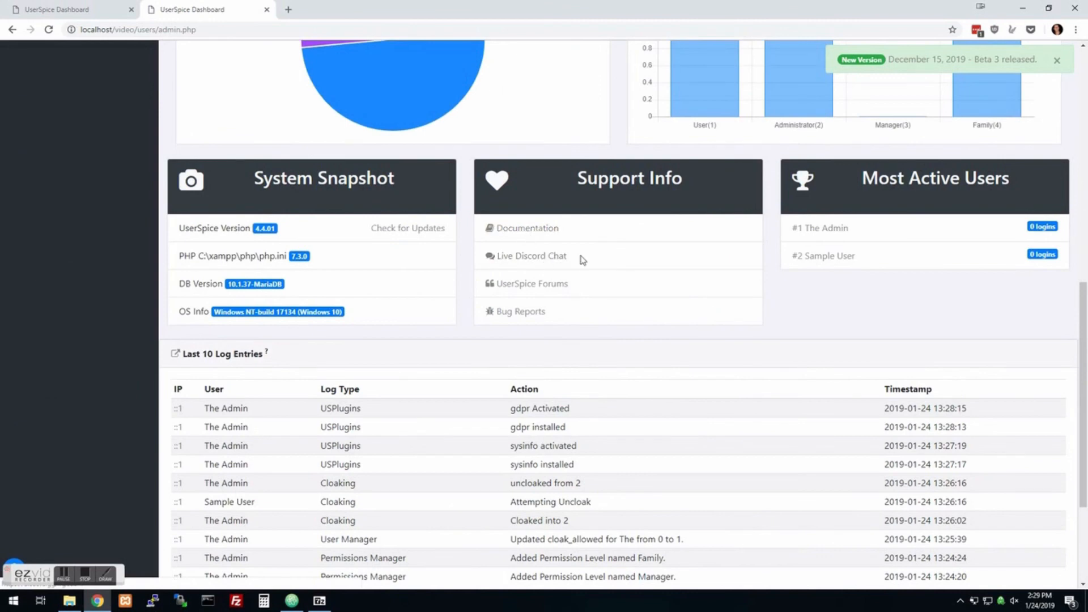
mouse_move(565, 265)
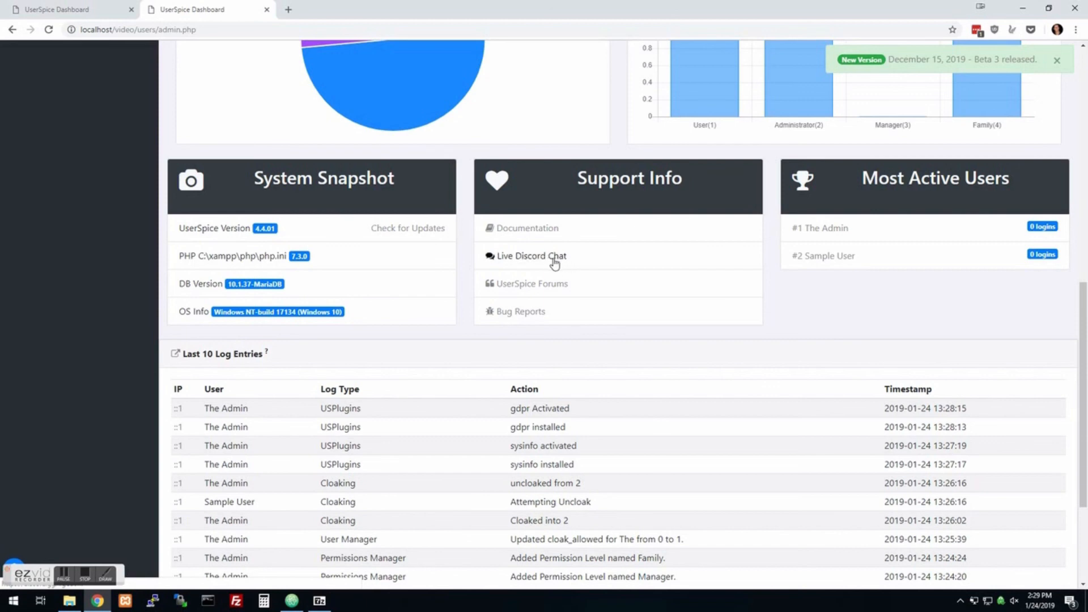
mouse_move(572, 292)
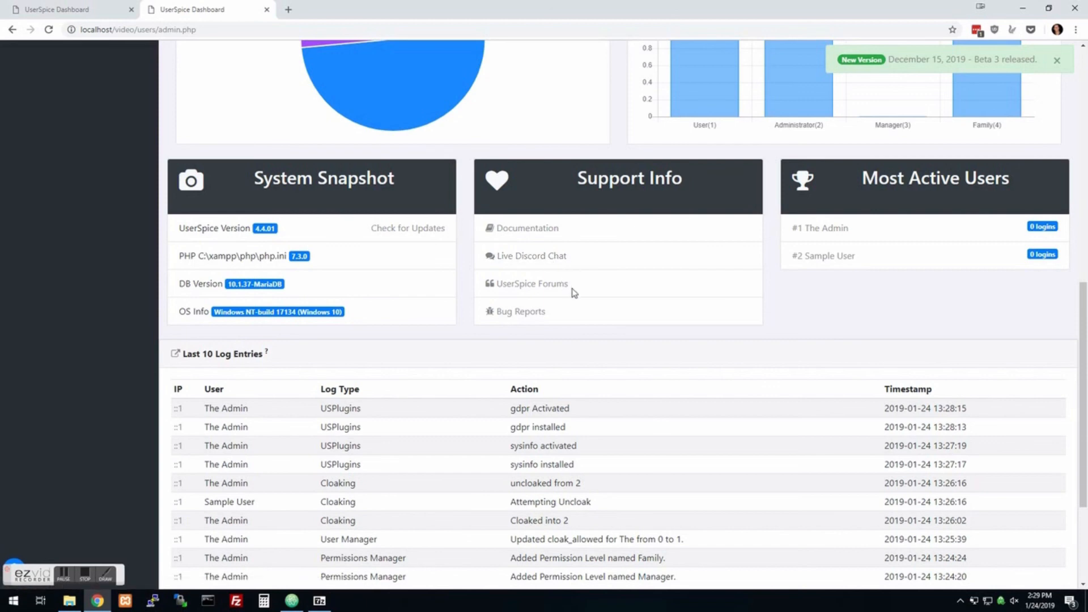
mouse_move(531, 300)
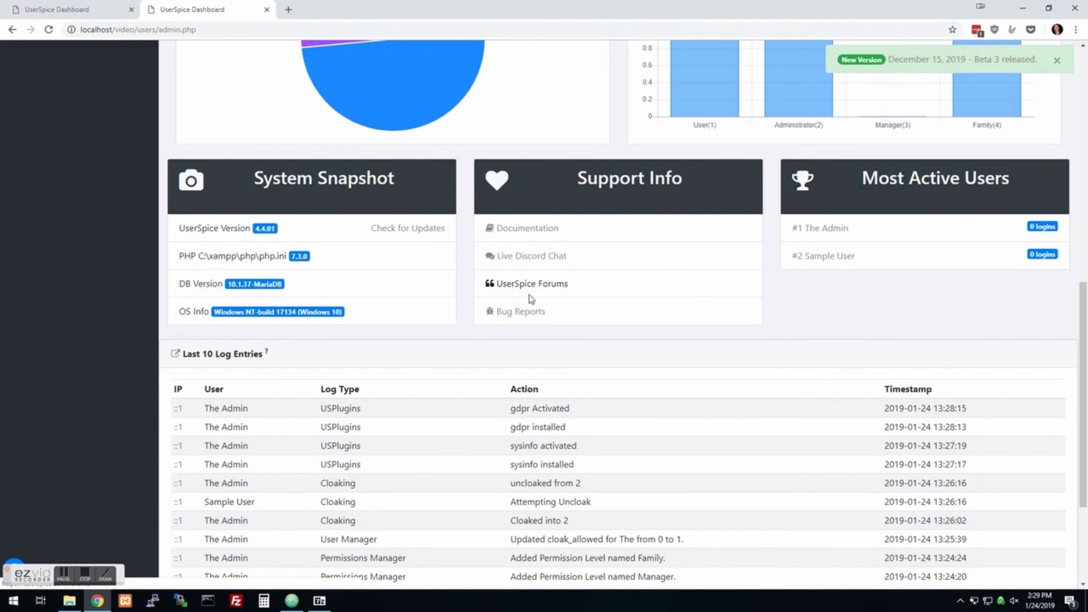
mouse_move(519, 312)
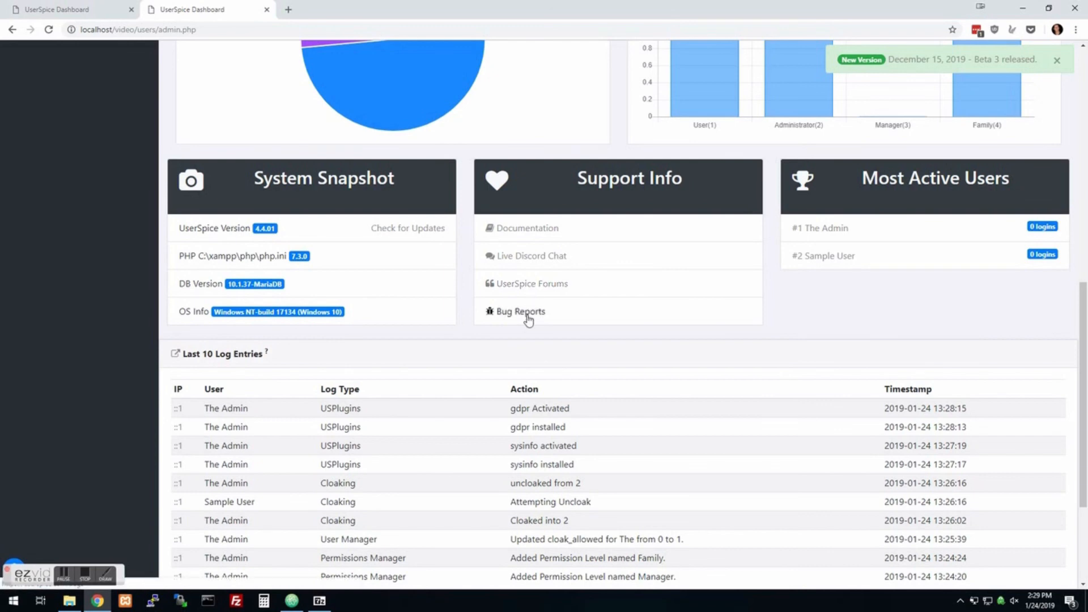
left_click(520, 311)
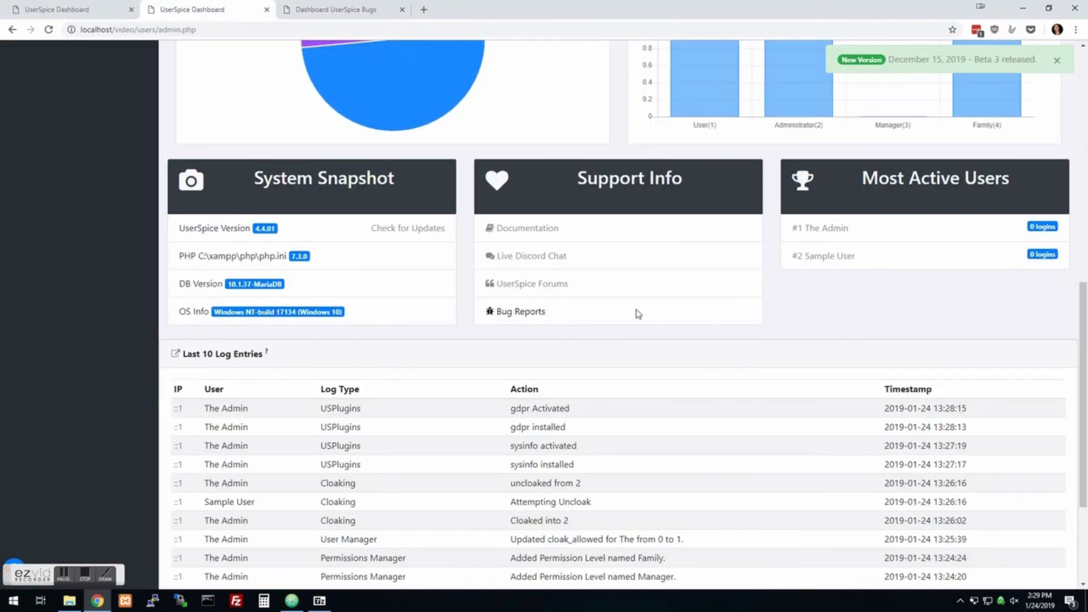
scroll("up", 3)
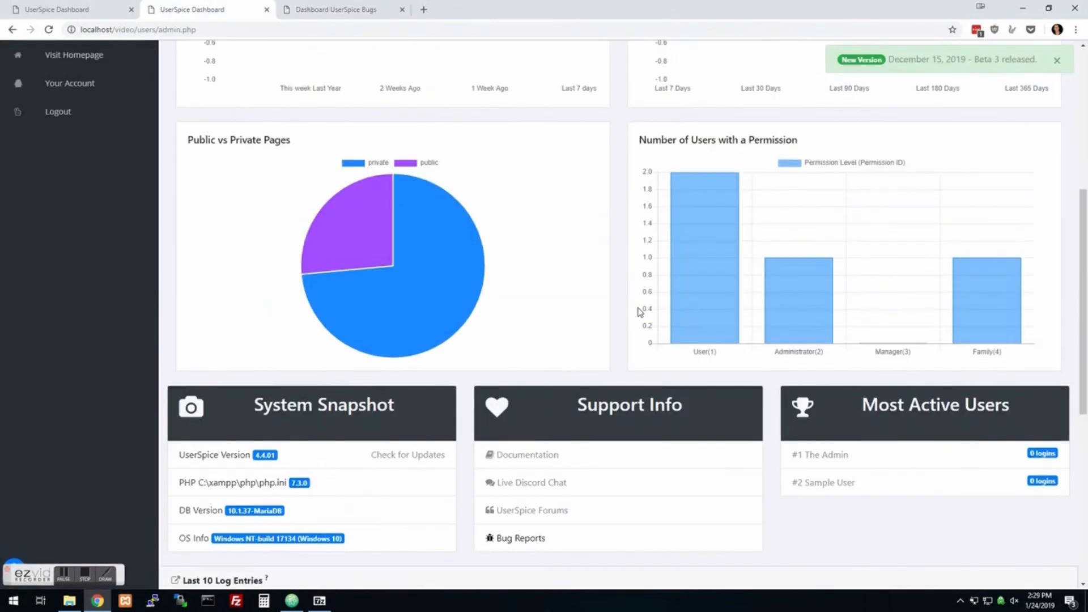
mouse_move(272, 469)
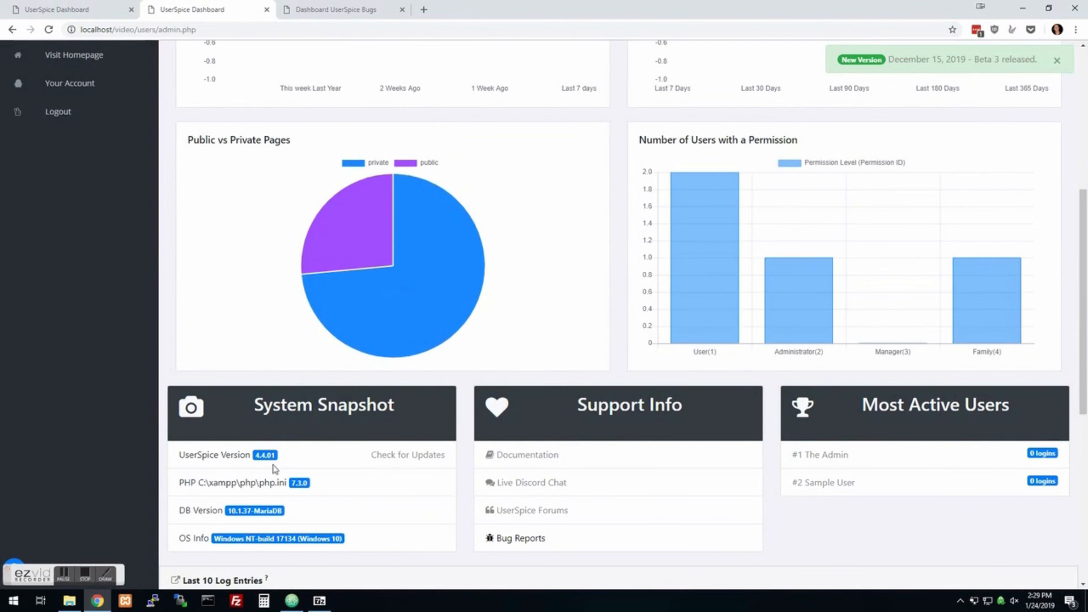
mouse_move(84, 563)
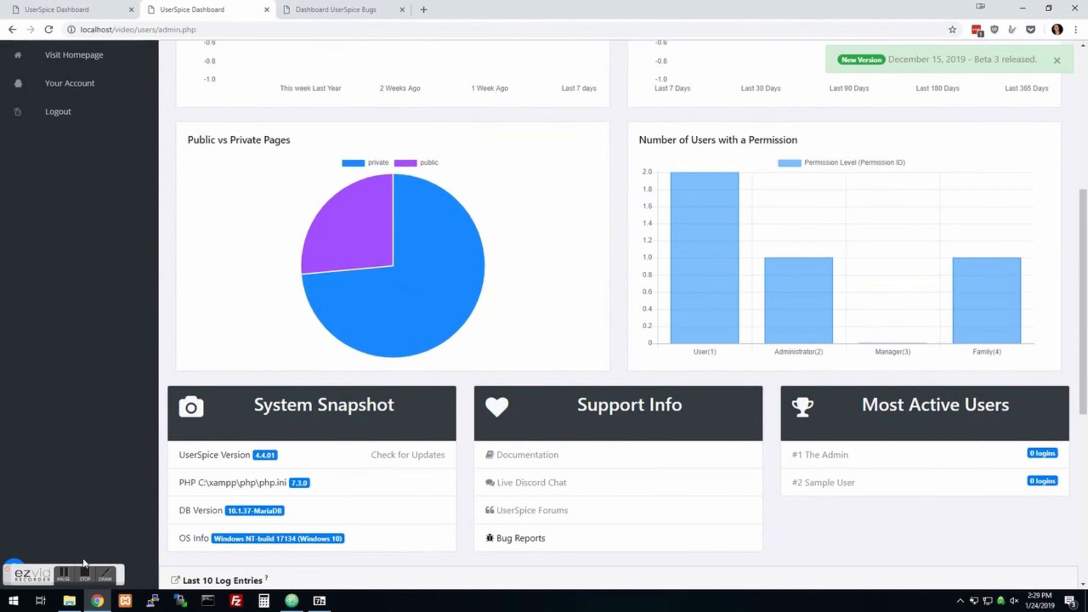